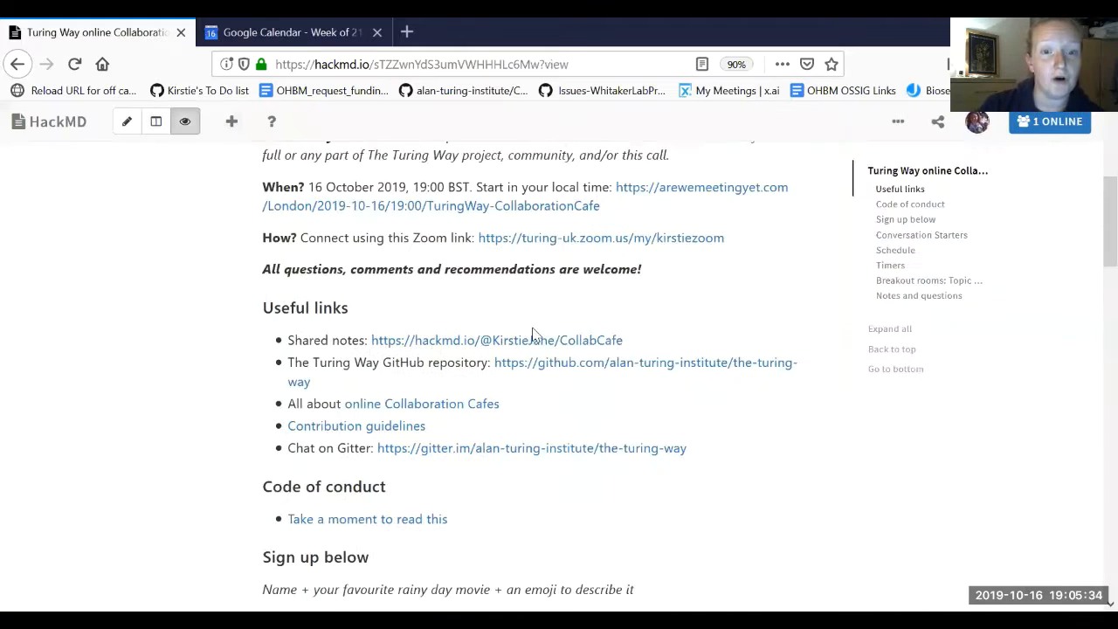
# Cycle the HackMD note through edit, split and view modes, settling on the rendered view.
pyautogui.scroll(3)
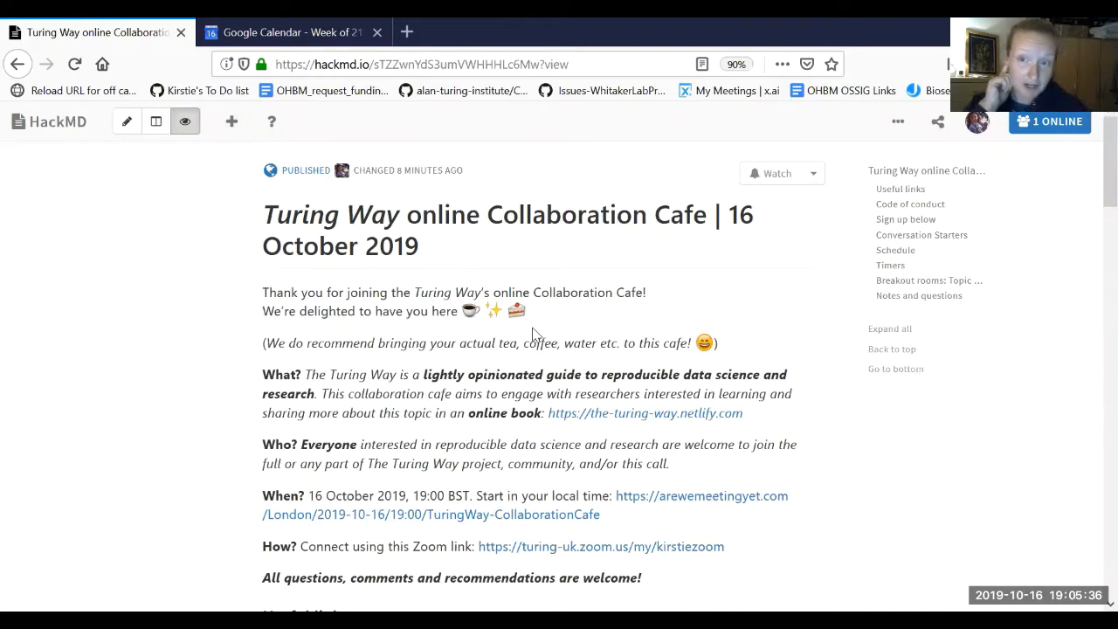
pyautogui.moveTo(957, 517)
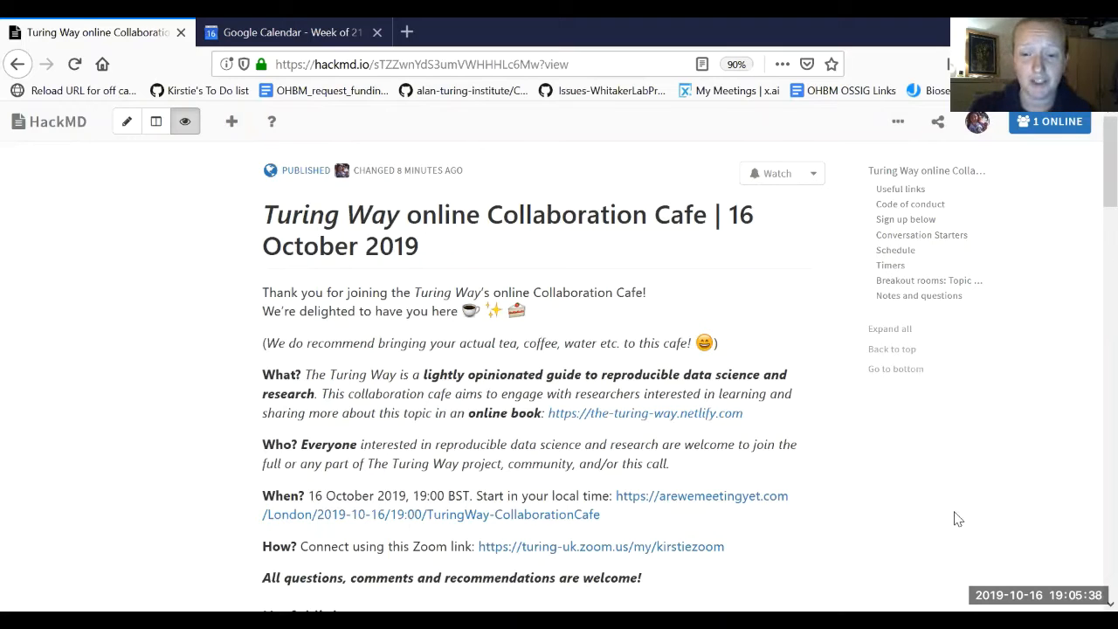
pyautogui.moveTo(734, 543)
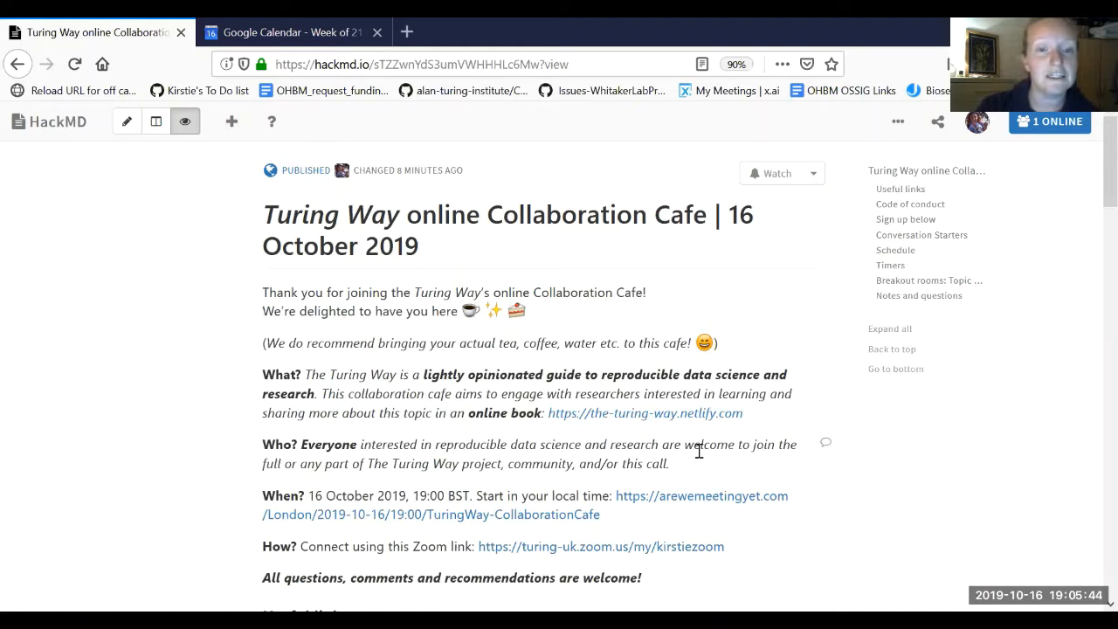
pyautogui.scroll(-3)
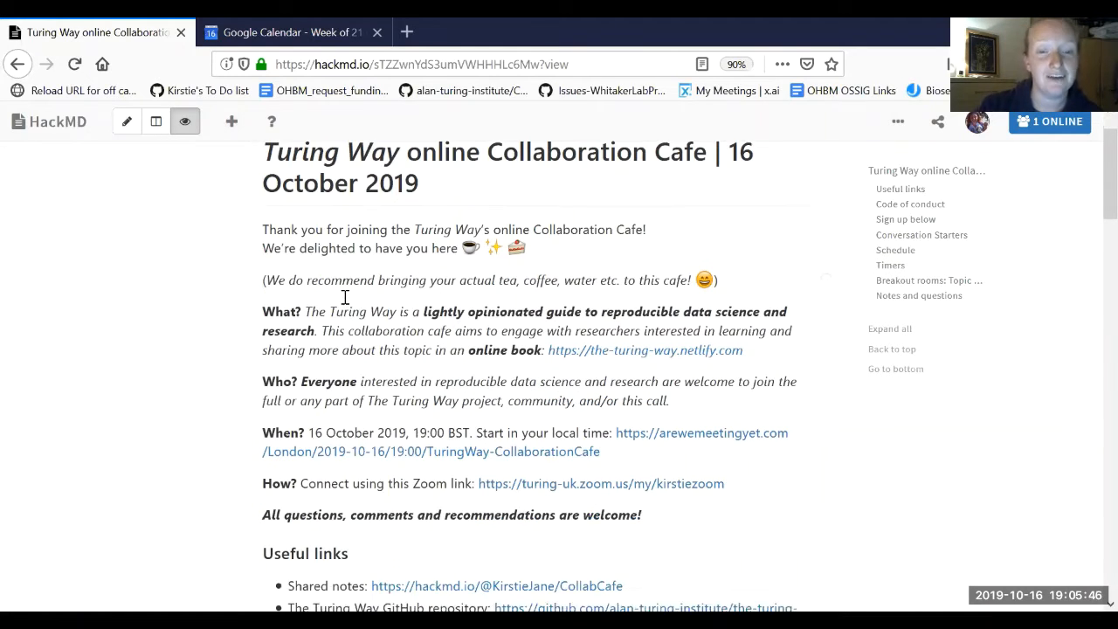
pyautogui.scroll(-3)
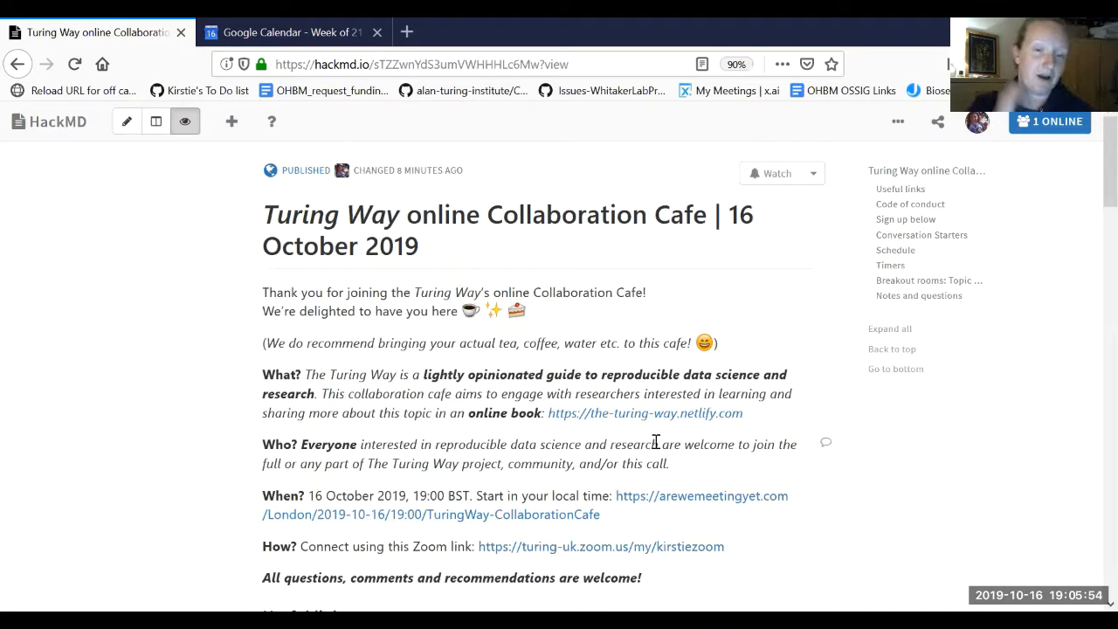
pyautogui.click(126, 121)
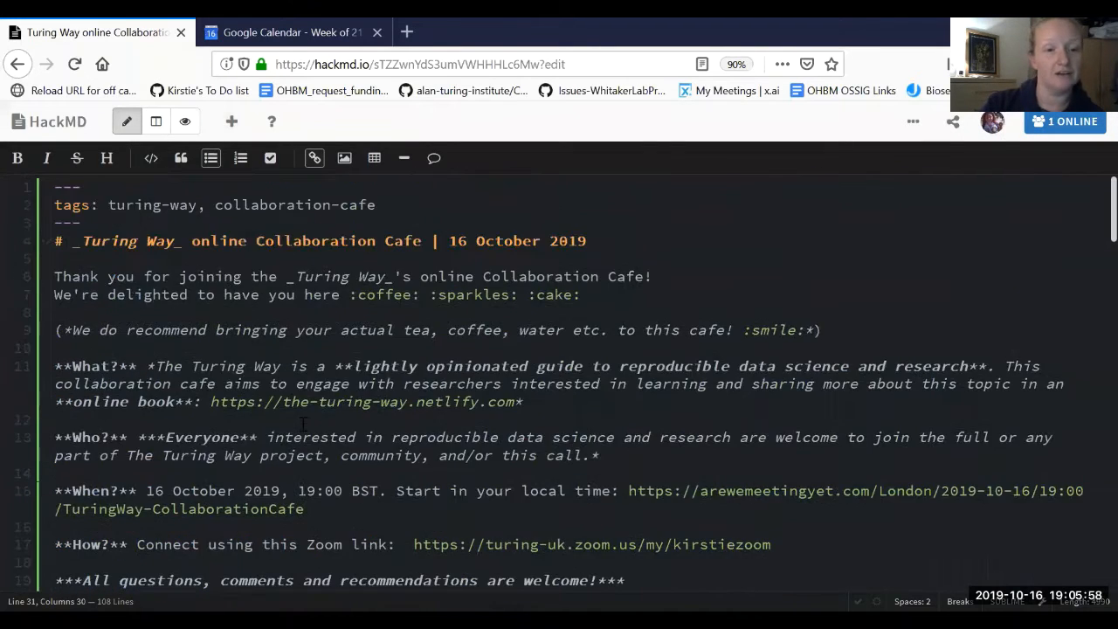
pyautogui.click(156, 121)
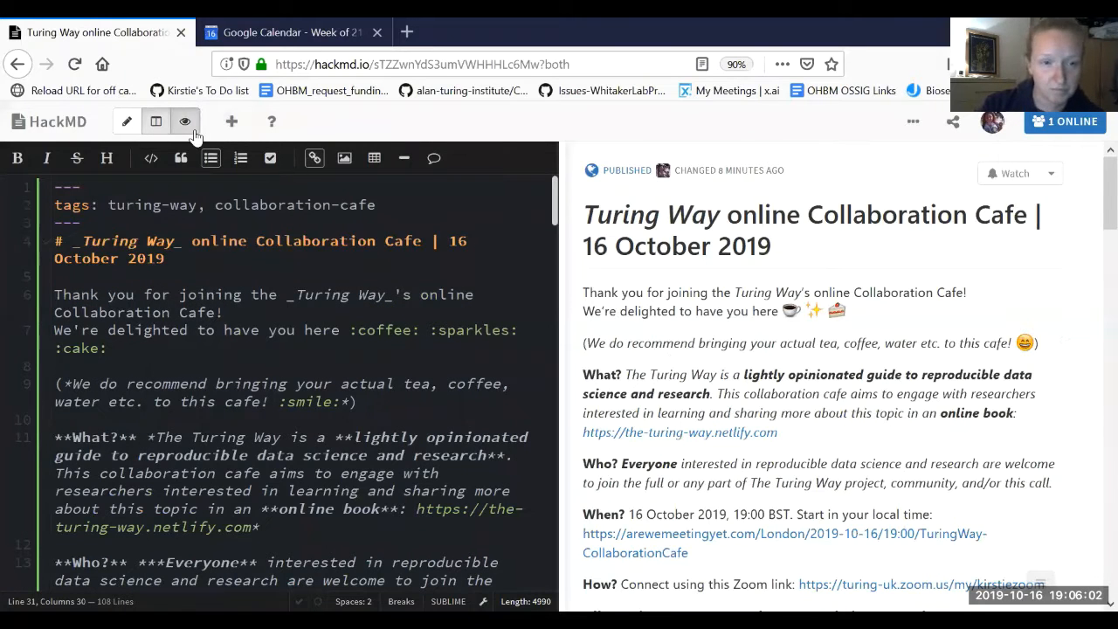
pyautogui.click(185, 122)
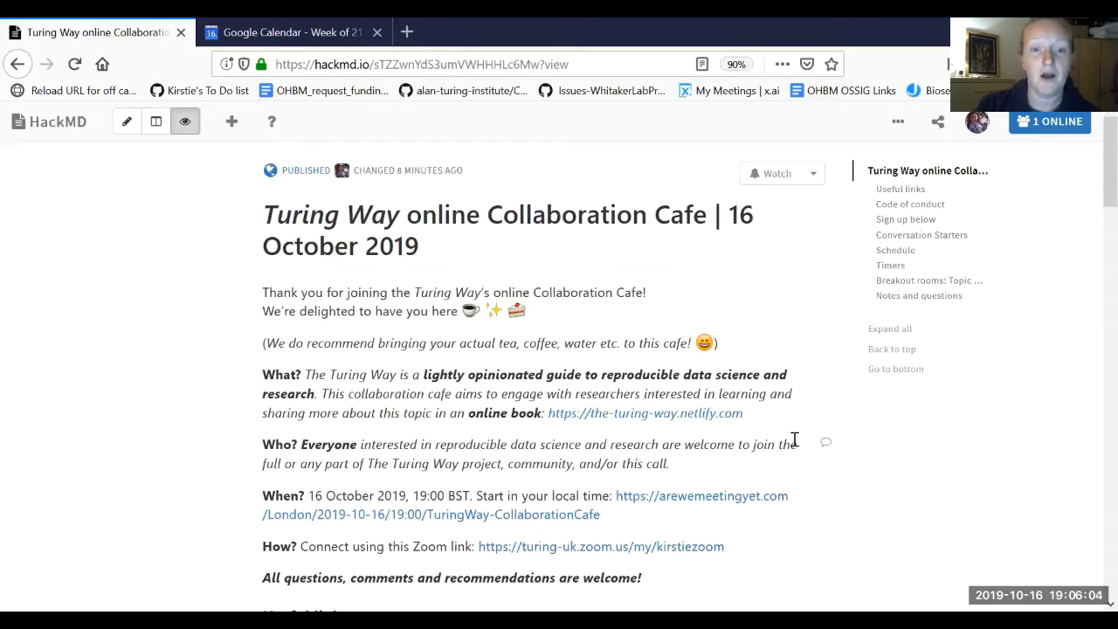
# From Useful links, open the 'online Collaboration Cafes' guide in a new tab.
pyautogui.scroll(-3)
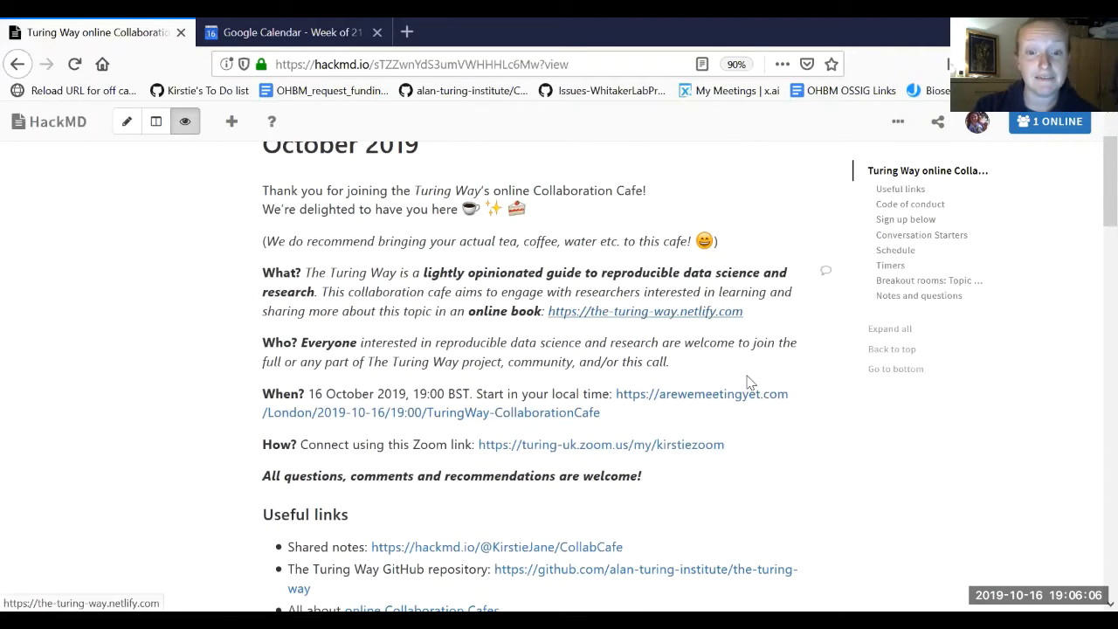
pyautogui.scroll(-3)
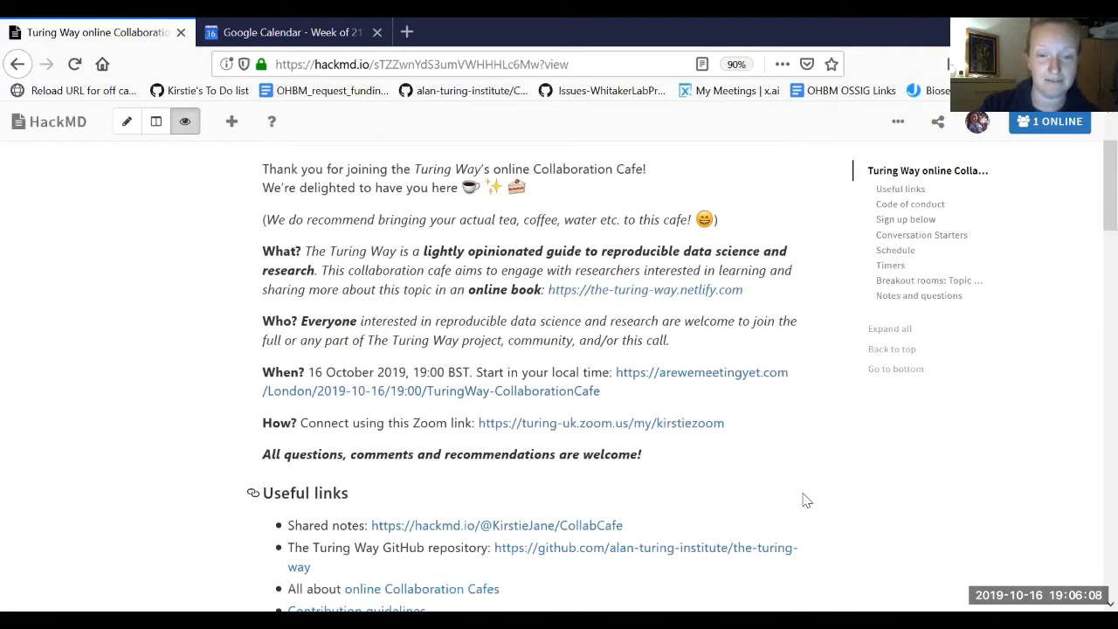
pyautogui.scroll(-3)
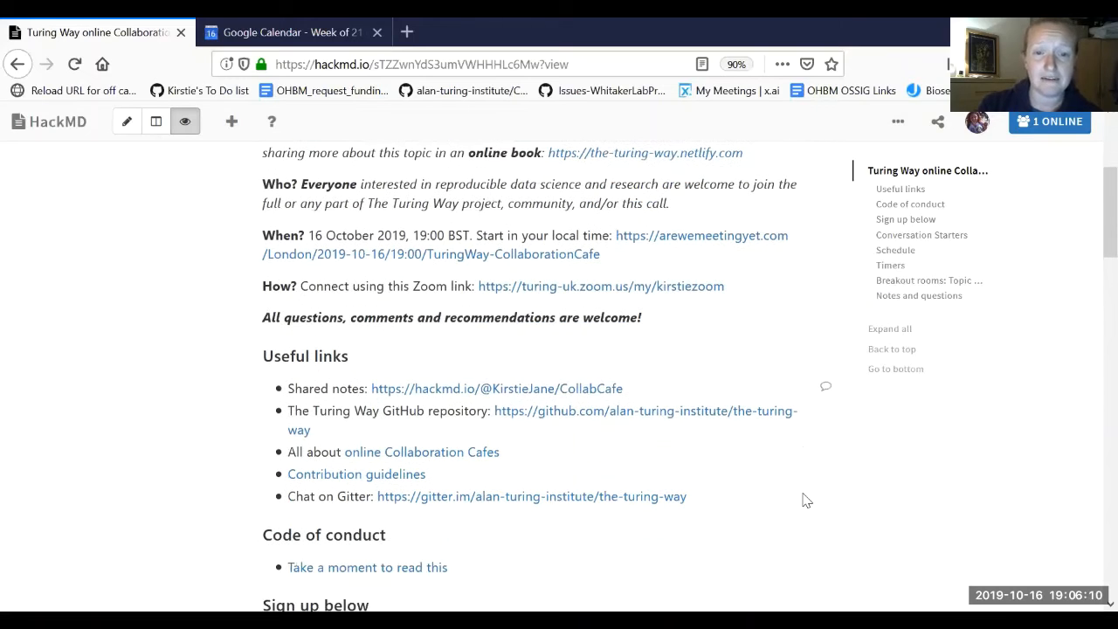
pyautogui.moveTo(664, 289)
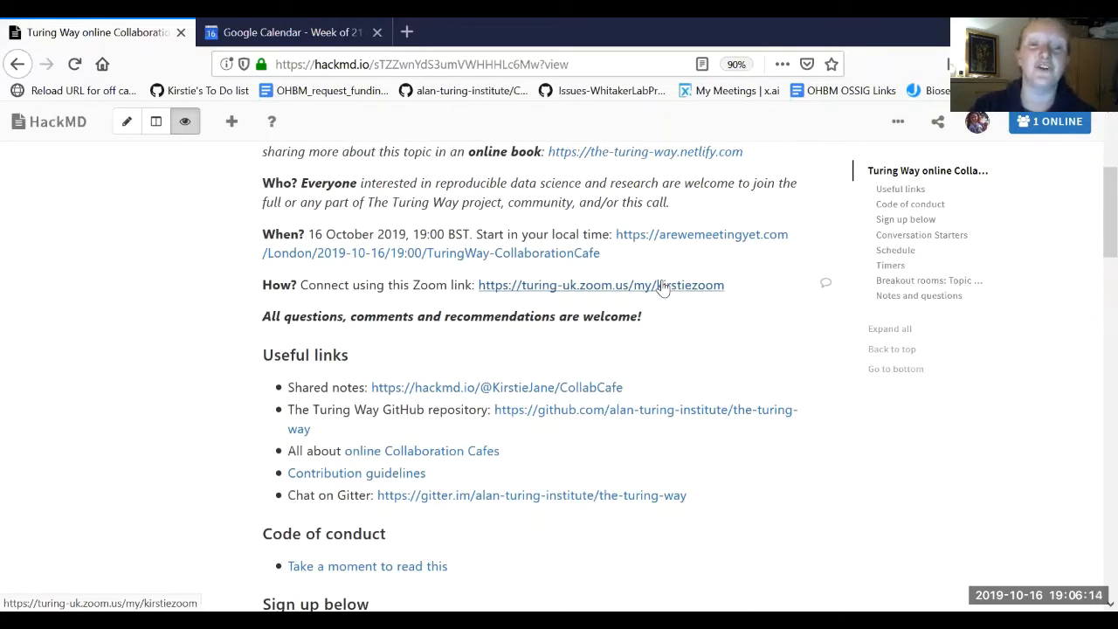
pyautogui.moveTo(479, 463)
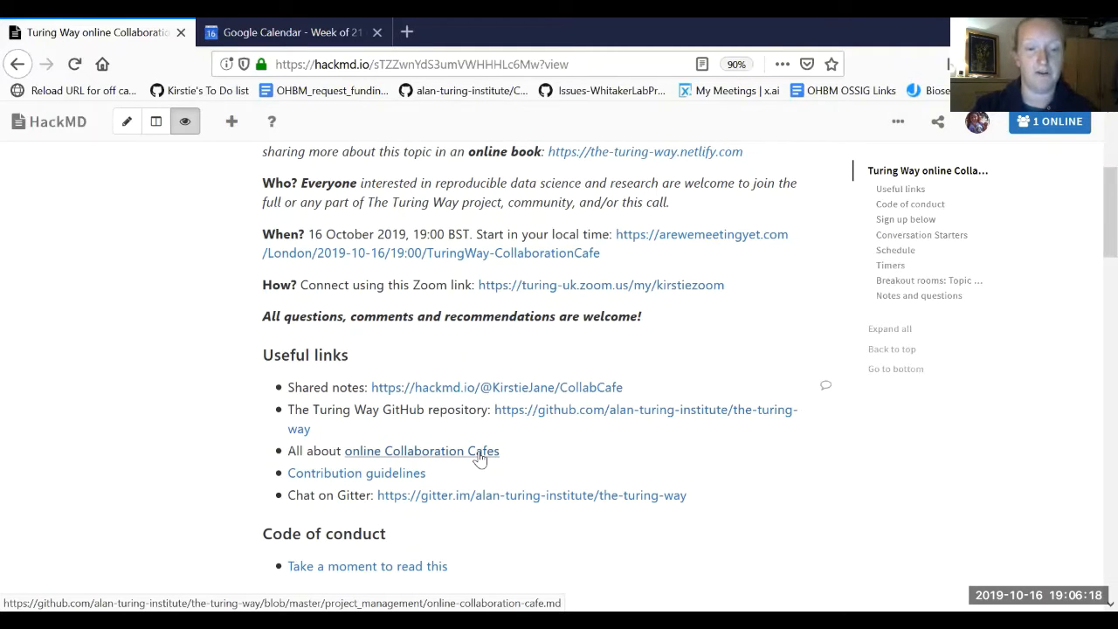
pyautogui.click(423, 450)
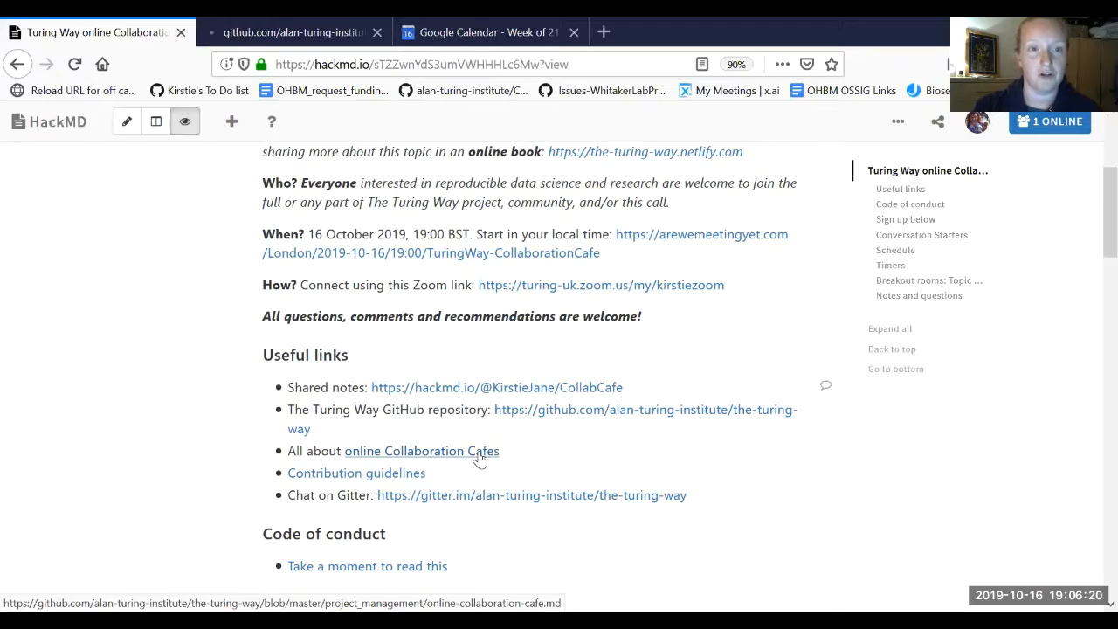
# Read the Online Collaboration Cafe background on GitHub and highlight 'accountabilibuddies'.
pyautogui.click(421, 451)
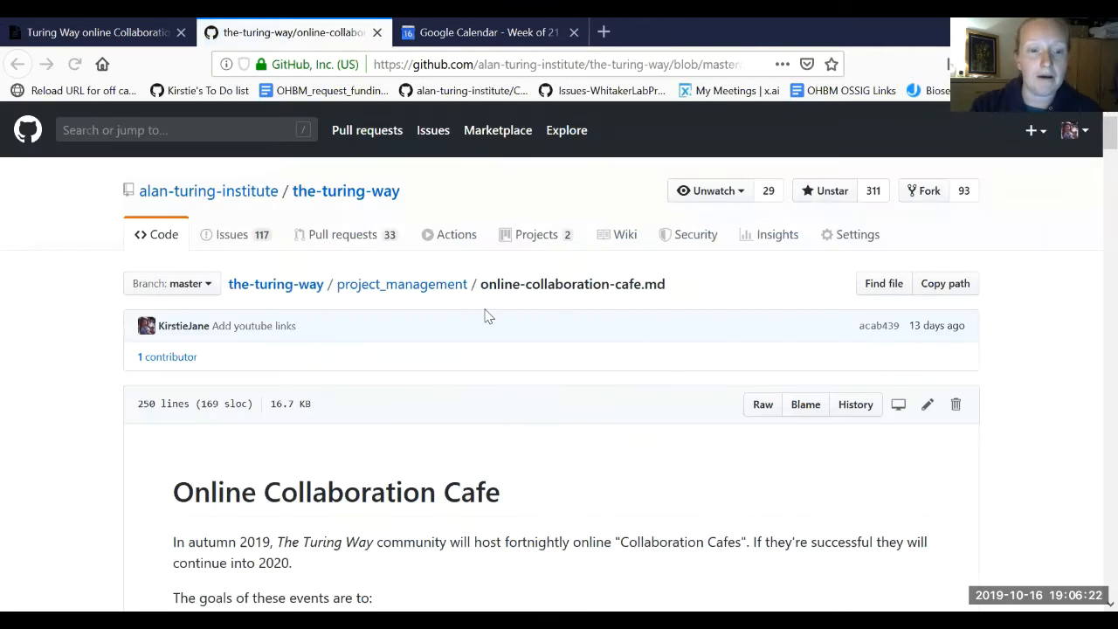
pyautogui.scroll(-3)
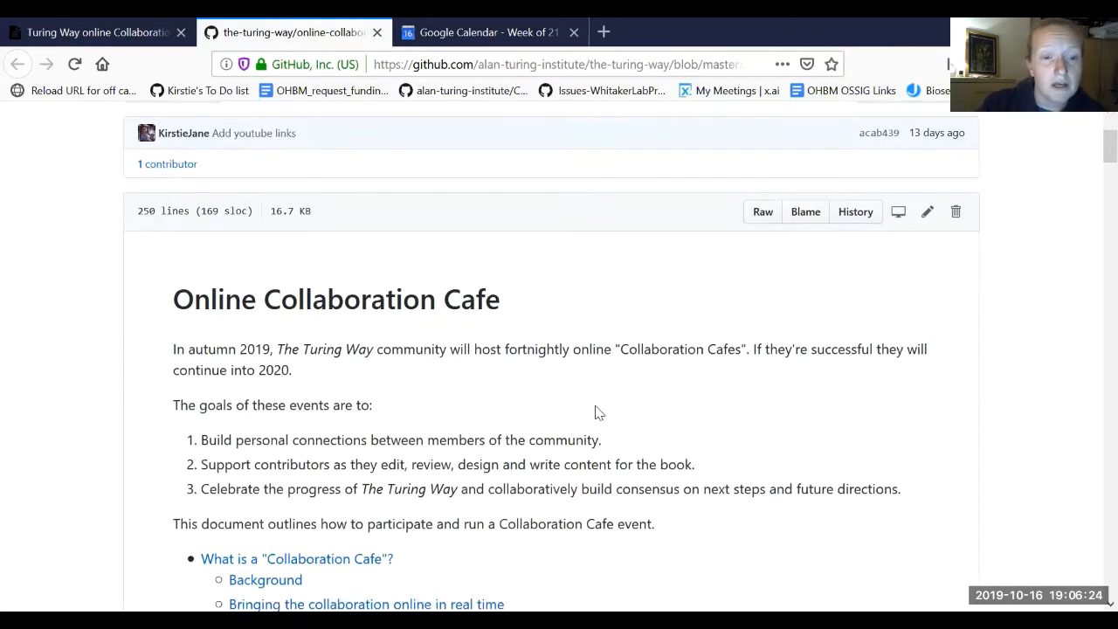
pyautogui.scroll(-3)
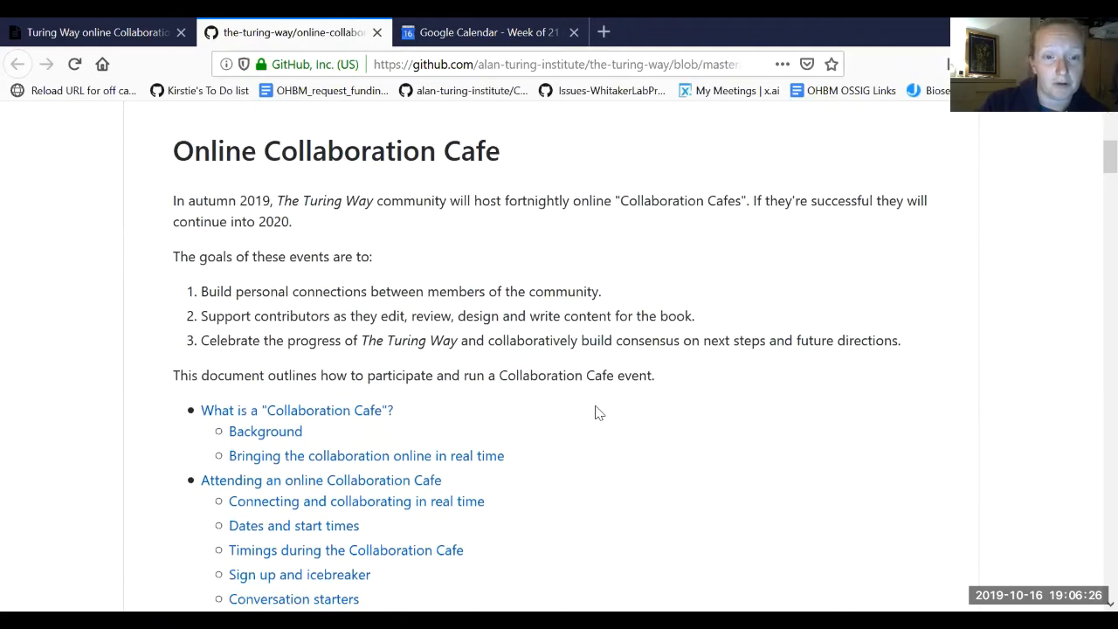
pyautogui.scroll(-3)
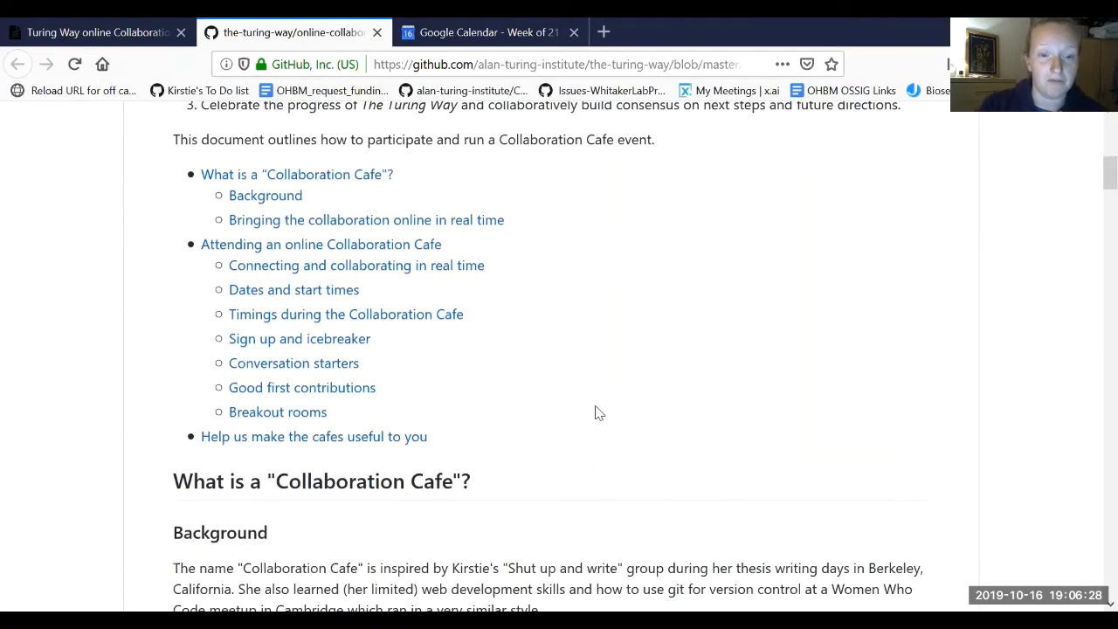
pyautogui.scroll(-3)
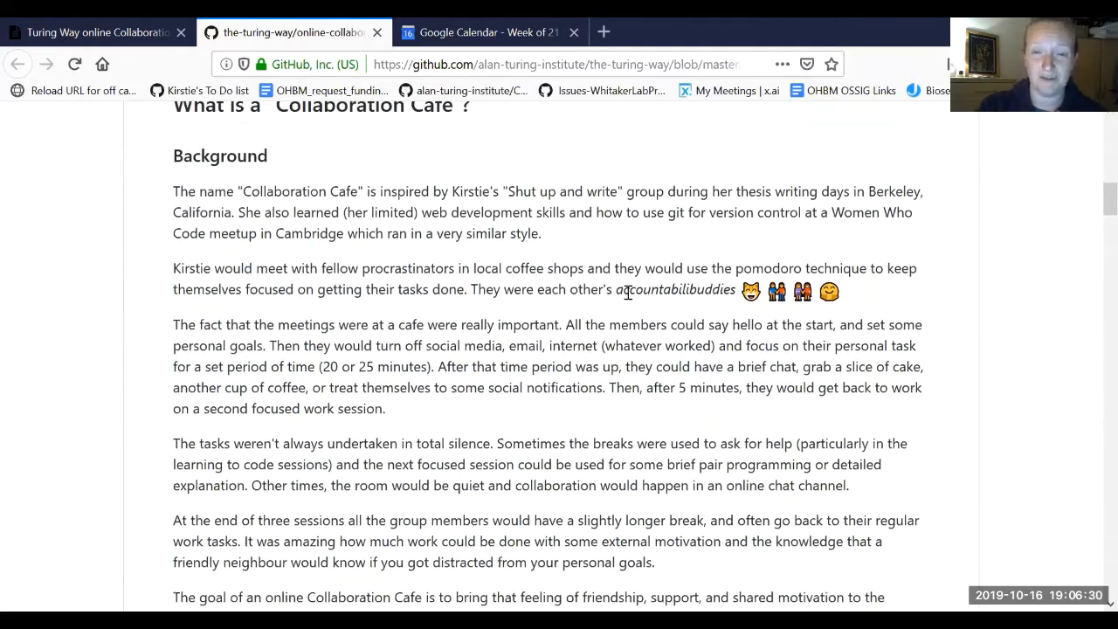
pyautogui.doubleClick(676, 290)
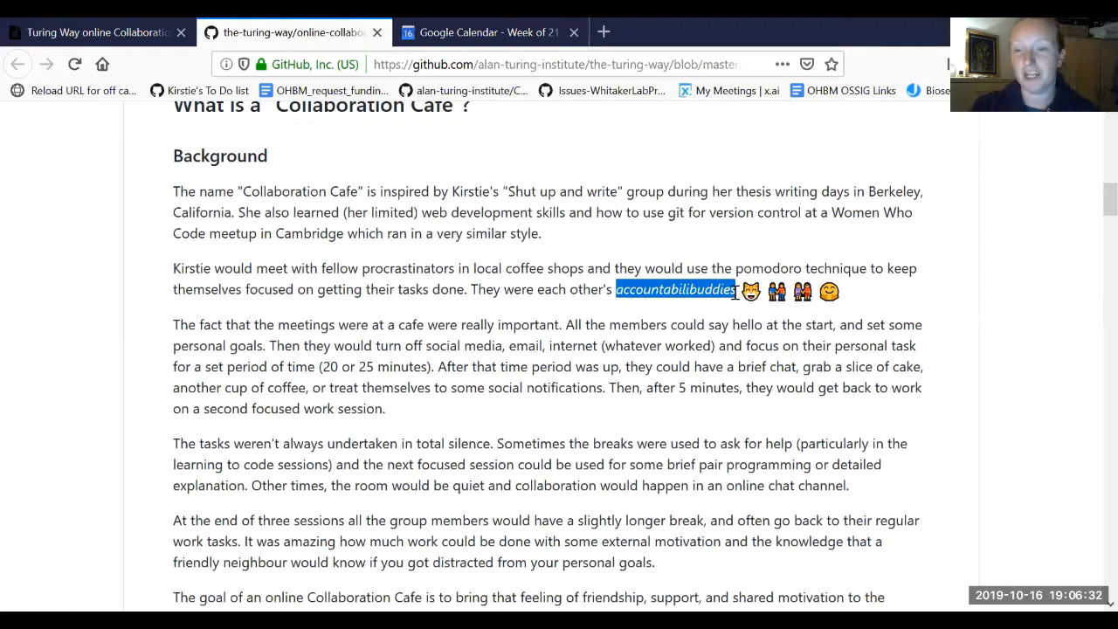
# Read on through the real-time collaboration section to the dates and start times schedule.
pyautogui.scroll(-3)
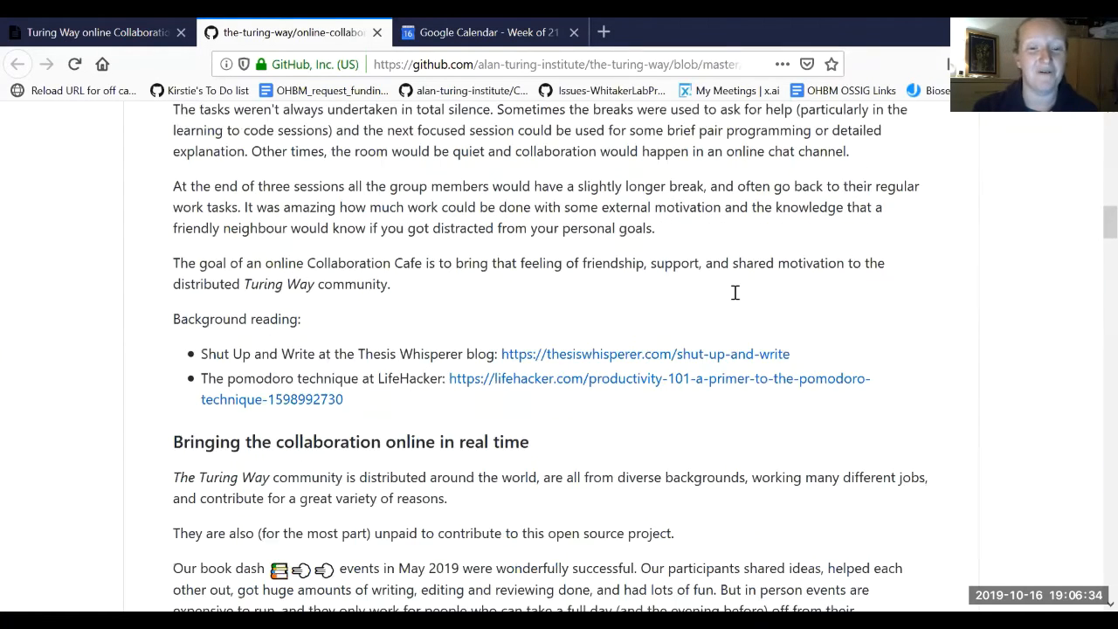
pyautogui.scroll(-3)
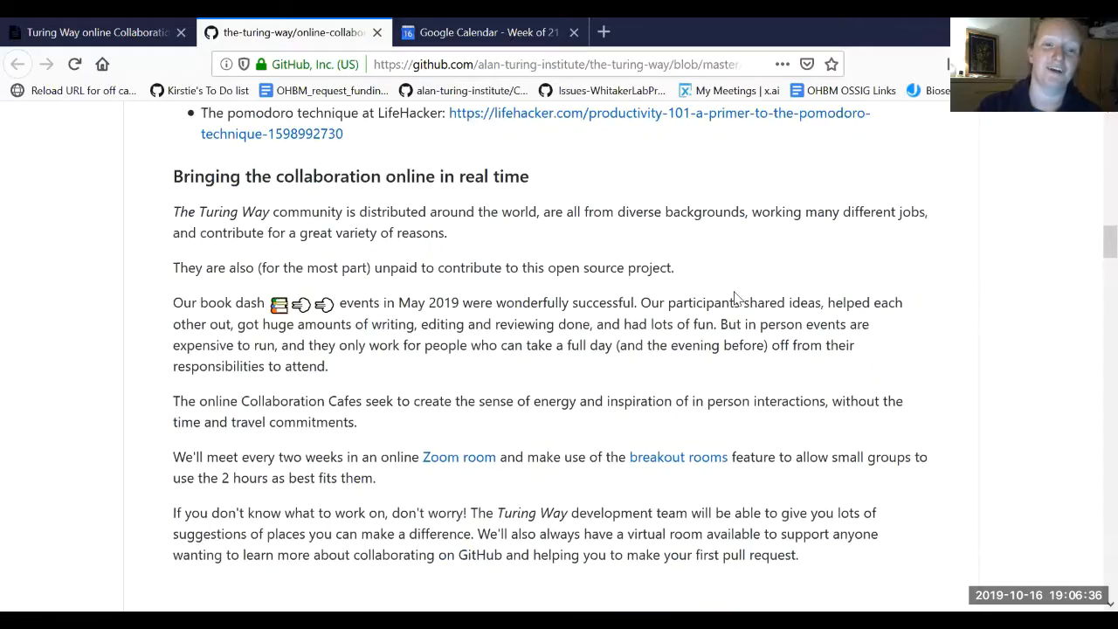
pyautogui.scroll(-3)
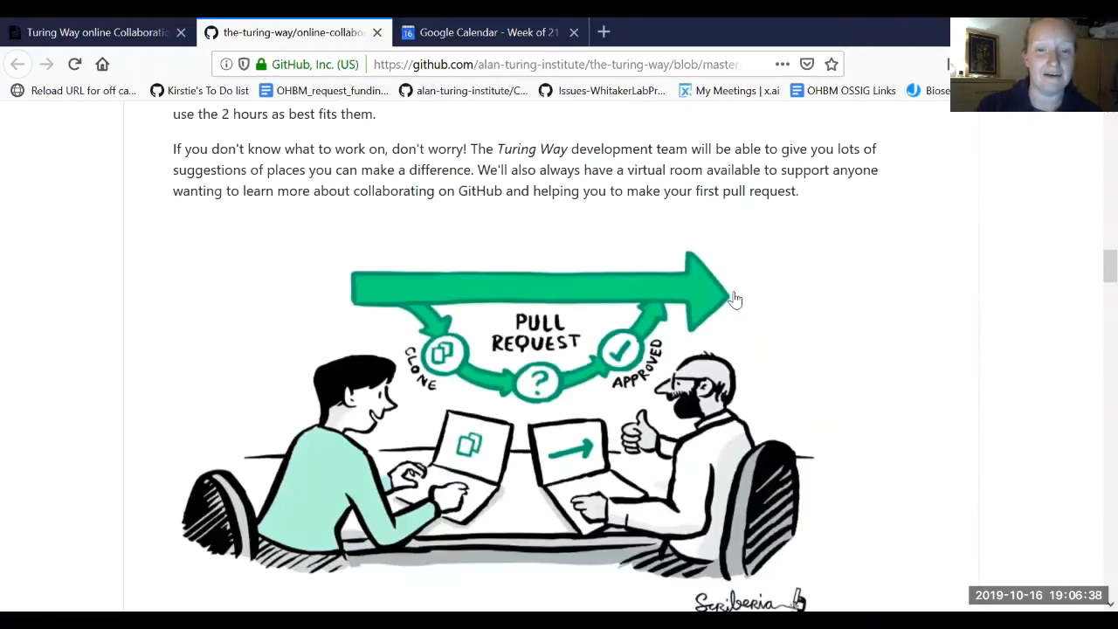
pyautogui.scroll(-3)
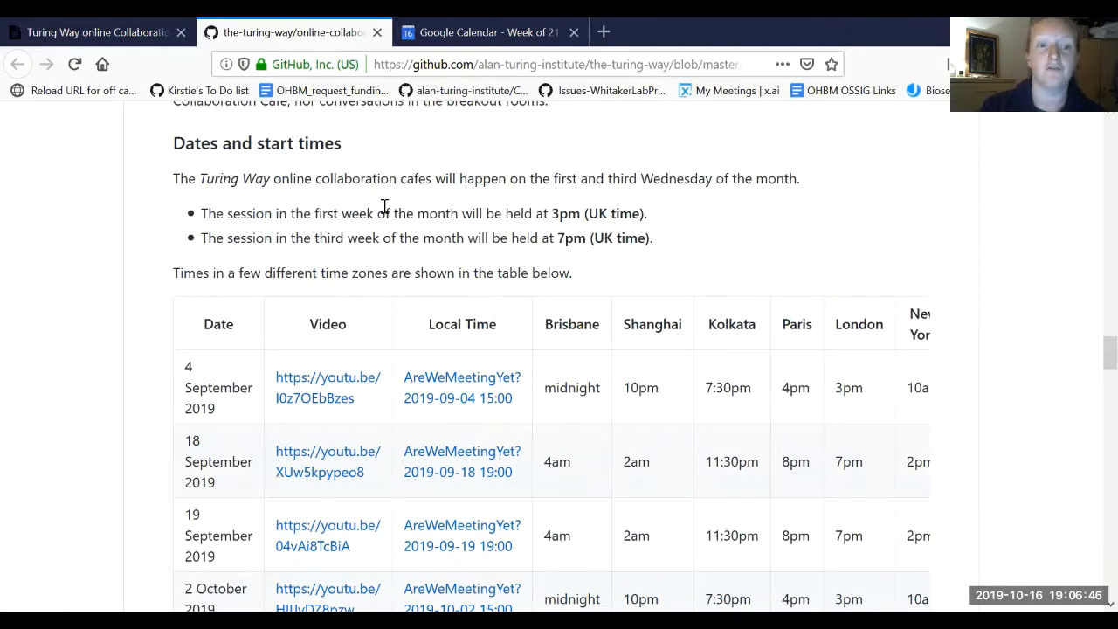
pyautogui.moveTo(625, 182)
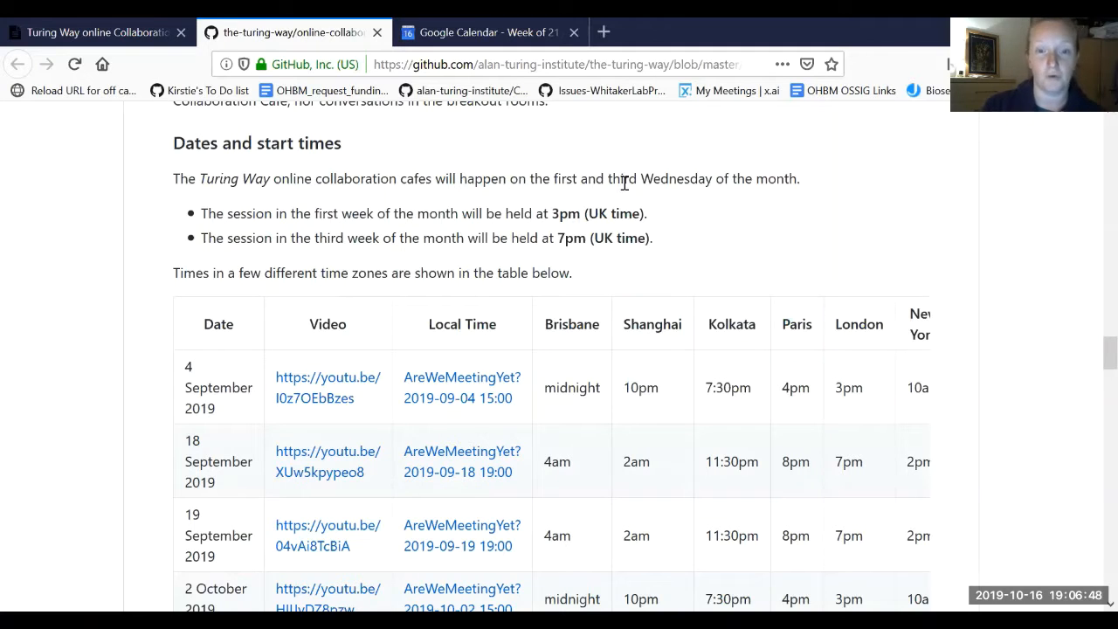
pyautogui.moveTo(532, 206)
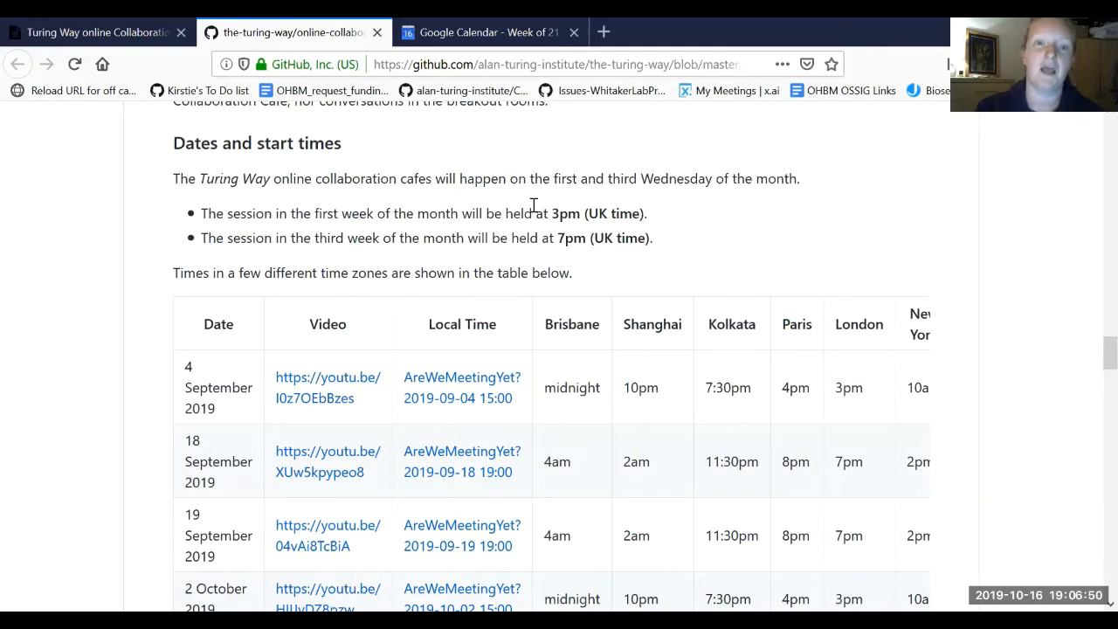
pyautogui.moveTo(617, 203)
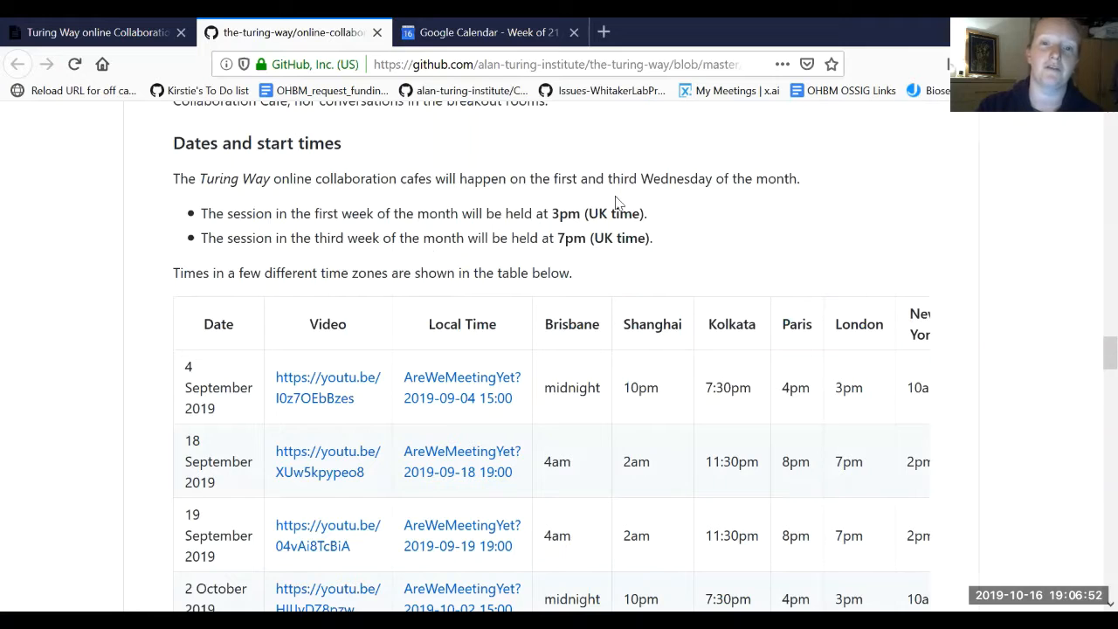
pyautogui.moveTo(587, 230)
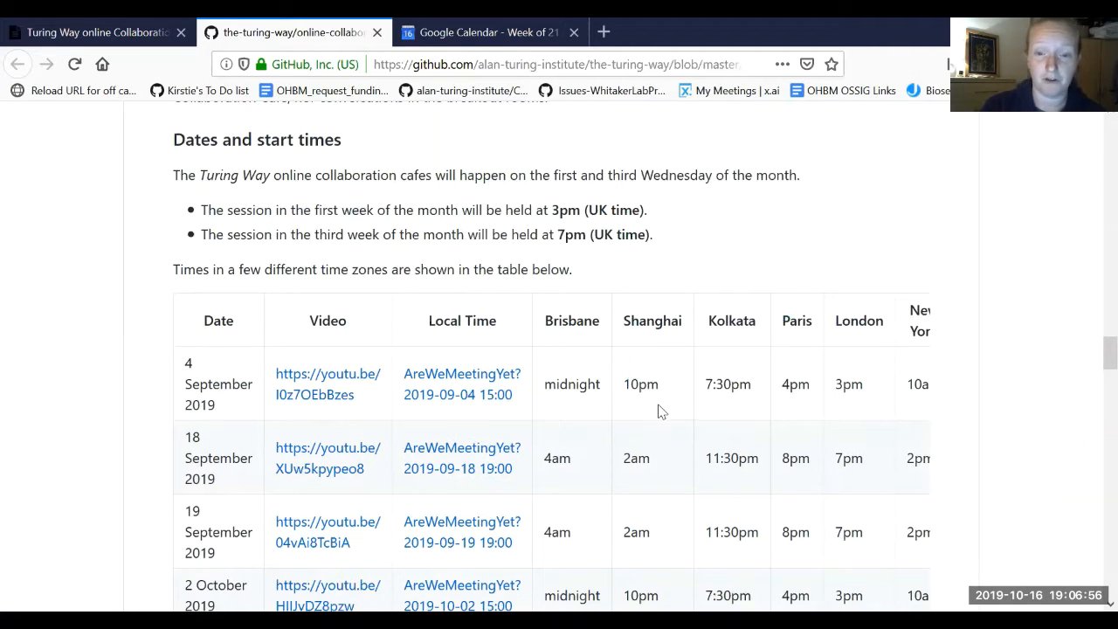
pyautogui.scroll(-3)
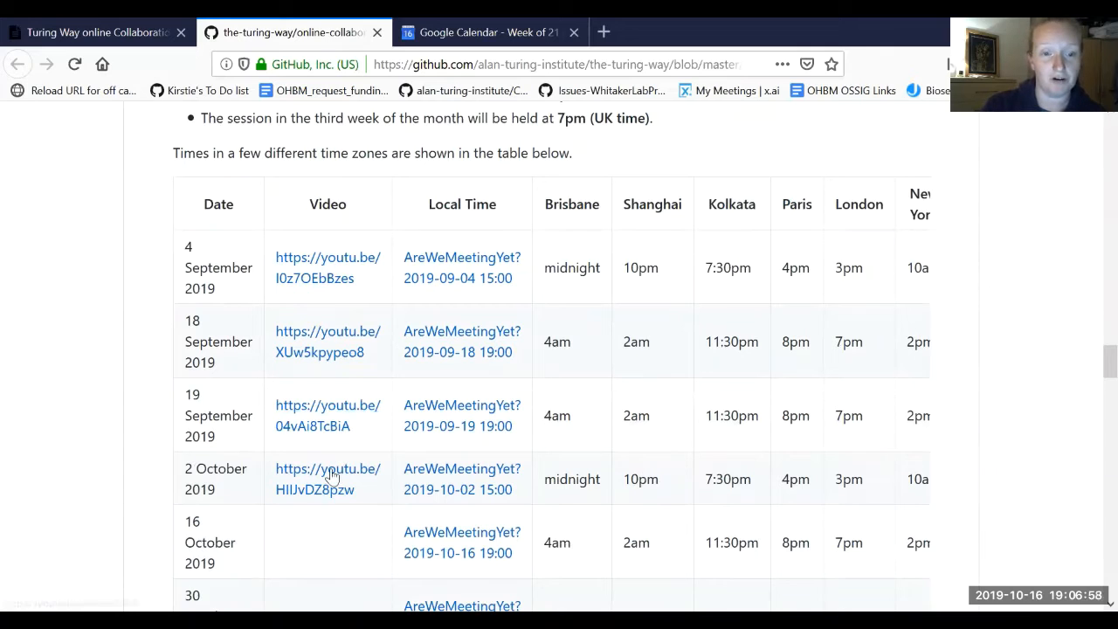
pyautogui.scroll(-3)
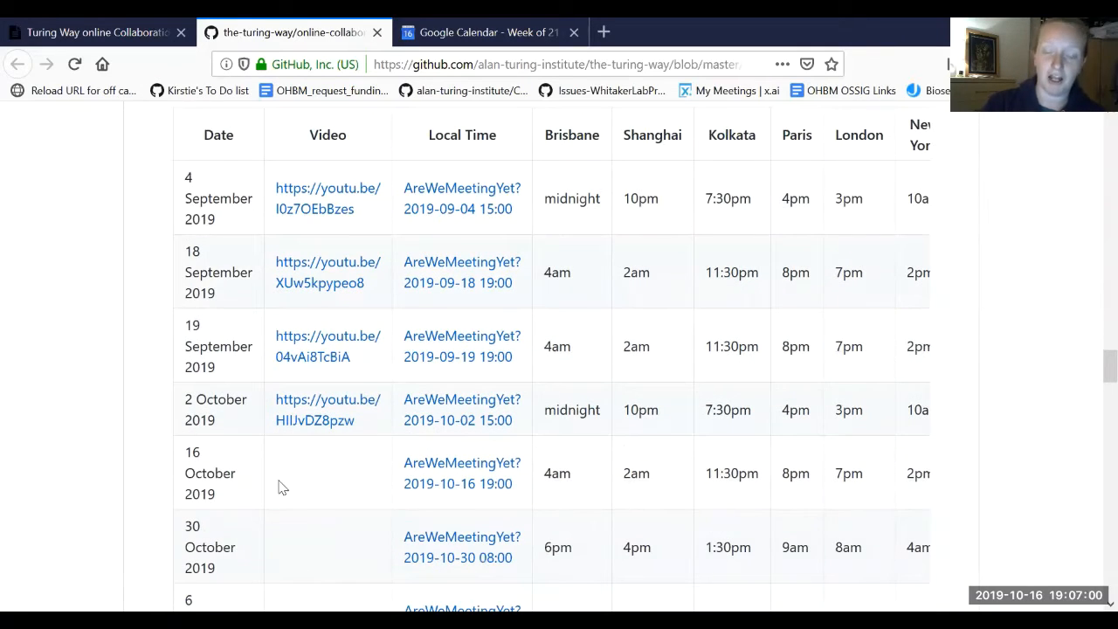
pyautogui.moveTo(297, 458)
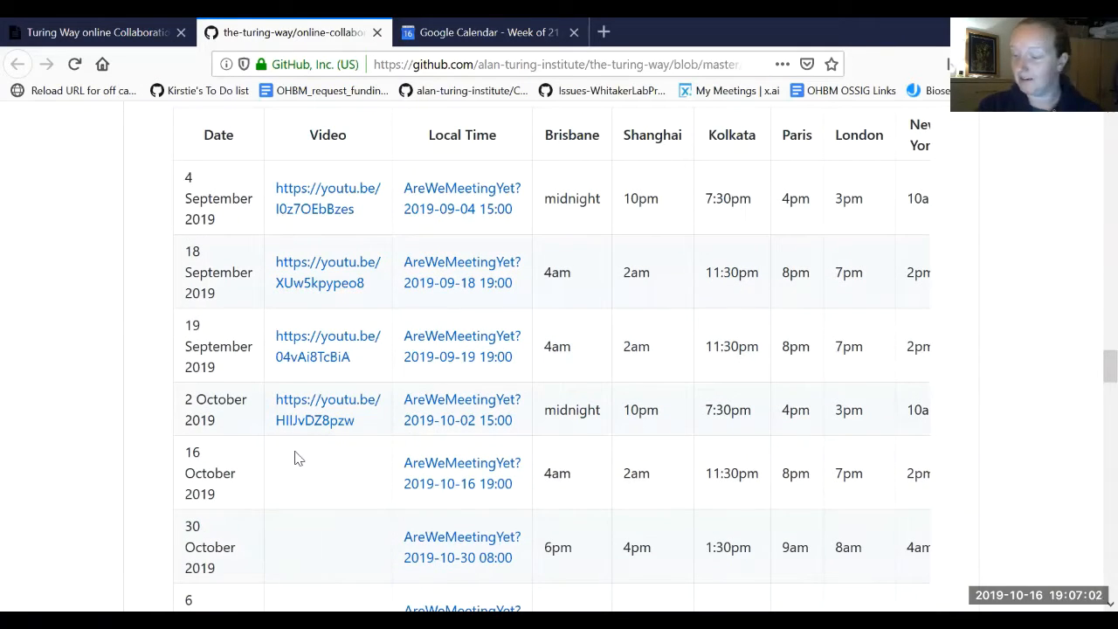
pyautogui.scroll(-3)
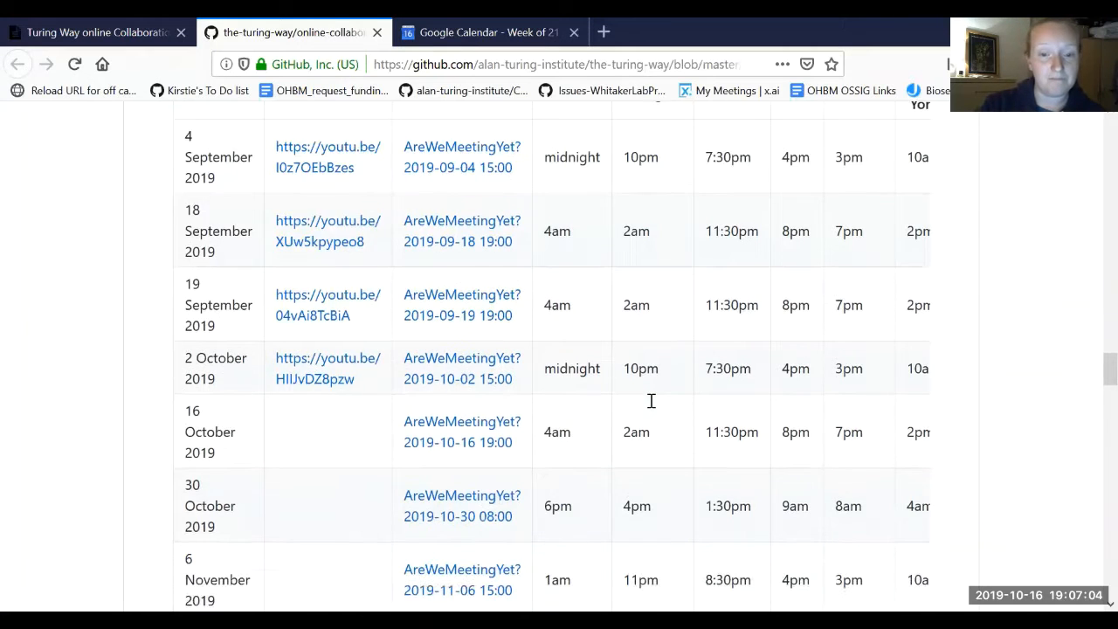
pyautogui.scroll(-3)
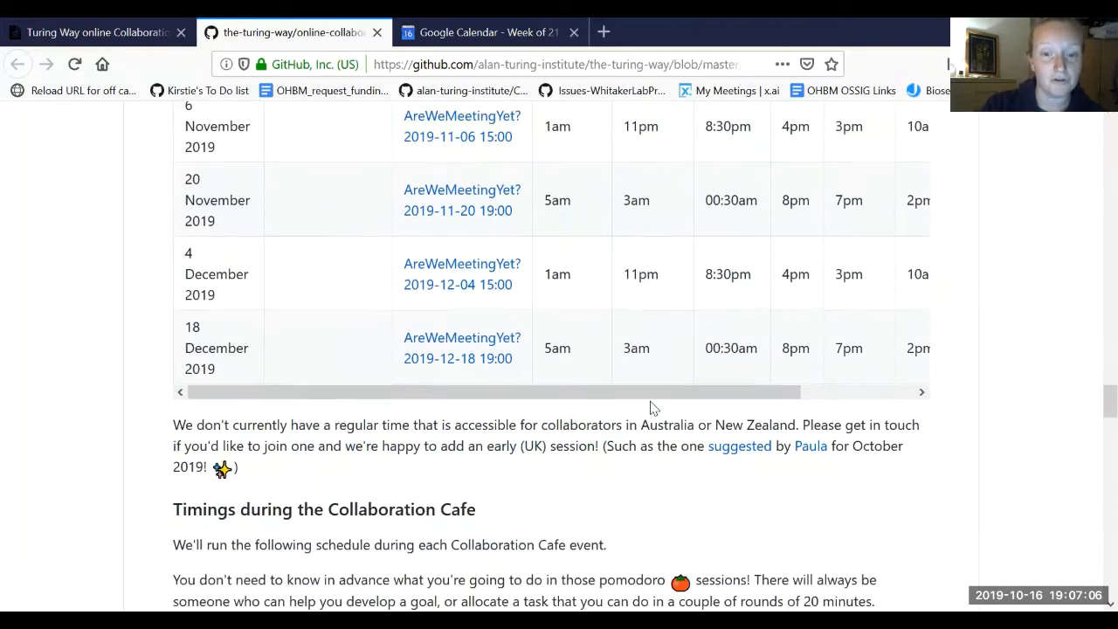
pyautogui.scroll(3)
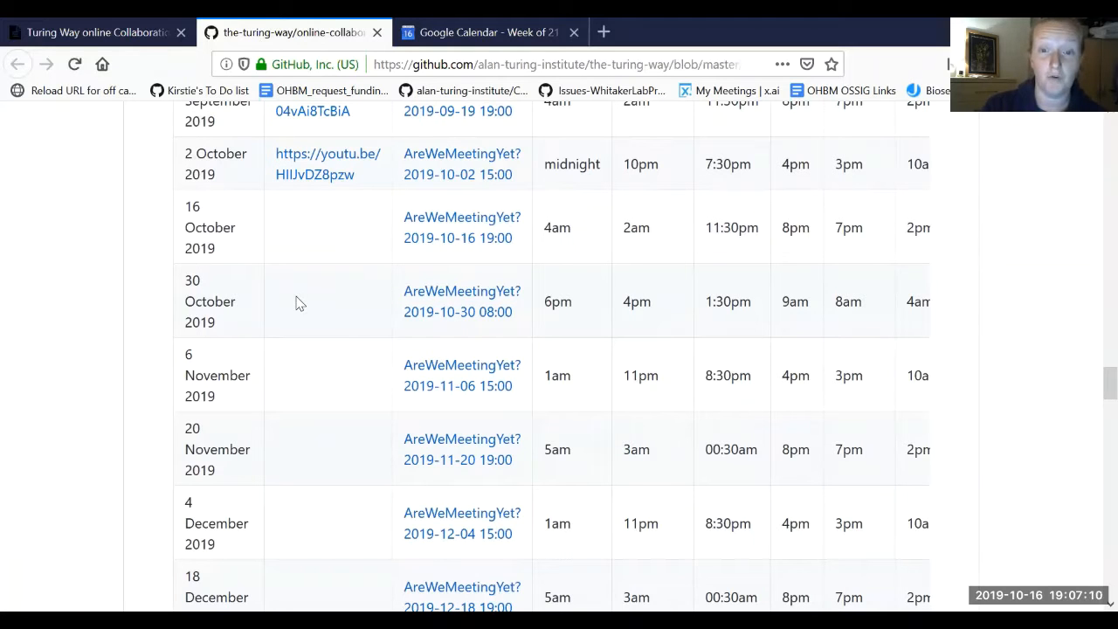
pyautogui.scroll(3)
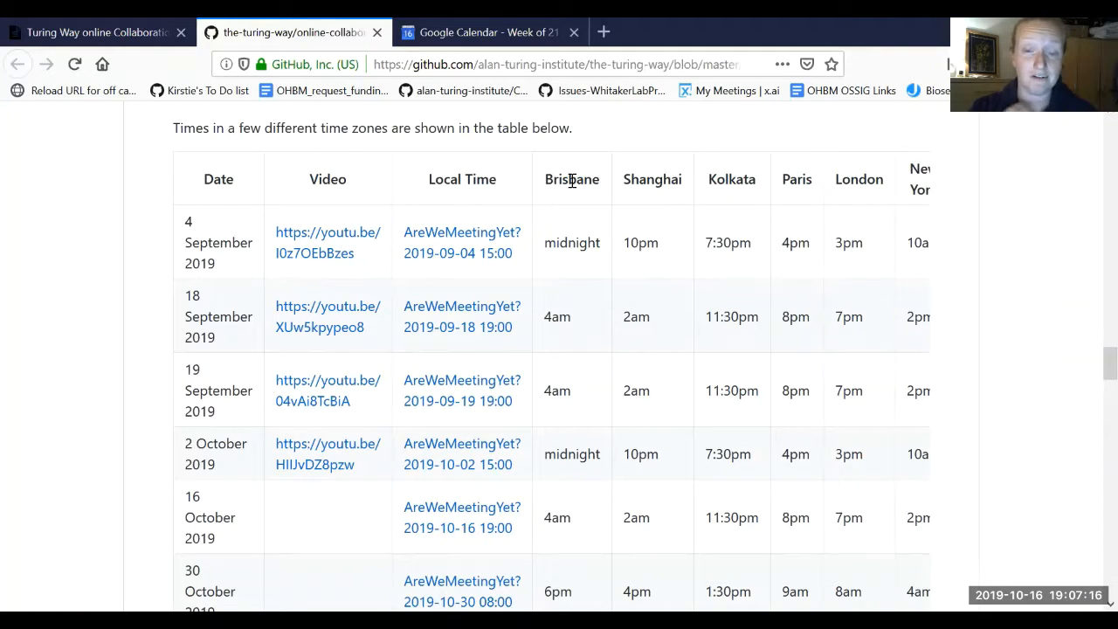
pyautogui.moveTo(529, 179)
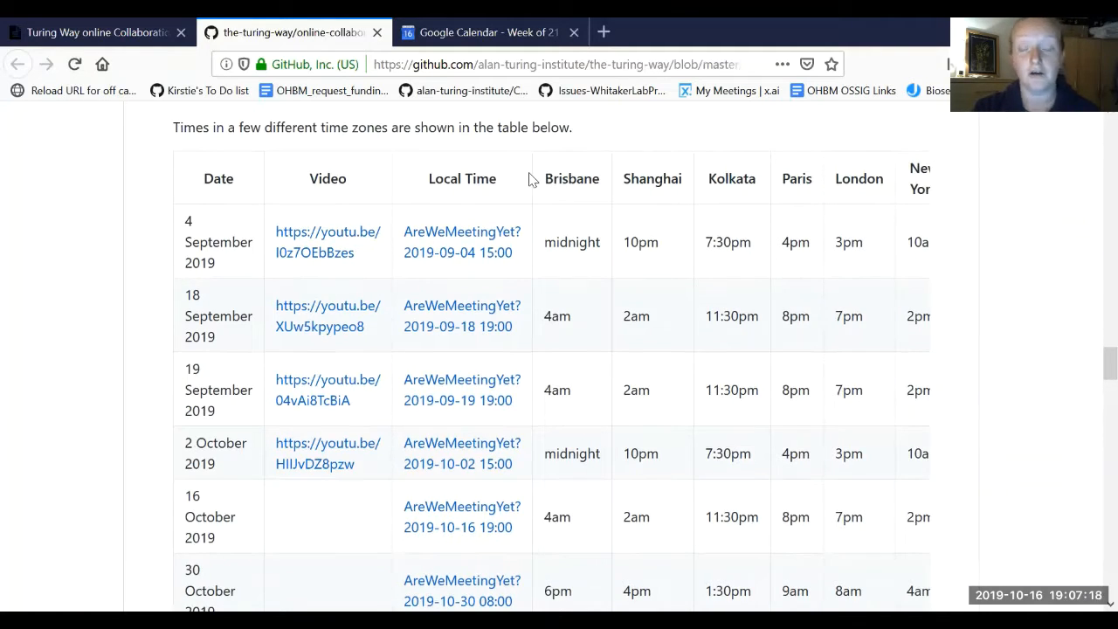
pyautogui.moveTo(555, 173)
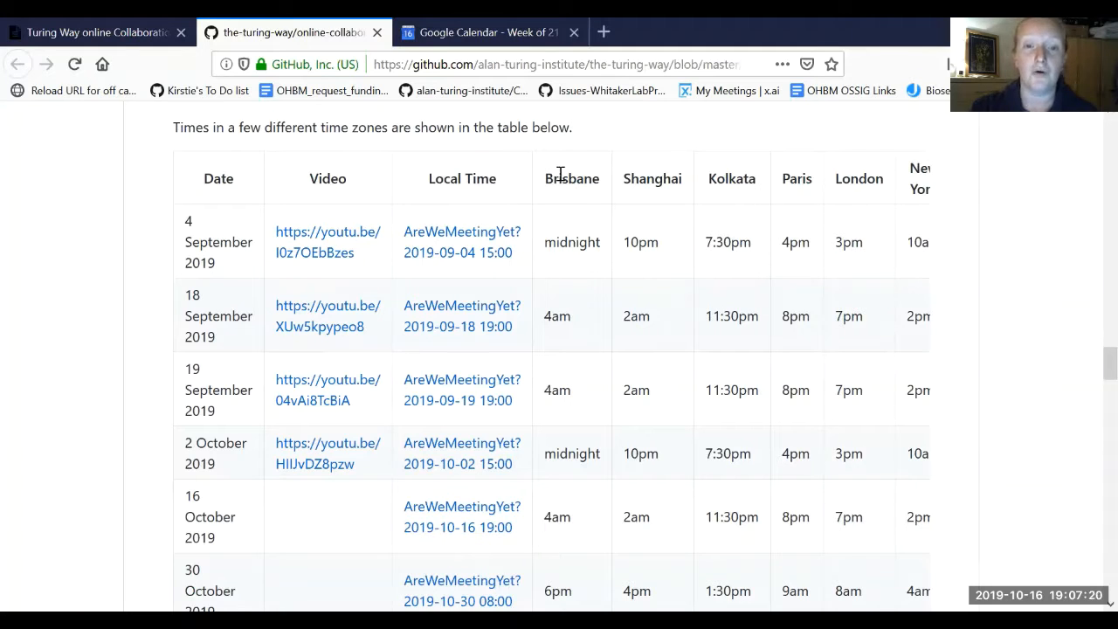
pyautogui.scroll(-3)
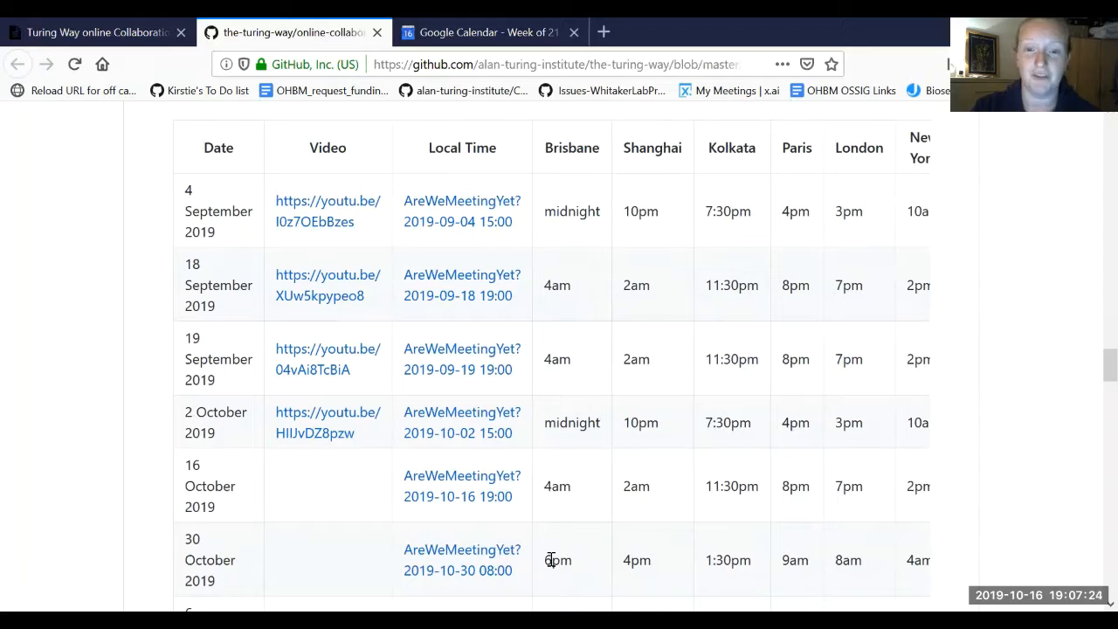
pyautogui.moveTo(728, 559)
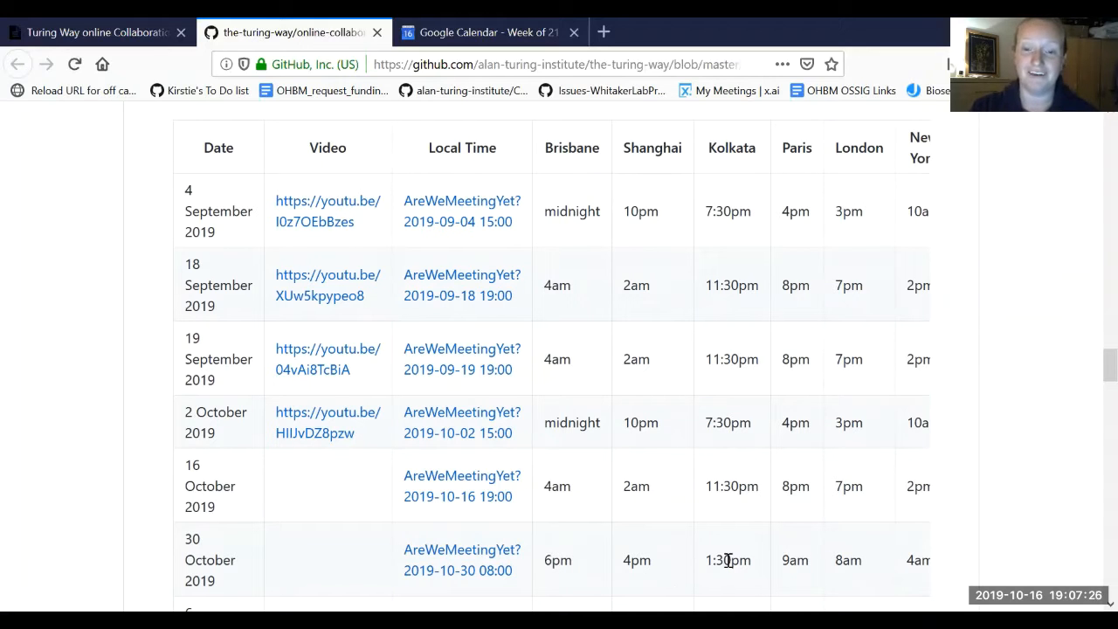
pyautogui.moveTo(696, 566)
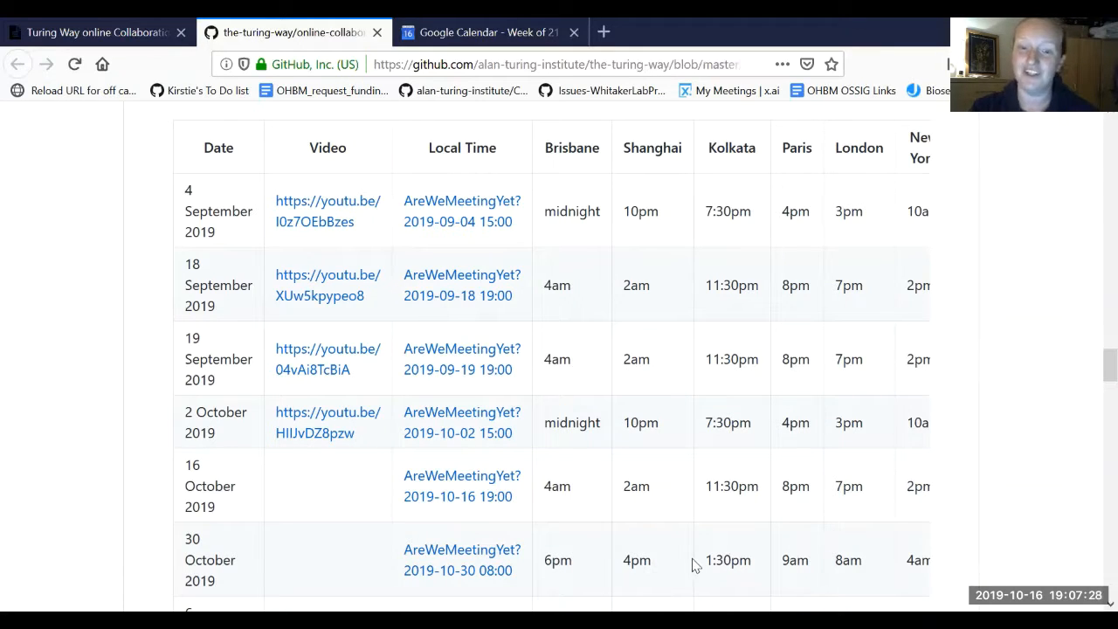
pyautogui.moveTo(729, 577)
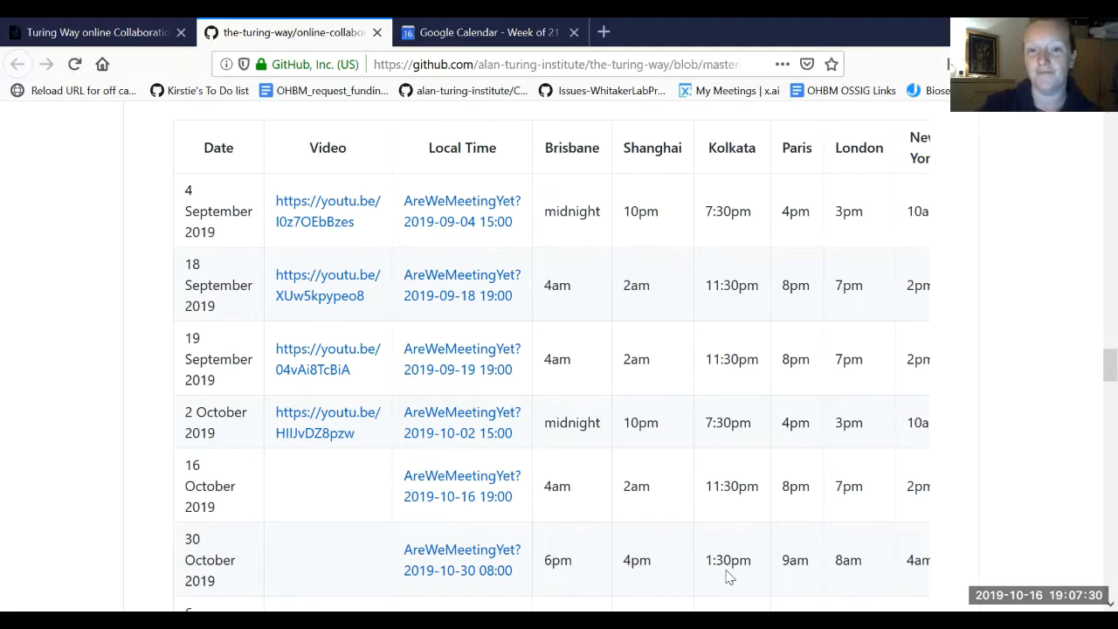
pyautogui.moveTo(737, 566)
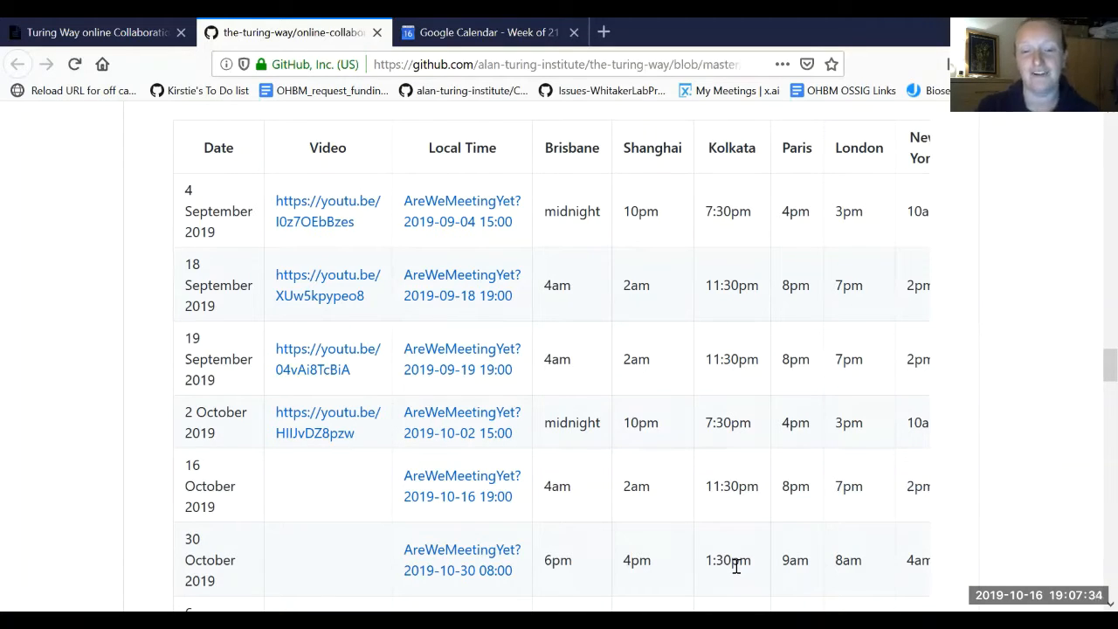
pyautogui.moveTo(706, 566)
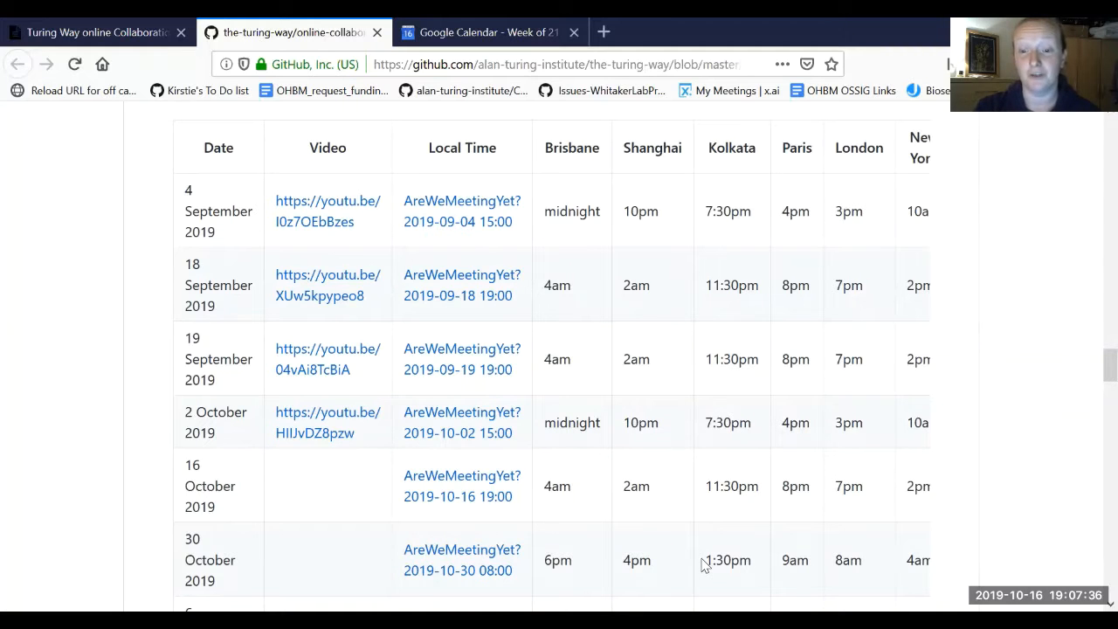
pyautogui.hscroll(3)
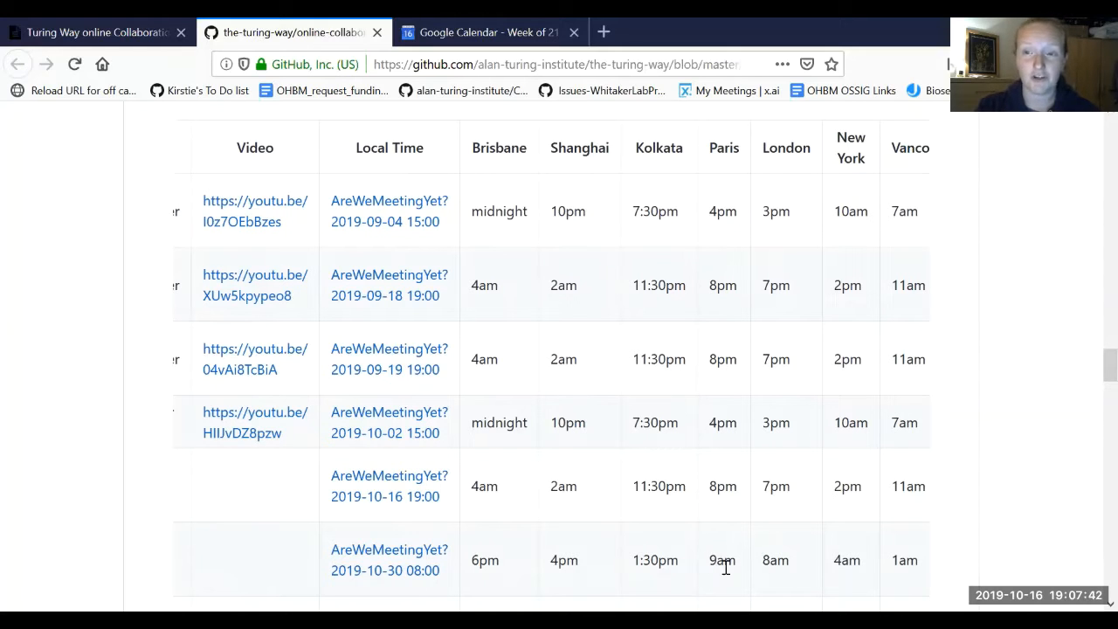
pyautogui.moveTo(765, 561)
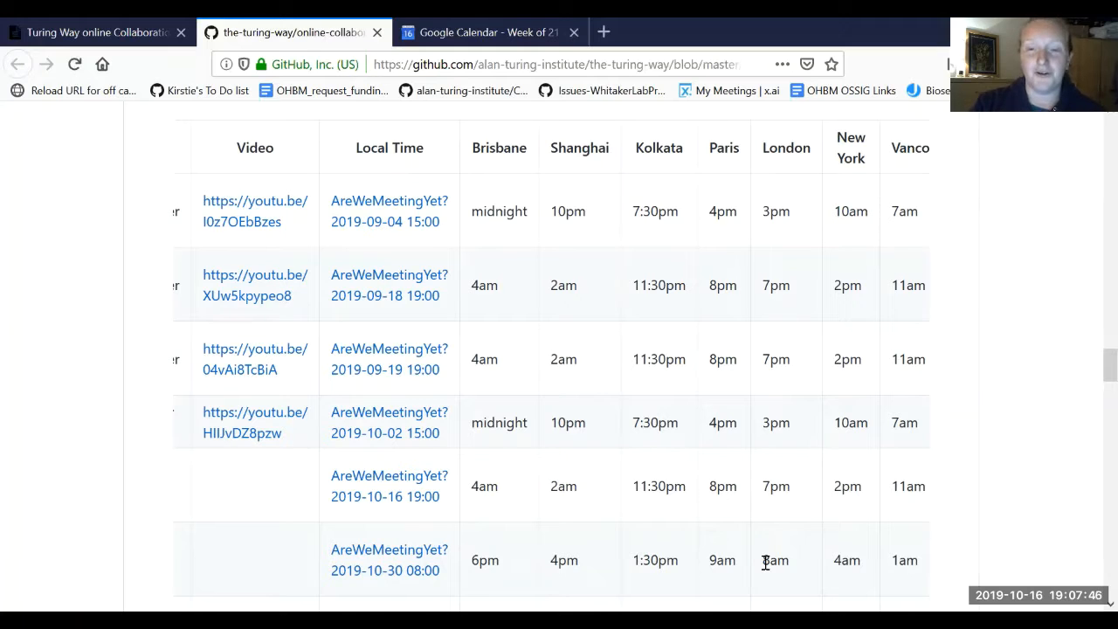
pyautogui.moveTo(790, 560)
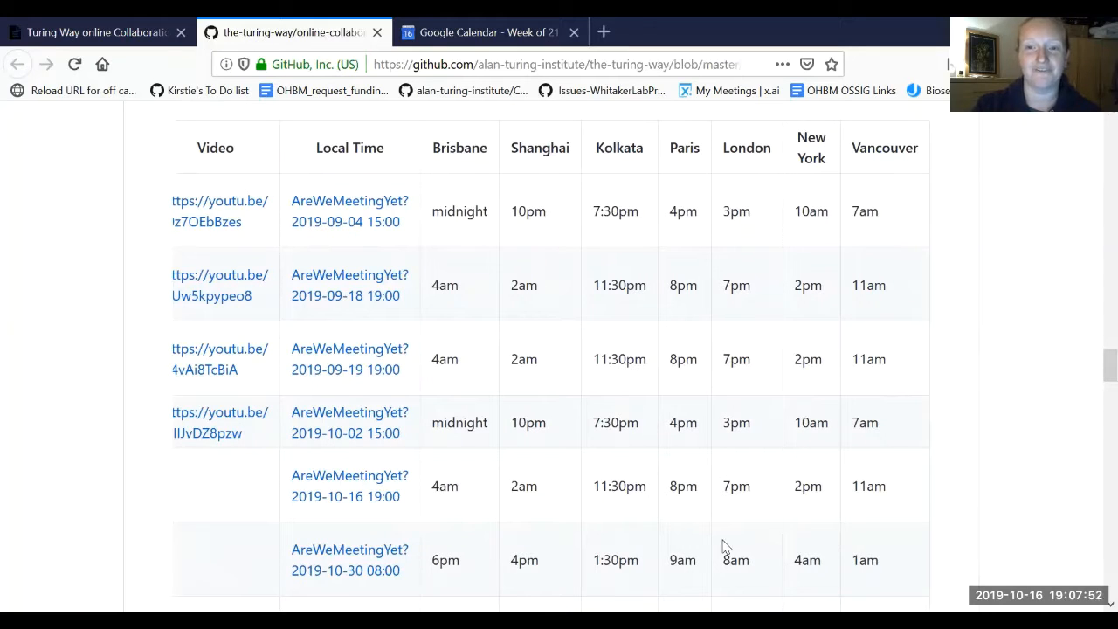
pyautogui.moveTo(829, 562)
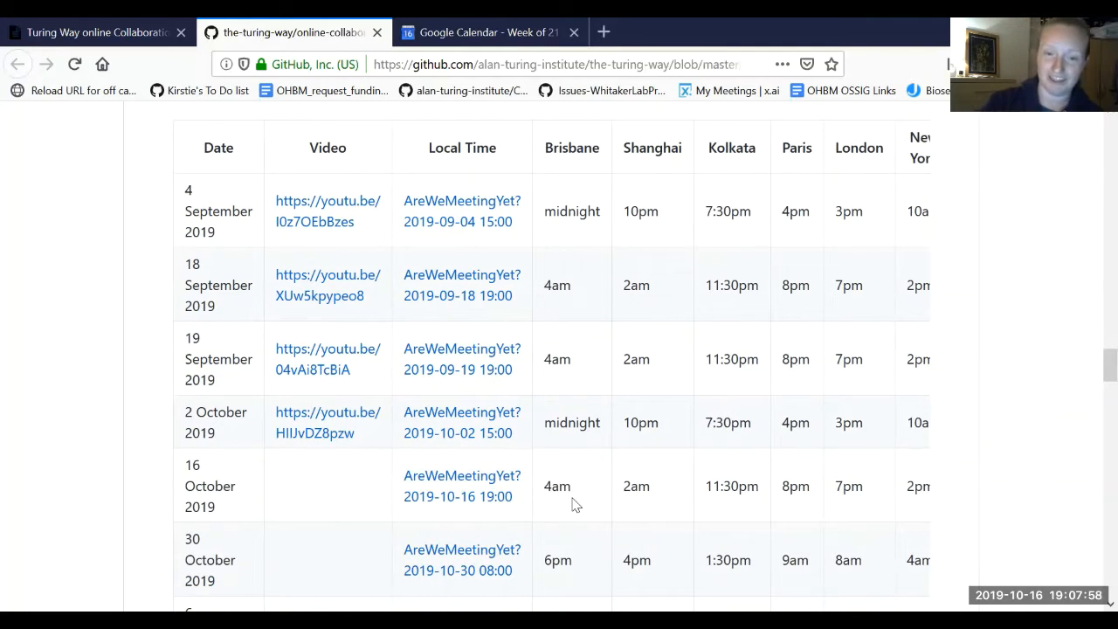
pyautogui.moveTo(674, 498)
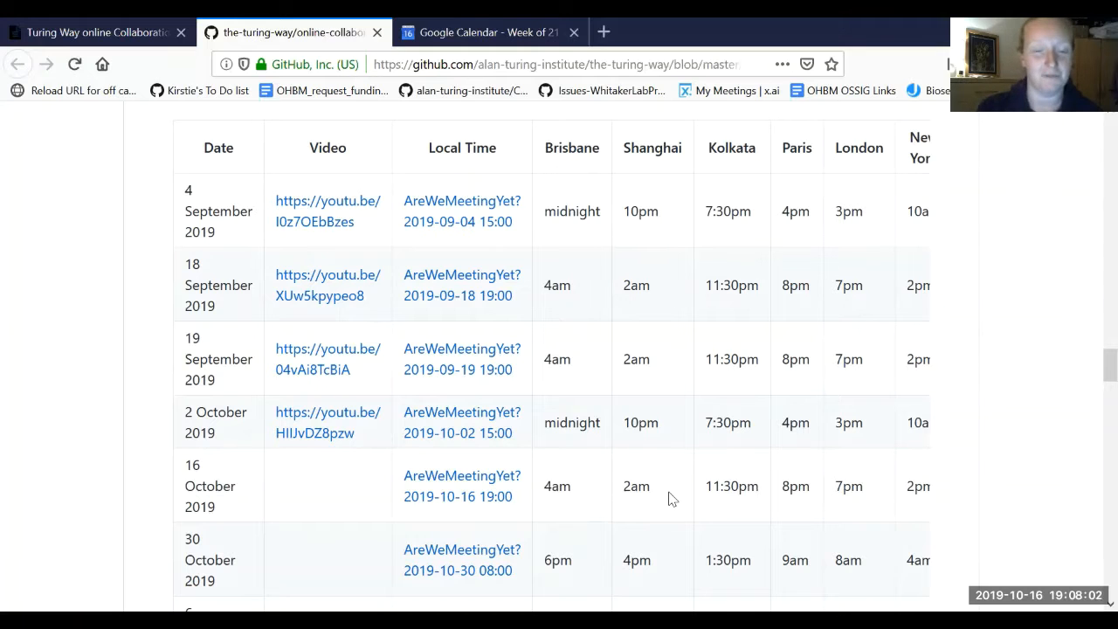
pyautogui.scroll(-3)
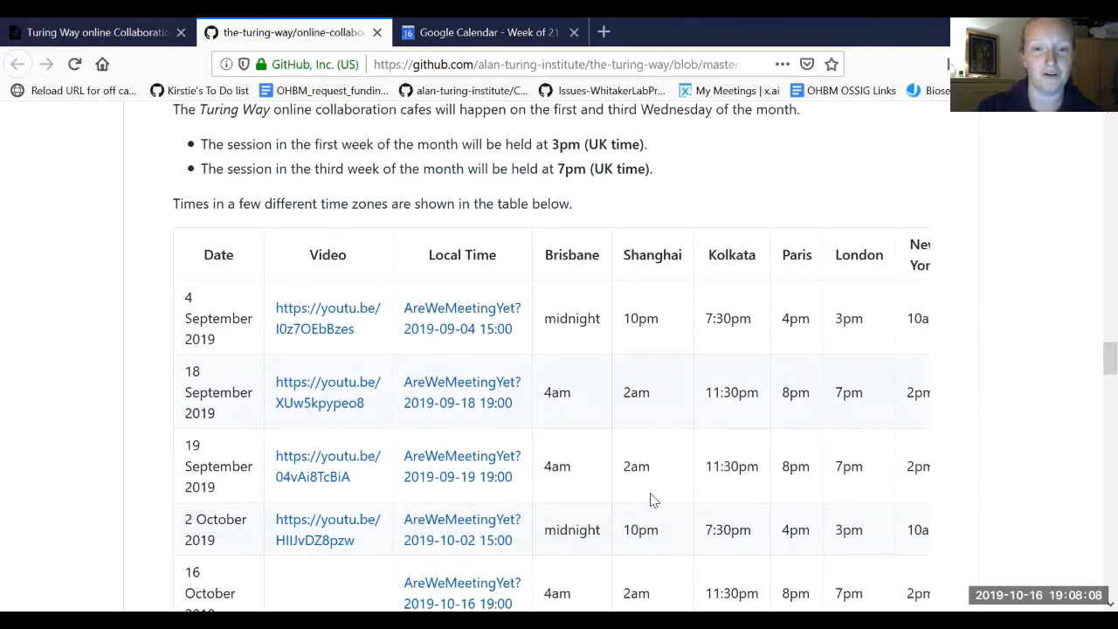
pyautogui.click(105, 32)
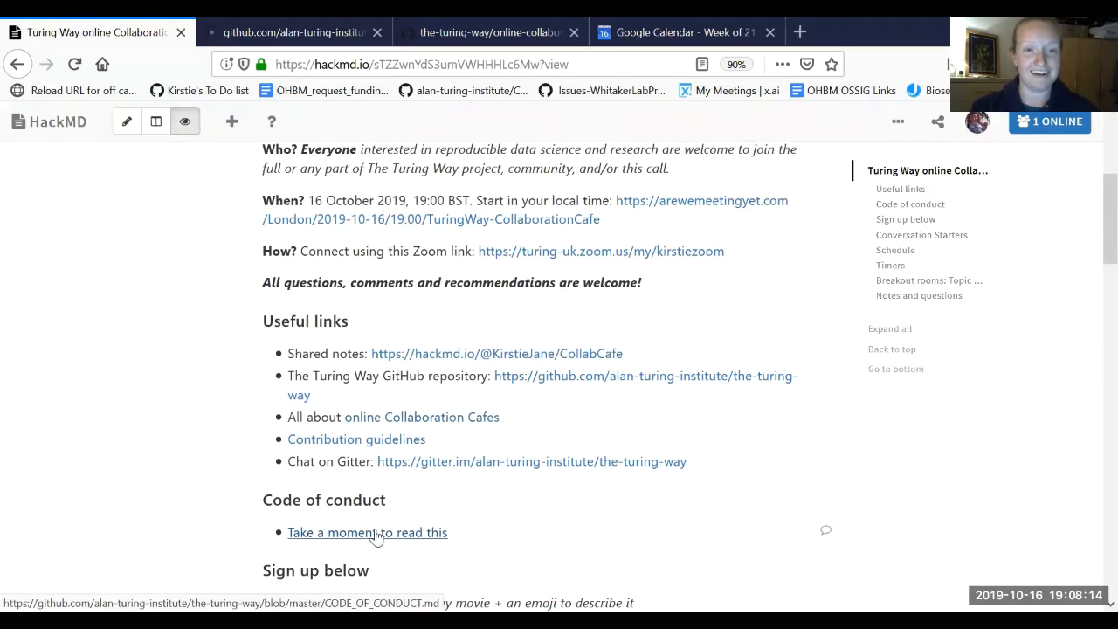
pyautogui.click(367, 532)
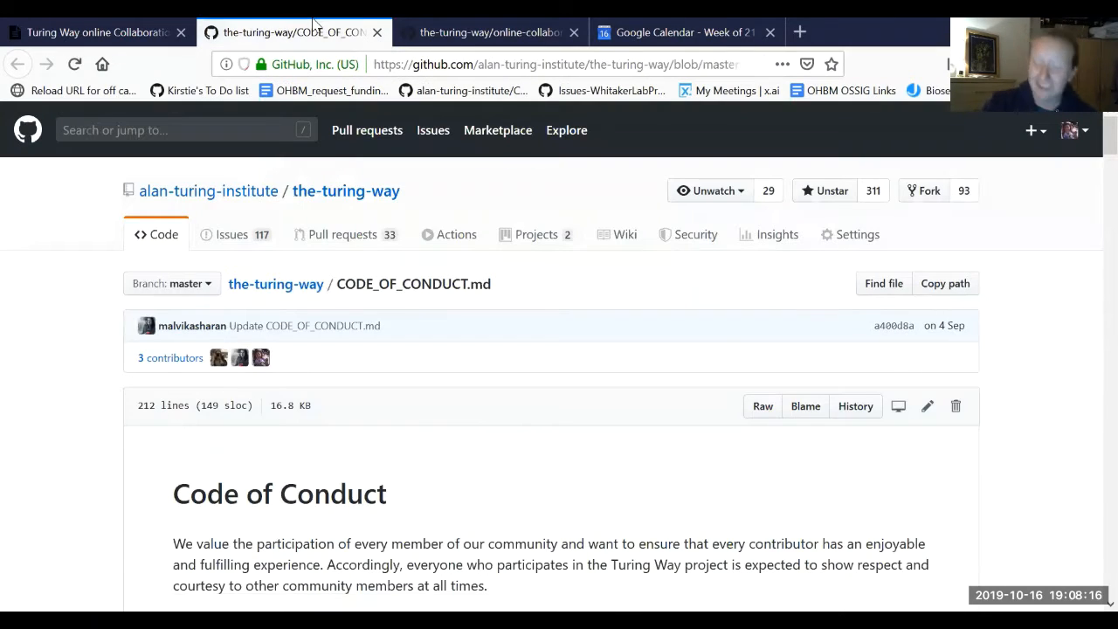
pyautogui.moveTo(581, 191)
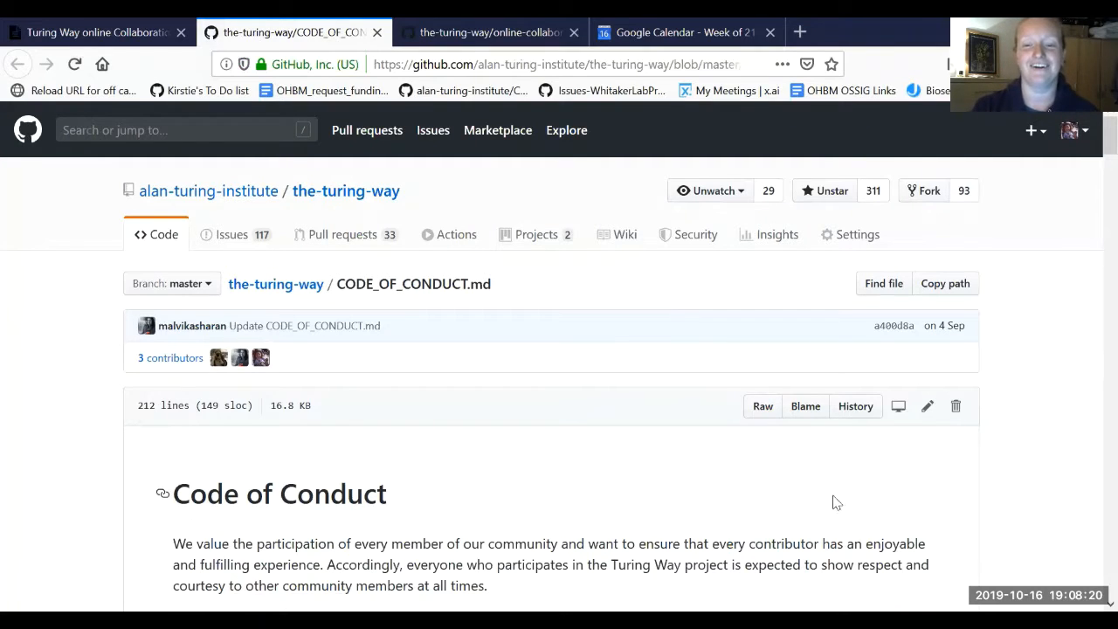
pyautogui.scroll(-3)
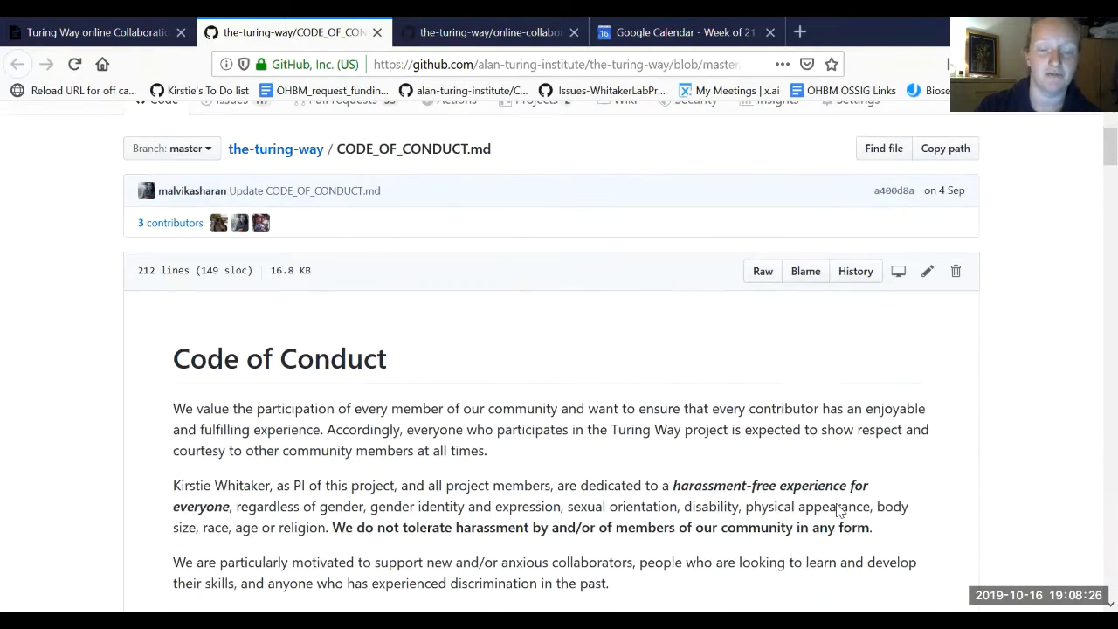
pyautogui.scroll(-3)
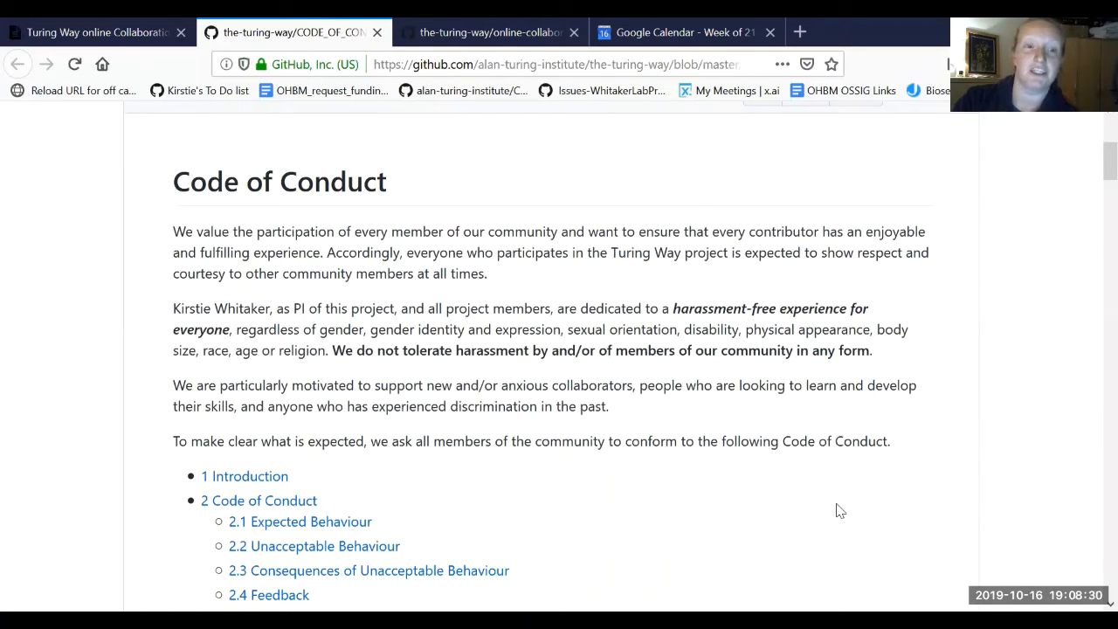
pyautogui.scroll(-3)
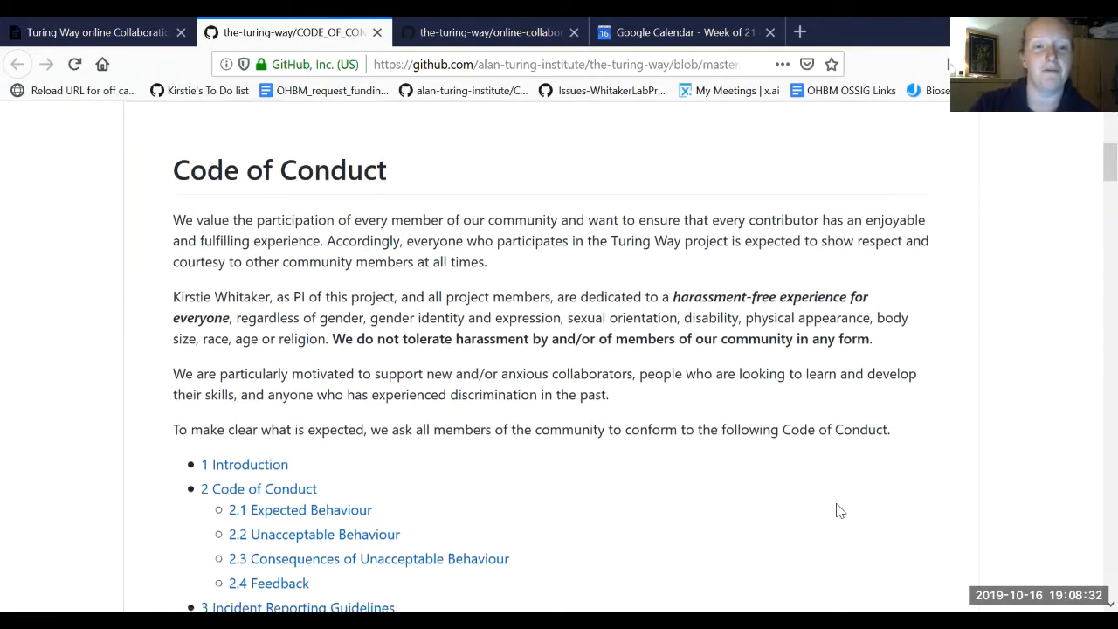
pyautogui.scroll(-3)
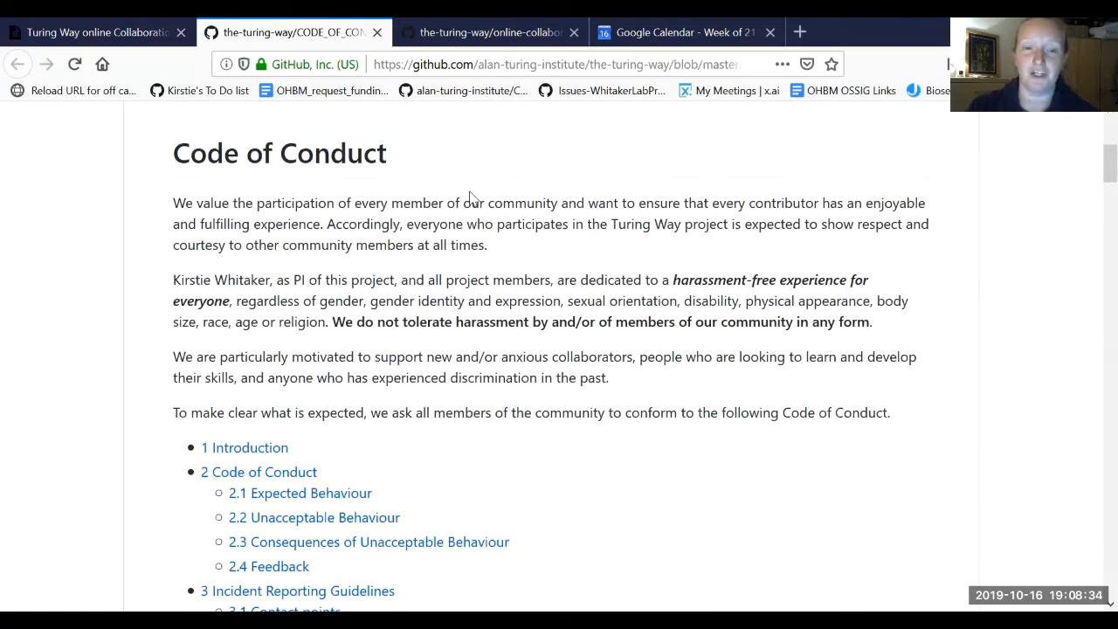
pyautogui.moveTo(865, 244)
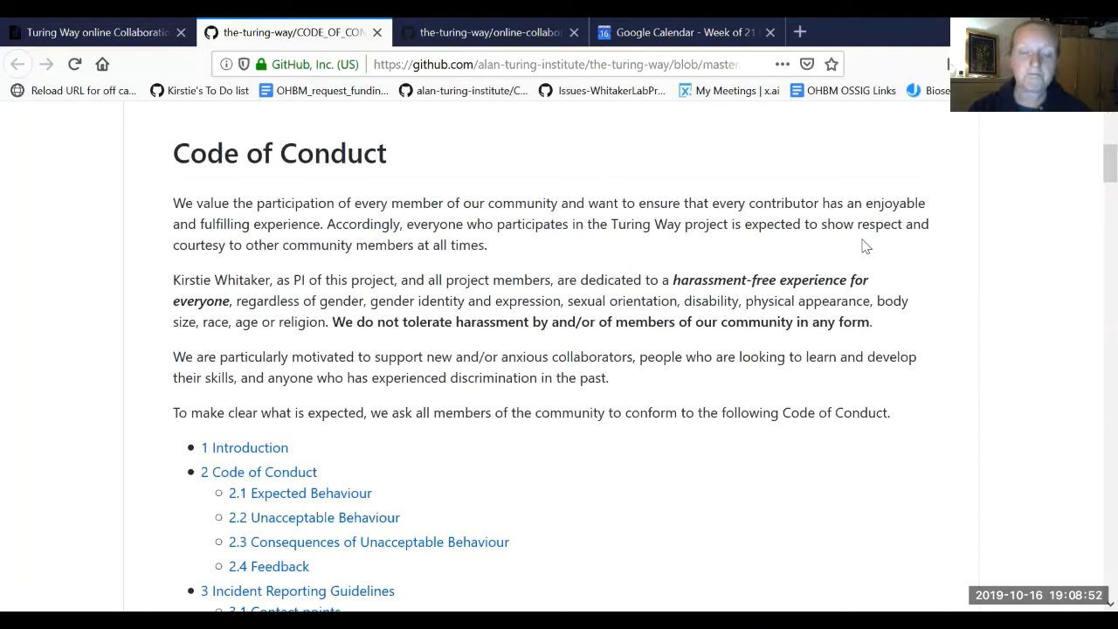
pyautogui.scroll(-3)
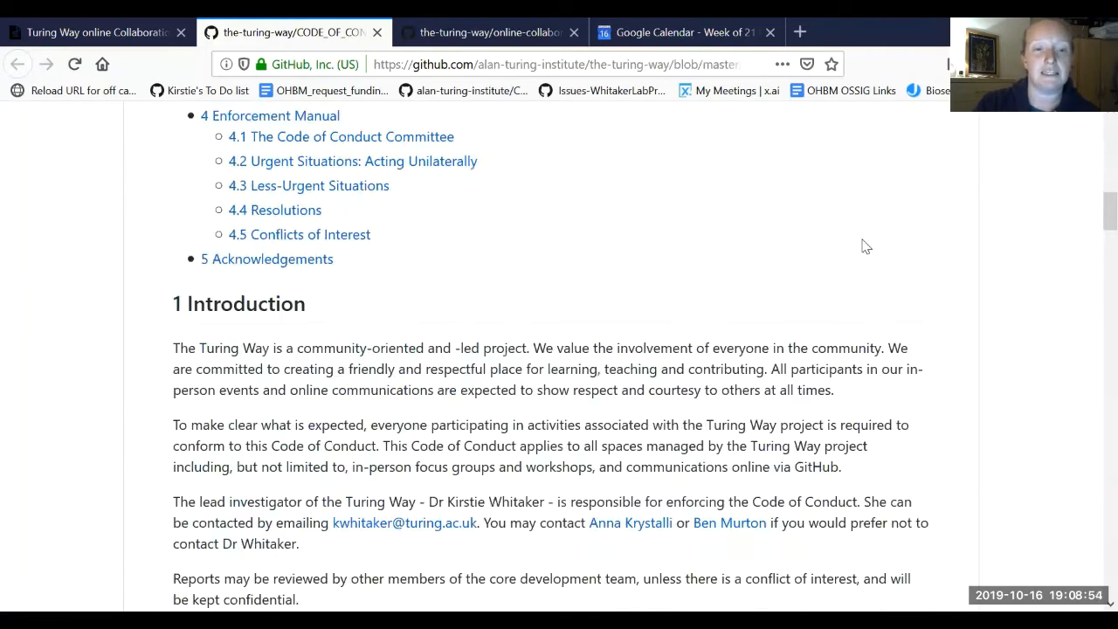
pyautogui.scroll(-3)
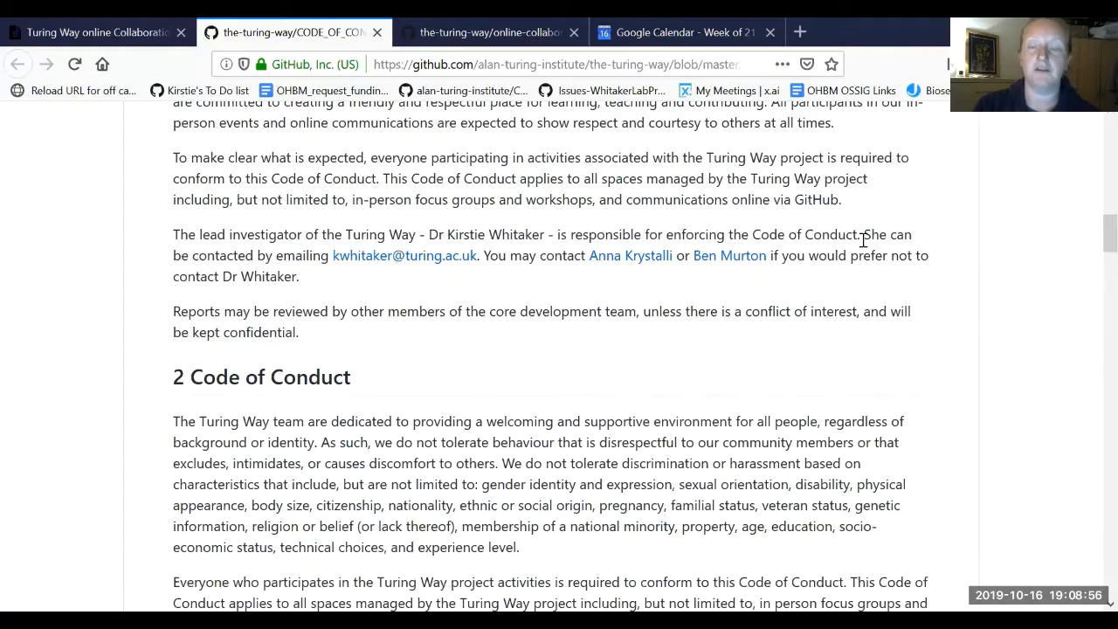
pyautogui.scroll(-3)
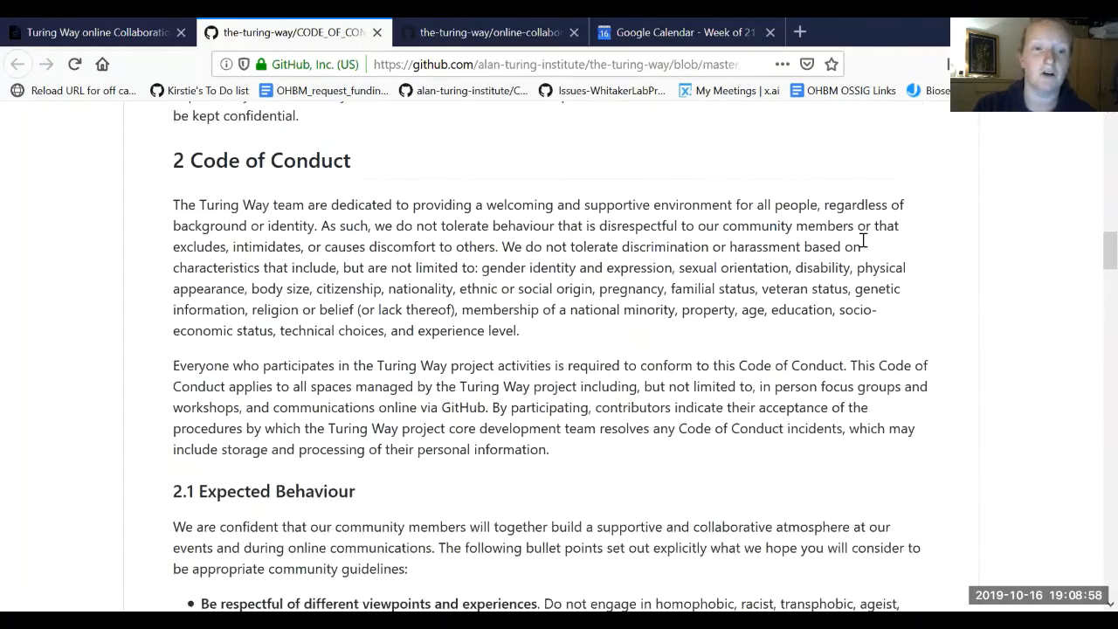
pyautogui.scroll(-3)
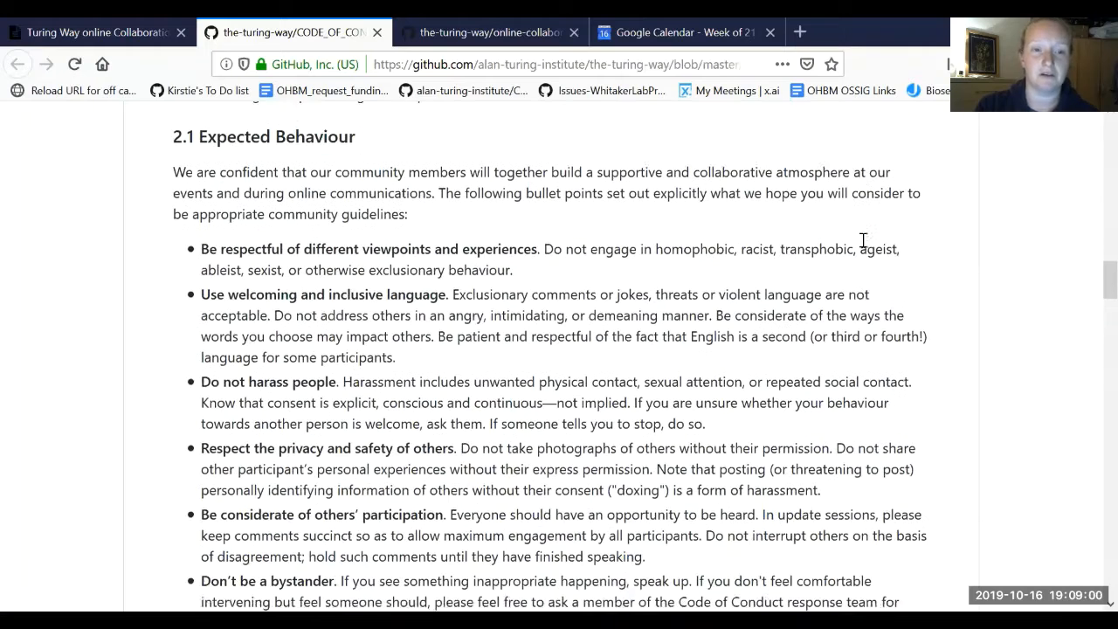
pyautogui.scroll(-3)
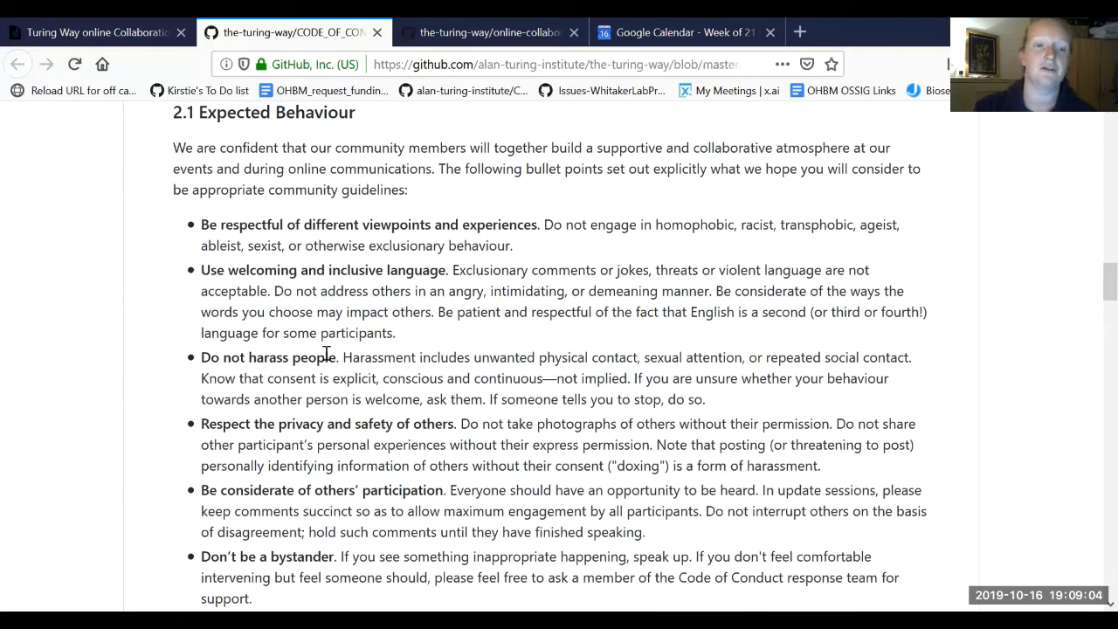
pyautogui.scroll(-3)
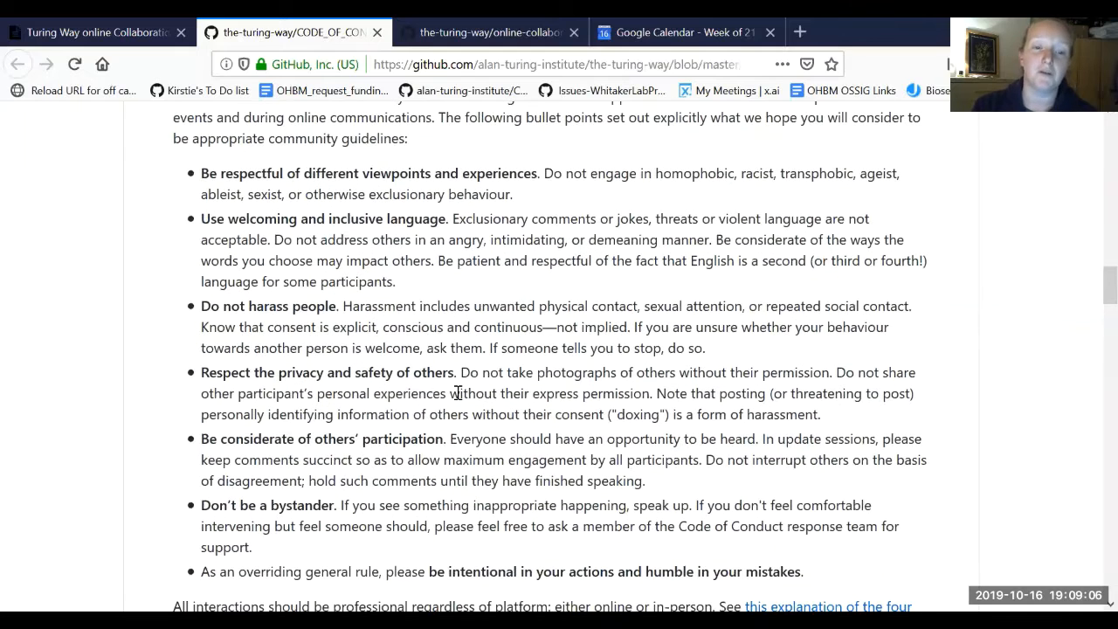
pyautogui.scroll(-3)
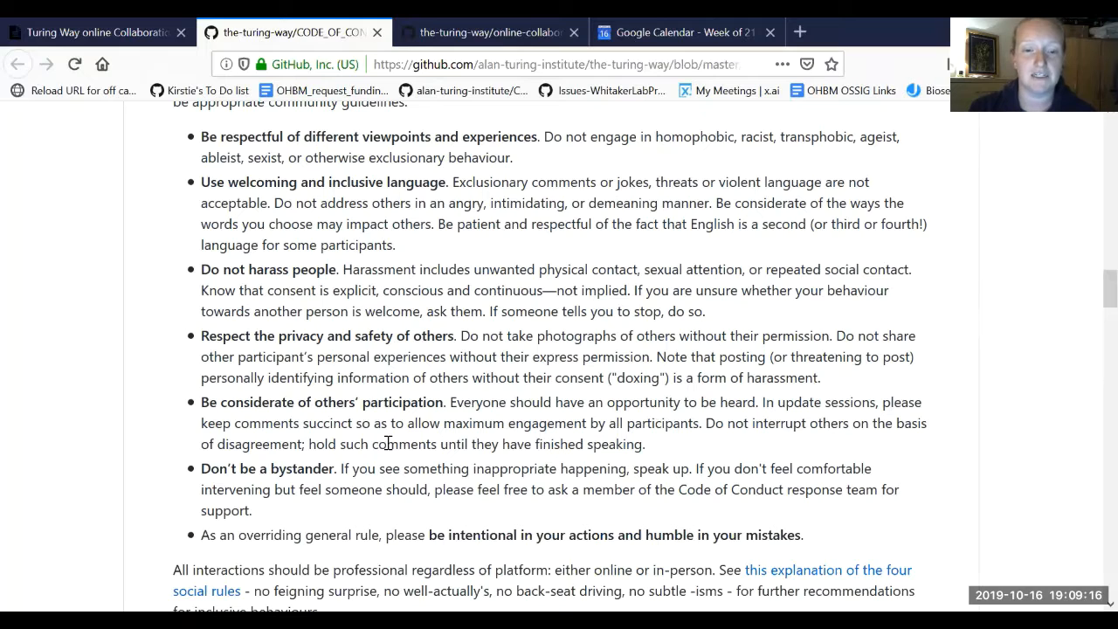
pyautogui.scroll(-3)
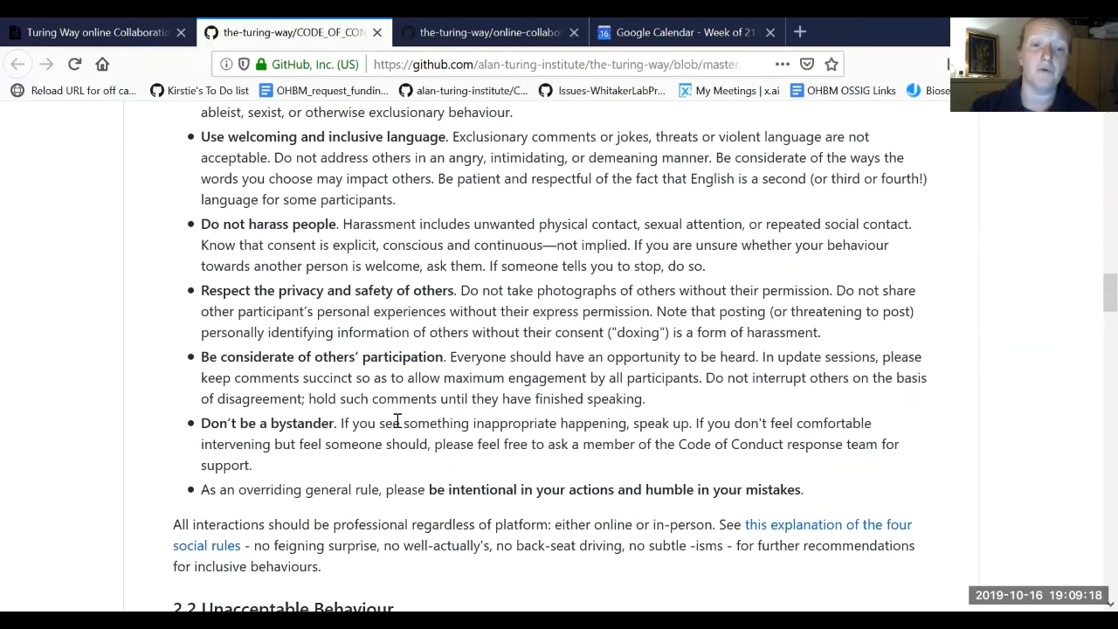
pyautogui.scroll(-3)
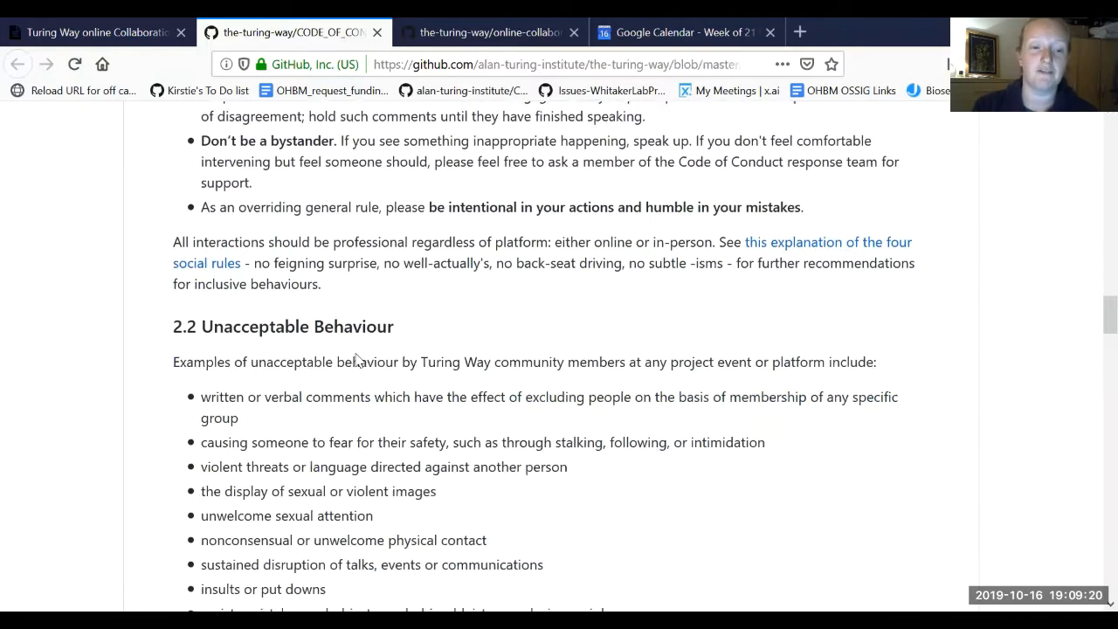
pyautogui.scroll(-3)
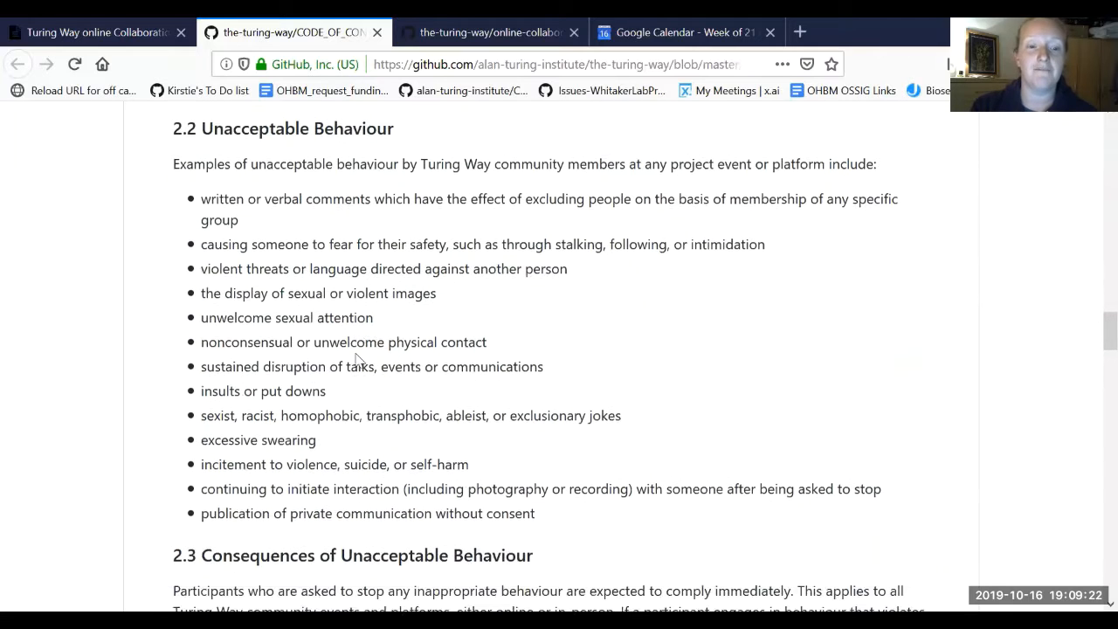
pyautogui.scroll(-3)
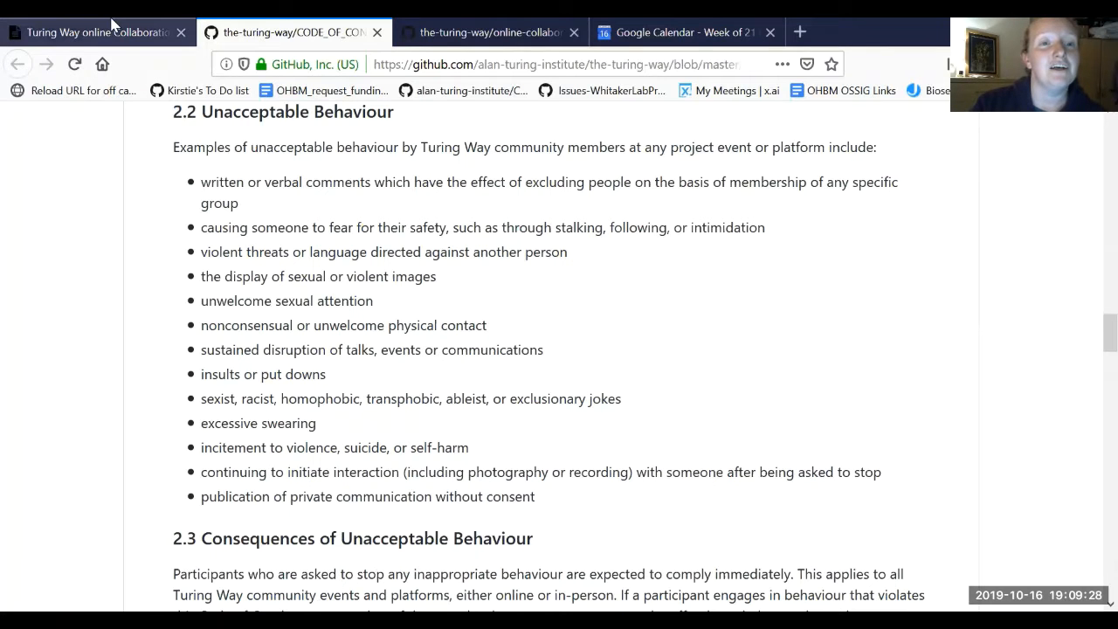
# Show the Collaboration Cafe notes' sign-up list and Conversation Starters in HackMD.
pyautogui.click(97, 31)
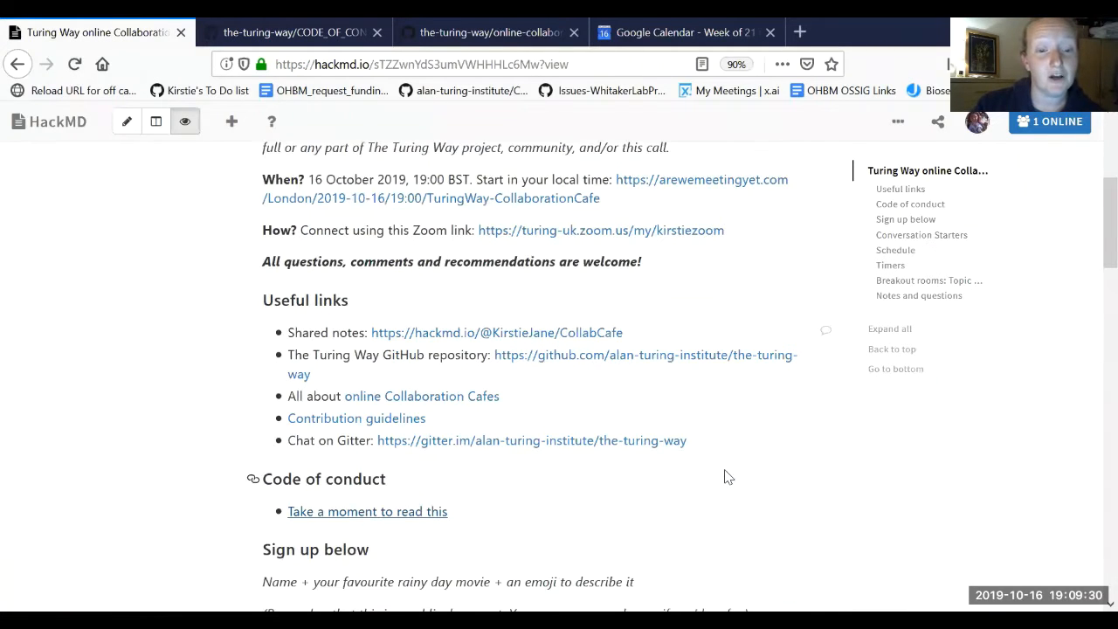
pyautogui.scroll(-3)
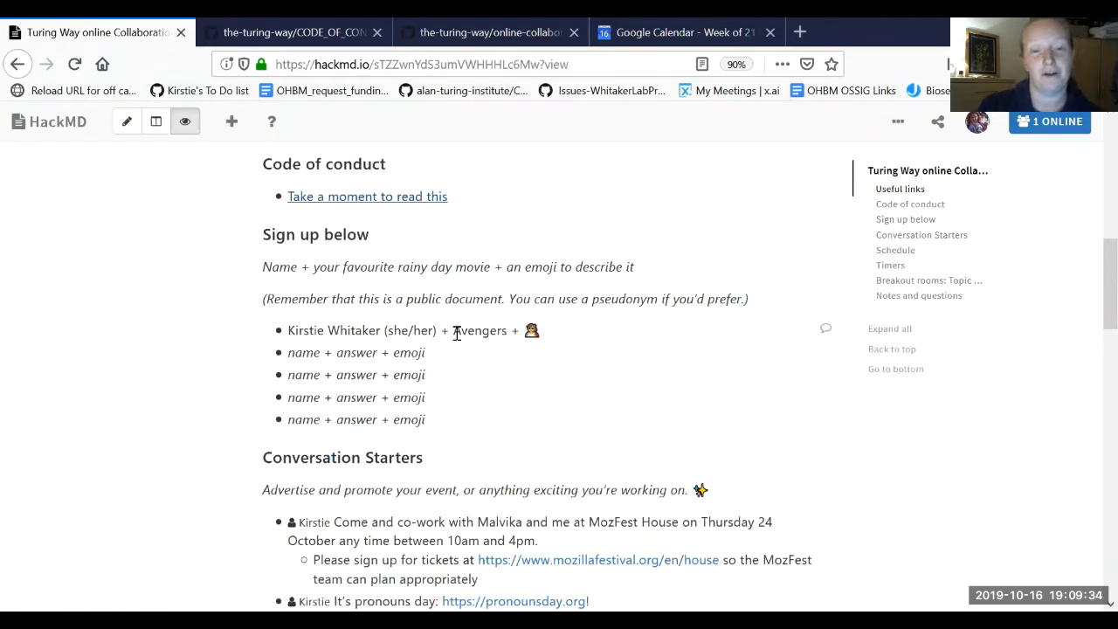
pyautogui.moveTo(594, 358)
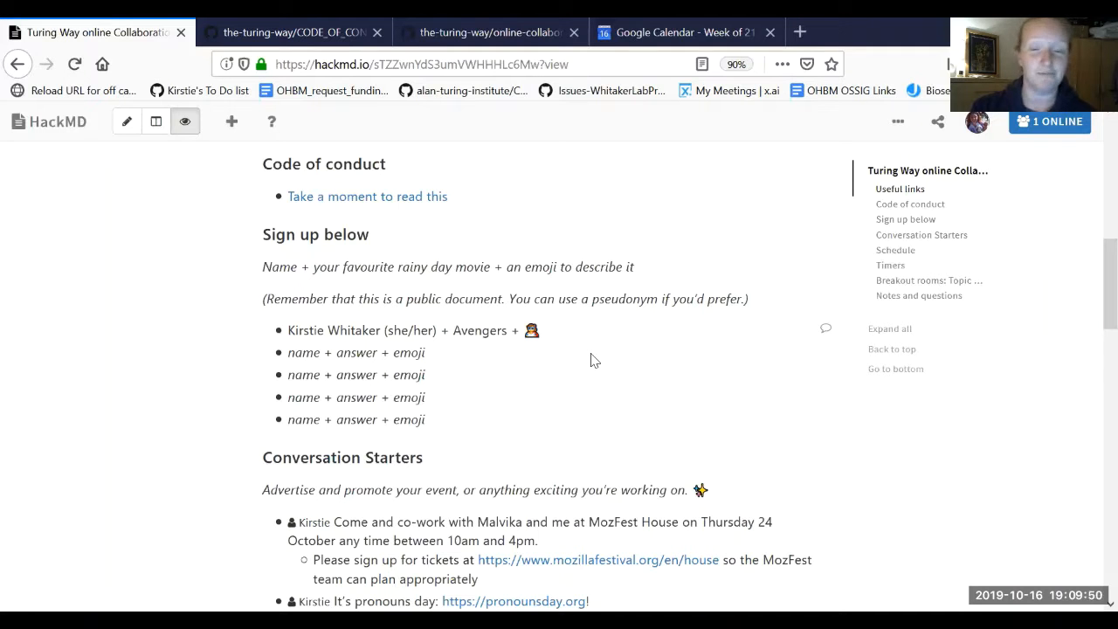
pyautogui.scroll(-3)
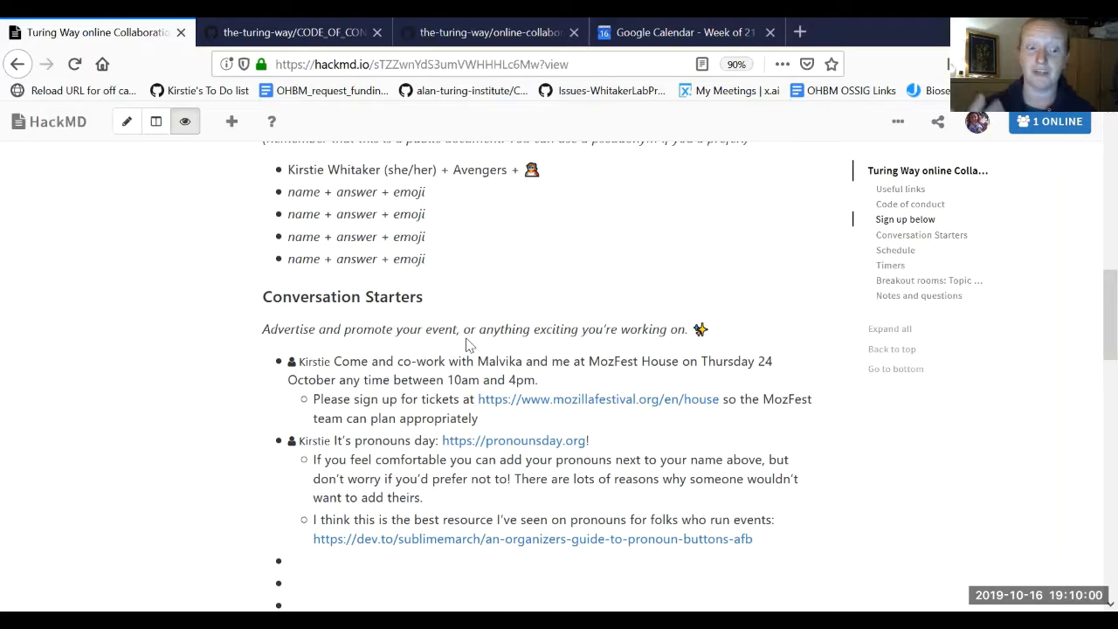
pyautogui.scroll(-3)
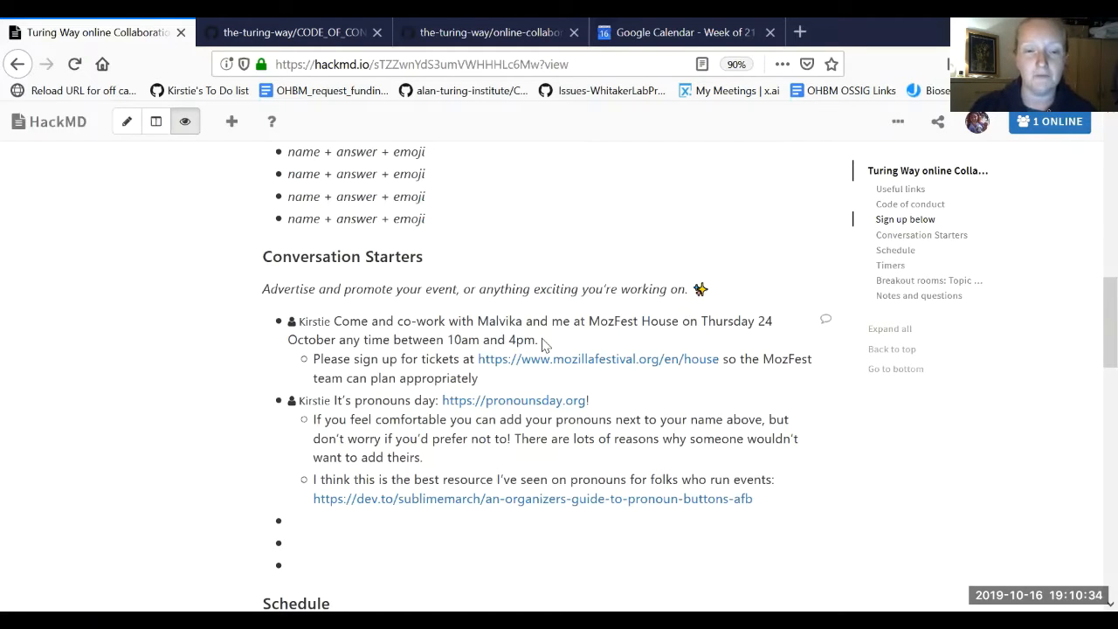
pyautogui.moveTo(626, 374)
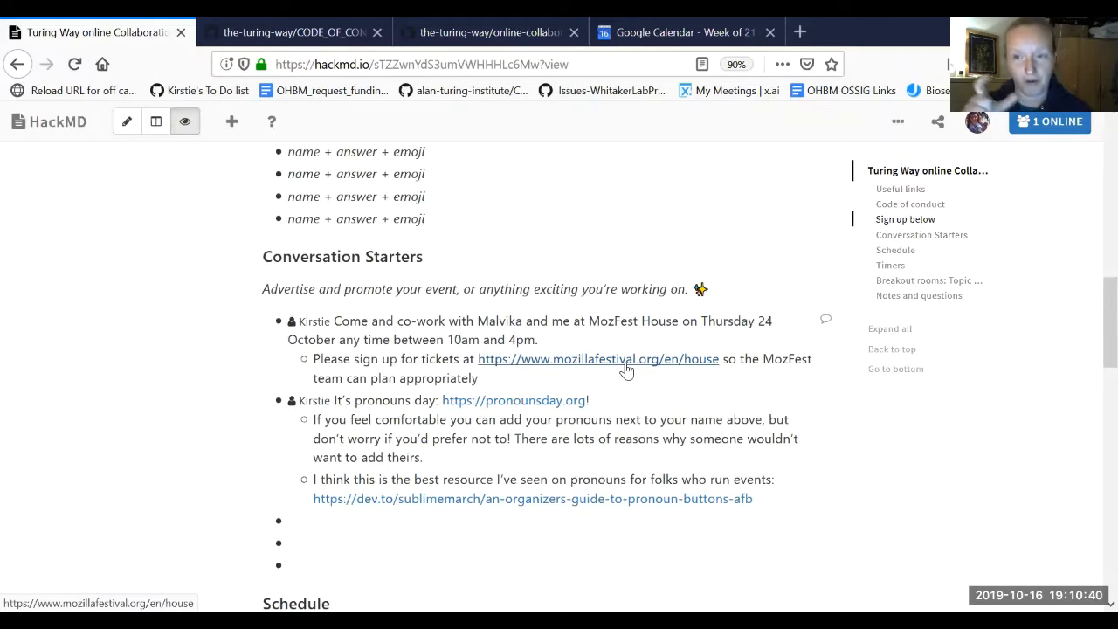
pyautogui.moveTo(607, 373)
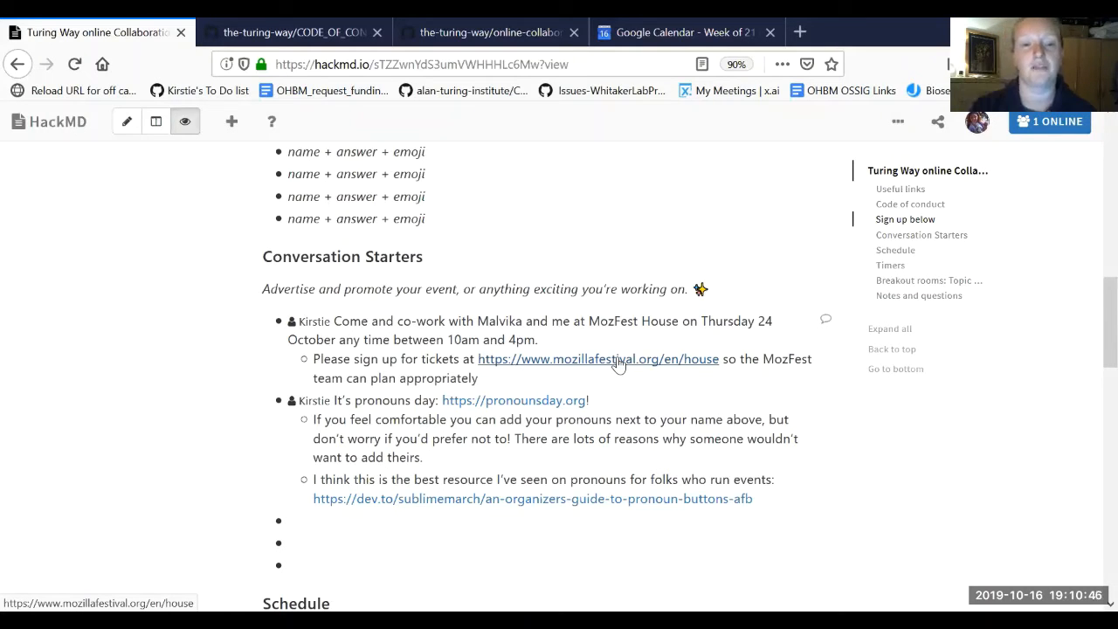
pyautogui.scroll(-3)
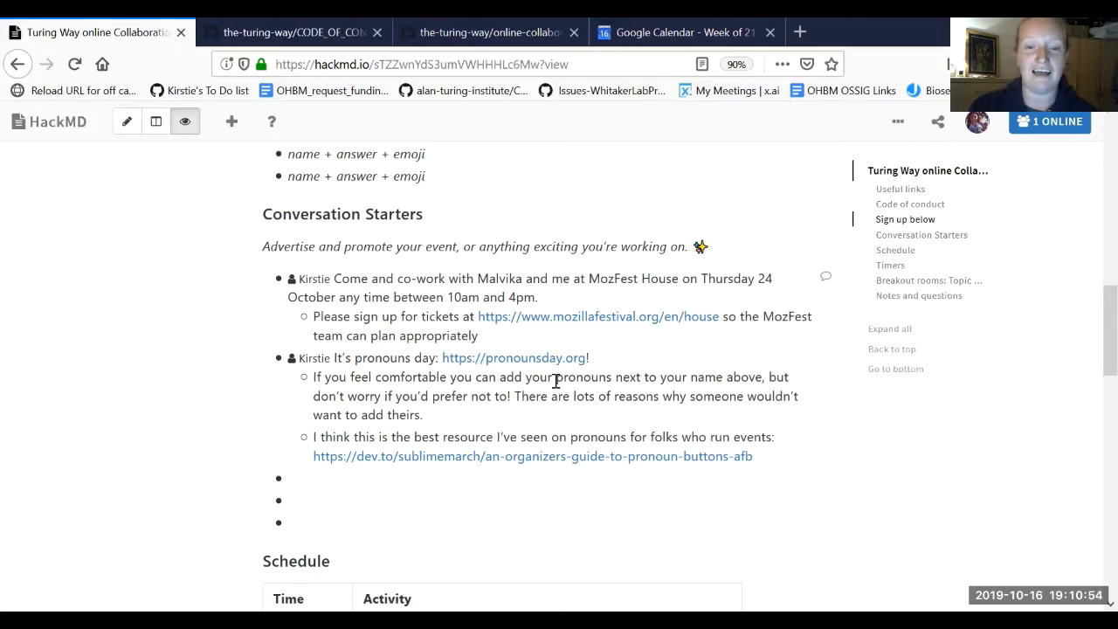
pyautogui.moveTo(539, 483)
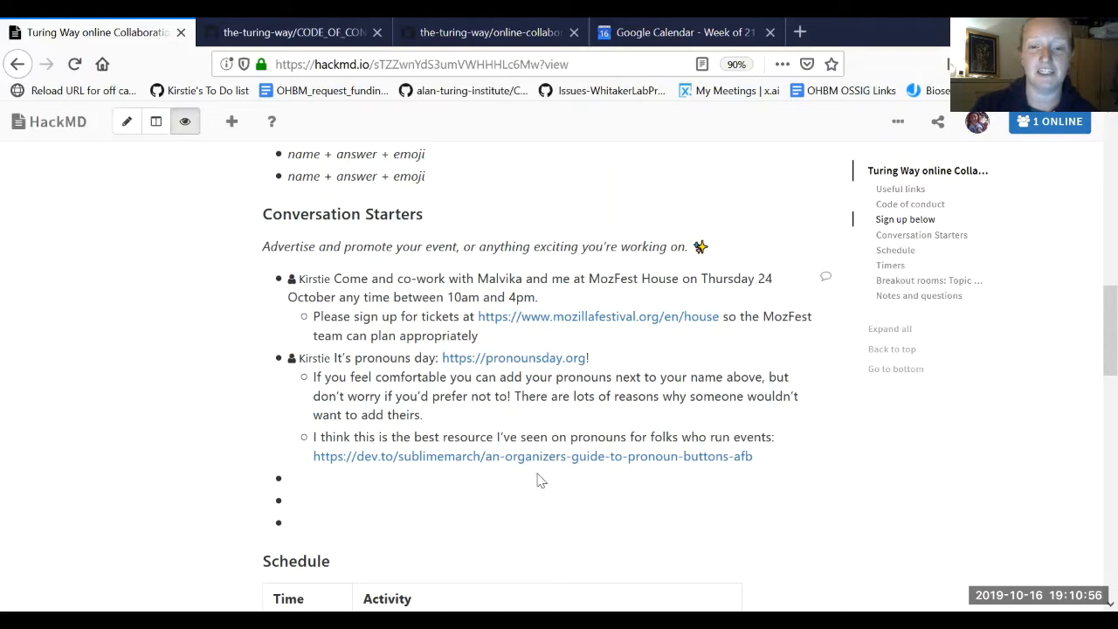
pyautogui.moveTo(566, 465)
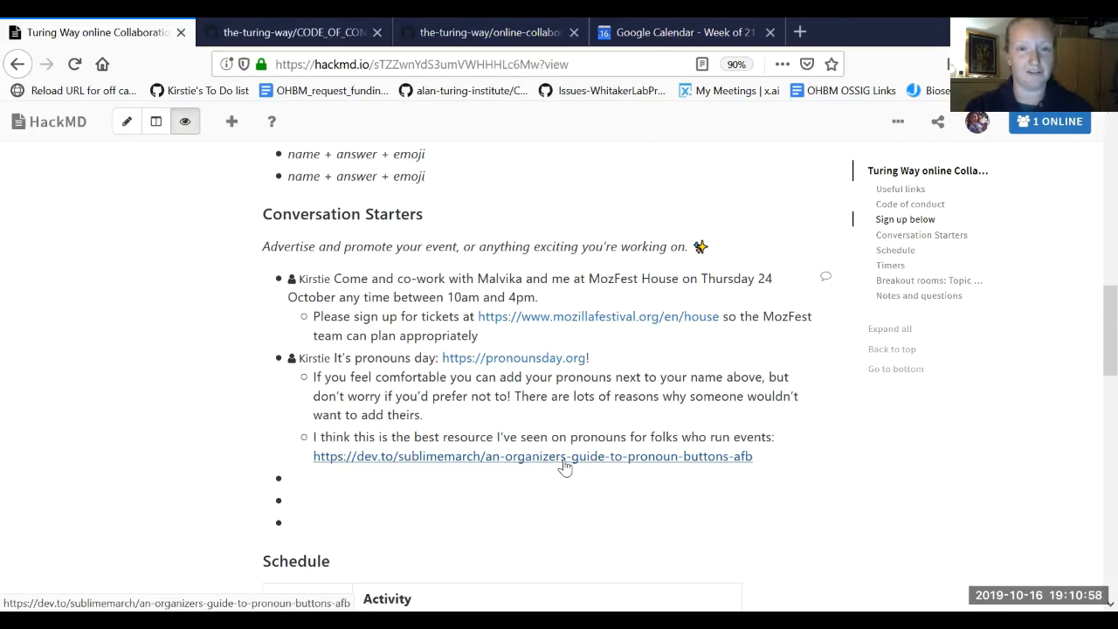
pyautogui.click(554, 457)
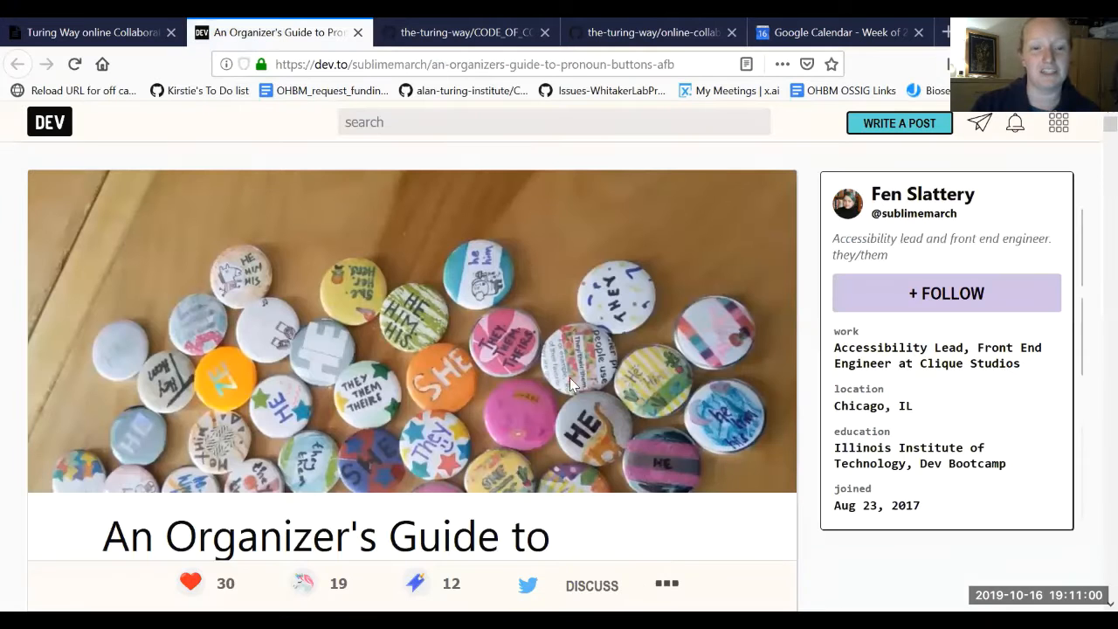
pyautogui.scroll(-3)
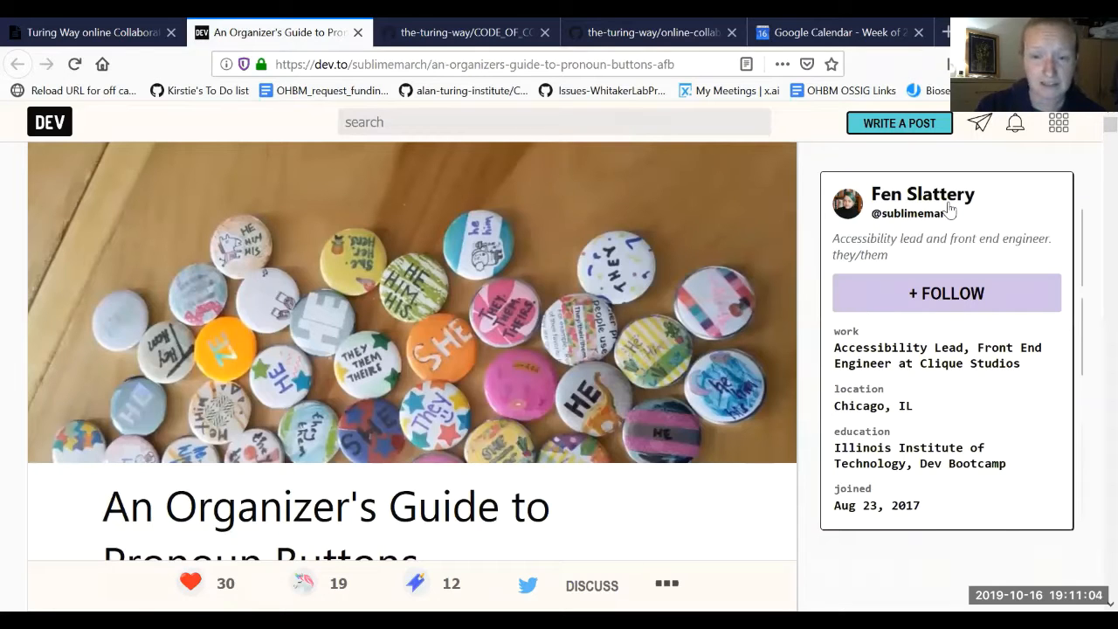
pyautogui.scroll(-3)
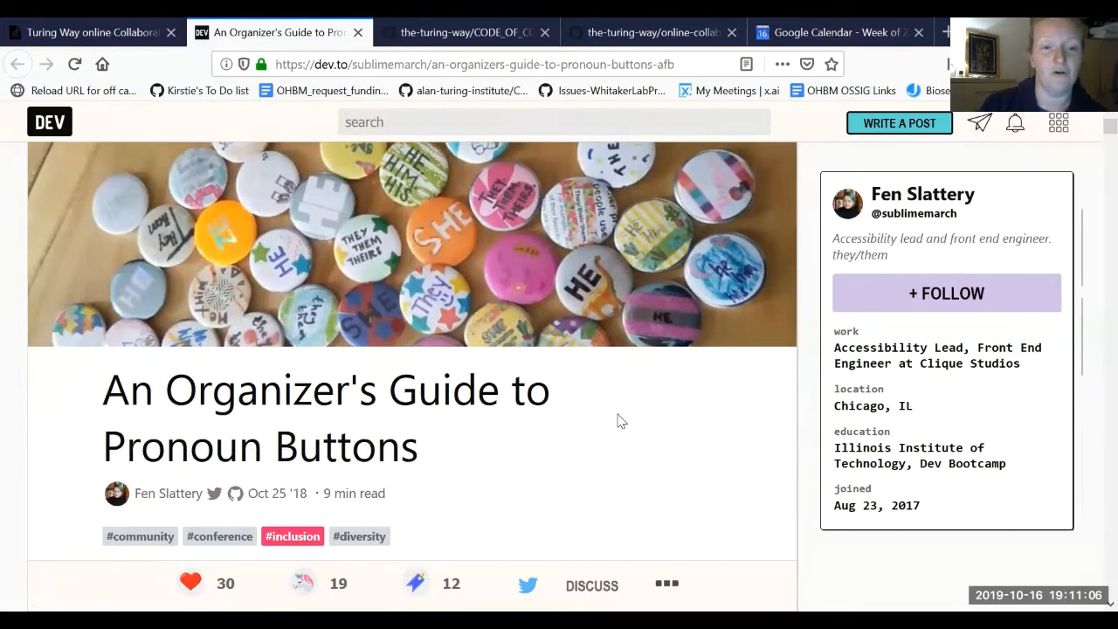
pyautogui.scroll(-3)
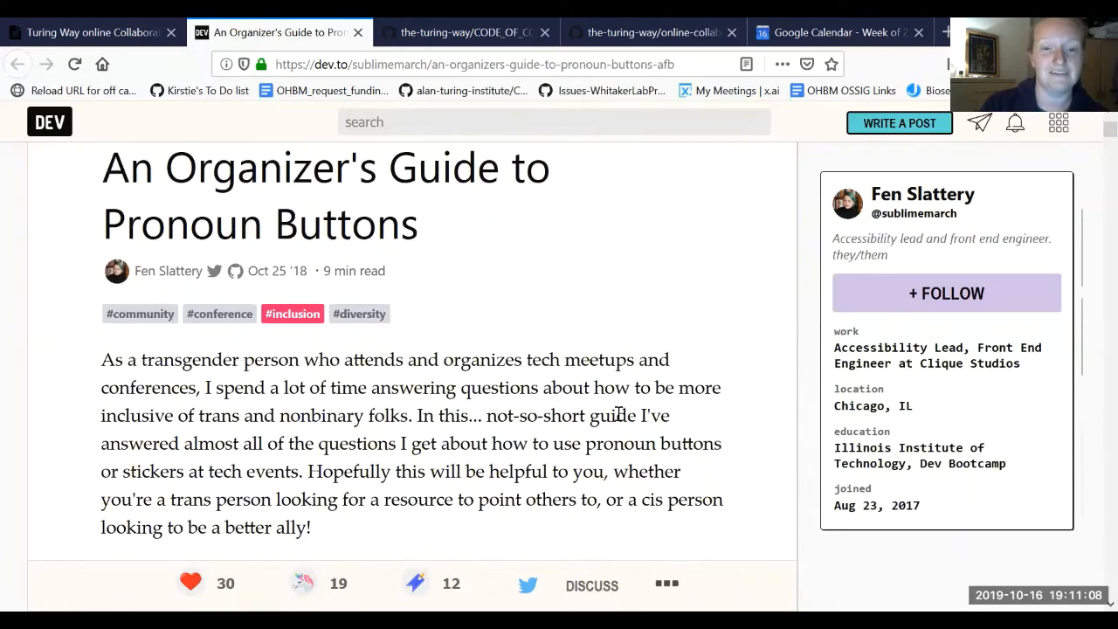
pyautogui.scroll(-3)
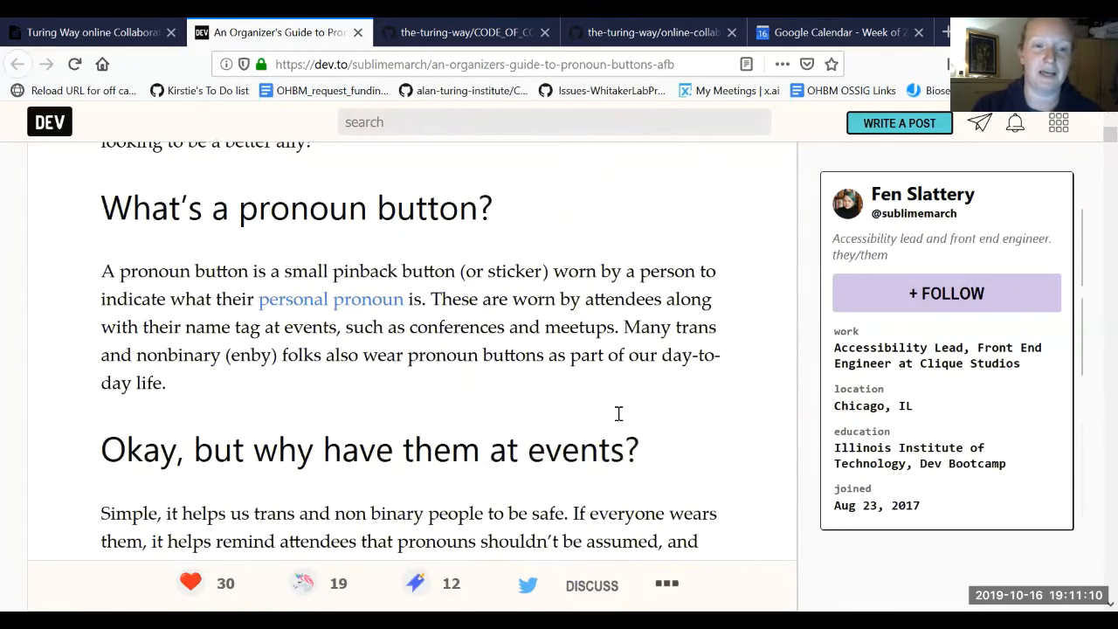
pyautogui.scroll(-3)
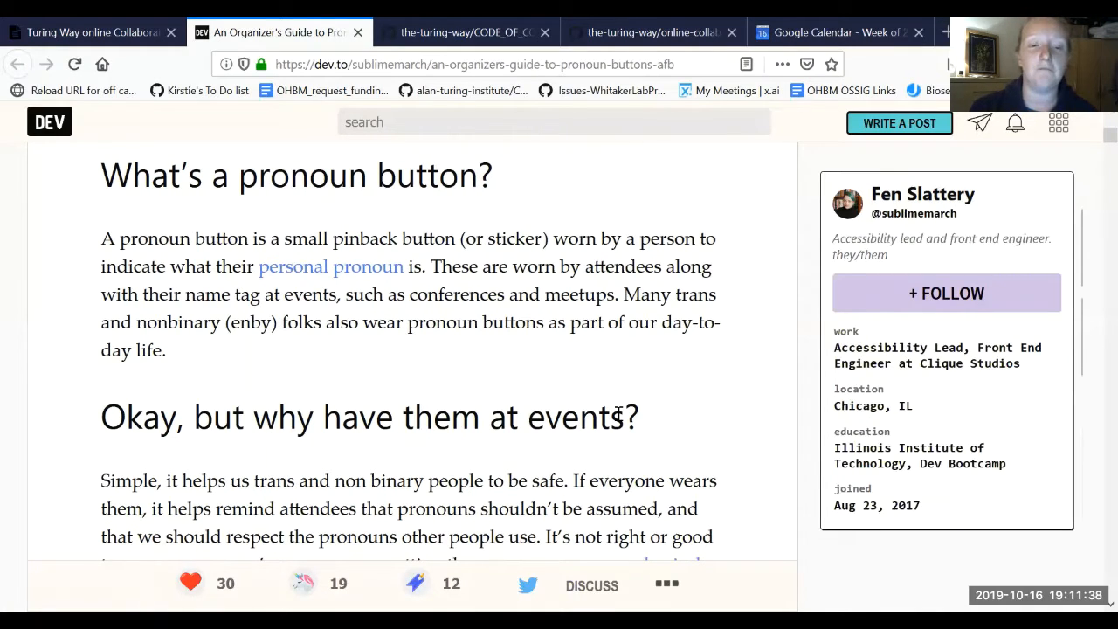
pyautogui.scroll(-3)
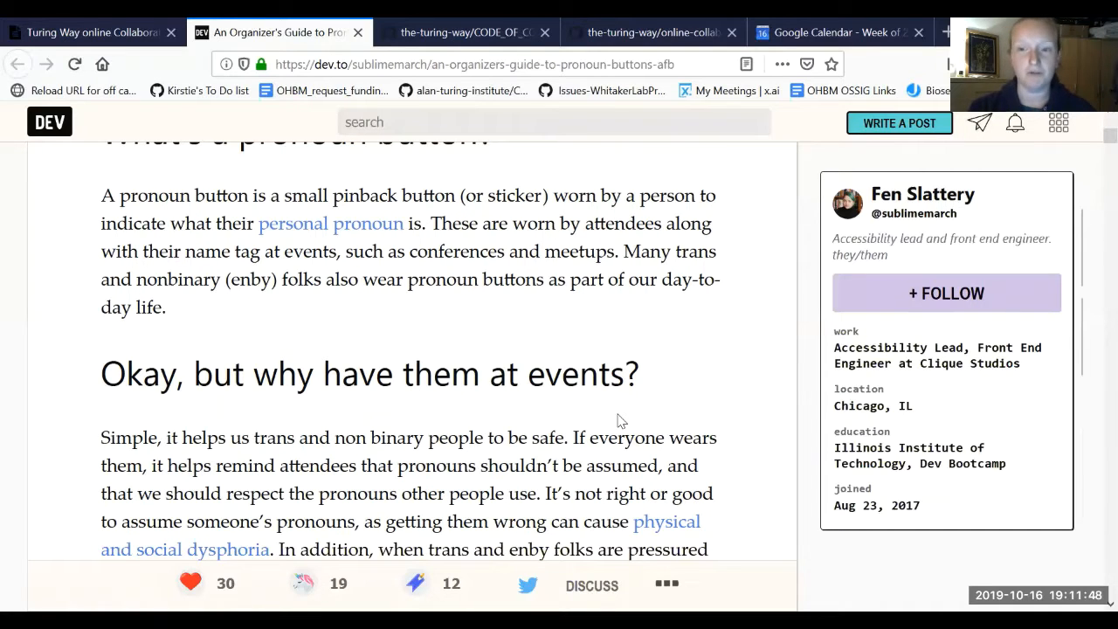
pyautogui.scroll(-3)
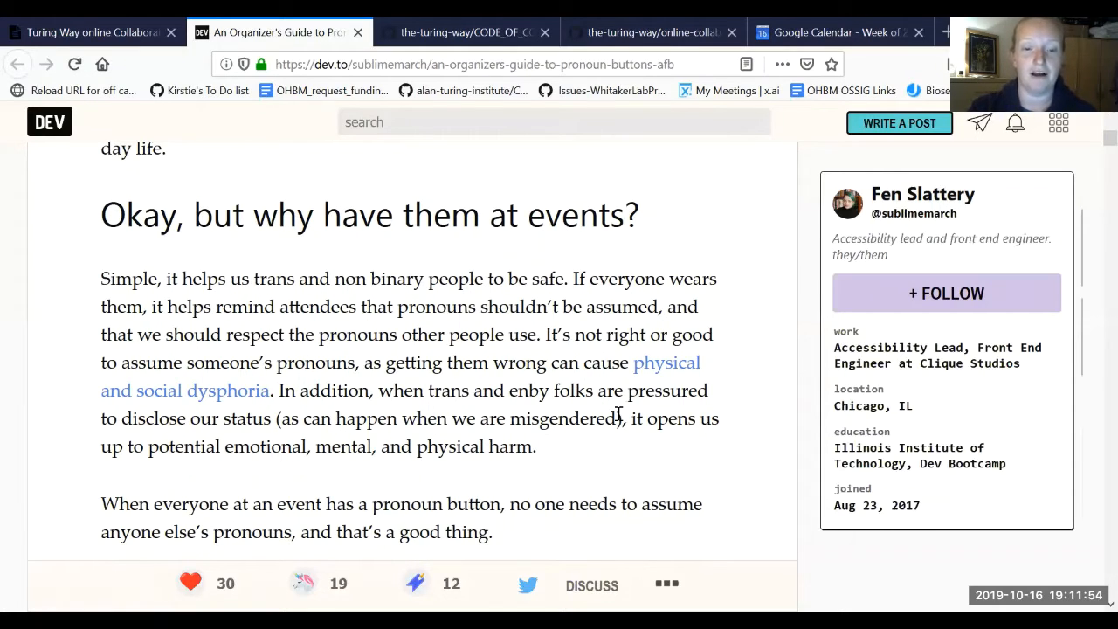
pyautogui.scroll(-3)
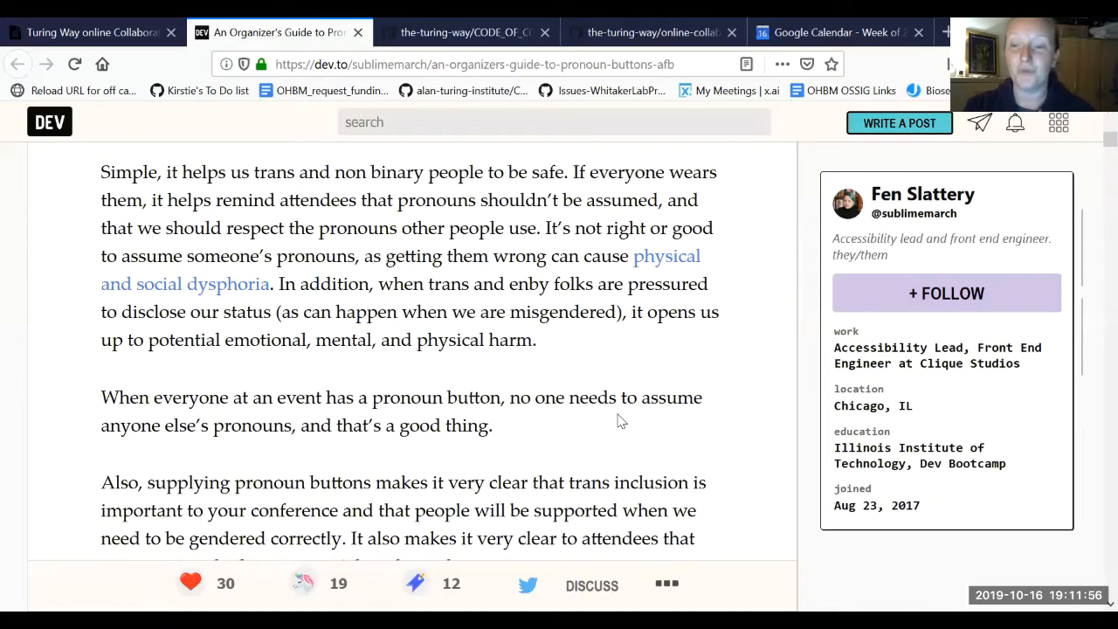
pyautogui.scroll(-3)
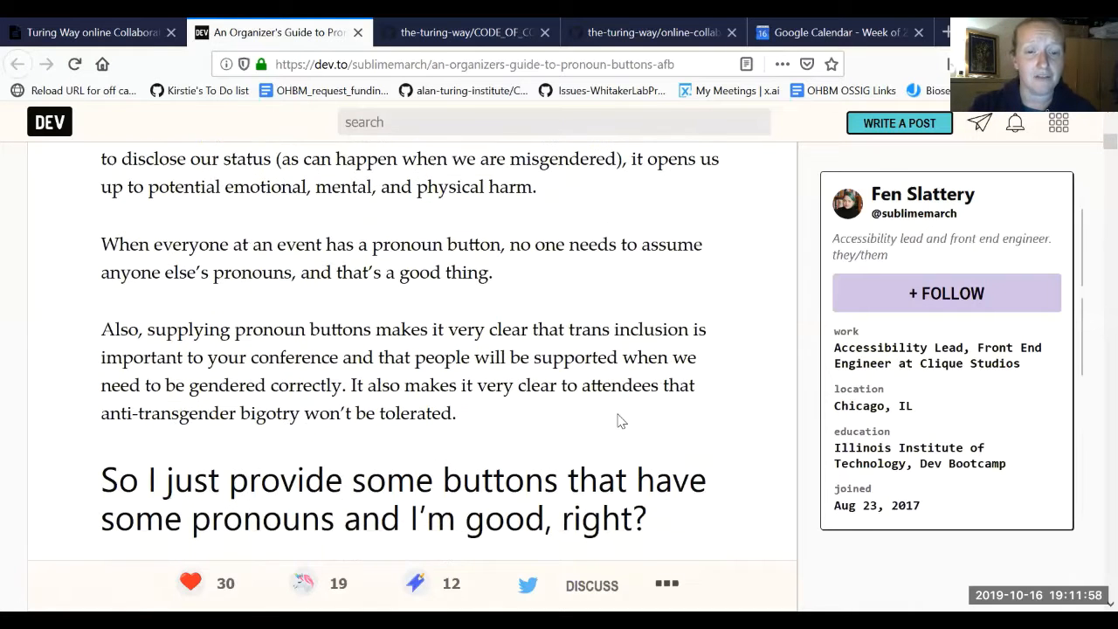
pyautogui.scroll(-3)
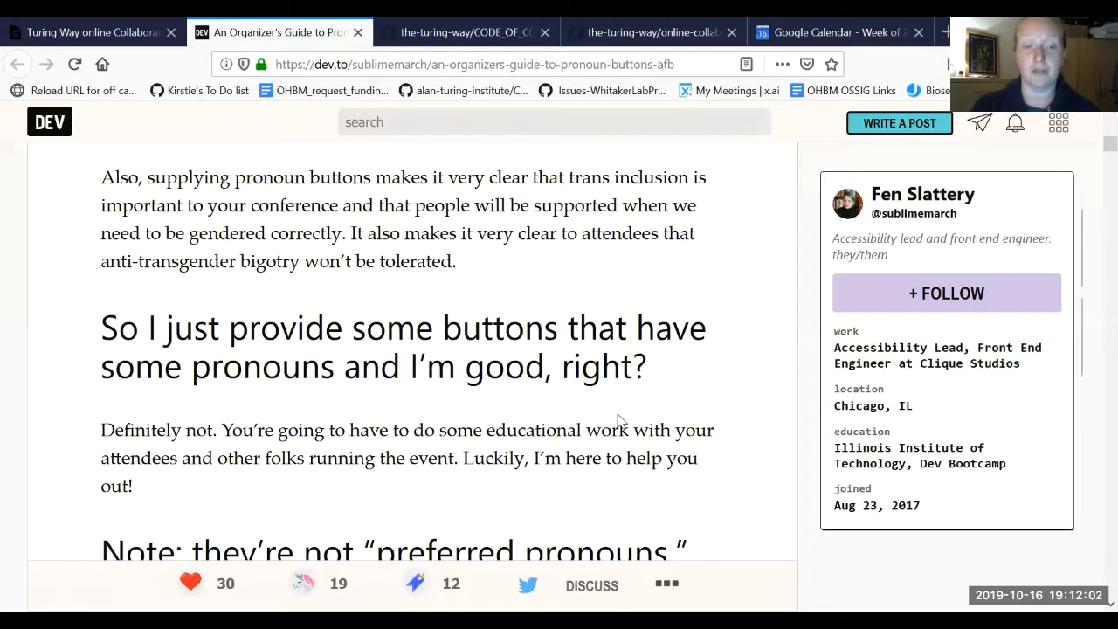
pyautogui.scroll(-3)
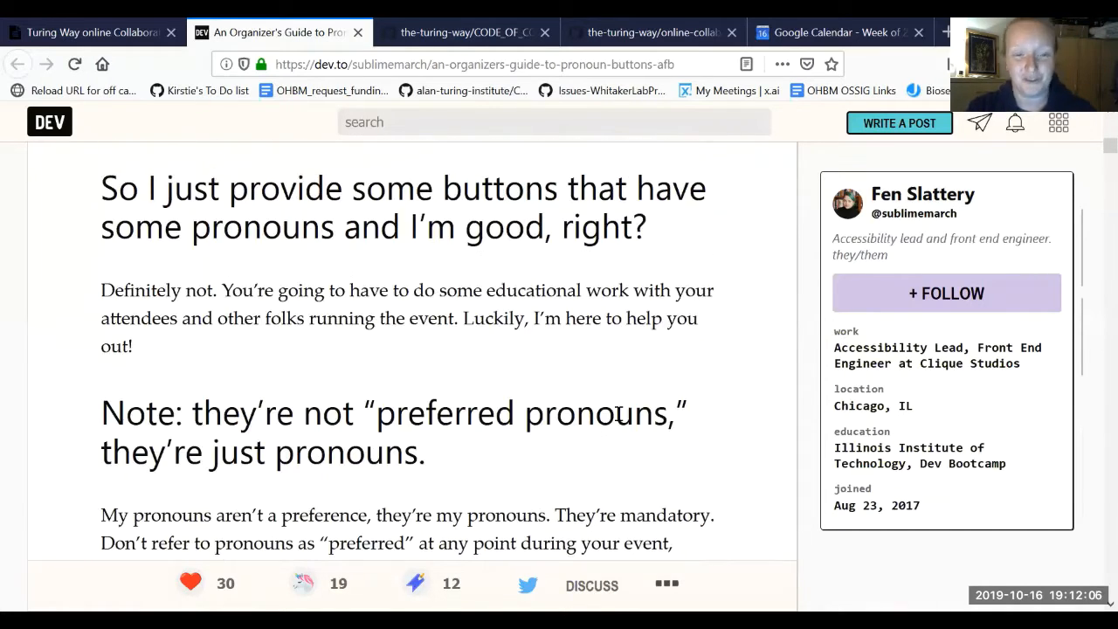
pyautogui.scroll(-3)
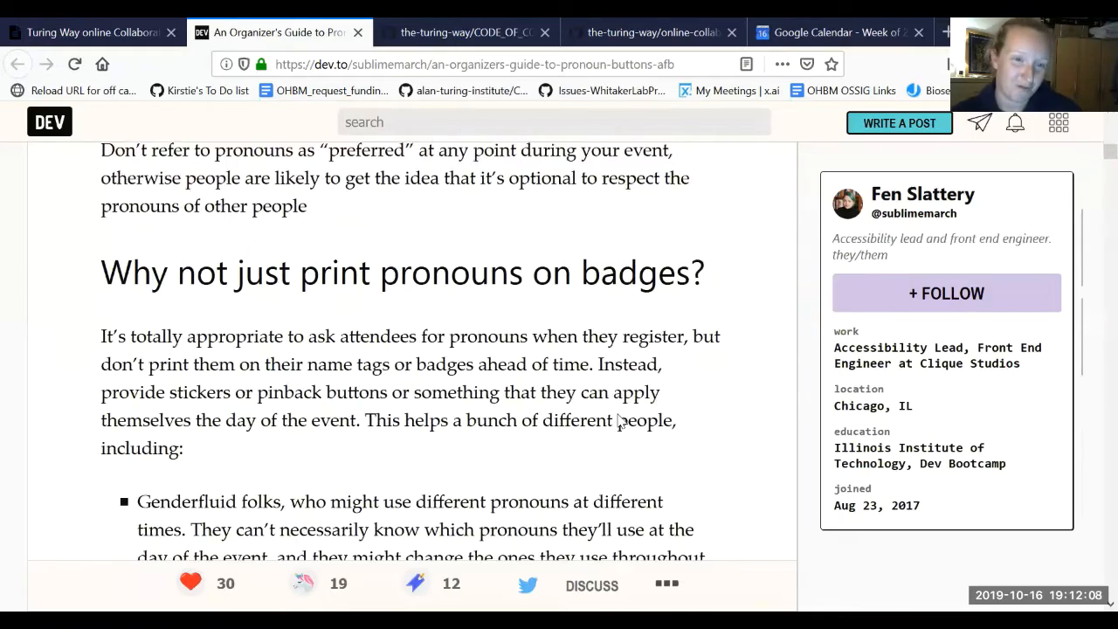
pyautogui.scroll(-3)
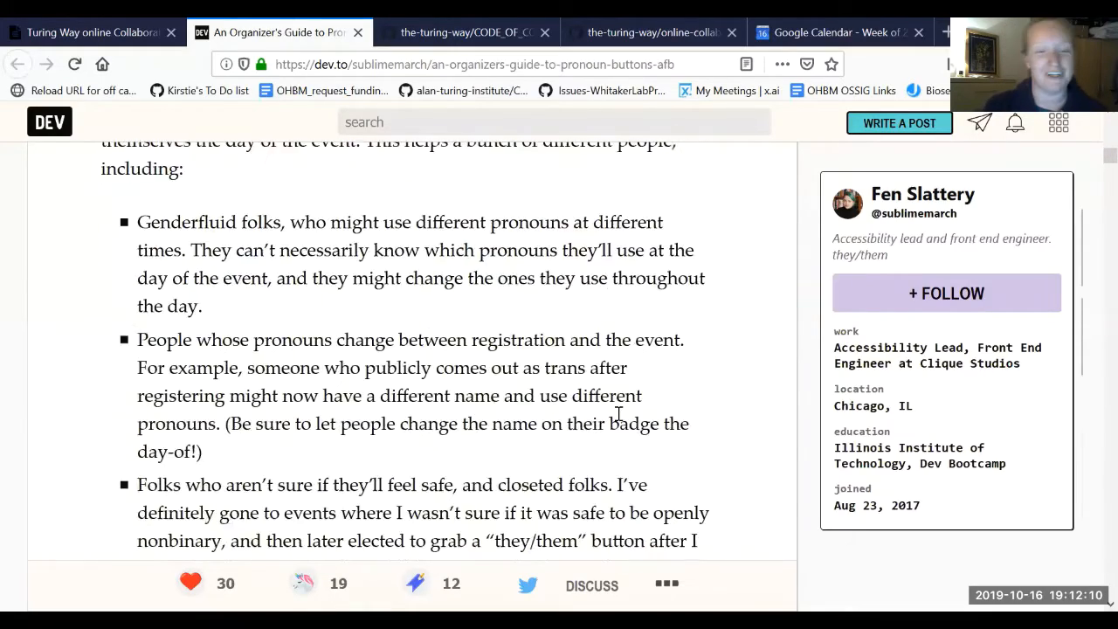
pyautogui.scroll(-3)
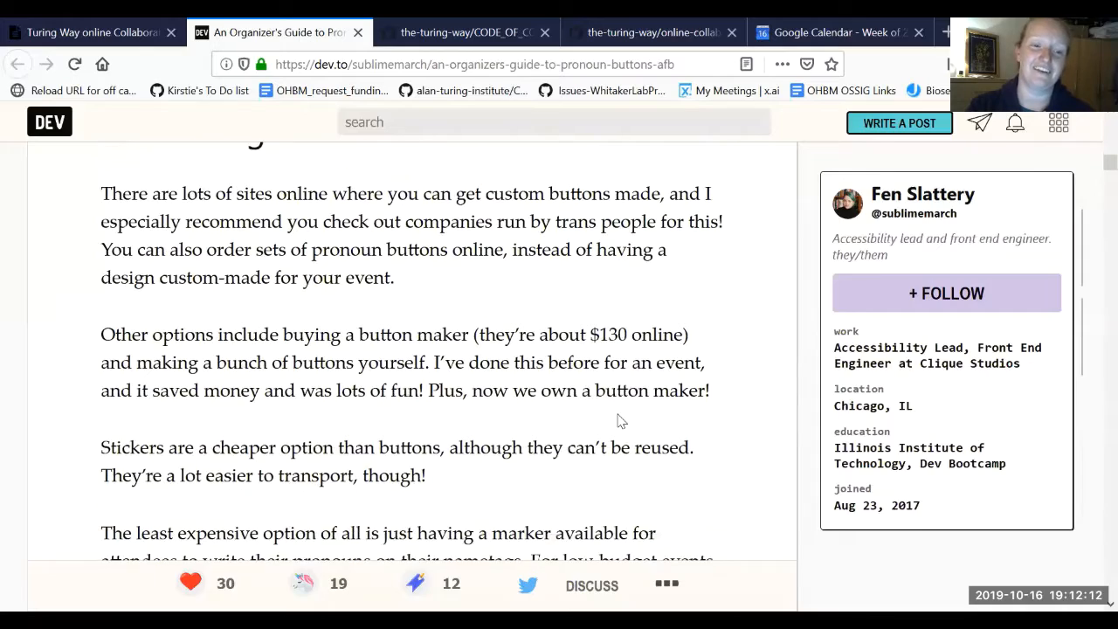
pyautogui.scroll(-3)
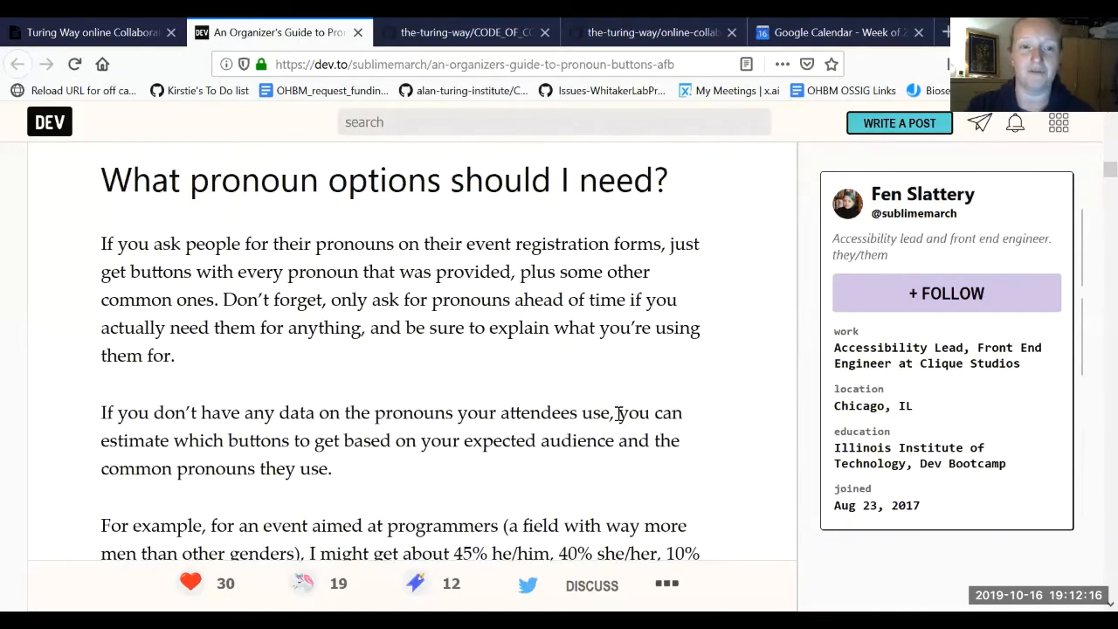
pyautogui.scroll(-3)
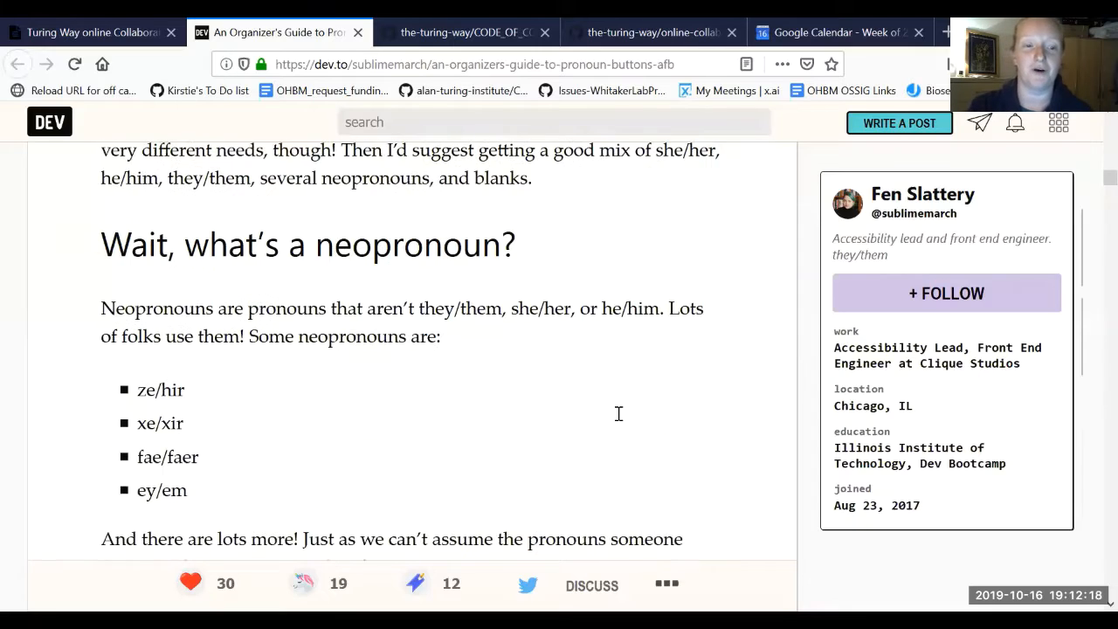
pyautogui.scroll(-3)
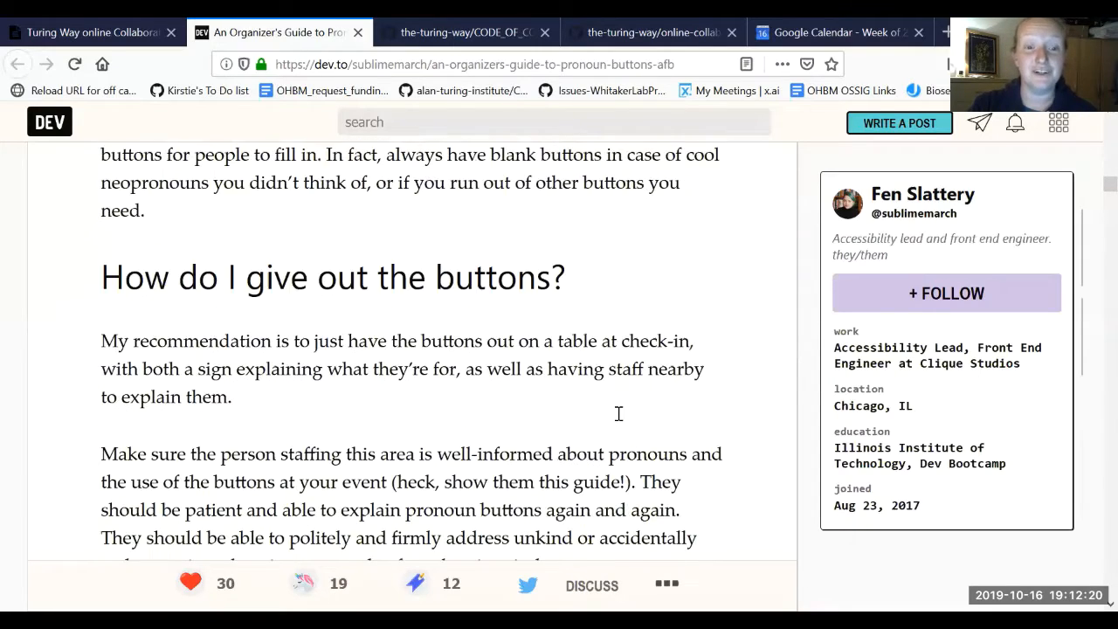
pyautogui.scroll(-3)
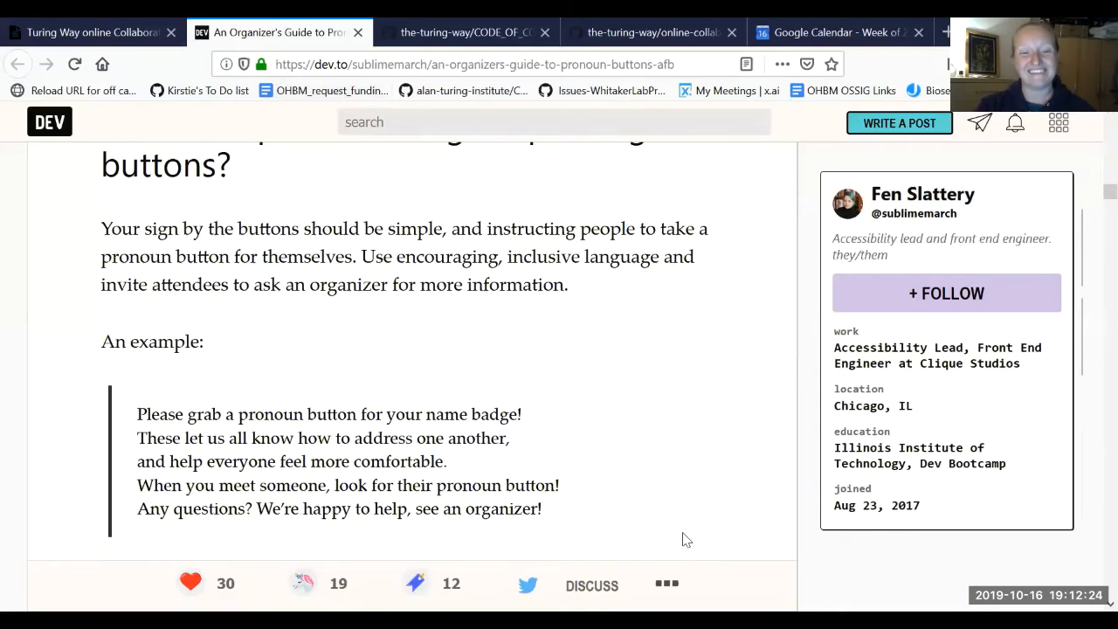
pyautogui.moveTo(1093, 333)
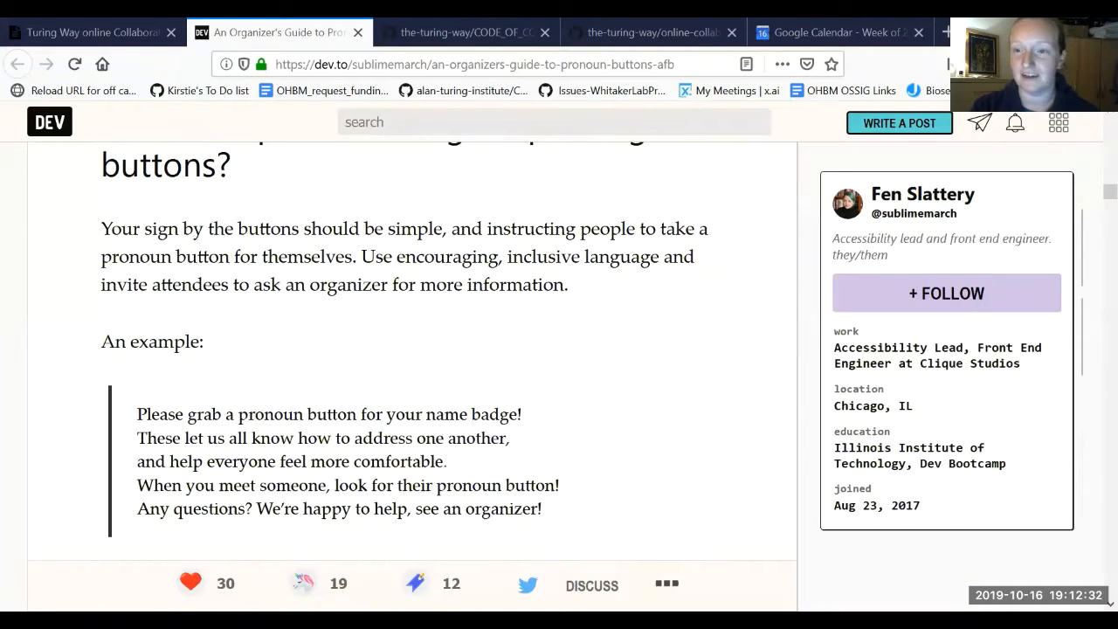
pyautogui.moveTo(1036, 400)
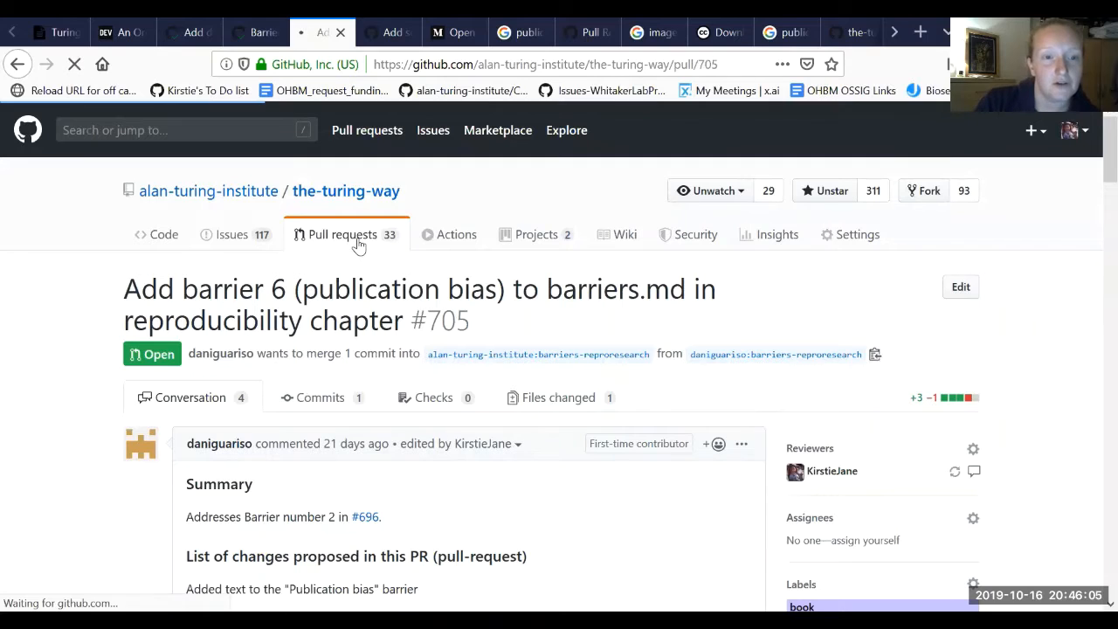
# From the open pull requests, open #720 'Update licence to include both MIT and CC-BY' and read its summary.
pyautogui.click(343, 234)
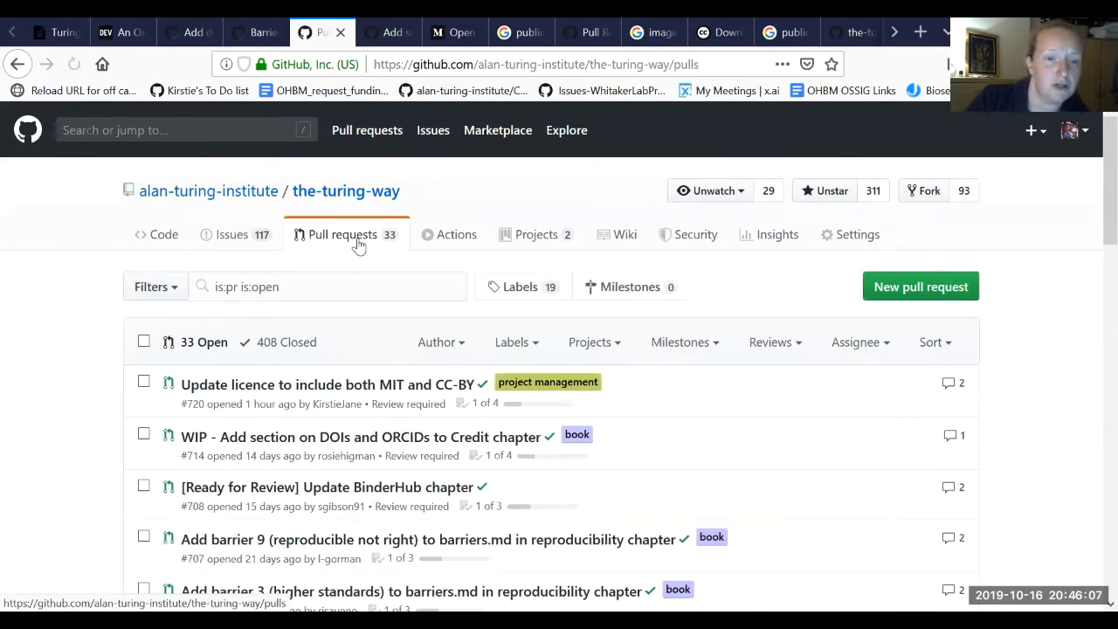
pyautogui.moveTo(304, 385)
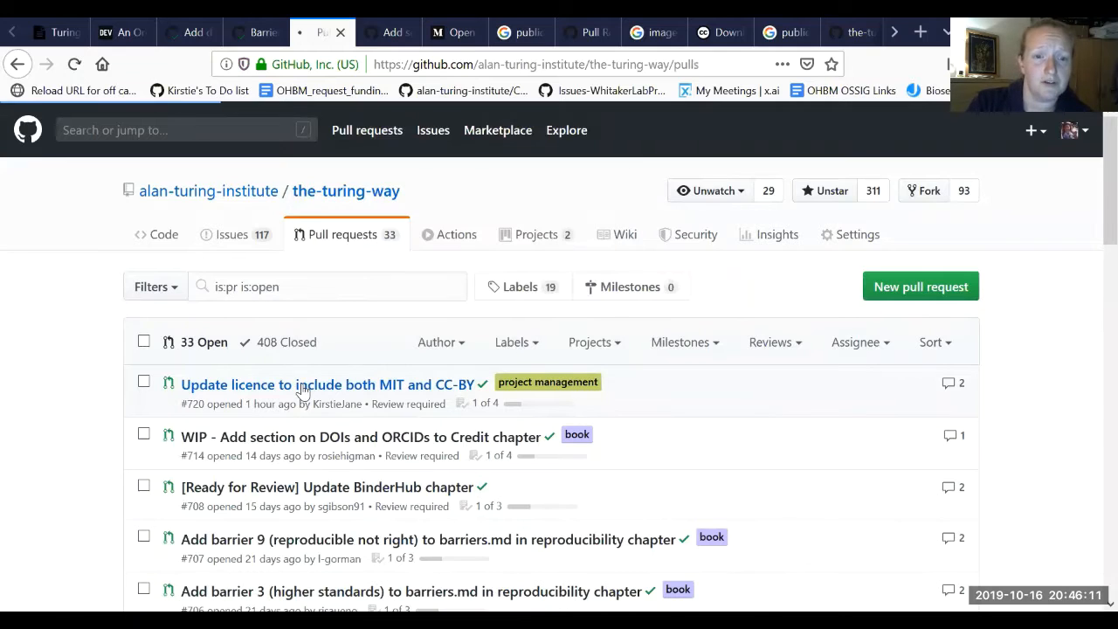
pyautogui.click(302, 384)
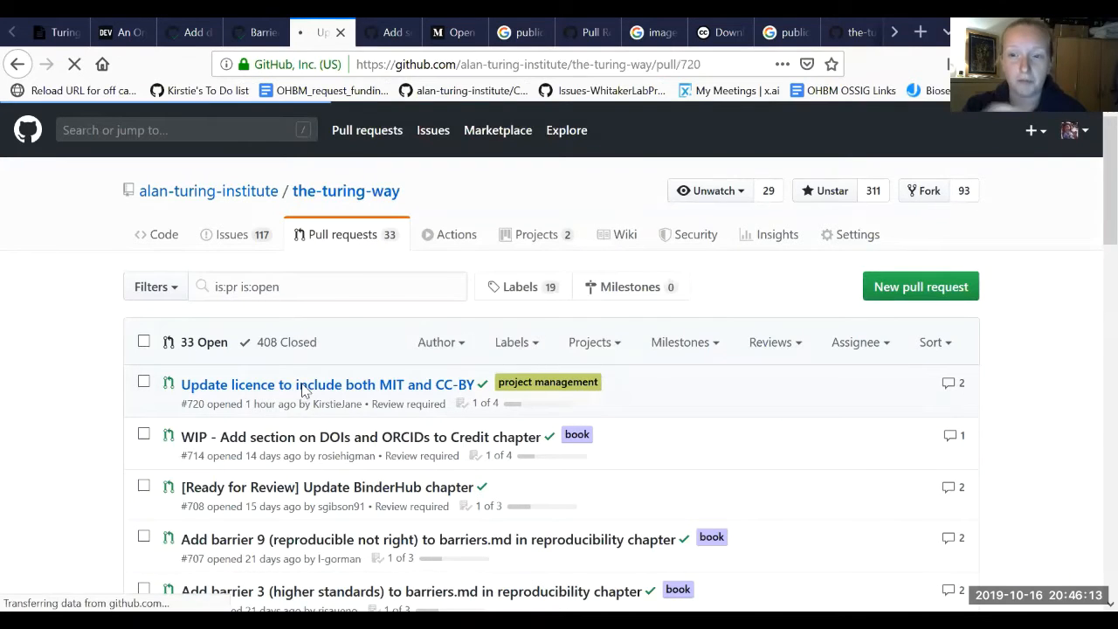
pyautogui.click(332, 385)
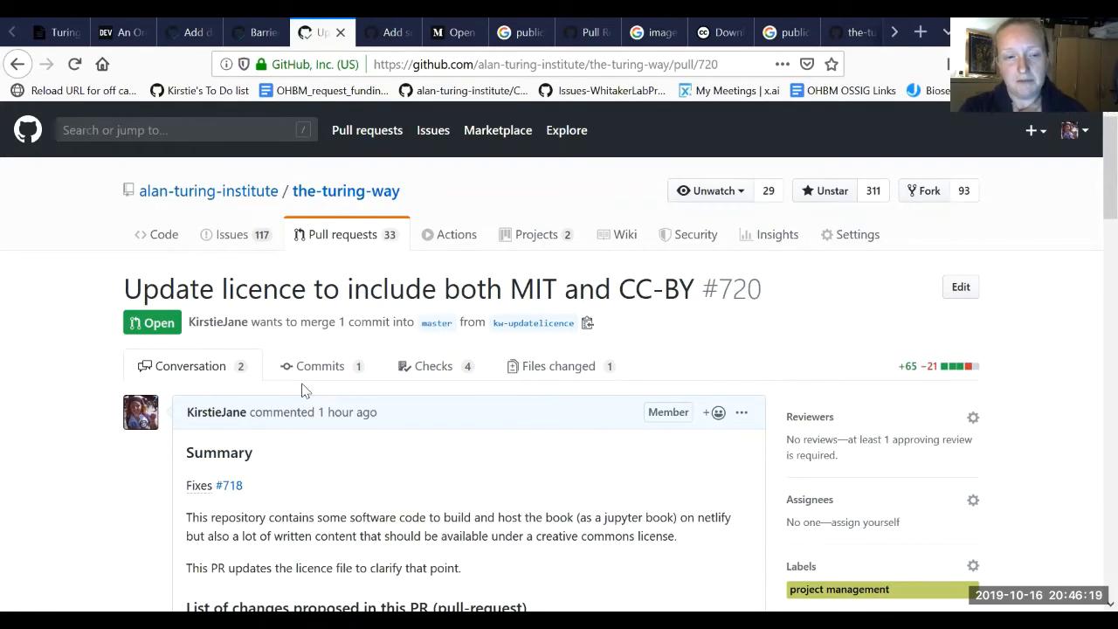
pyautogui.moveTo(454, 503)
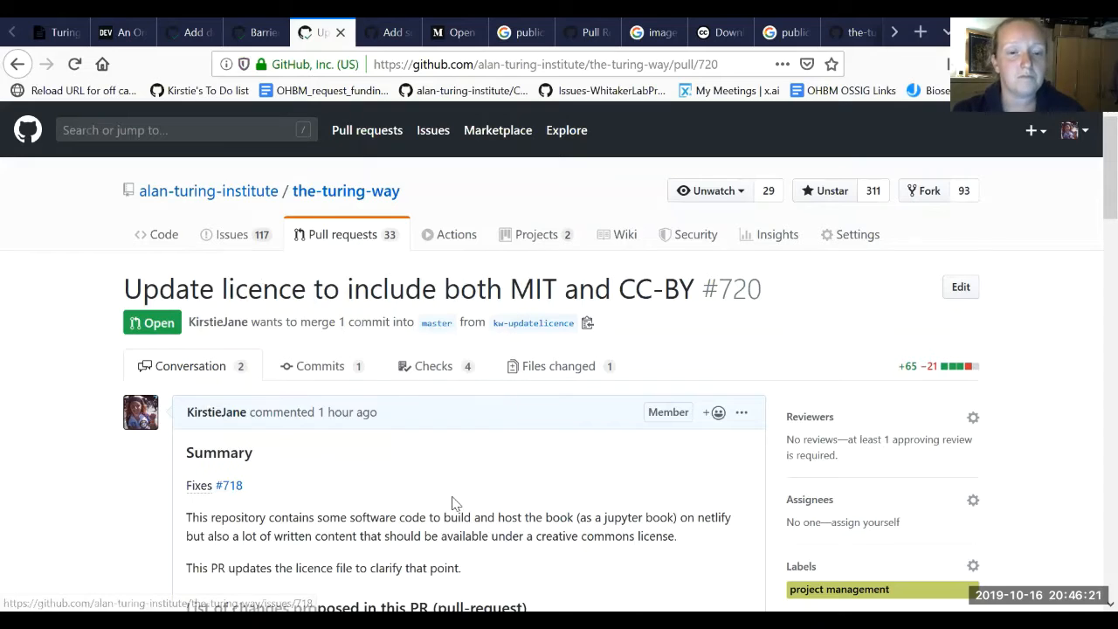
pyautogui.scroll(-3)
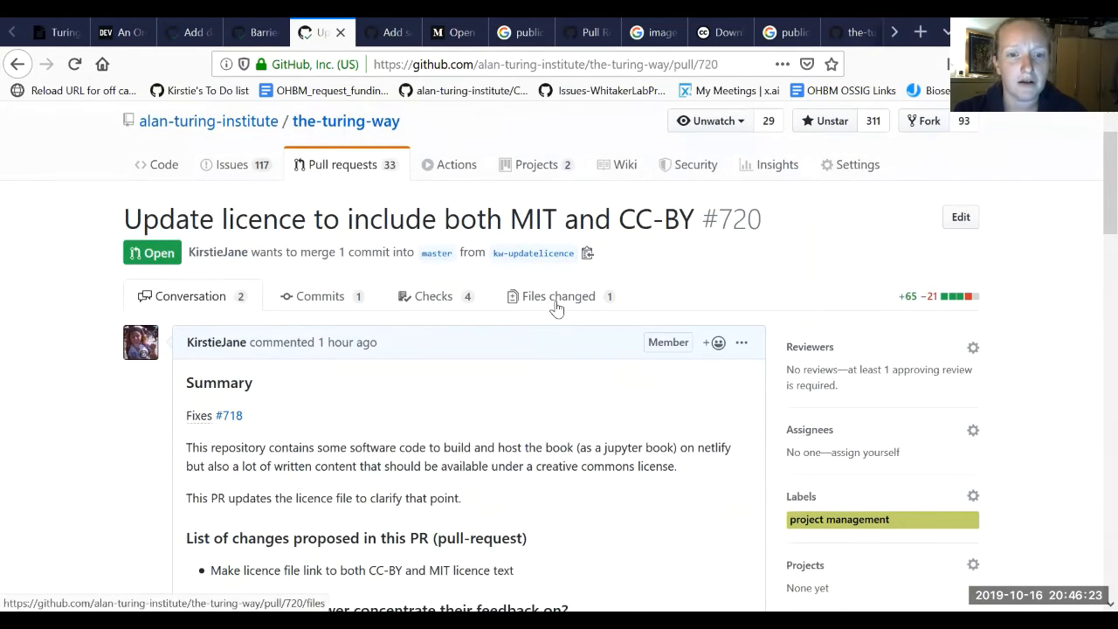
# Read the LICENSE diff from the CC-BY and MIT statements down to Process documents.
pyautogui.click(559, 297)
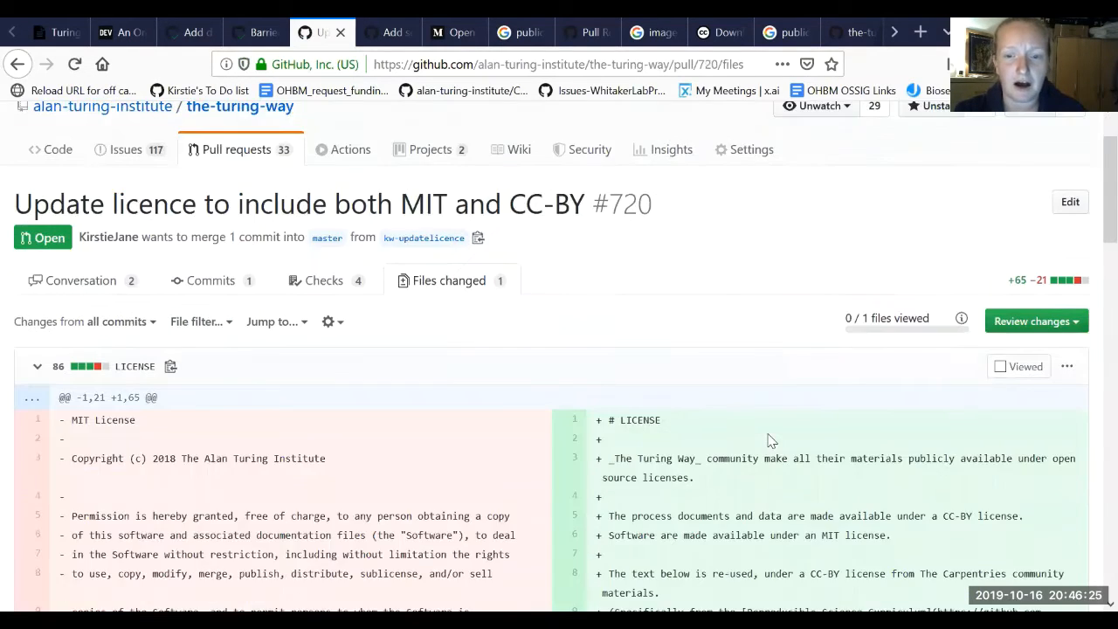
pyautogui.scroll(-3)
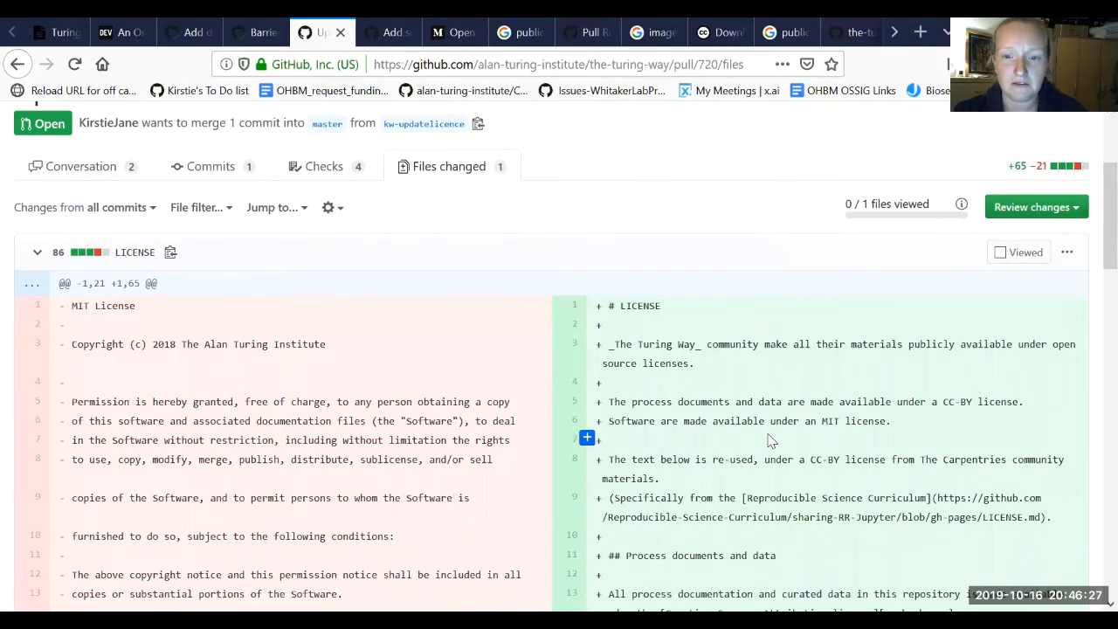
pyautogui.moveTo(947, 402)
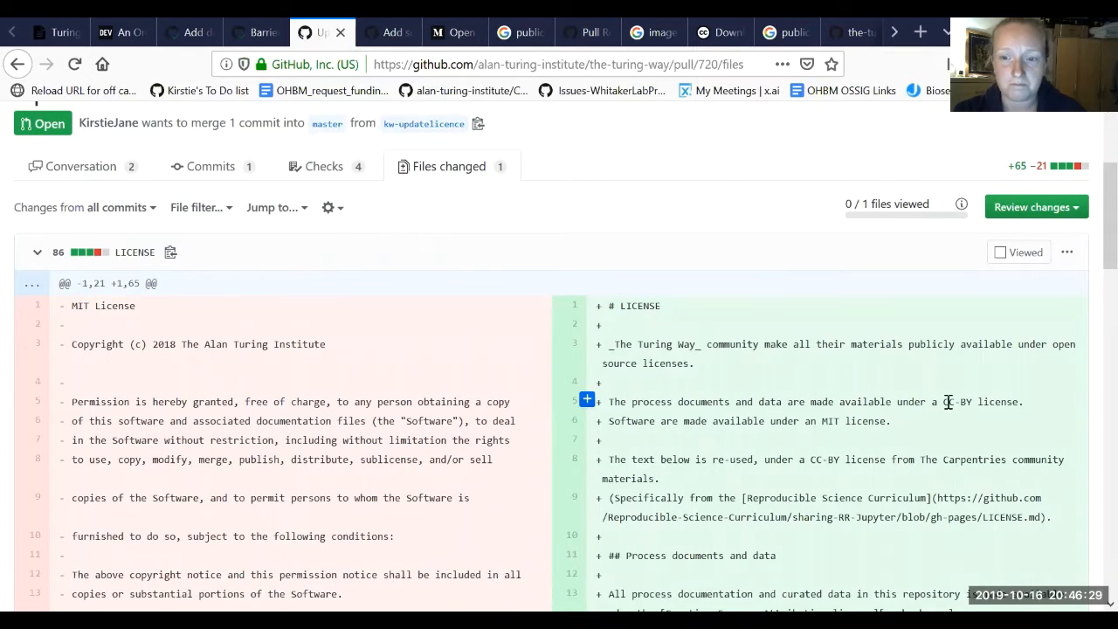
pyautogui.scroll(-3)
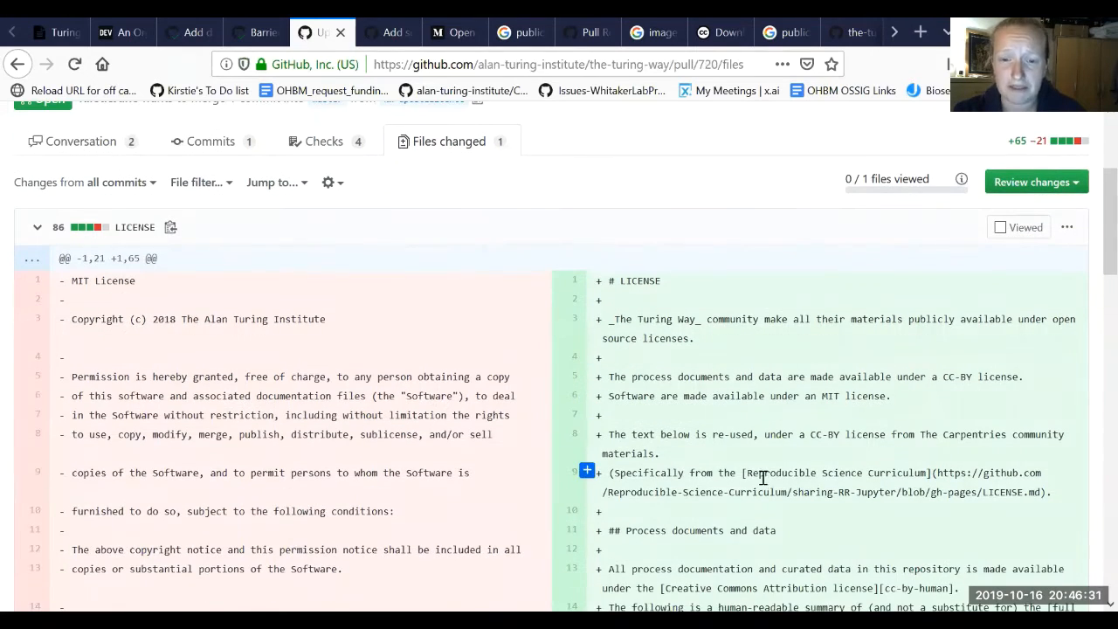
pyautogui.moveTo(918, 476)
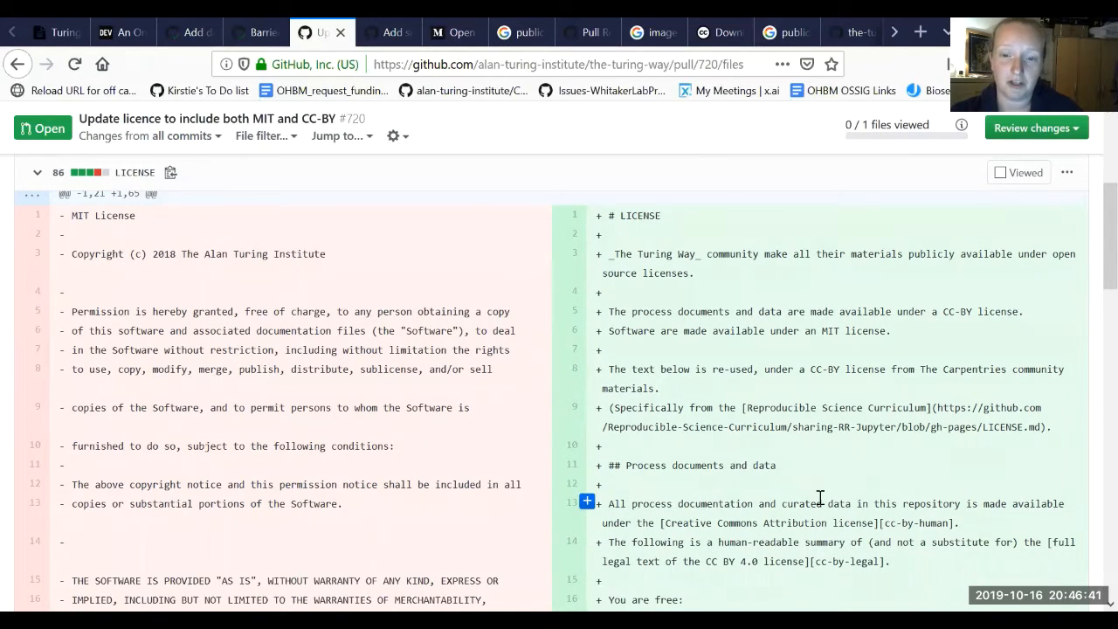
pyautogui.scroll(-3)
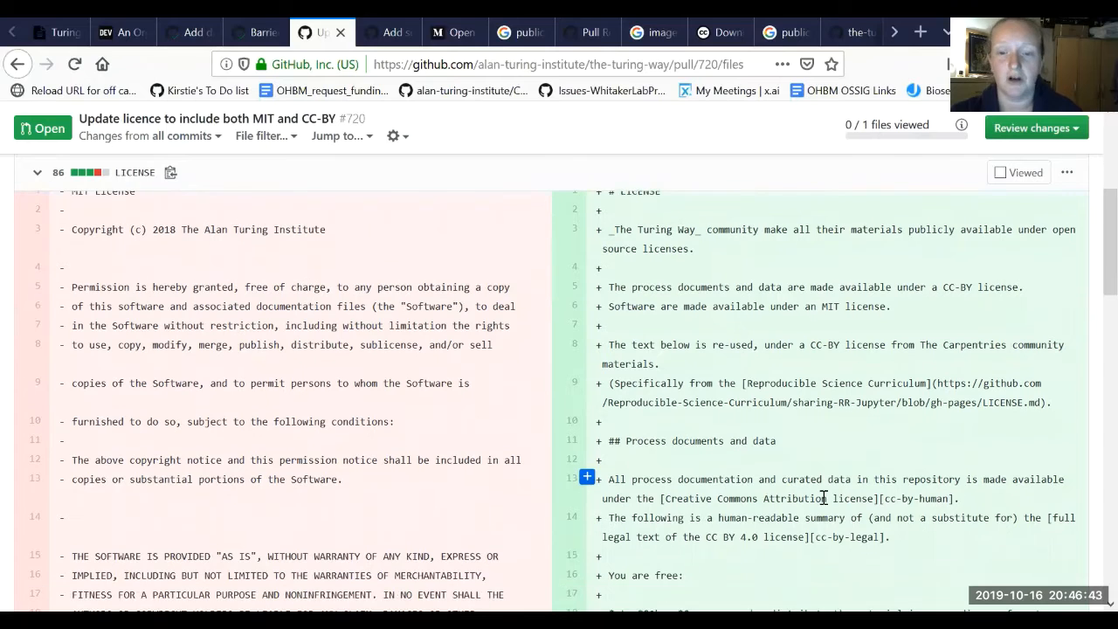
pyautogui.moveTo(871, 478)
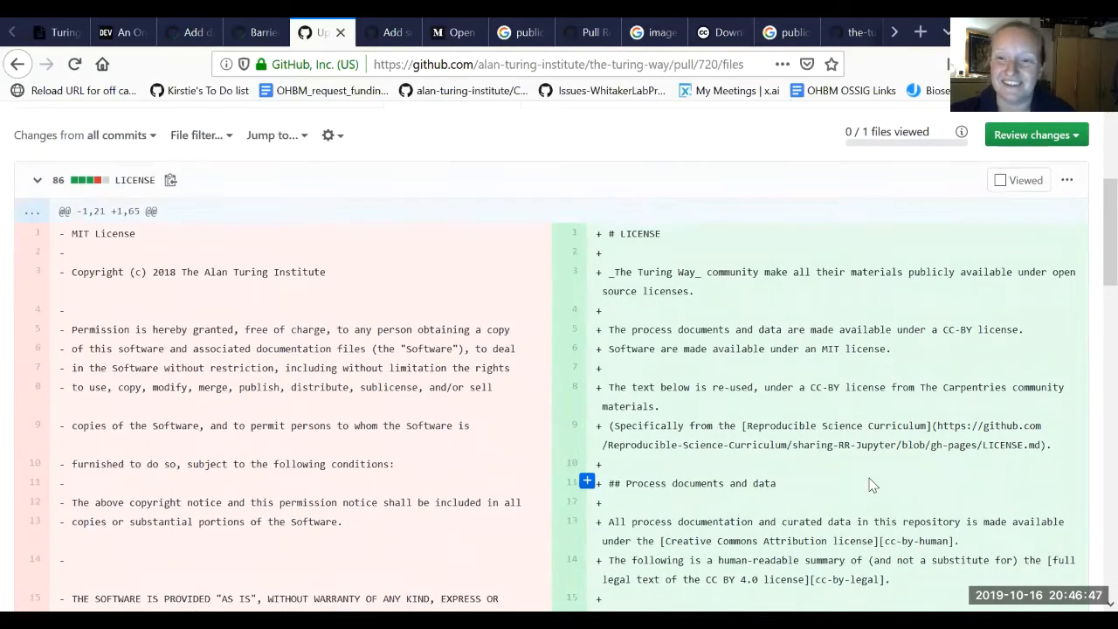
pyautogui.scroll(-3)
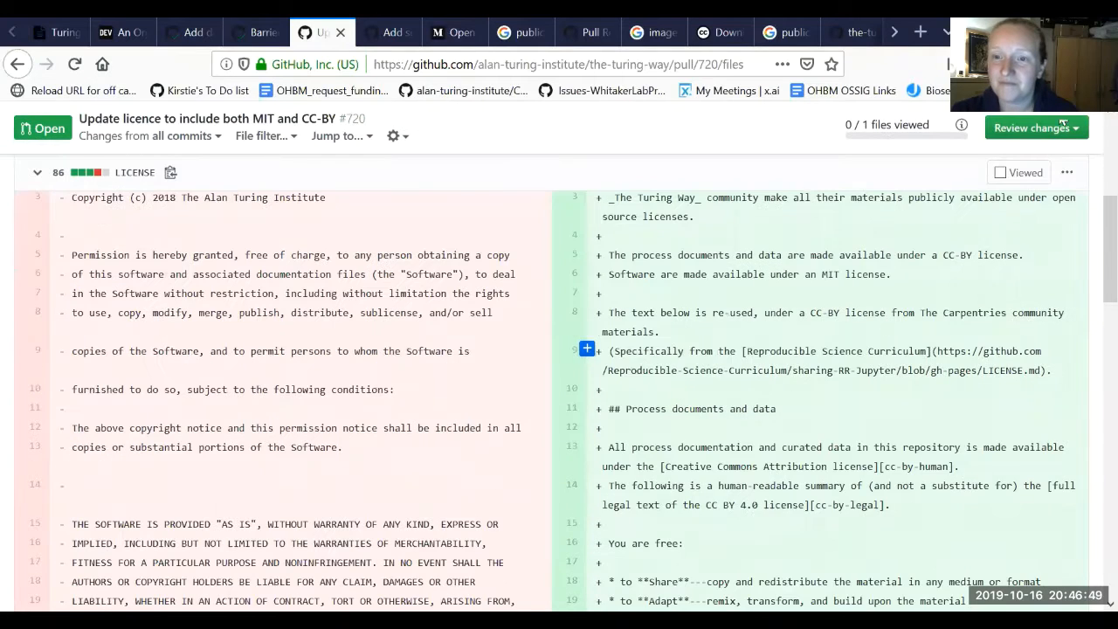
# Edit LICENSE so the CC-BY sentence covers 'all documentation and chapter materials'.
pyautogui.click(1065, 173)
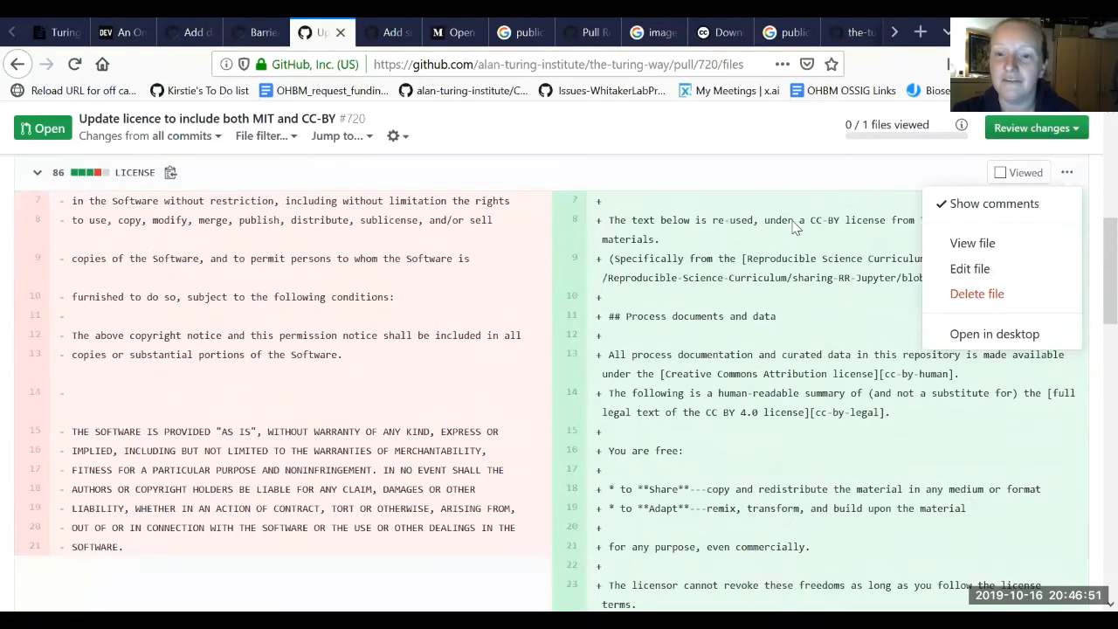
pyautogui.scroll(-3)
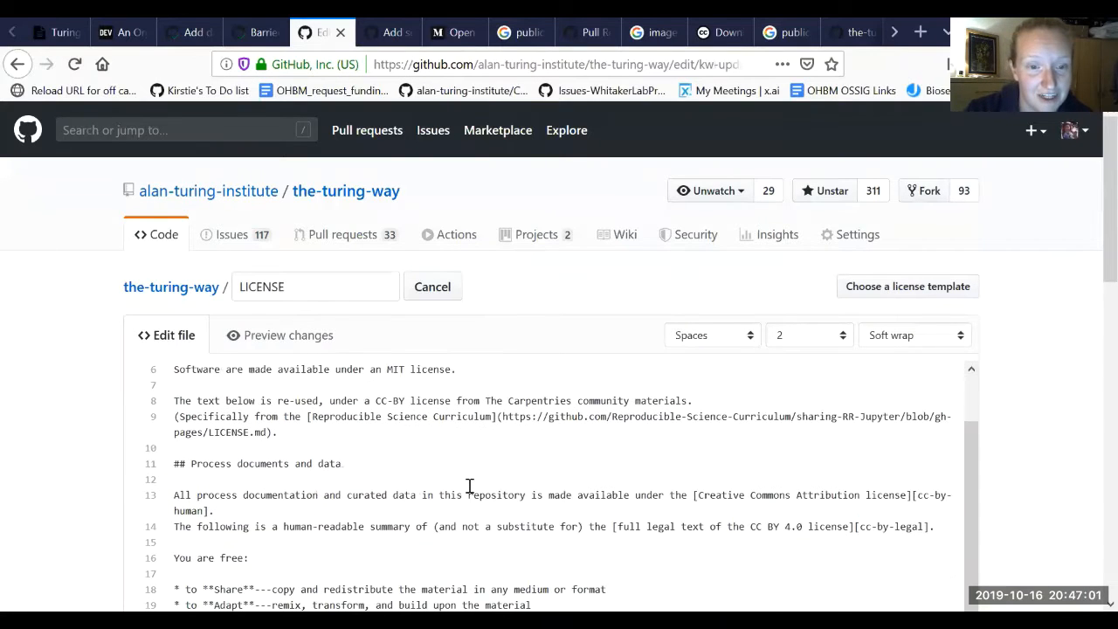
pyautogui.scroll(-3)
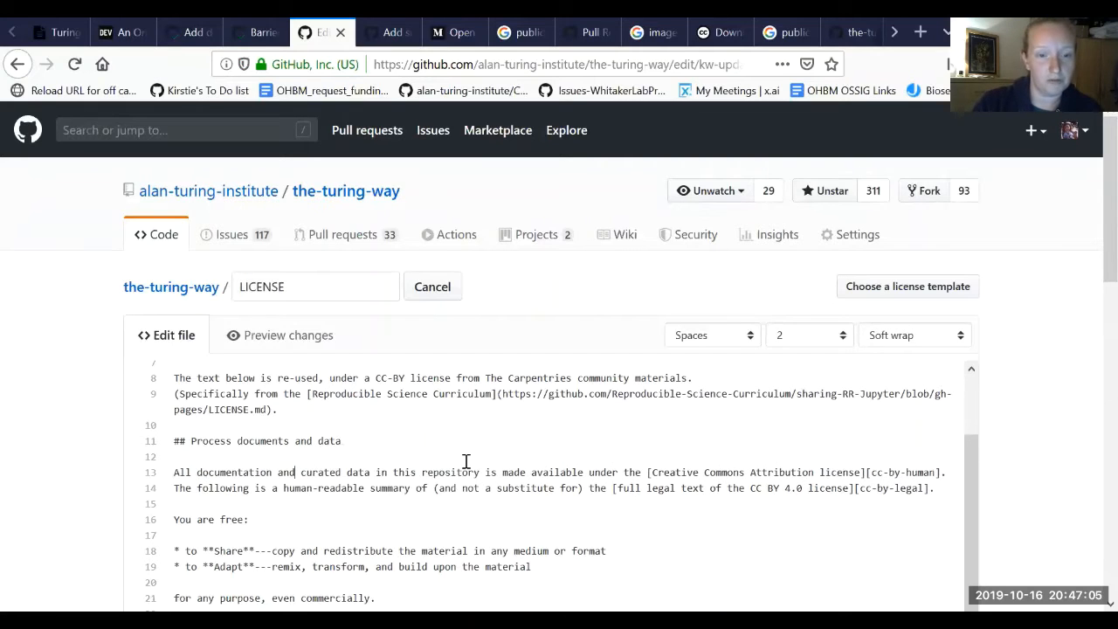
pyautogui.write('chater')
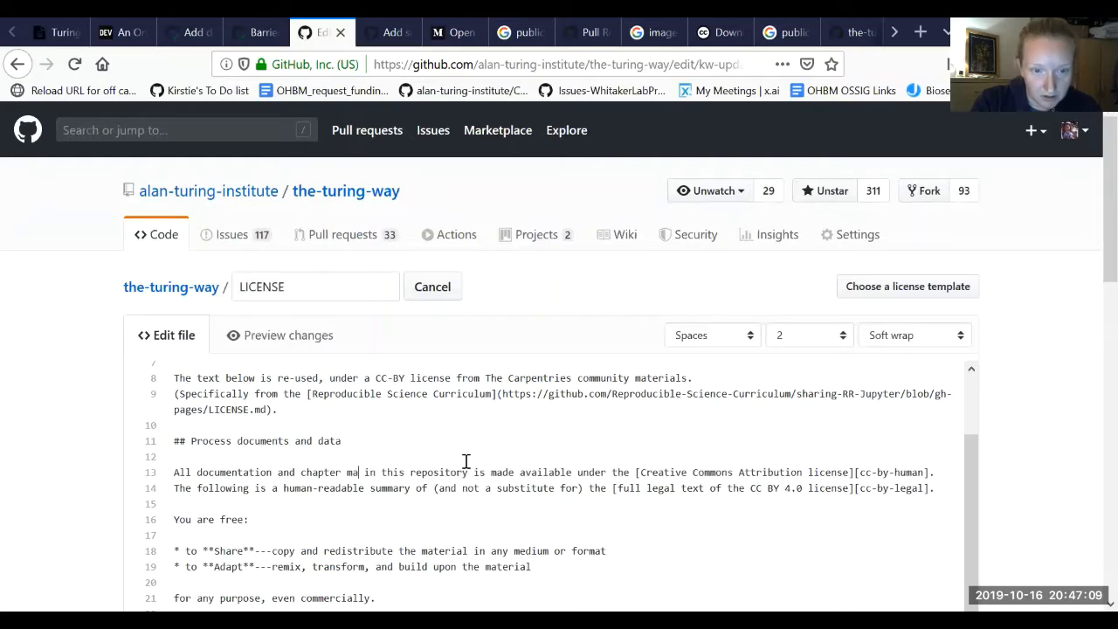
pyautogui.write('terials')
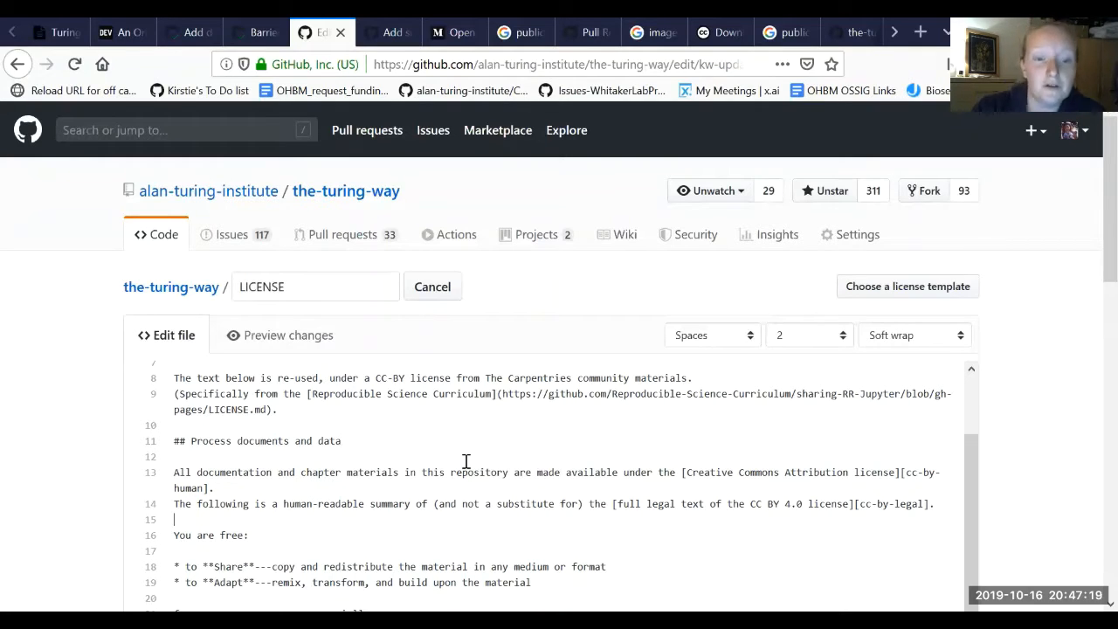
pyautogui.scroll(-3)
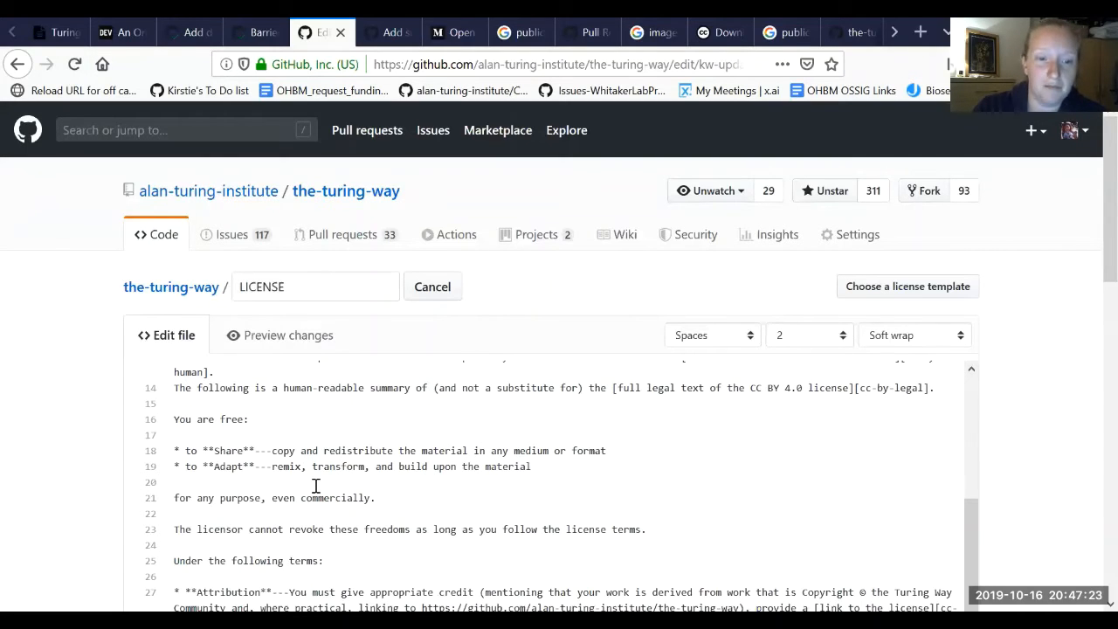
pyautogui.scroll(-3)
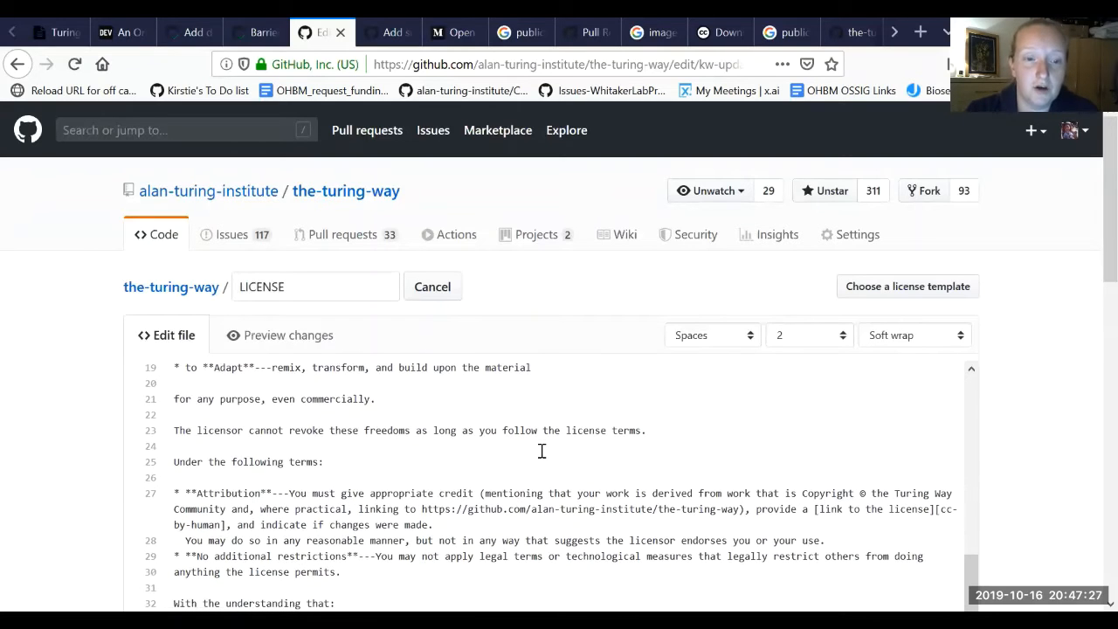
pyautogui.scroll(-3)
pyautogui.write('T')
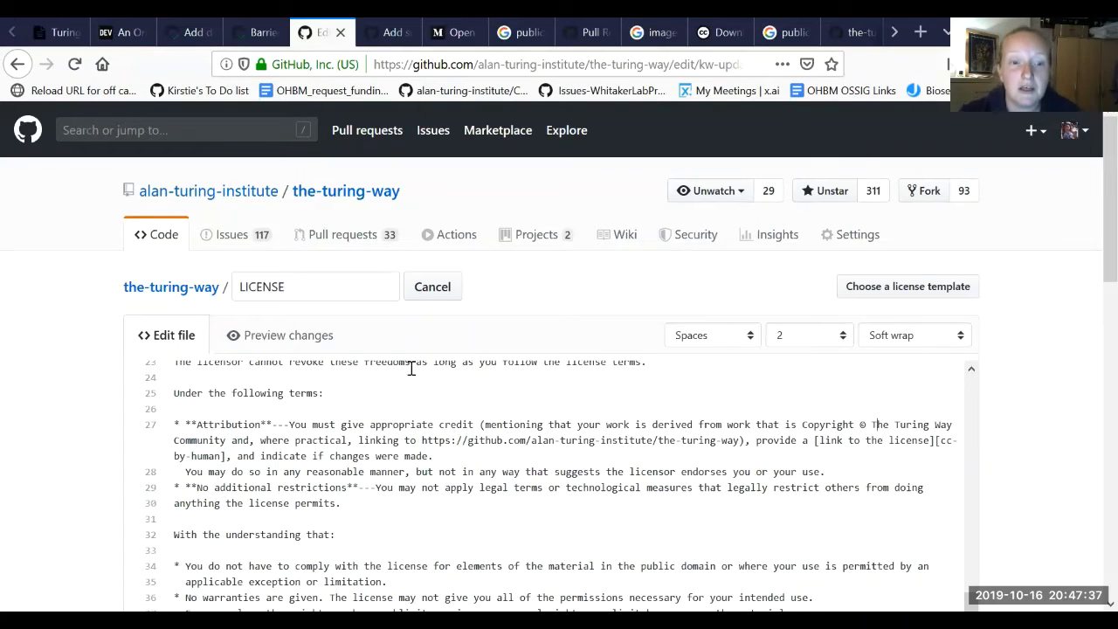
pyautogui.moveTo(517, 455)
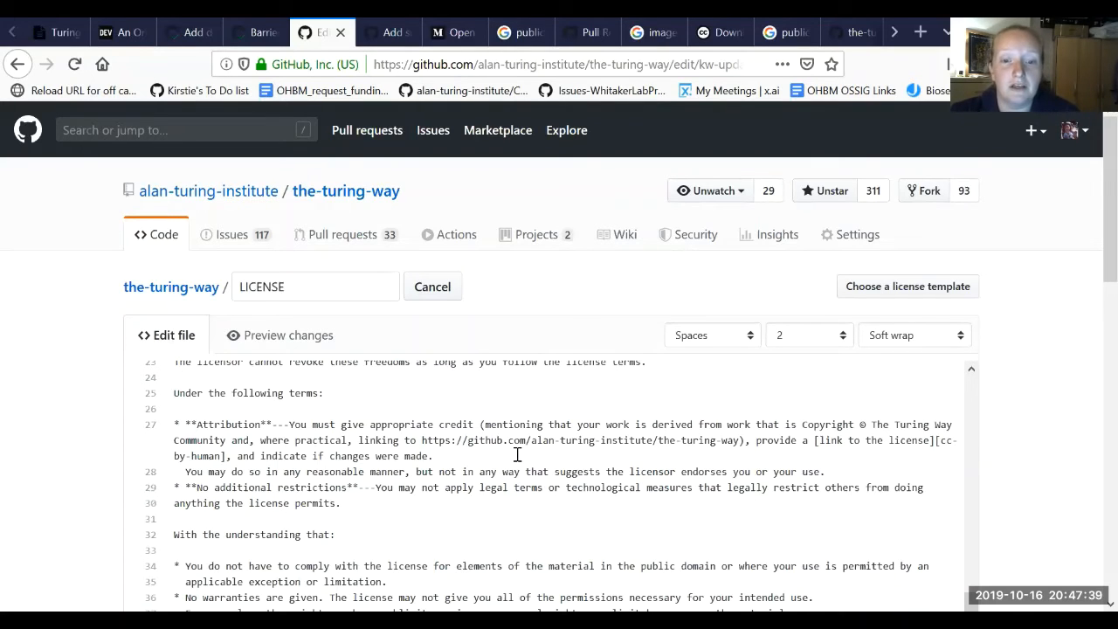
pyautogui.moveTo(933, 441)
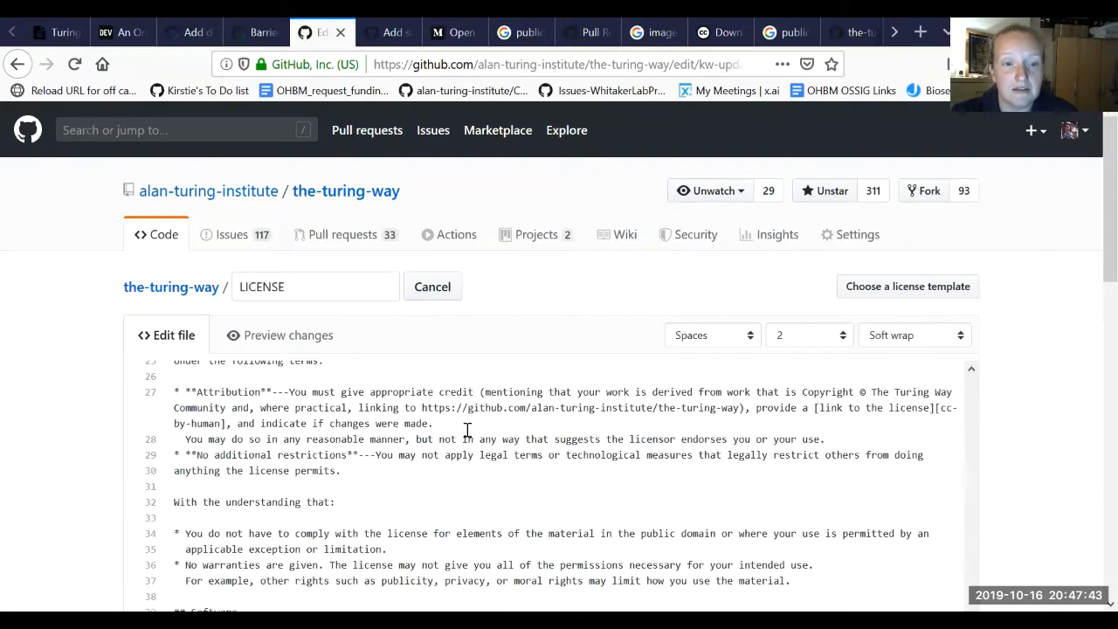
pyautogui.scroll(-3)
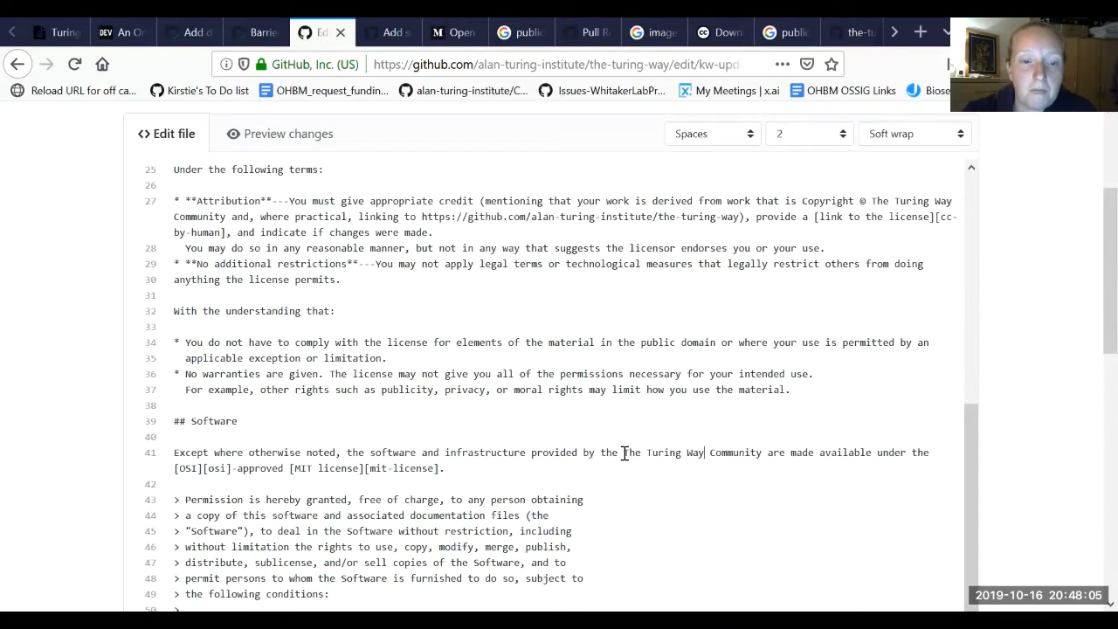
pyautogui.scroll(-3)
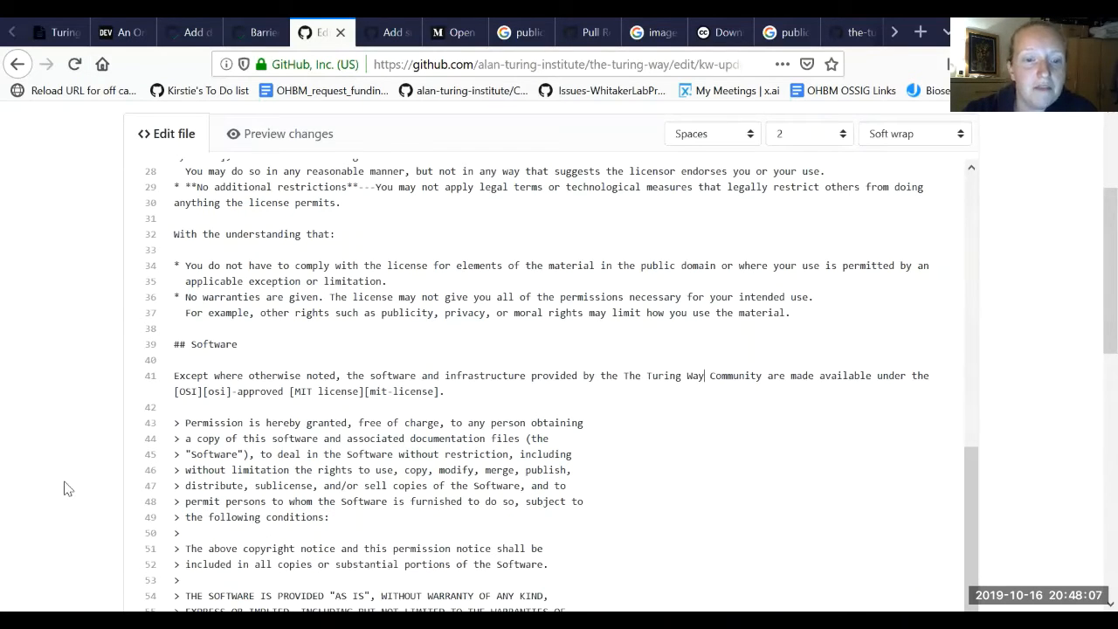
pyautogui.scroll(-3)
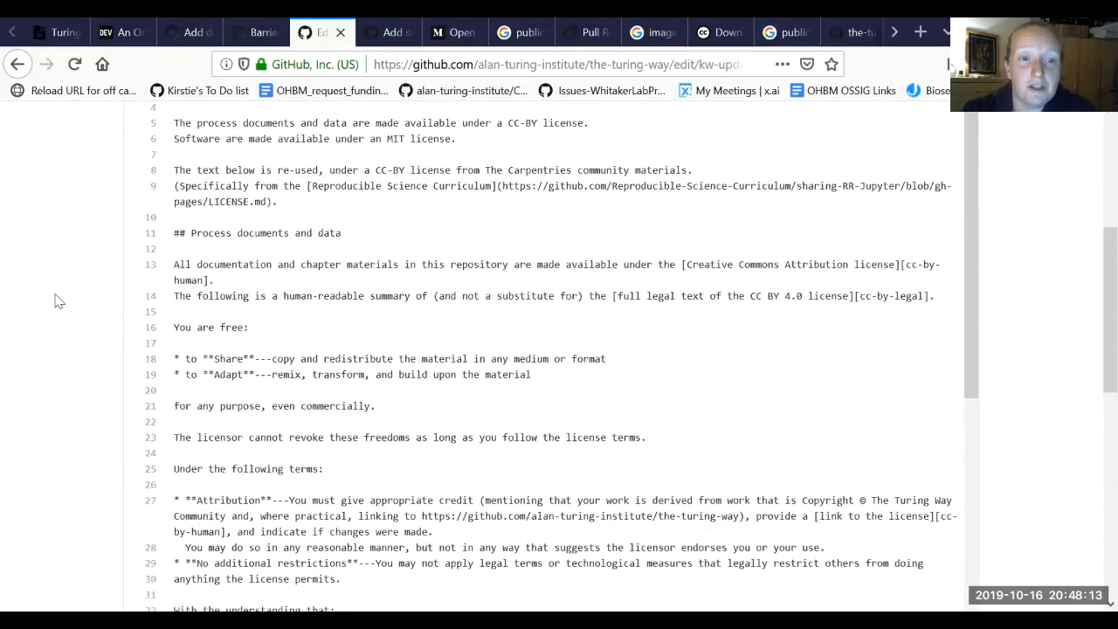
# Commit the LICENSE edit to kw-updatelicence with the message 'Fix typo'.
pyautogui.scroll(-3)
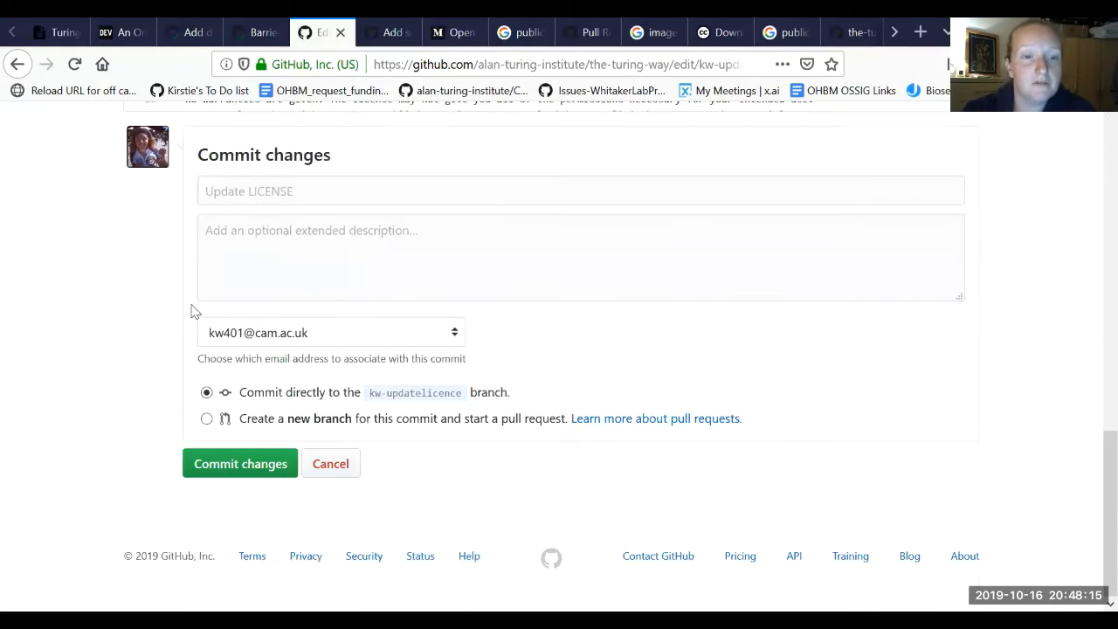
pyautogui.write('Fix')
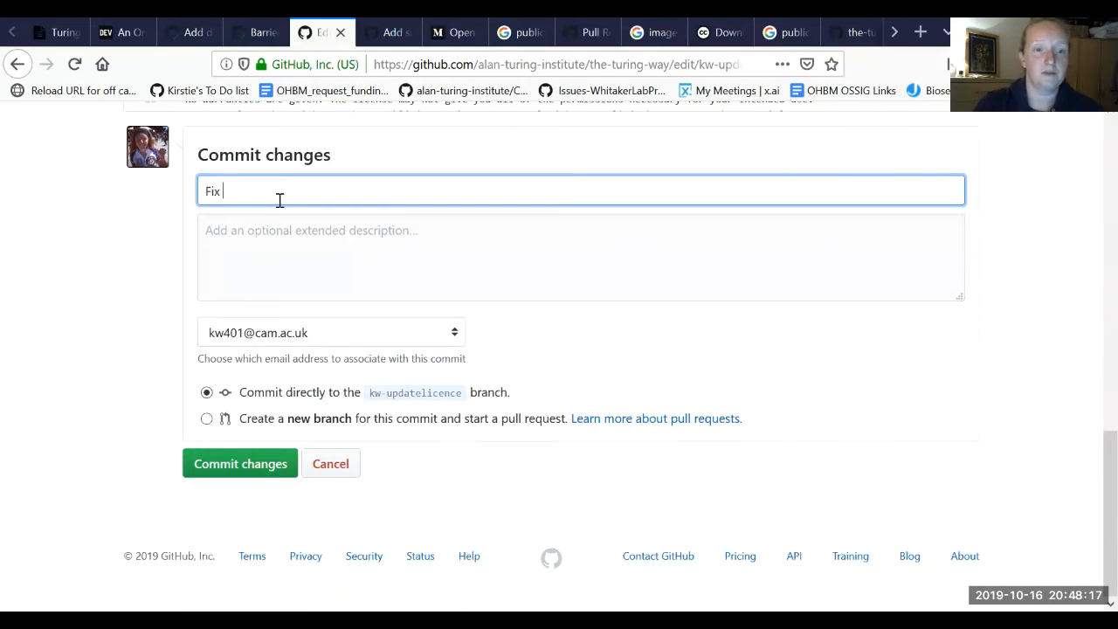
pyautogui.write('typo')
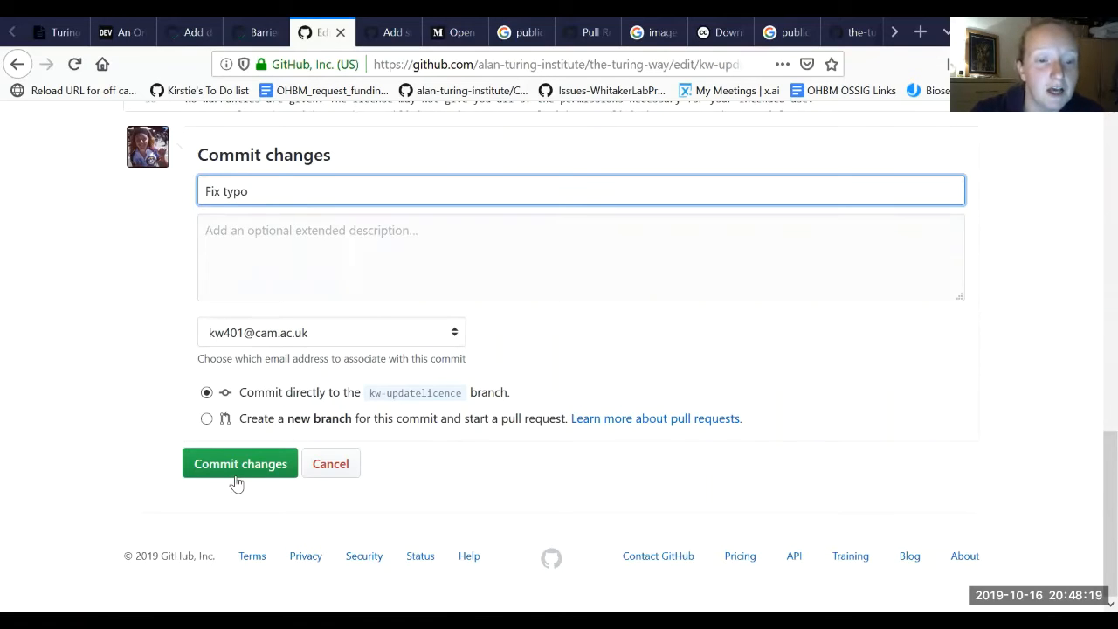
pyautogui.click(241, 463)
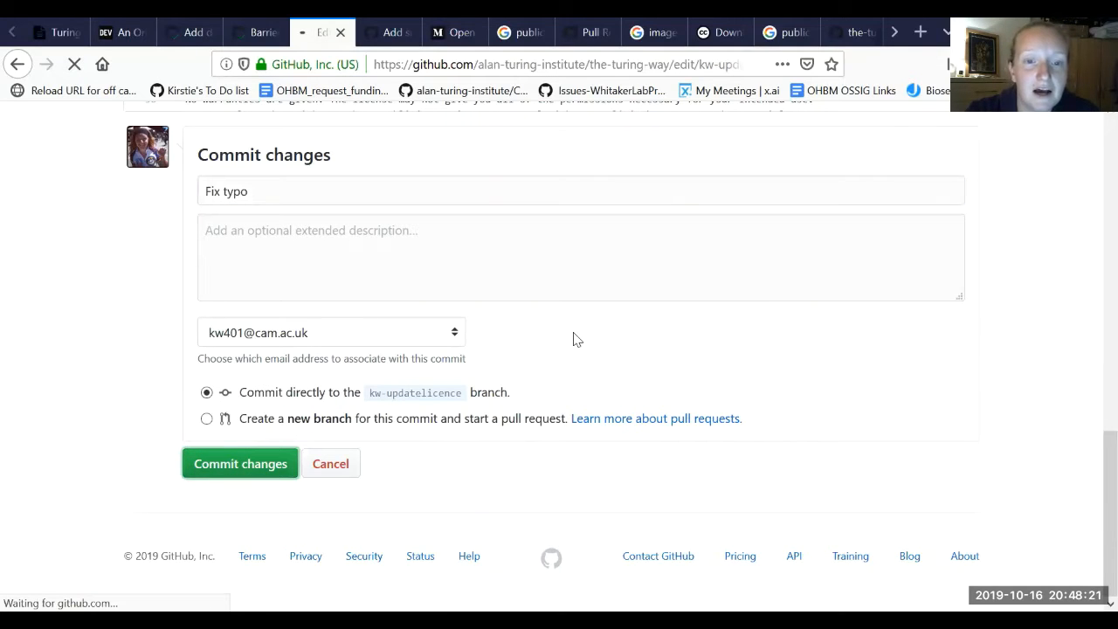
pyautogui.click(241, 463)
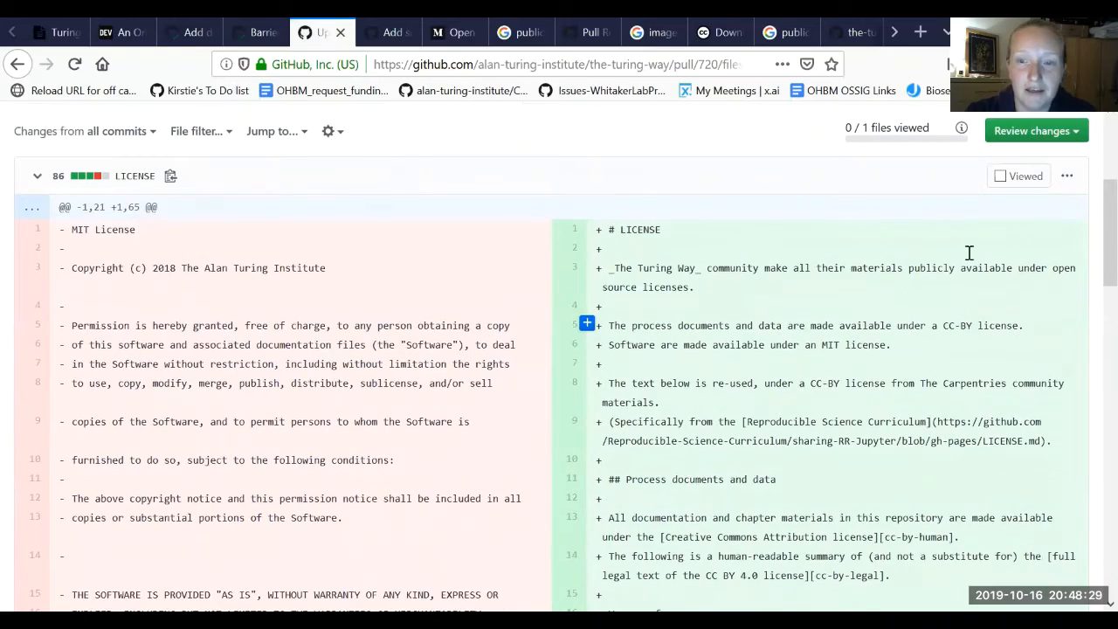
# Edit LICENSE again and add an empty '![]()' image placeholder under the # LICENSE heading.
pyautogui.click(1066, 175)
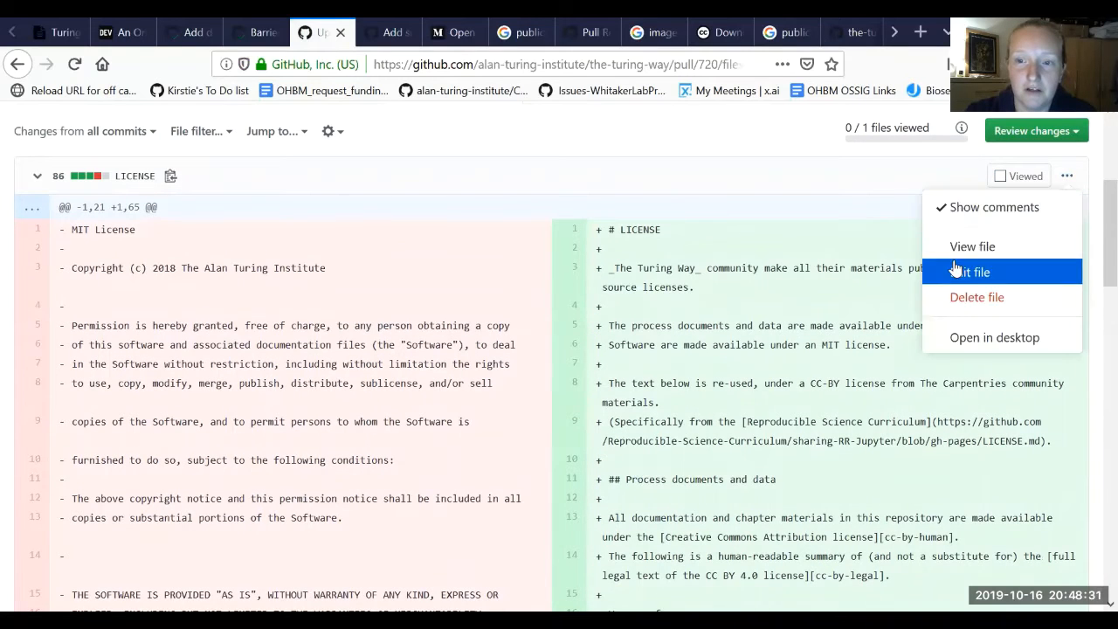
pyautogui.click(975, 273)
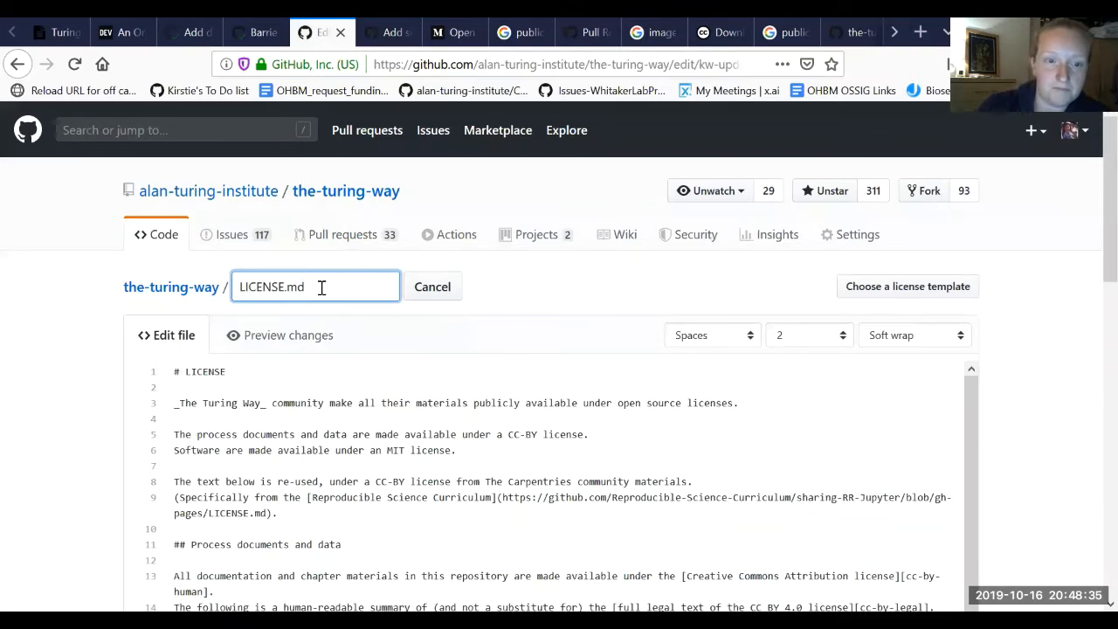
pyautogui.scroll(-3)
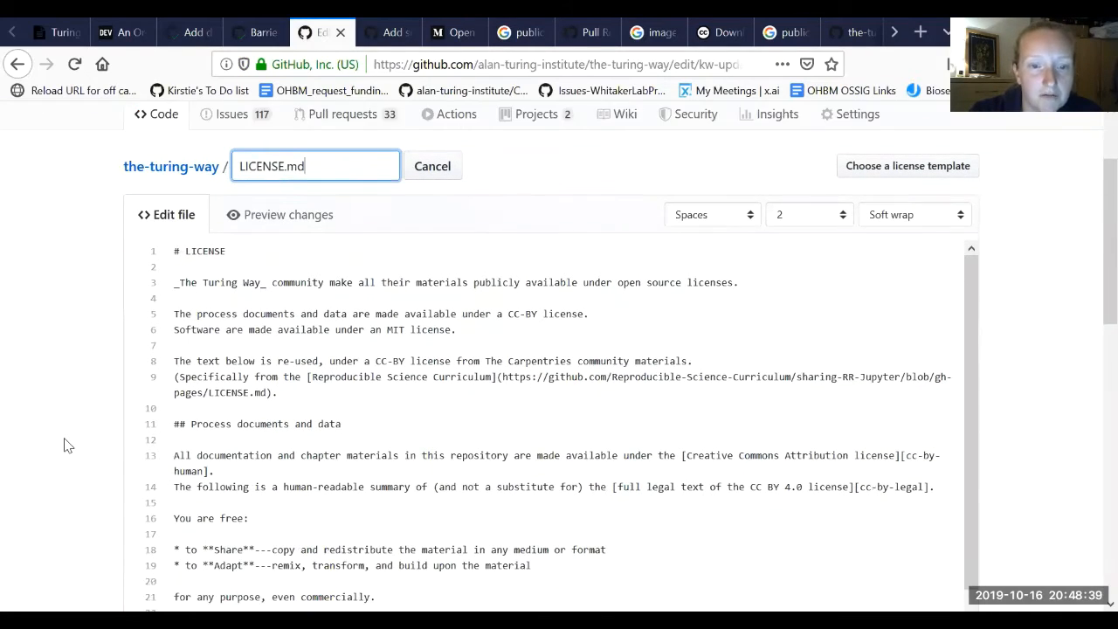
pyautogui.scroll(-3)
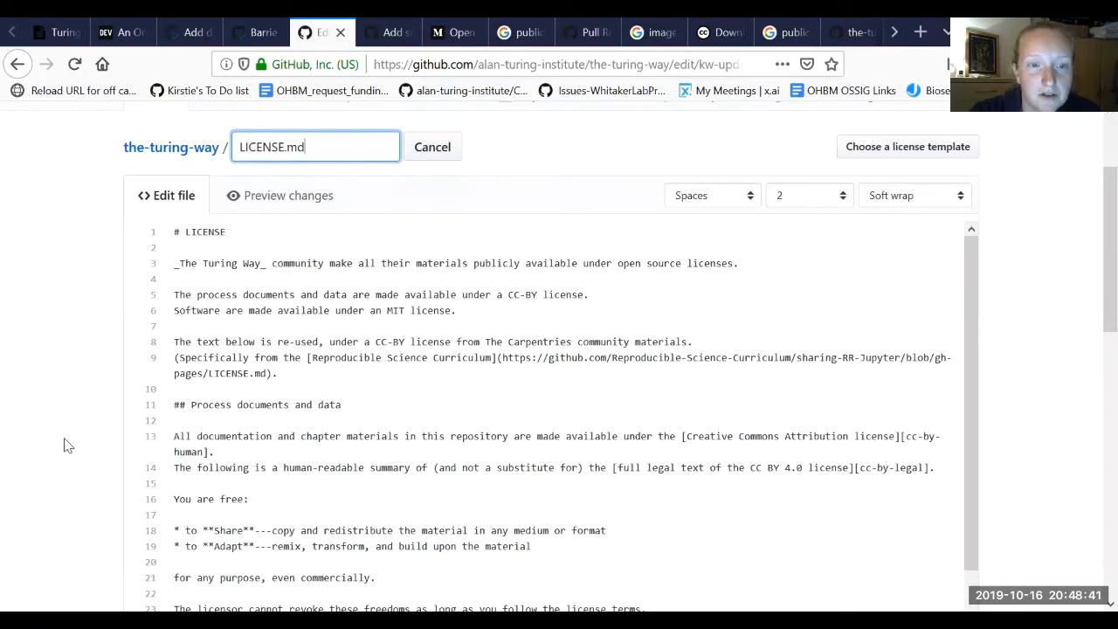
pyautogui.click(218, 248)
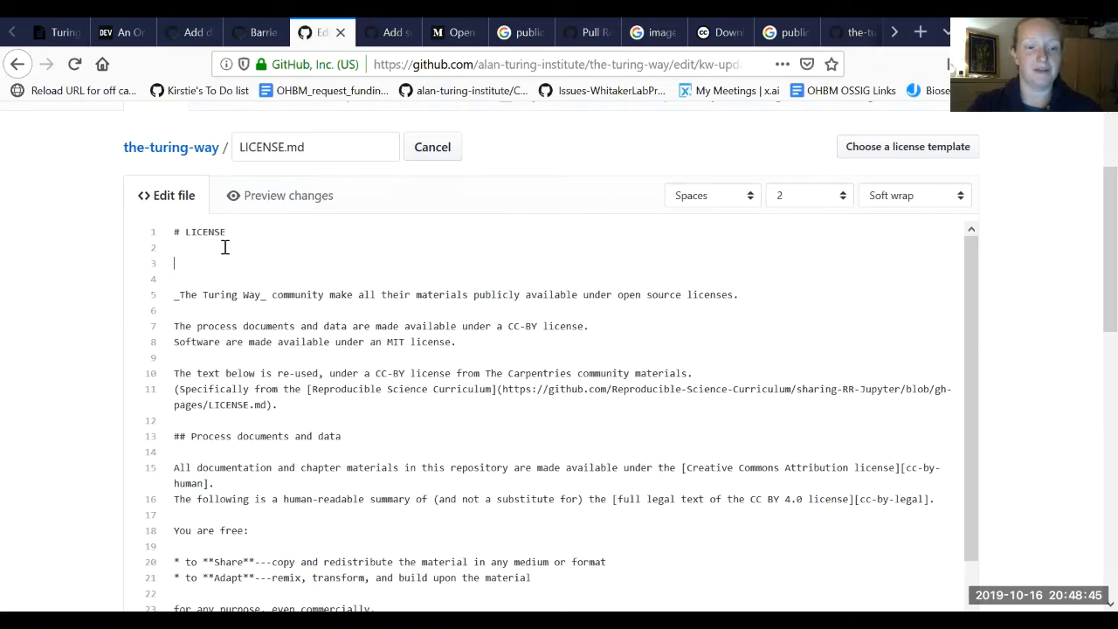
pyautogui.write('![]()')
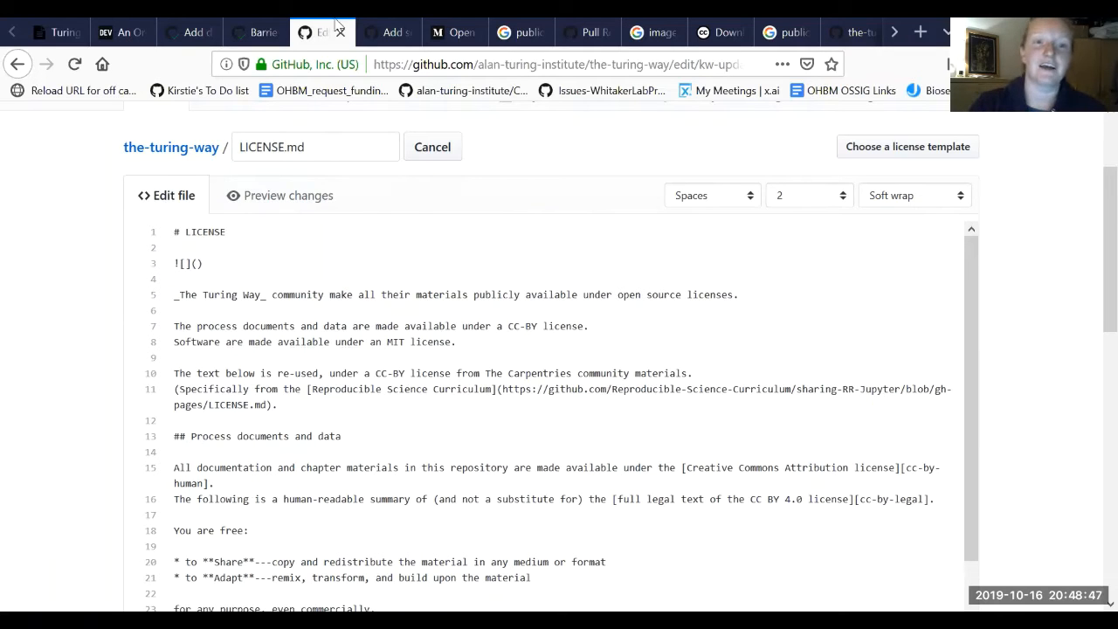
# Search 'logo creative commons', open the CC BY badge SVG from the downloads page, and return to LICENSE.md.
pyautogui.click(520, 32)
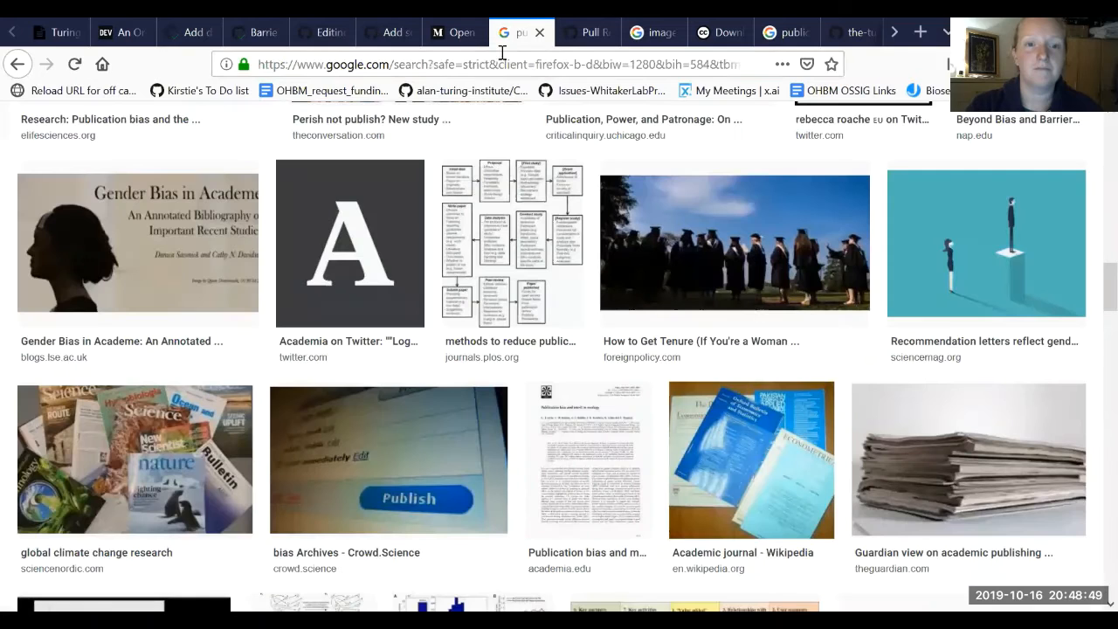
pyautogui.write('logo+creative+commons')
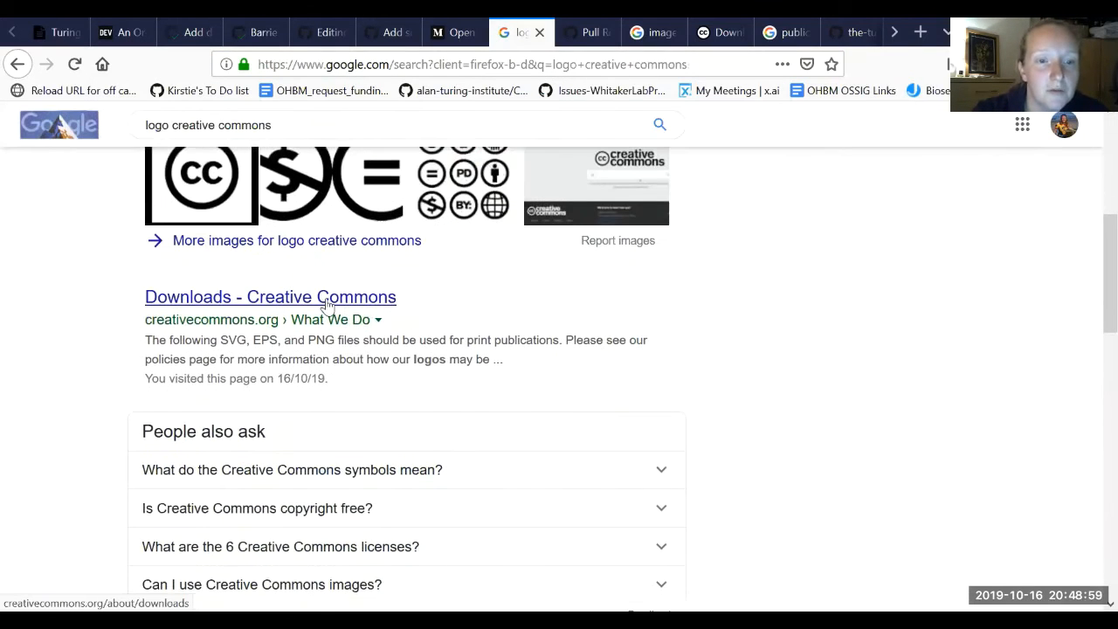
pyautogui.click(269, 297)
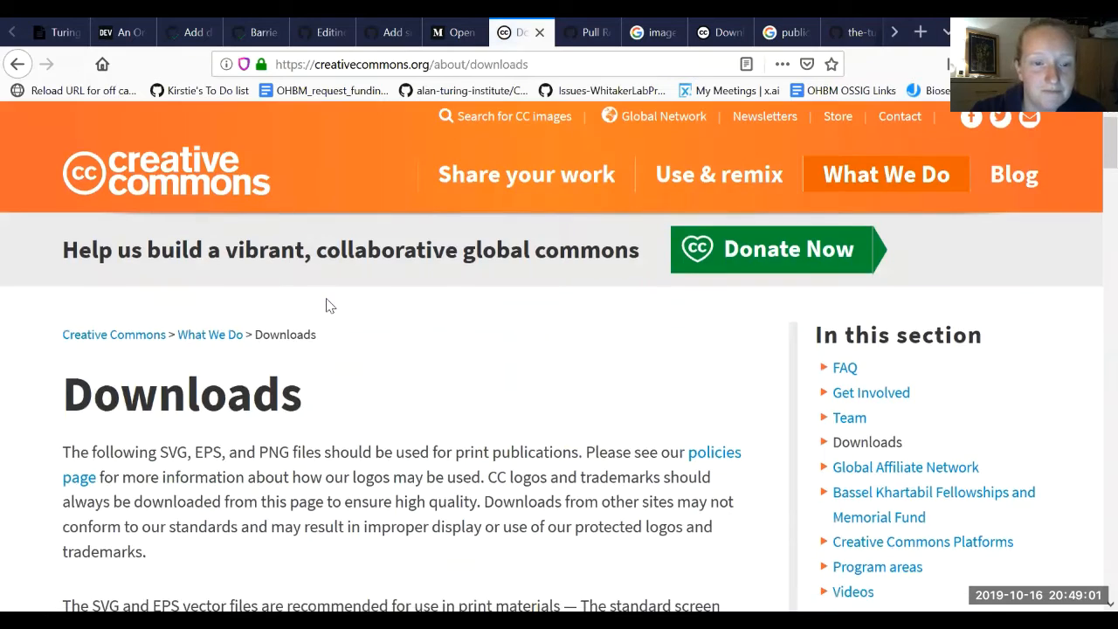
pyautogui.scroll(-3)
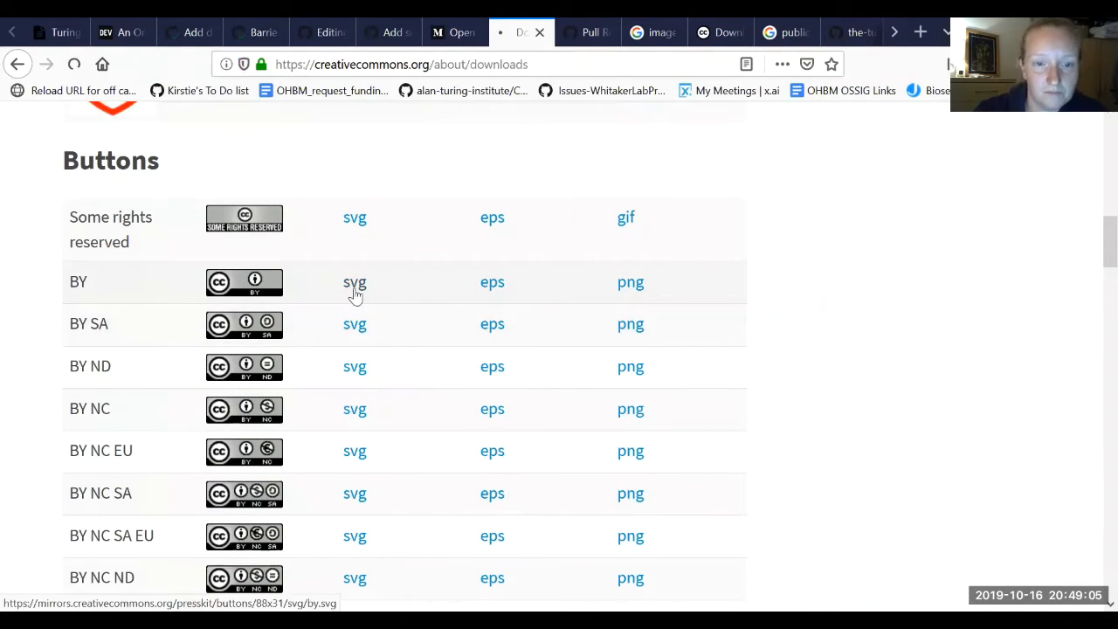
pyautogui.click(353, 281)
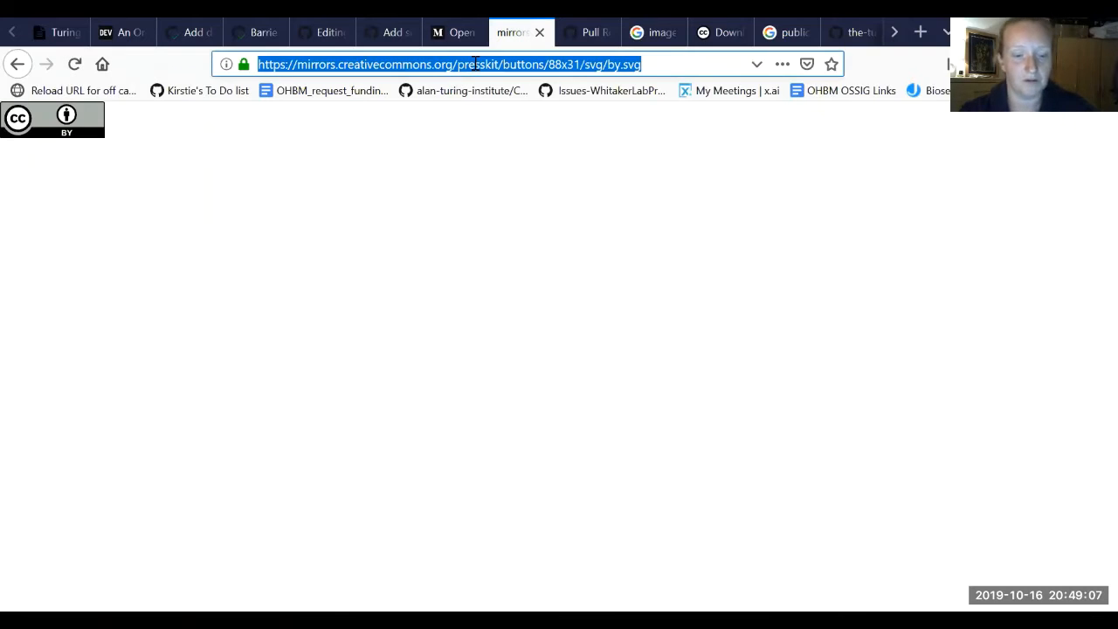
pyautogui.click(323, 32)
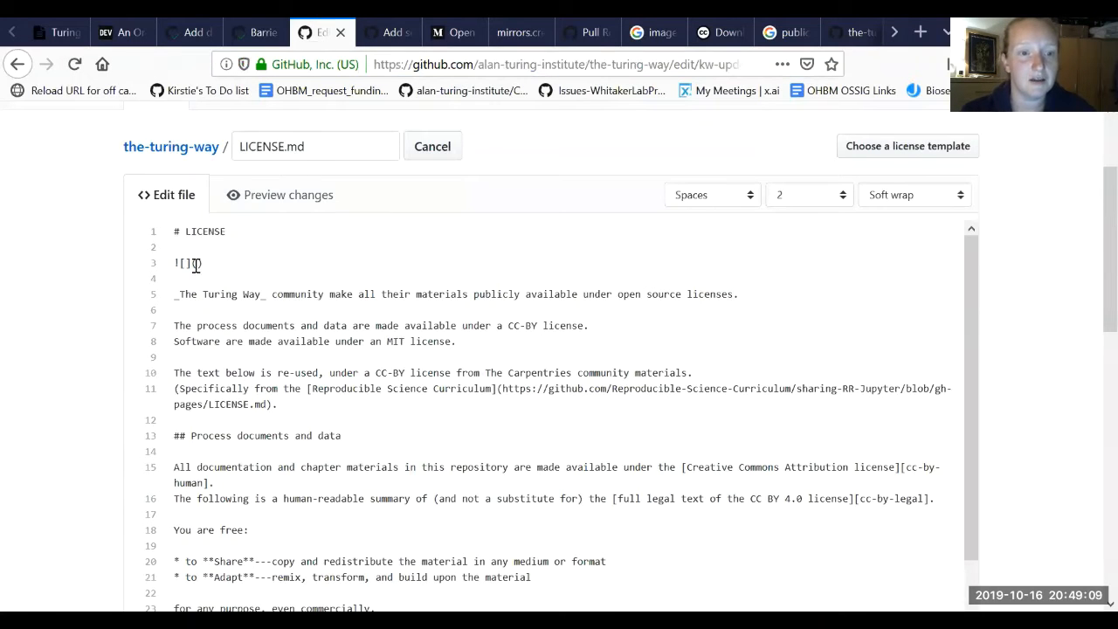
# From the CC BY SVG tab, start a web search for 'mit licence logo'.
pyautogui.click(583, 32)
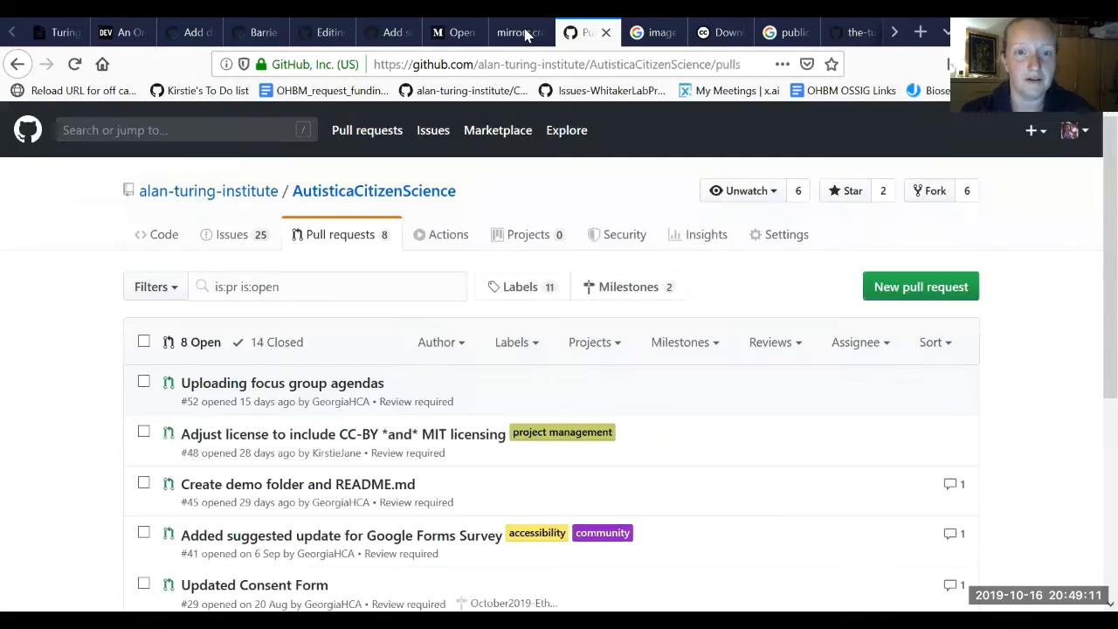
pyautogui.click(510, 31)
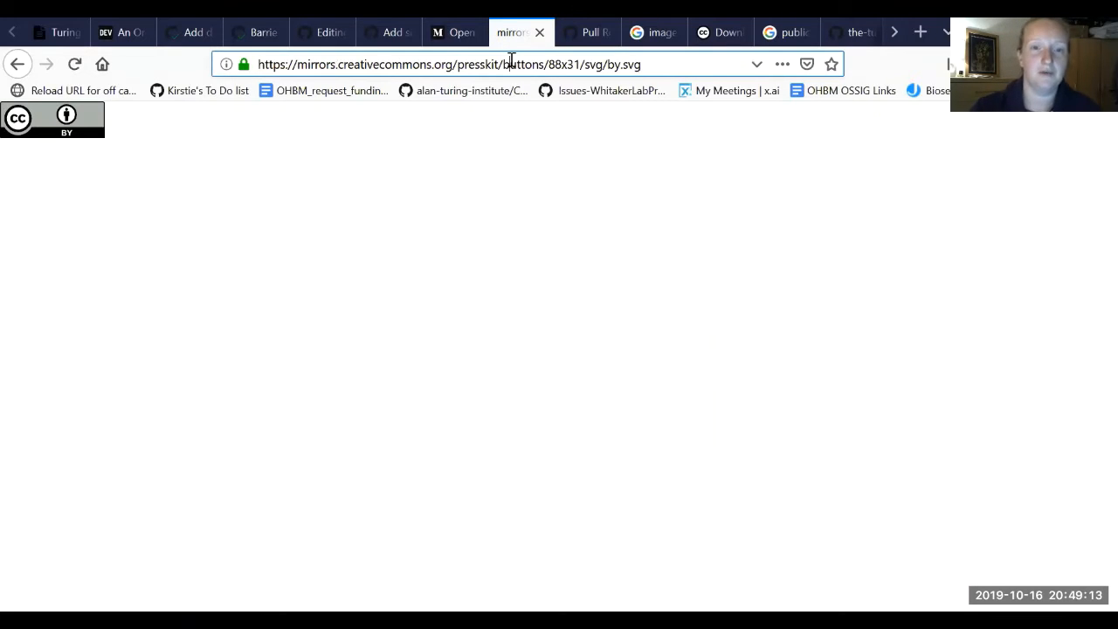
pyautogui.write('mit licence lo')
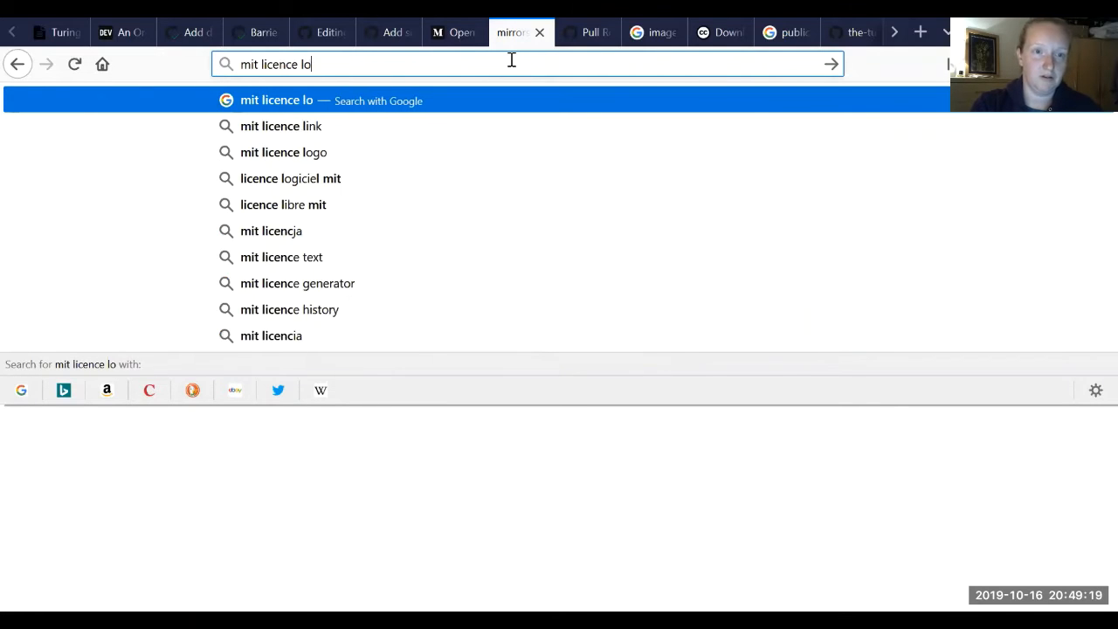
# From the 'mit licence logo' search, view opensource.org's MIT License page and reveal its further resources.
pyautogui.click(283, 152)
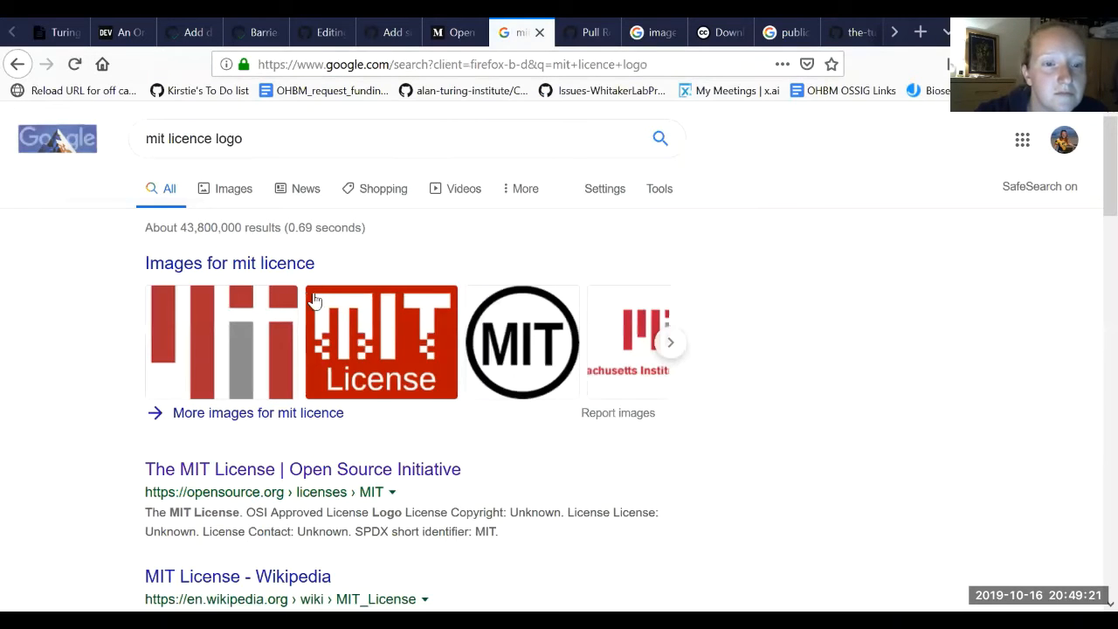
pyautogui.scroll(-3)
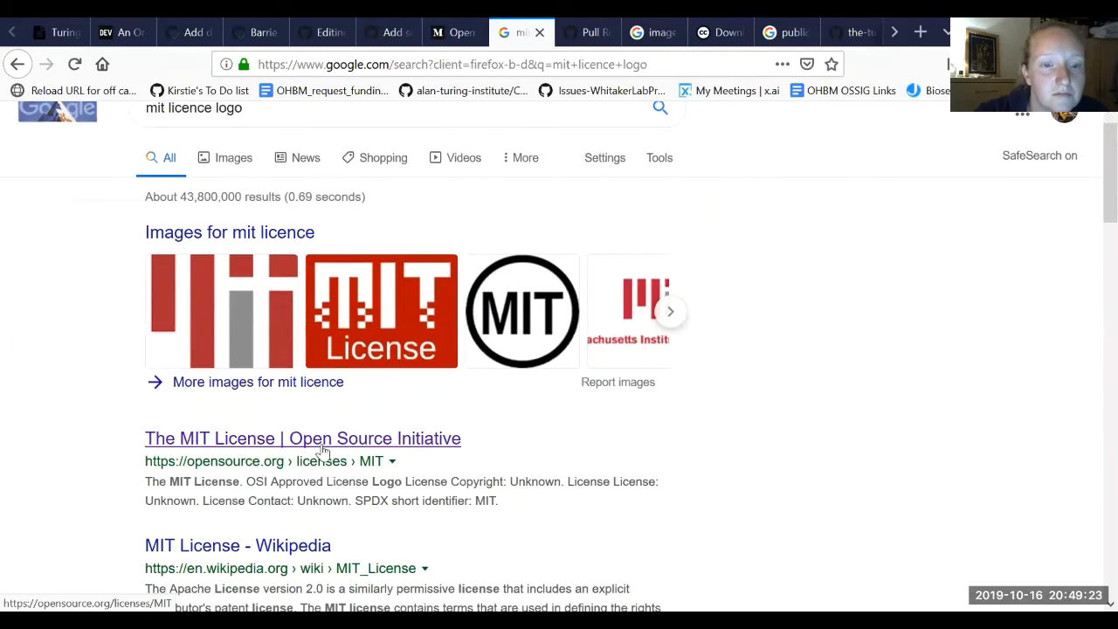
pyautogui.click(303, 439)
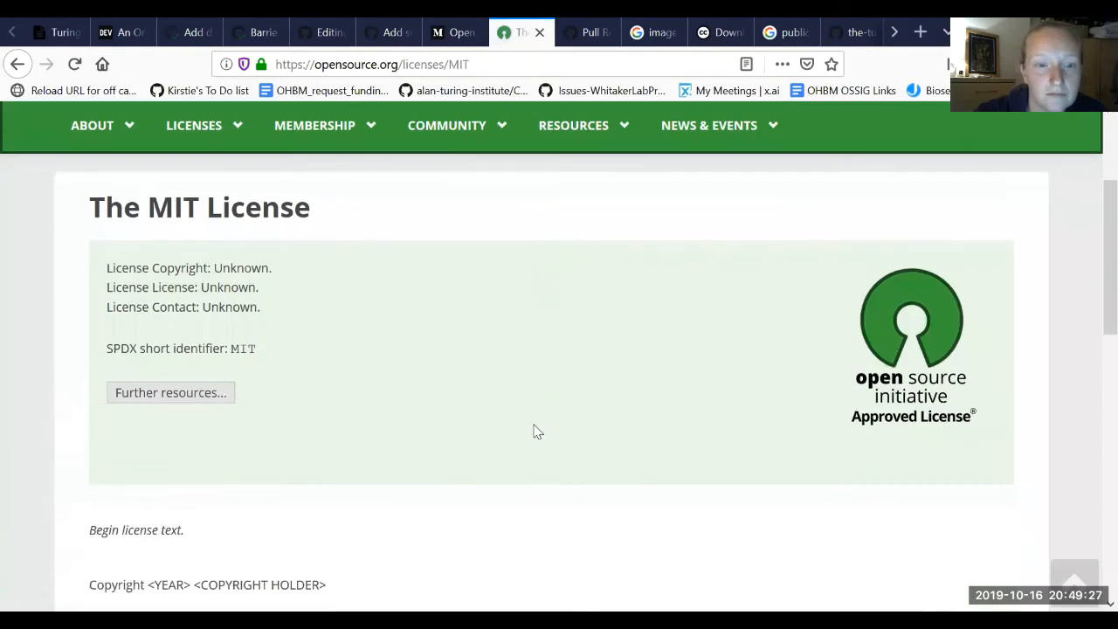
pyautogui.scroll(-3)
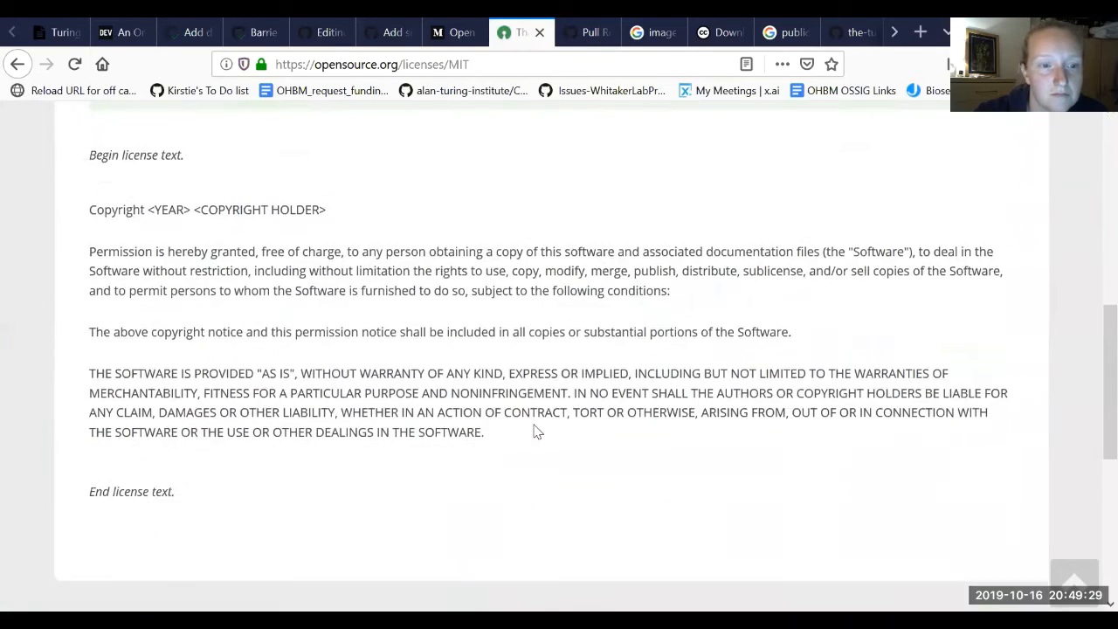
pyautogui.scroll(3)
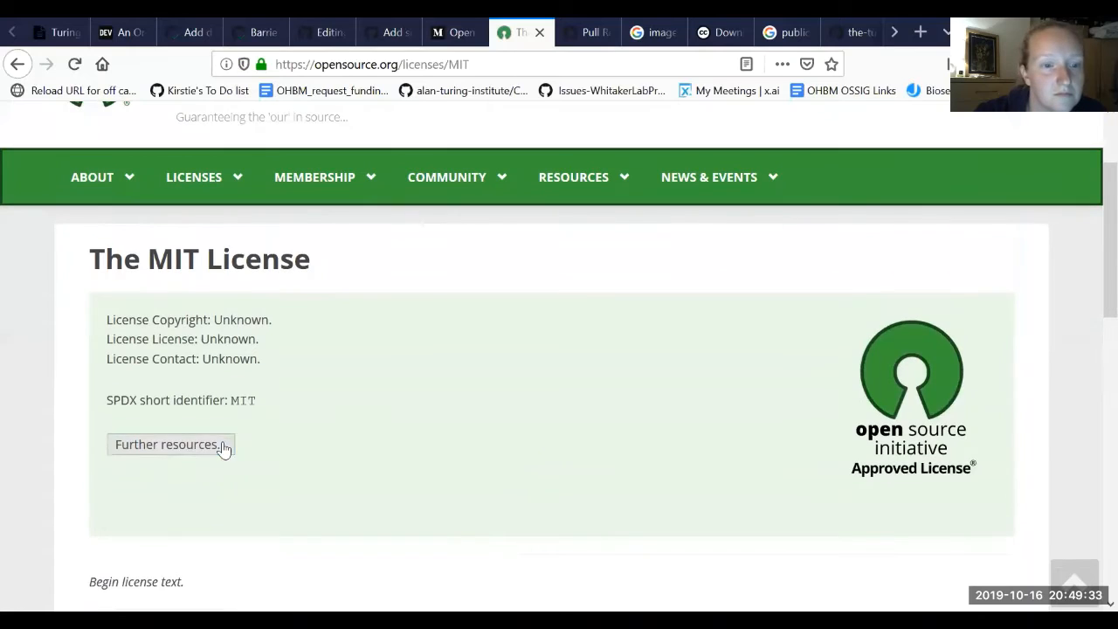
pyautogui.click(171, 446)
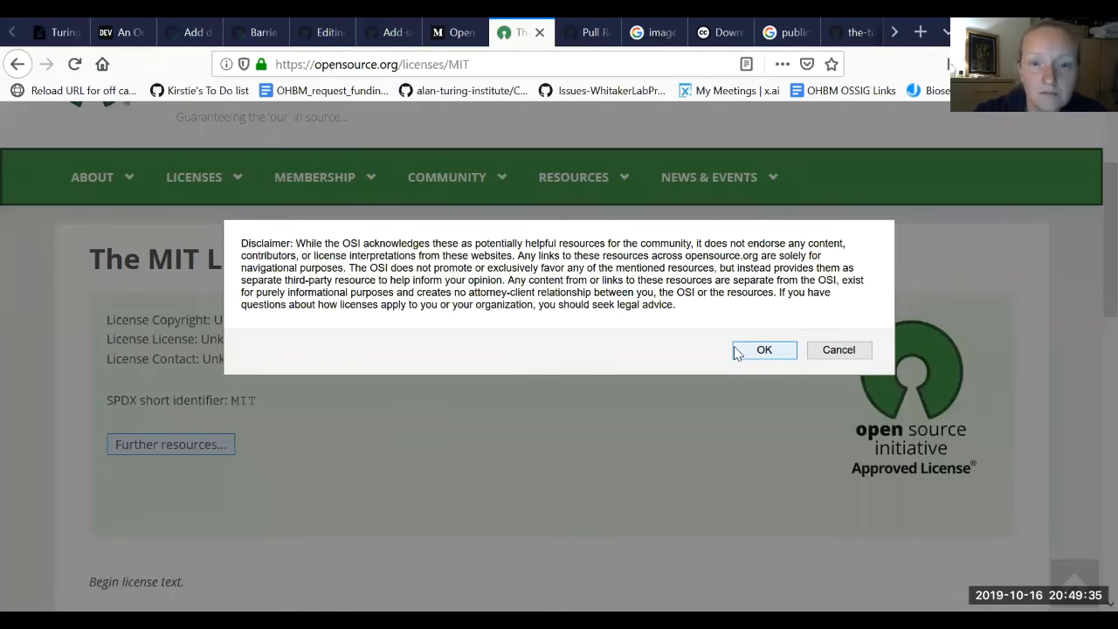
pyautogui.click(765, 349)
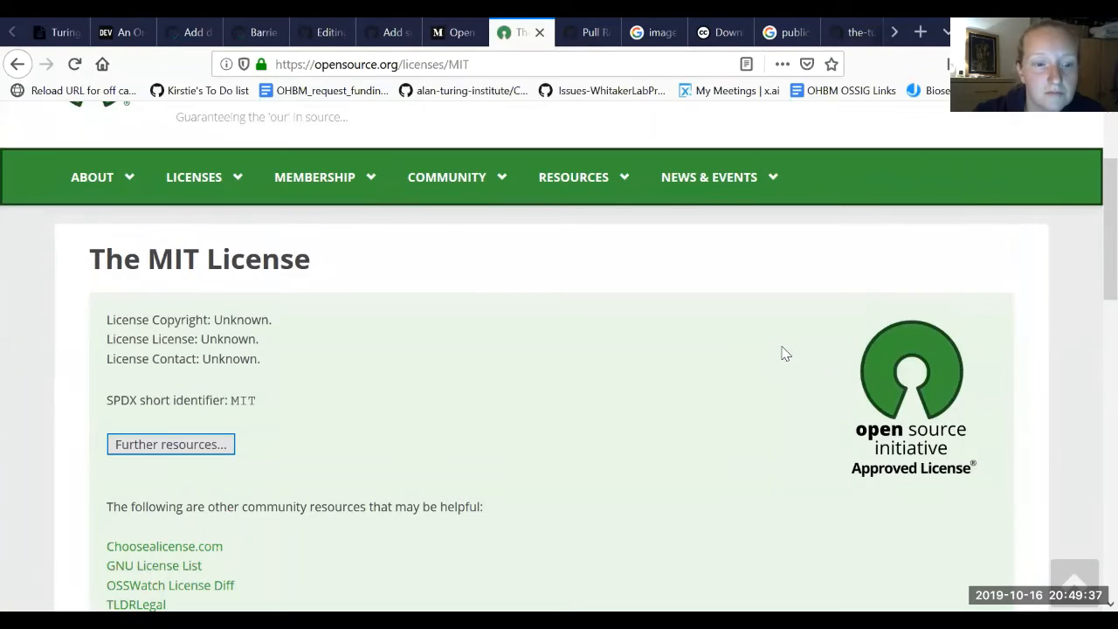
pyautogui.scroll(-3)
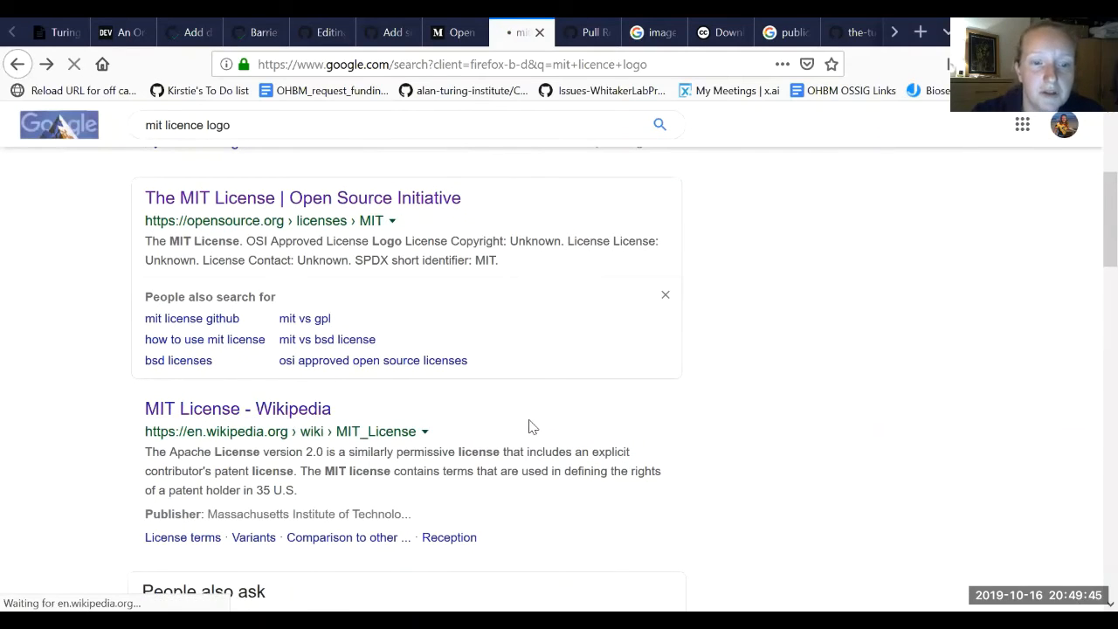
# Read through the Wikipedia MIT License article, then head back toward LICENSE.md and a new search.
pyautogui.click(237, 409)
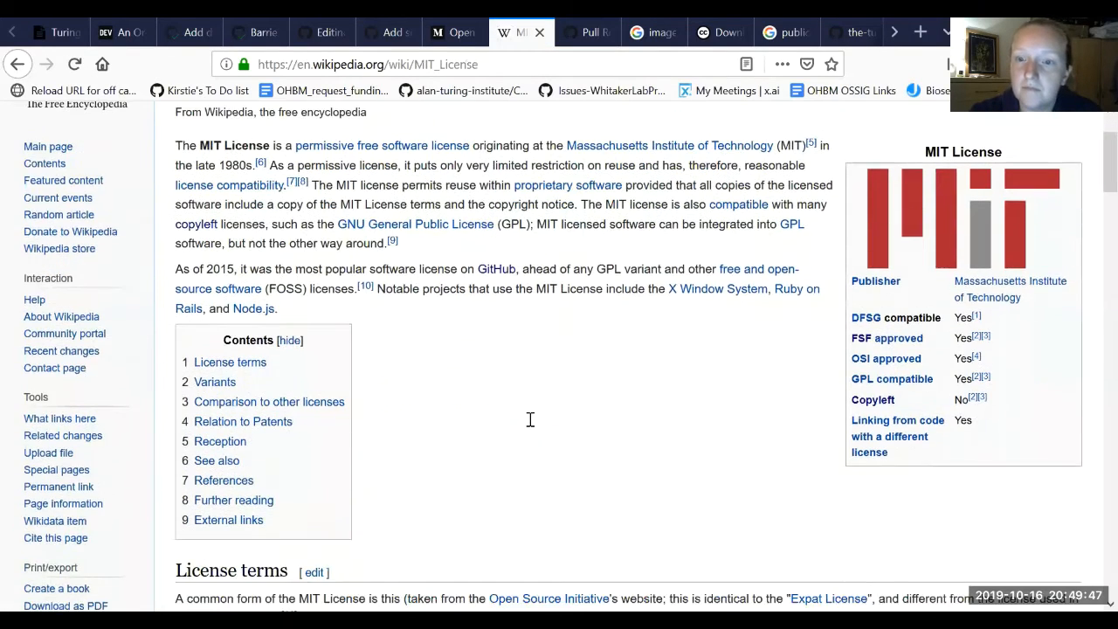
pyautogui.scroll(-3)
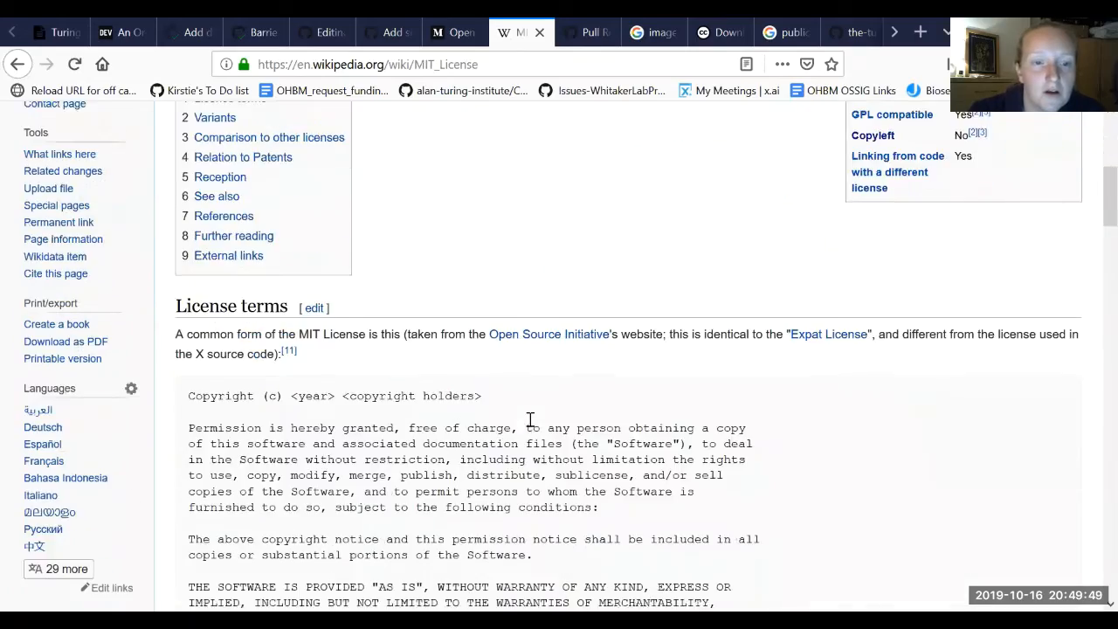
pyautogui.scroll(-3)
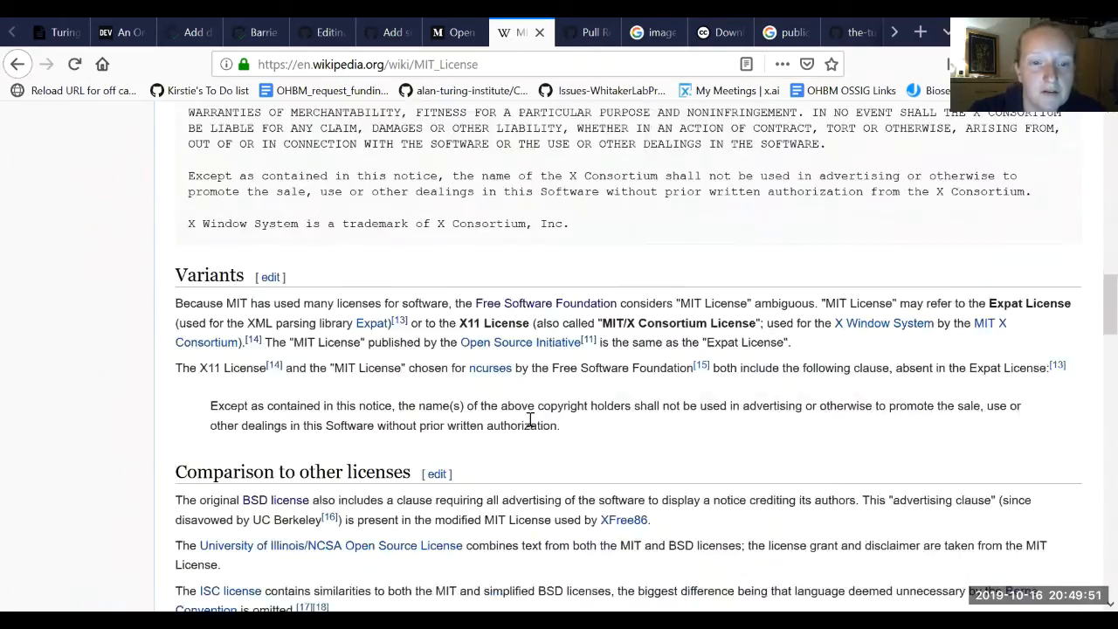
pyautogui.scroll(-3)
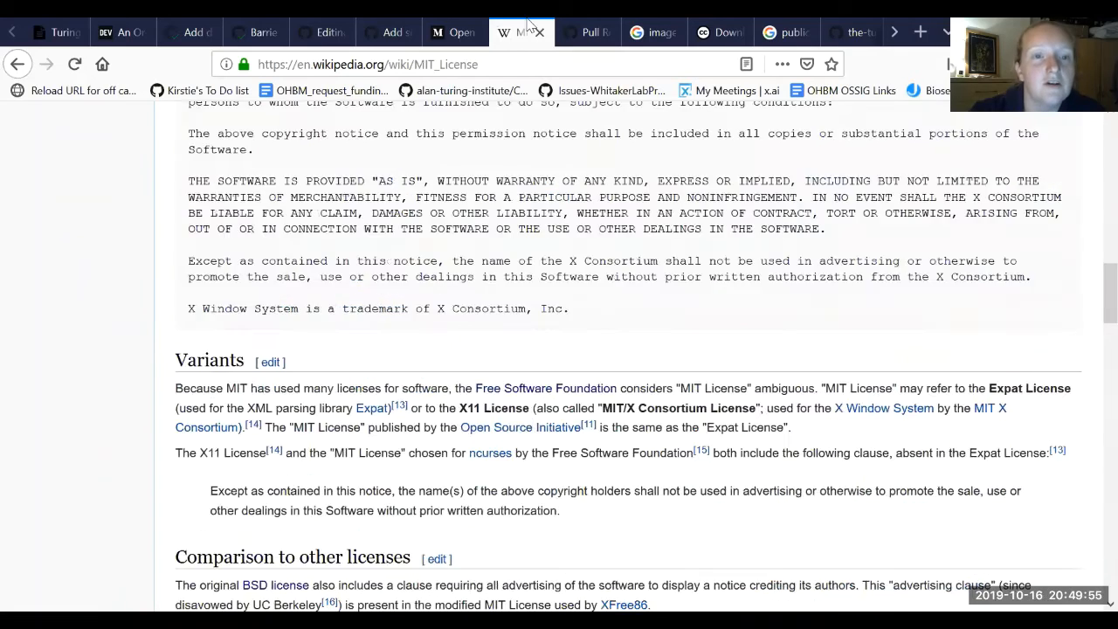
pyautogui.click(322, 32)
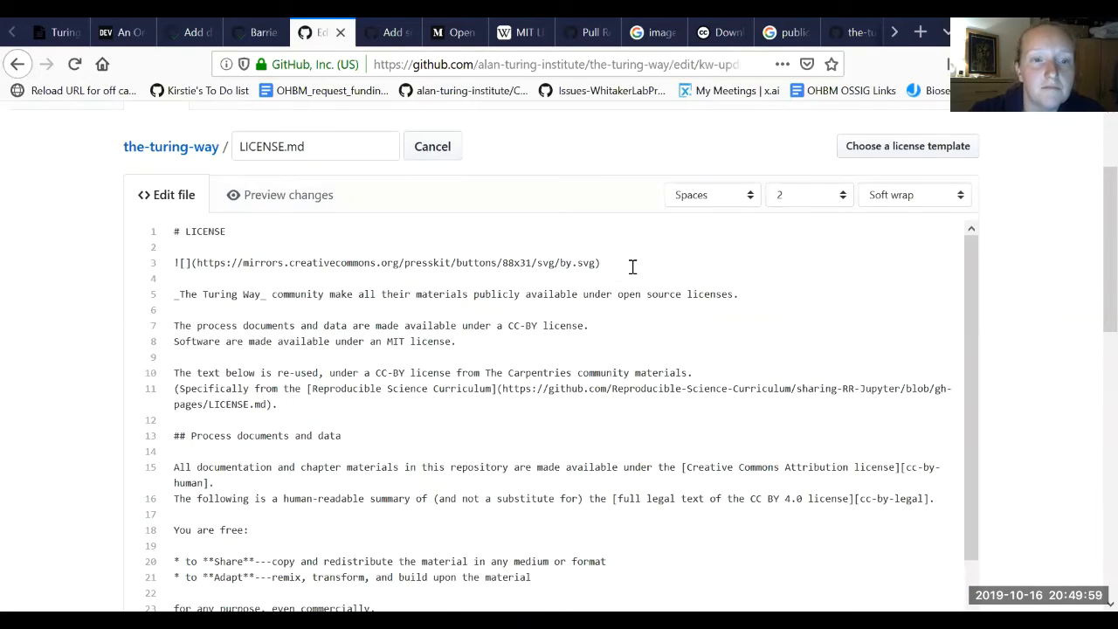
pyautogui.click(447, 32)
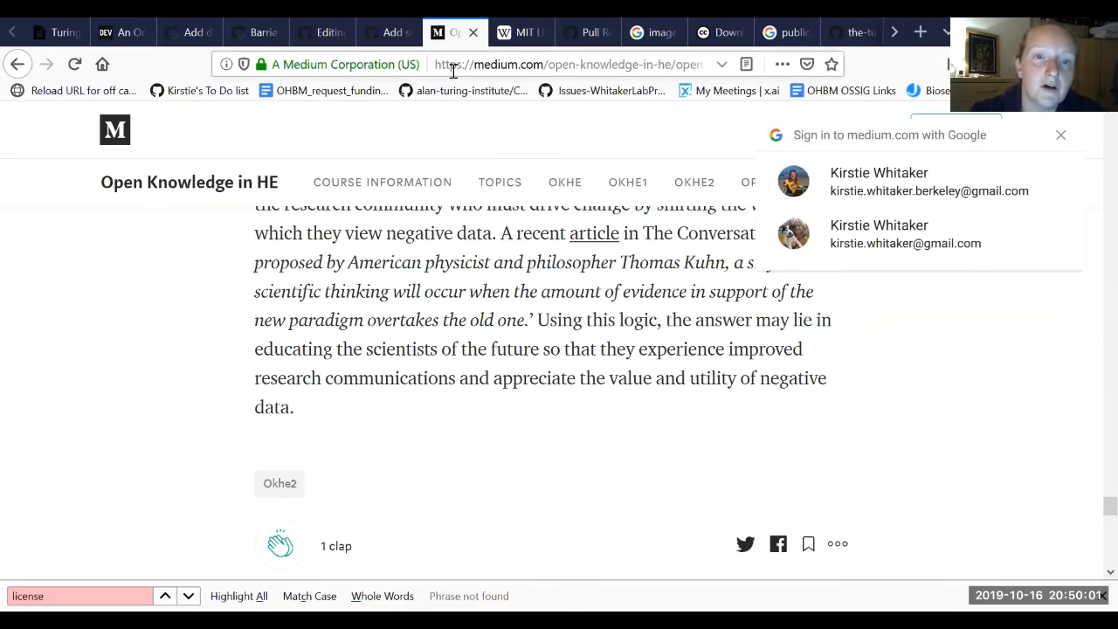
# Search Google Images for 'osi logo' and preview the green OSI keyhole logo.
pyautogui.write('osi')
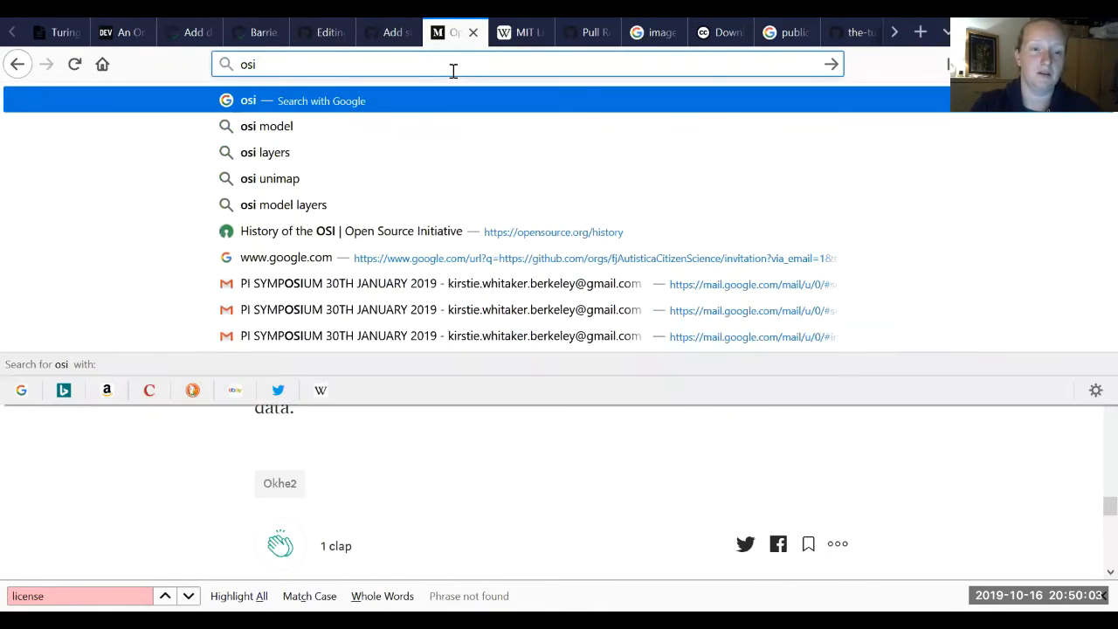
pyautogui.write('osi logo')
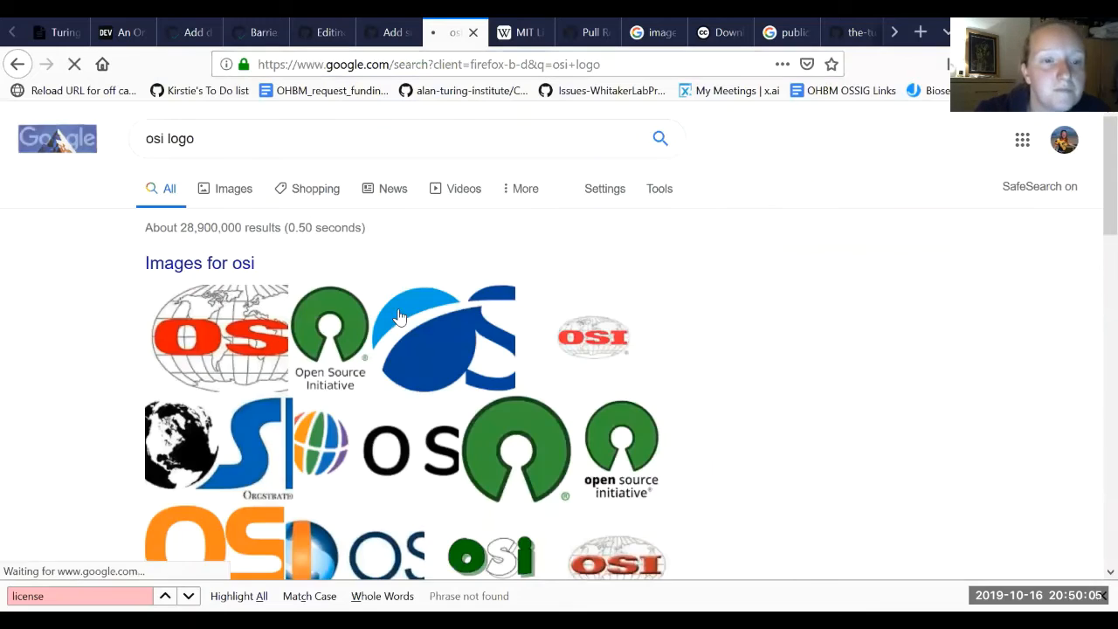
pyautogui.click(234, 189)
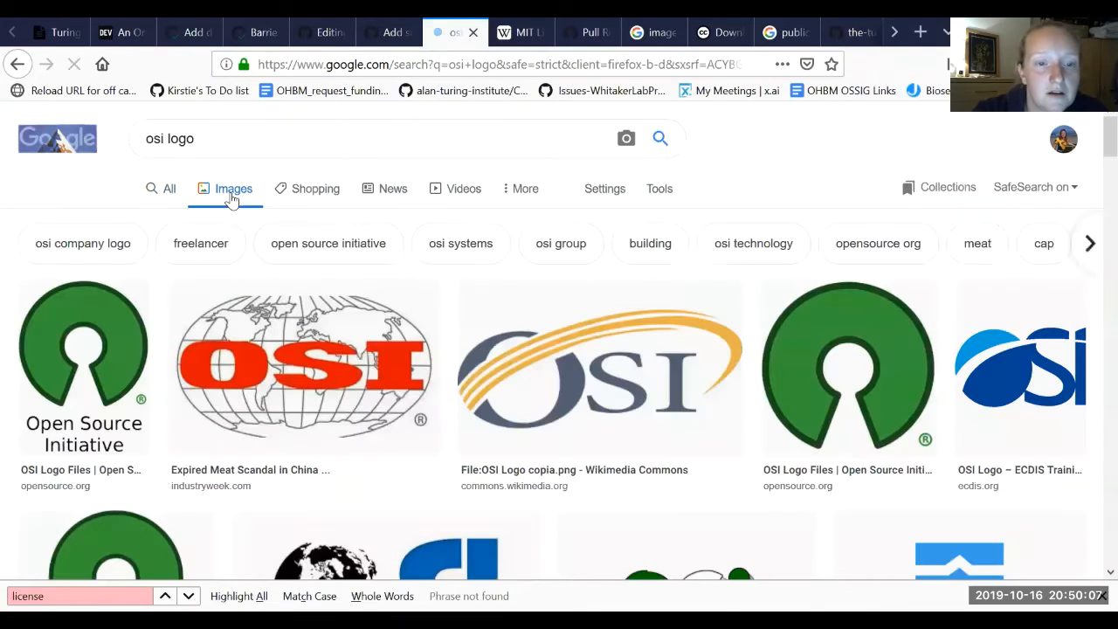
pyautogui.scroll(-3)
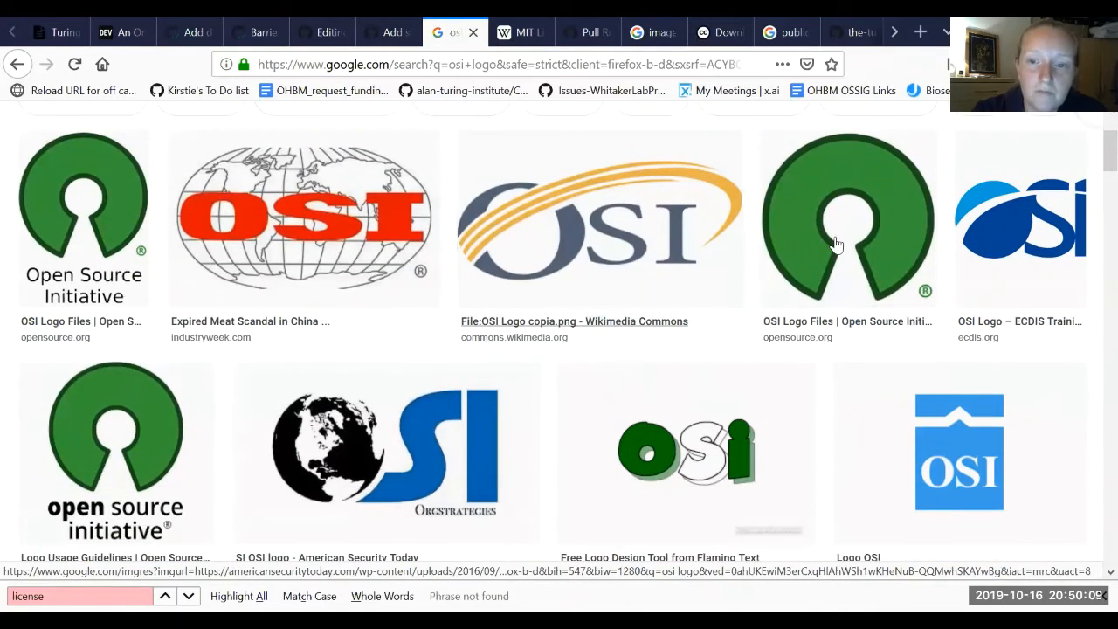
pyautogui.click(837, 218)
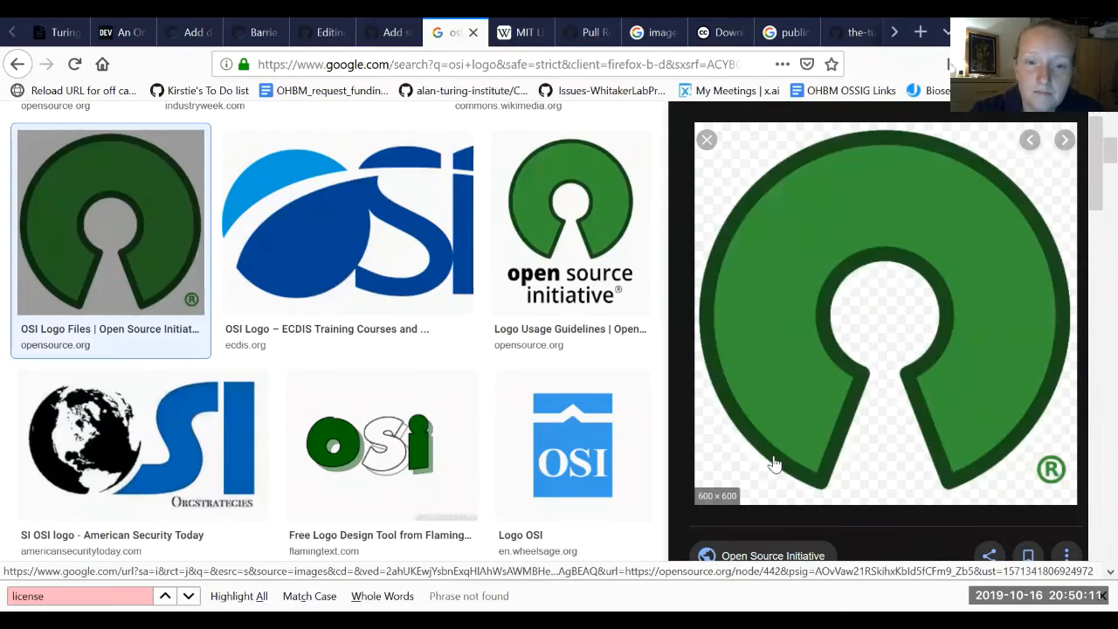
# Read the Open Source Initiative's Logo Usage Guidelines page to its end.
pyautogui.click(570, 328)
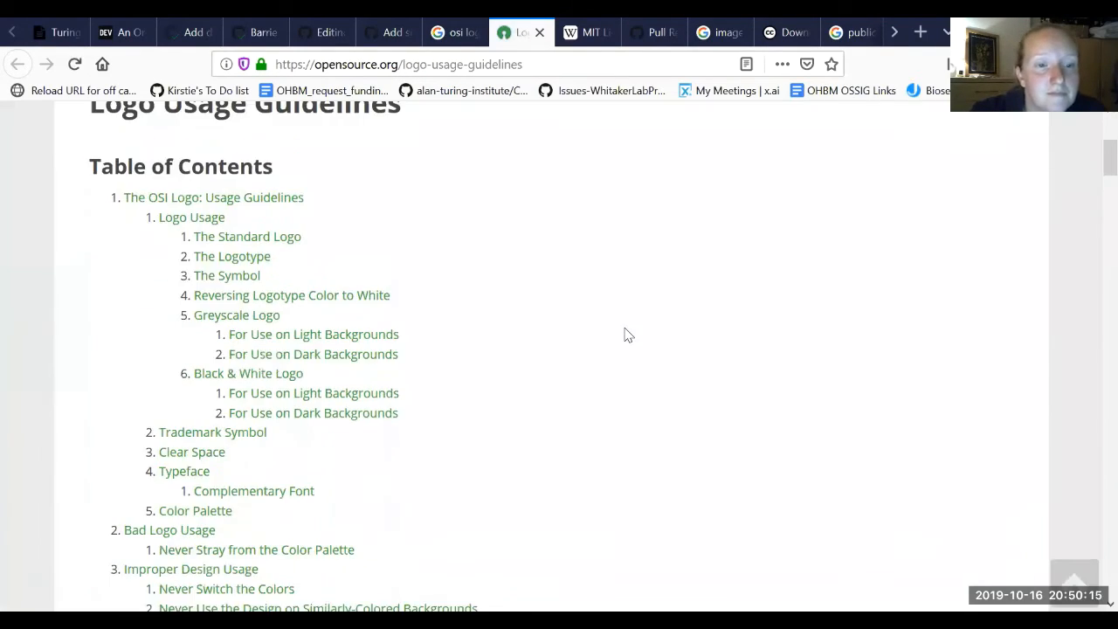
pyautogui.scroll(-3)
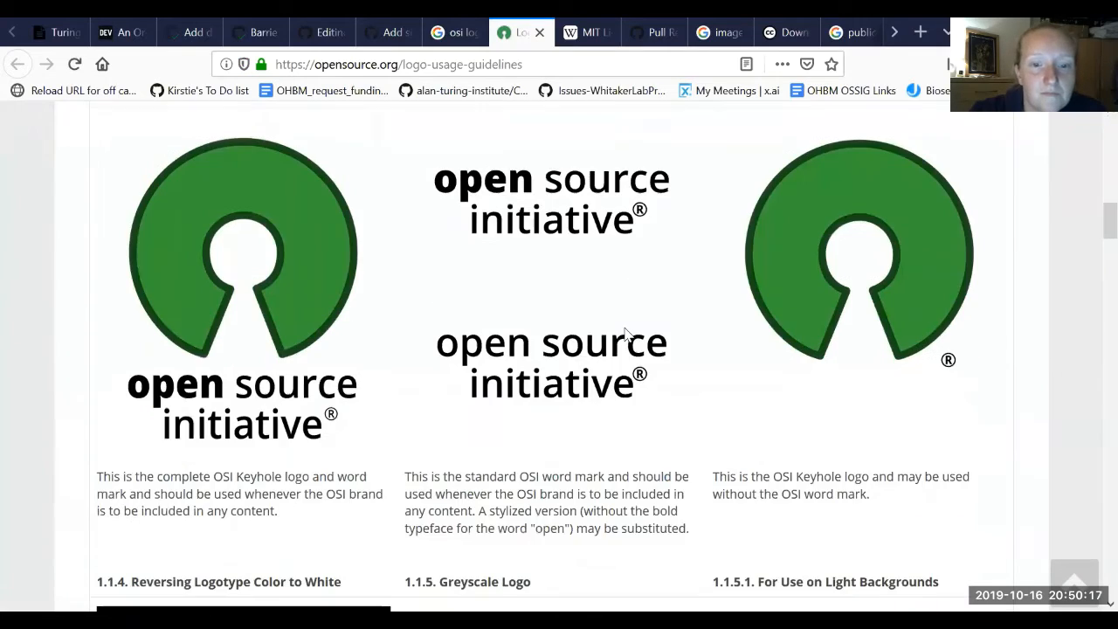
pyautogui.scroll(-3)
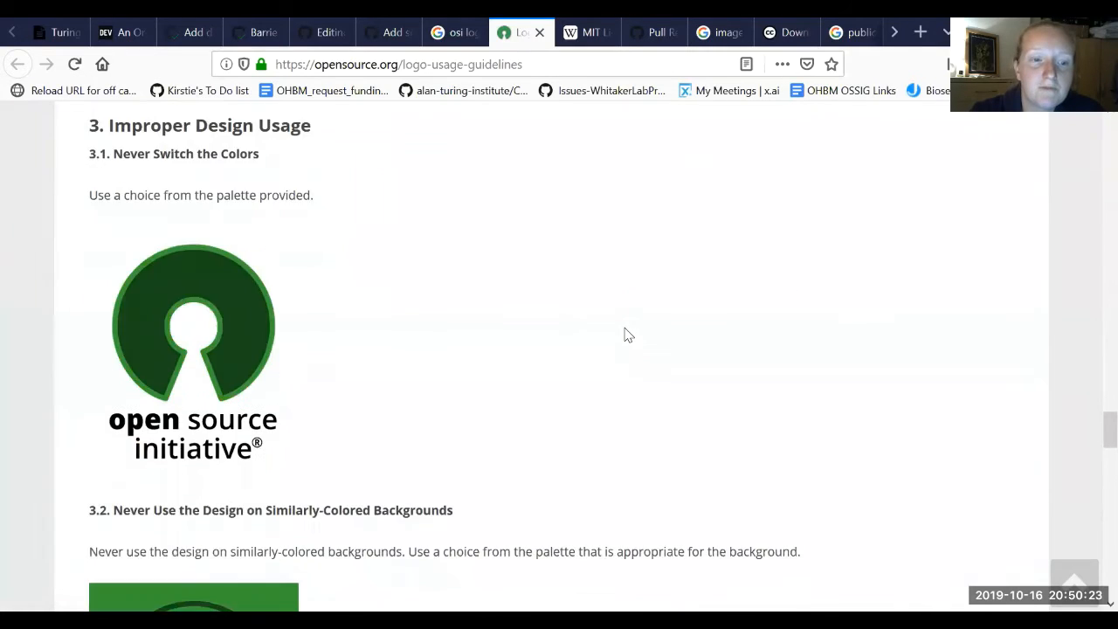
pyautogui.scroll(-3)
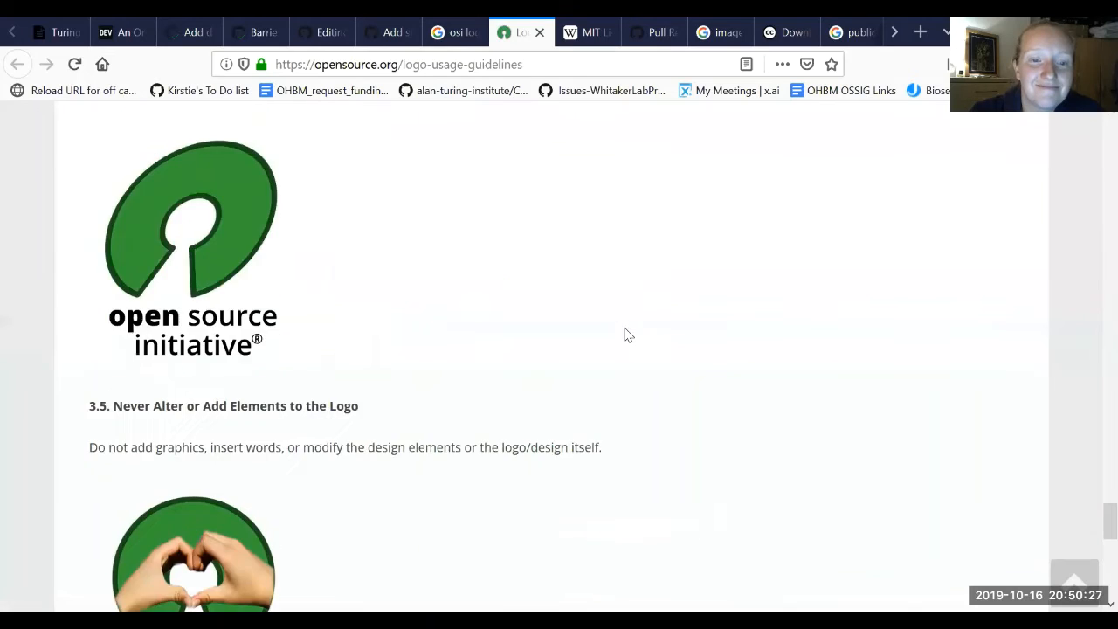
pyautogui.scroll(-3)
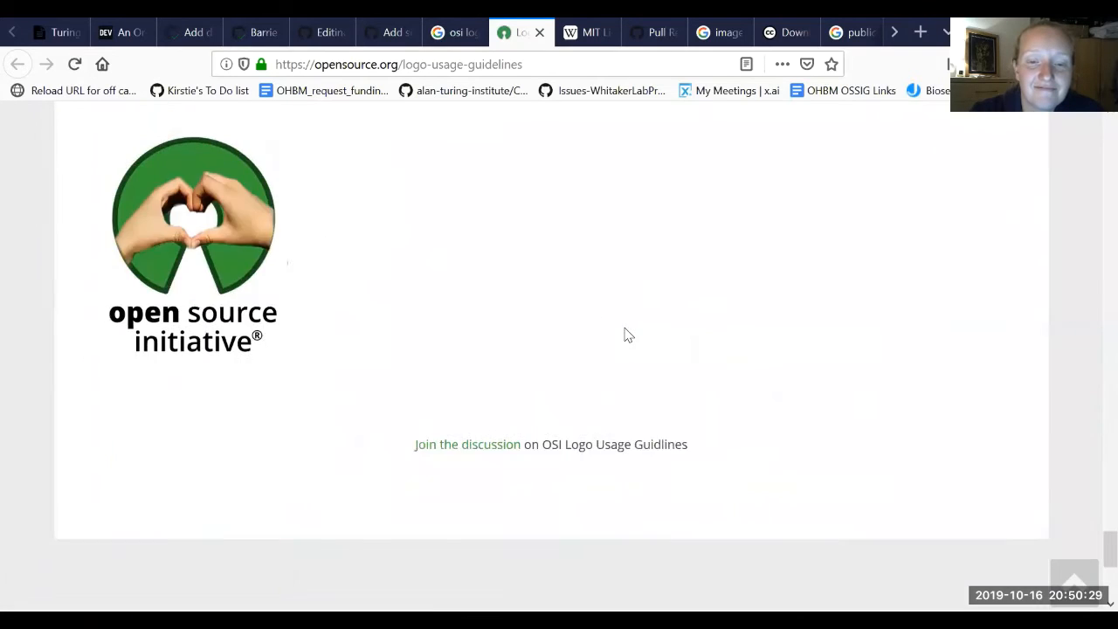
pyautogui.scroll(-3)
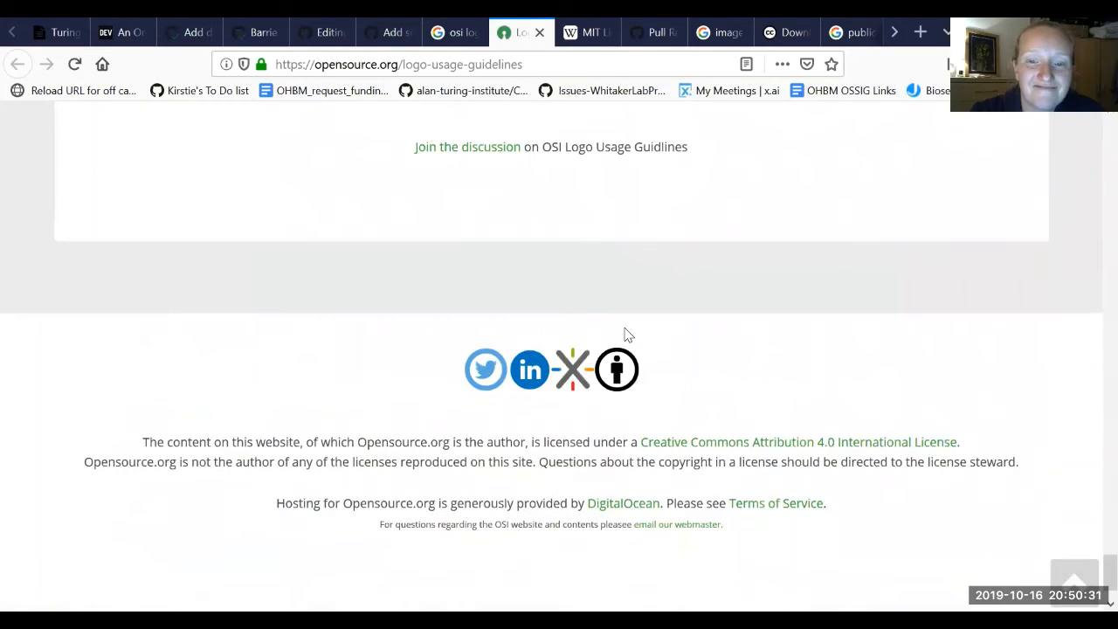
pyautogui.scroll(3)
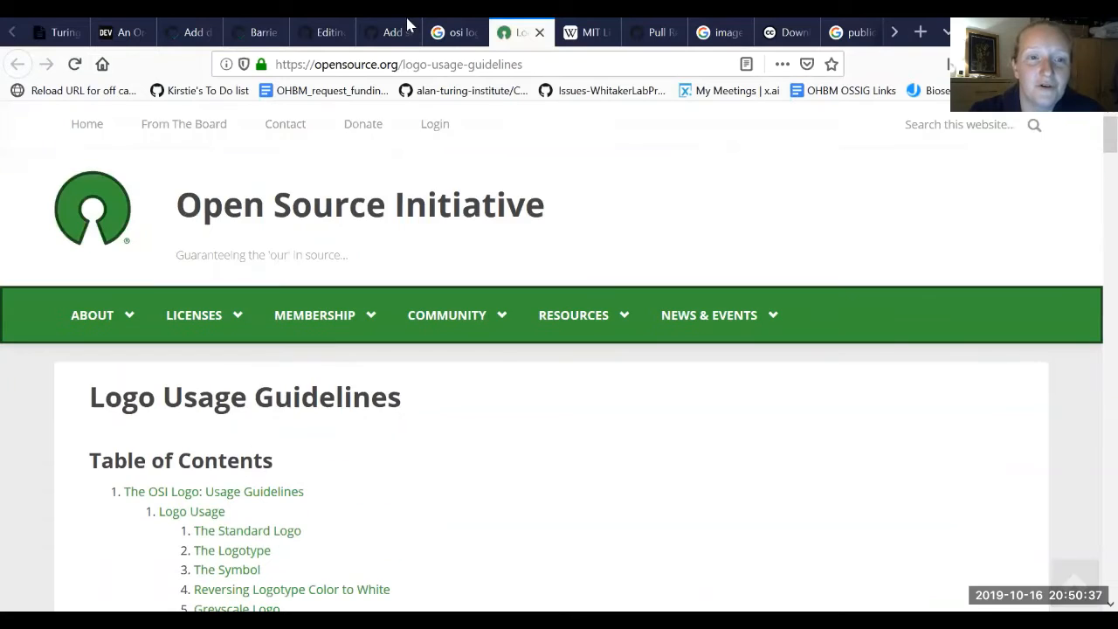
# Preview the edited LICENSE.md, check issue #696, and return to the 'mit licence logo' results.
pyautogui.click(324, 31)
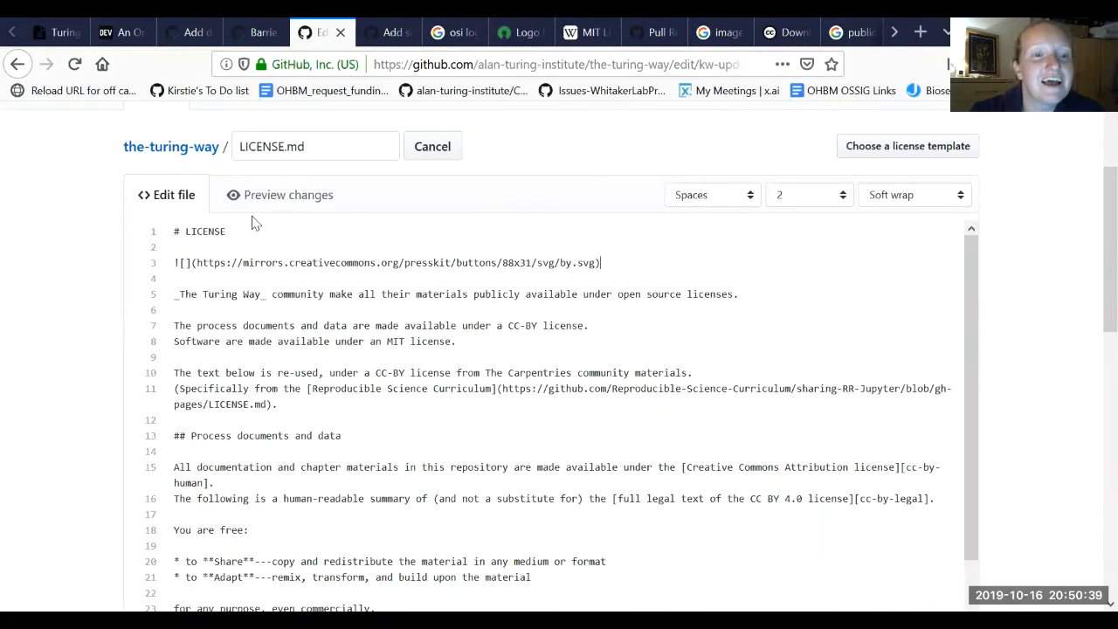
pyautogui.click(279, 194)
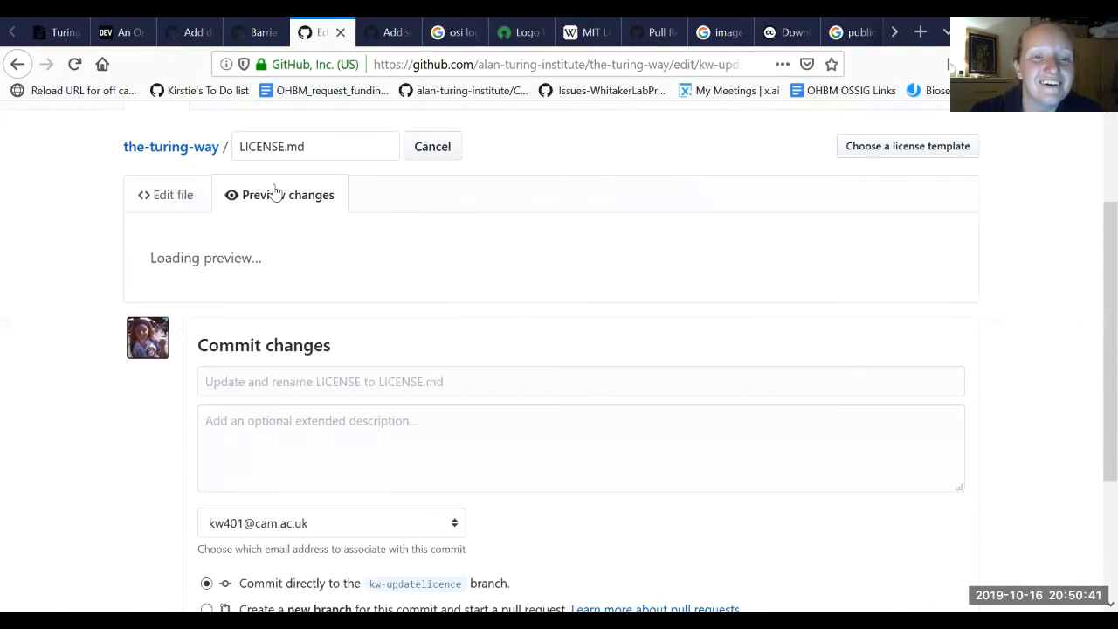
pyautogui.click(280, 194)
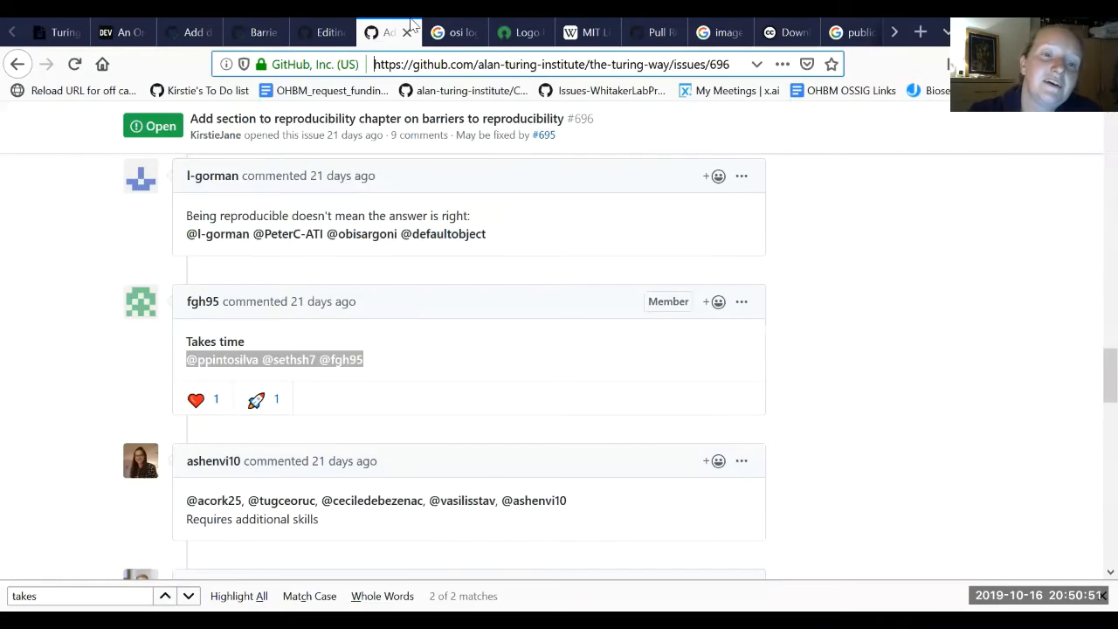
pyautogui.click(519, 31)
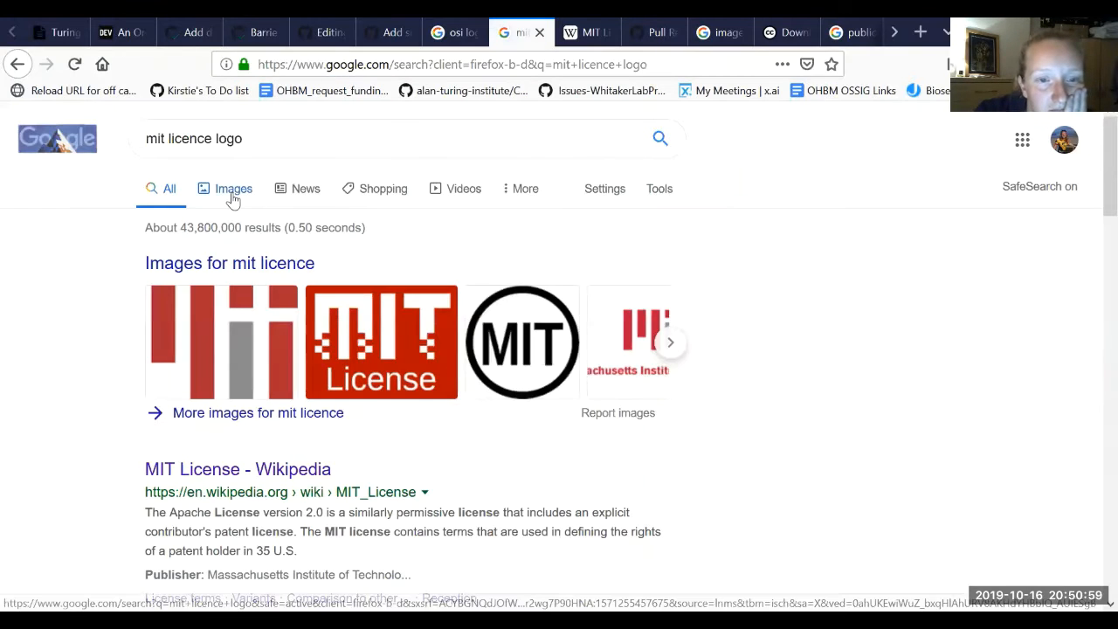
# Browse the MIT licence logo image results, then return to the pending LICENSE.md commit.
pyautogui.click(234, 189)
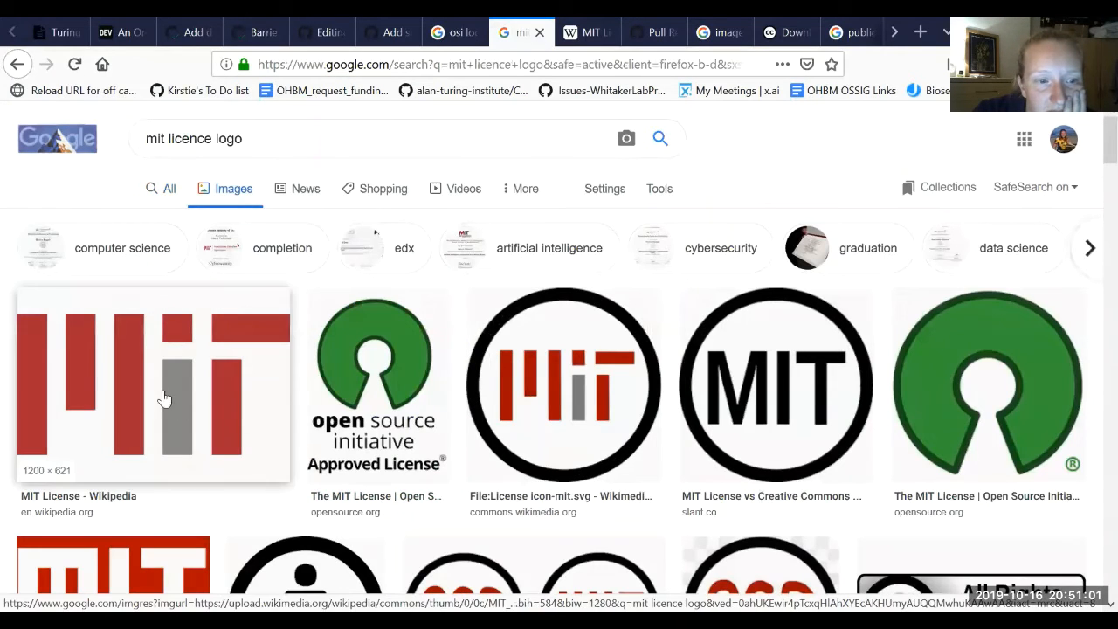
pyautogui.scroll(-3)
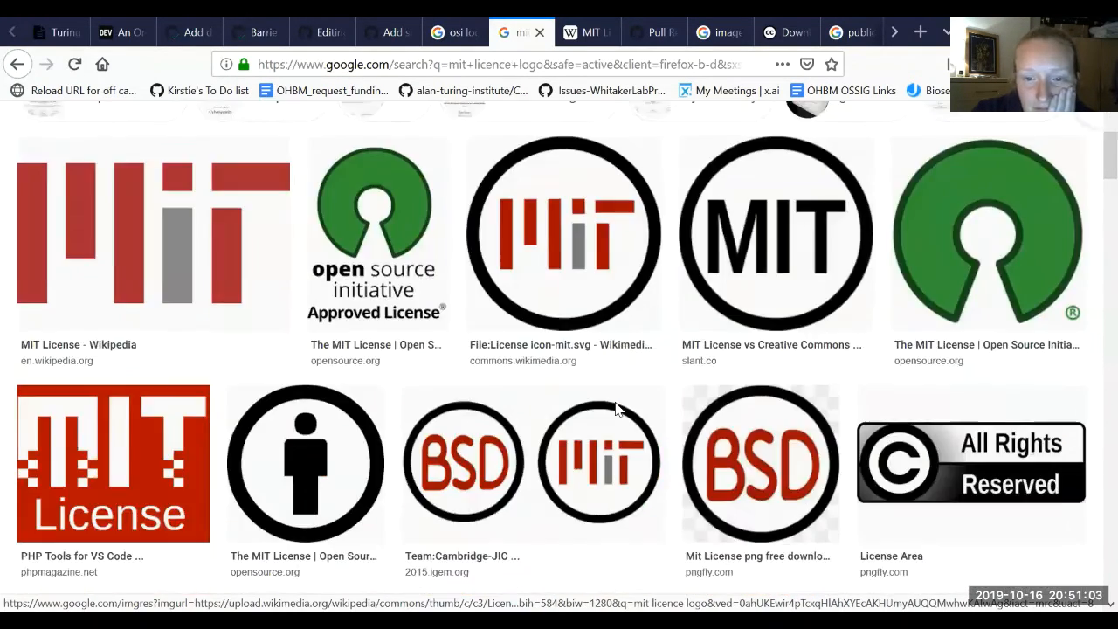
pyautogui.scroll(-3)
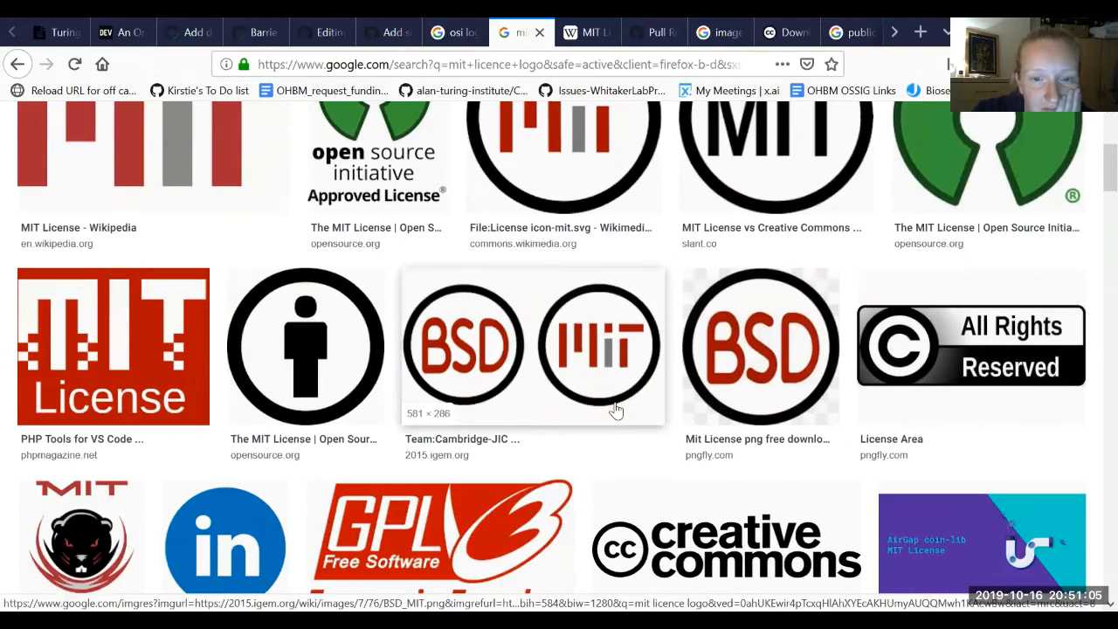
pyautogui.scroll(-3)
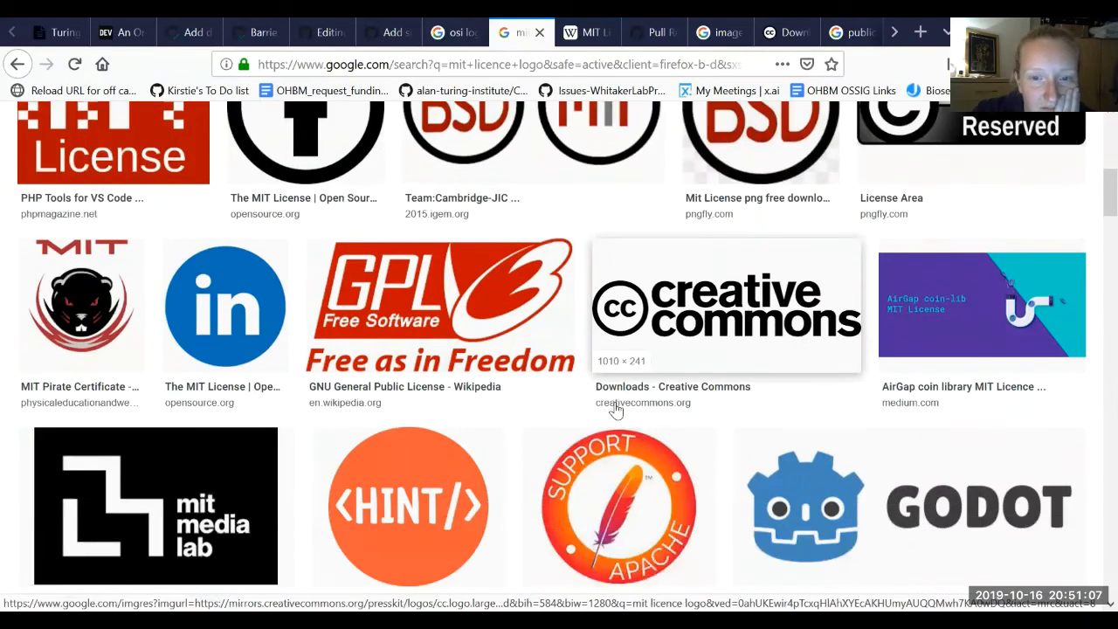
pyautogui.scroll(-3)
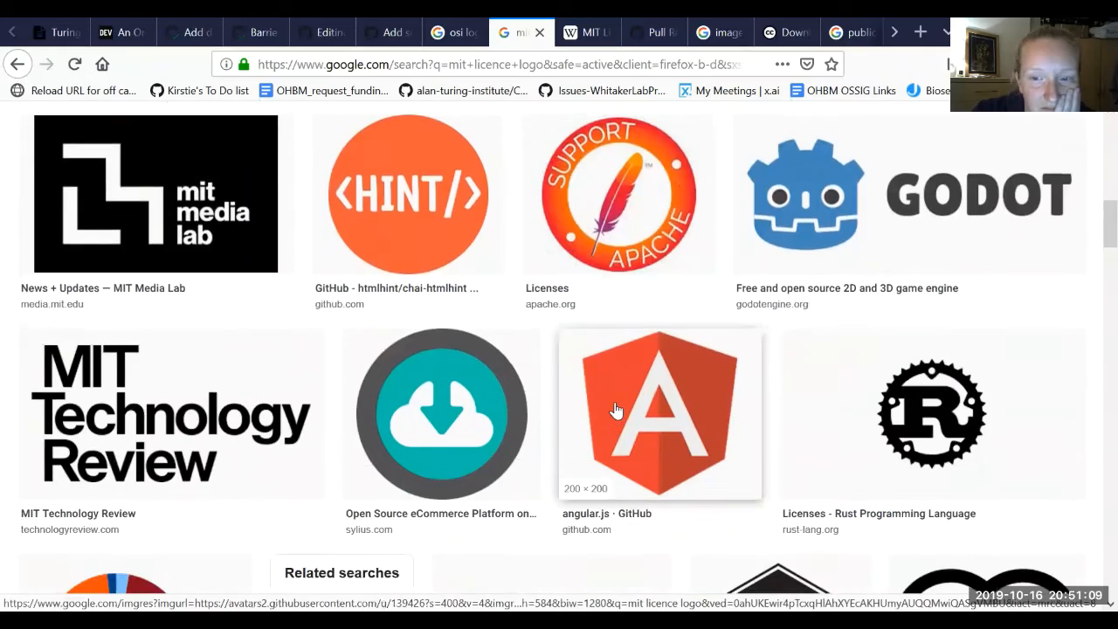
pyautogui.scroll(-3)
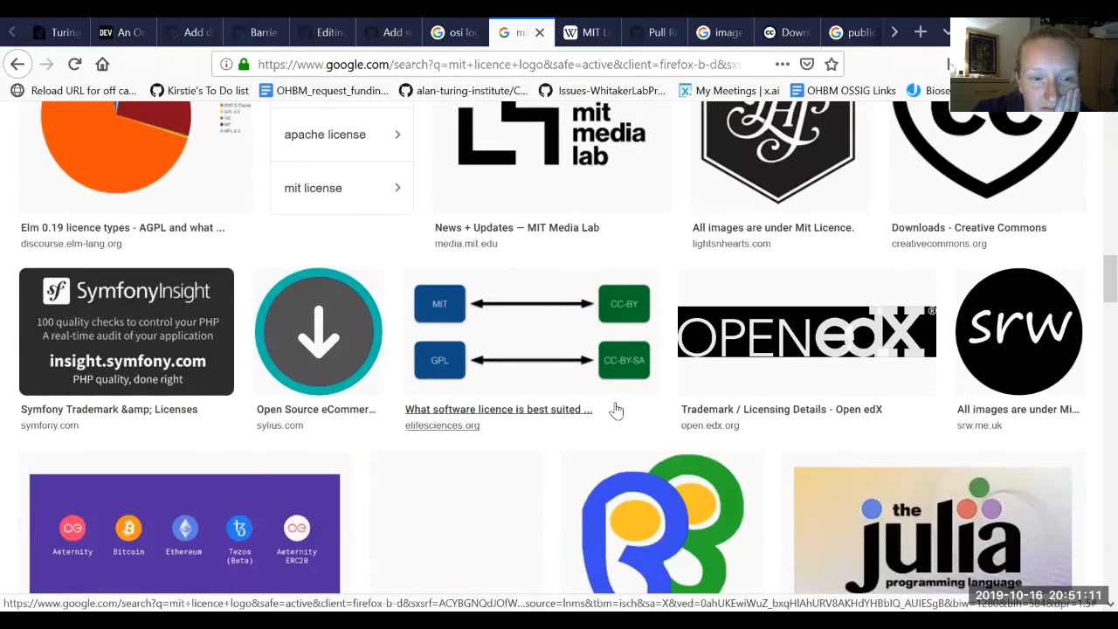
pyautogui.click(322, 31)
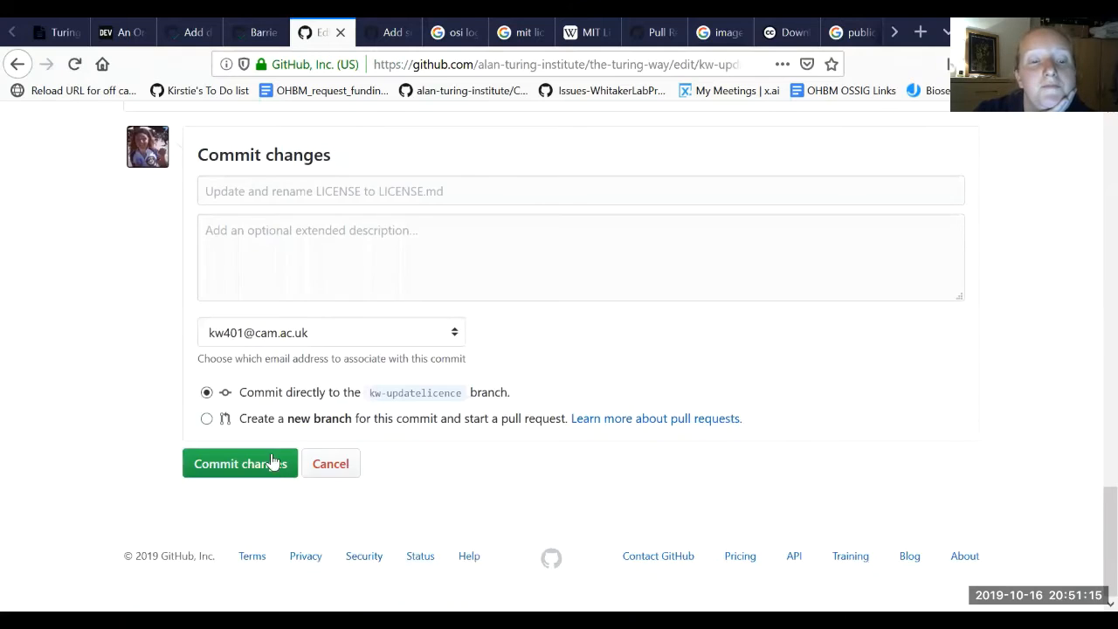
# Commit the renamed licence file and reopen LICENSE.md for editing.
pyautogui.click(241, 463)
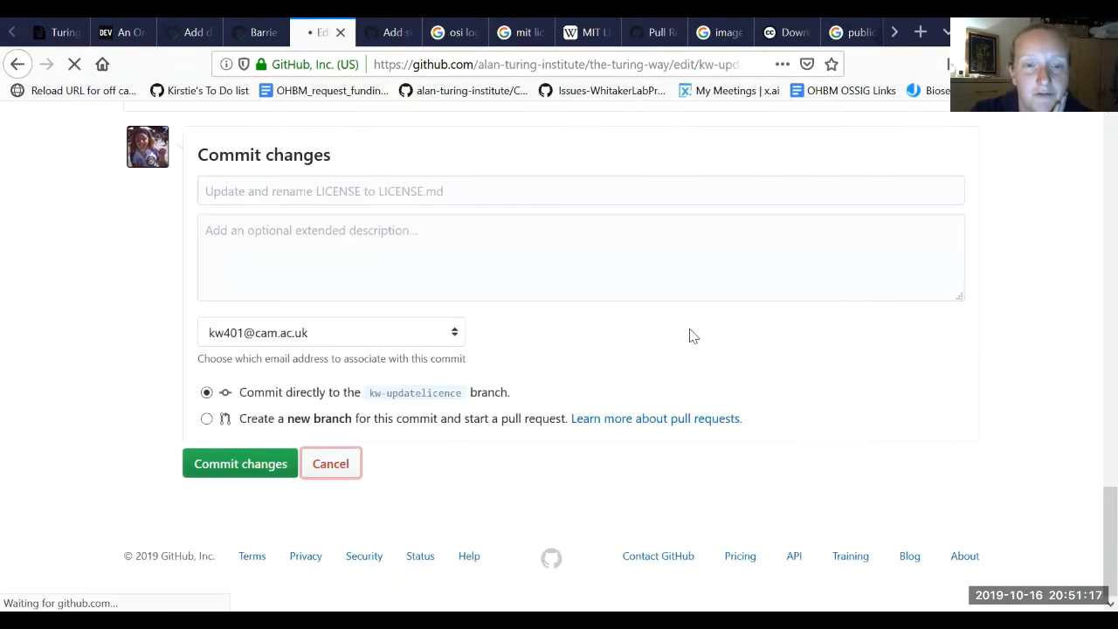
pyautogui.click(242, 463)
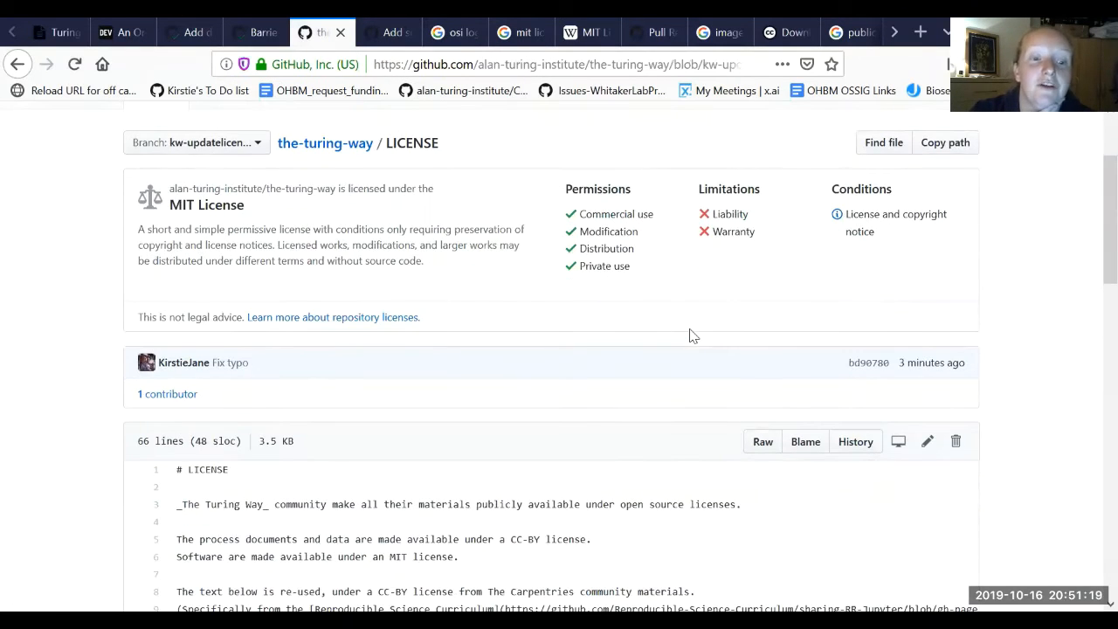
pyautogui.scroll(-3)
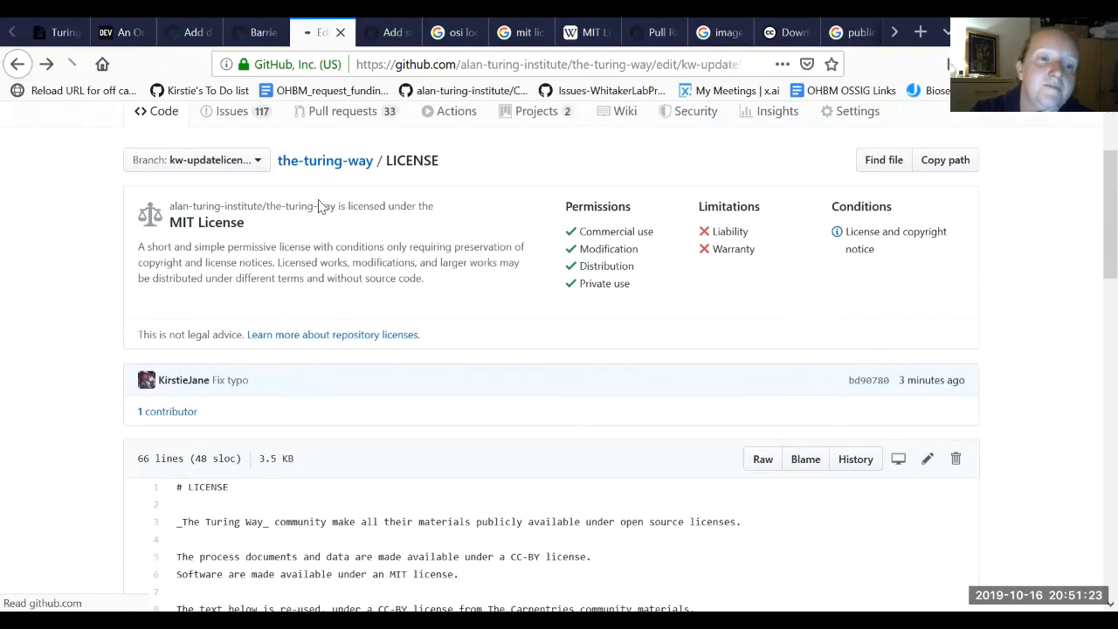
pyautogui.click(932, 458)
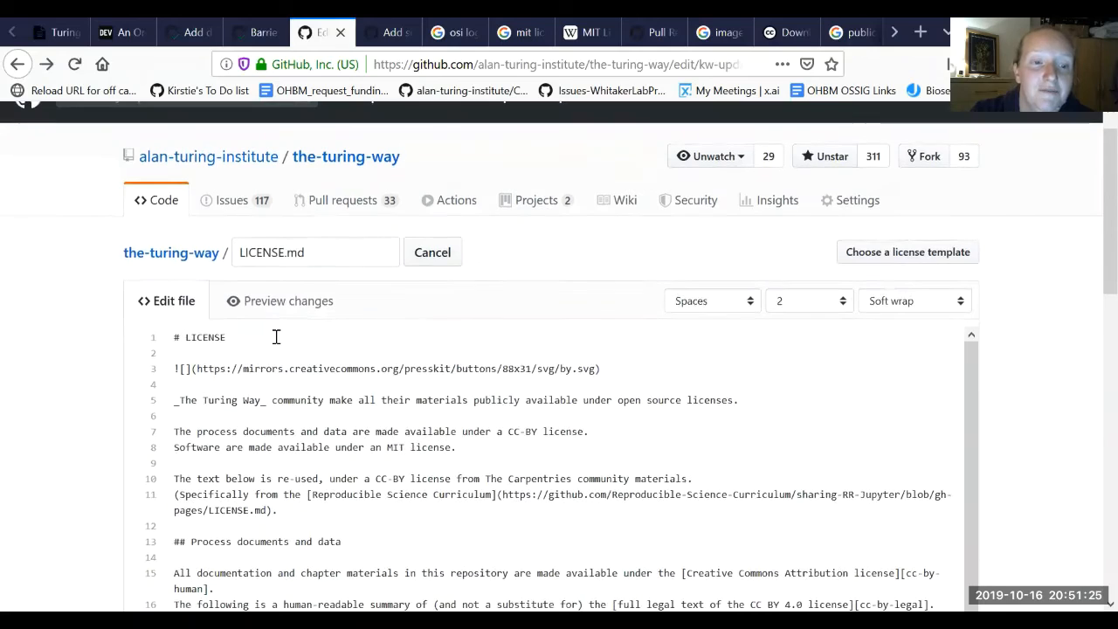
# Delete the badge image line and commit the change to the kw-updatelicence branch.
pyautogui.tripleClick(384, 368)
pyautogui.write('C')
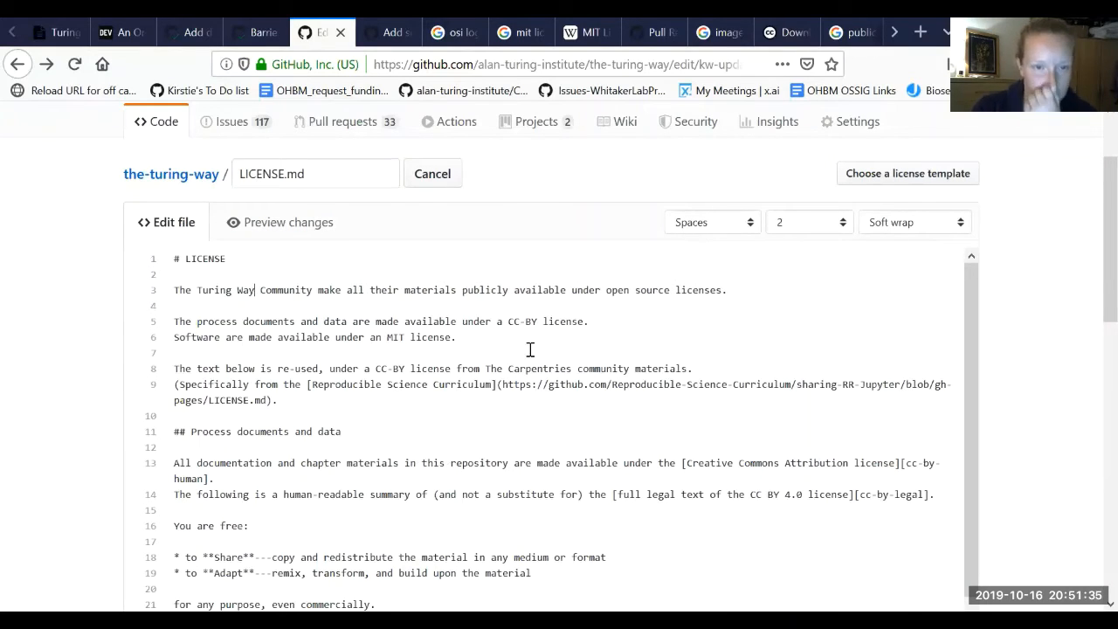
pyautogui.scroll(-3)
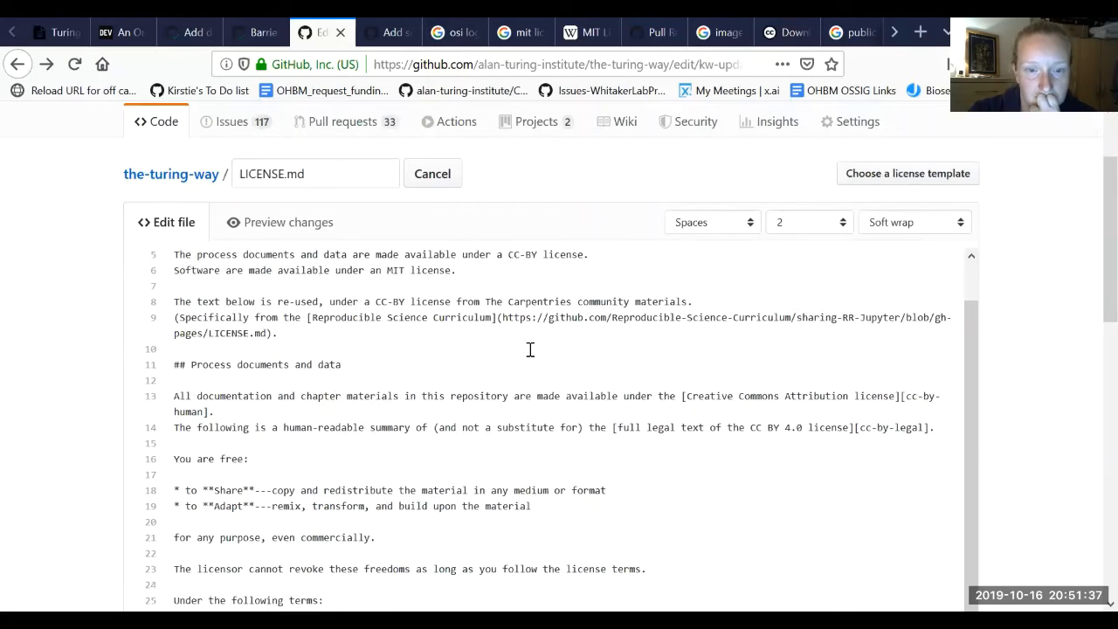
pyautogui.scroll(-3)
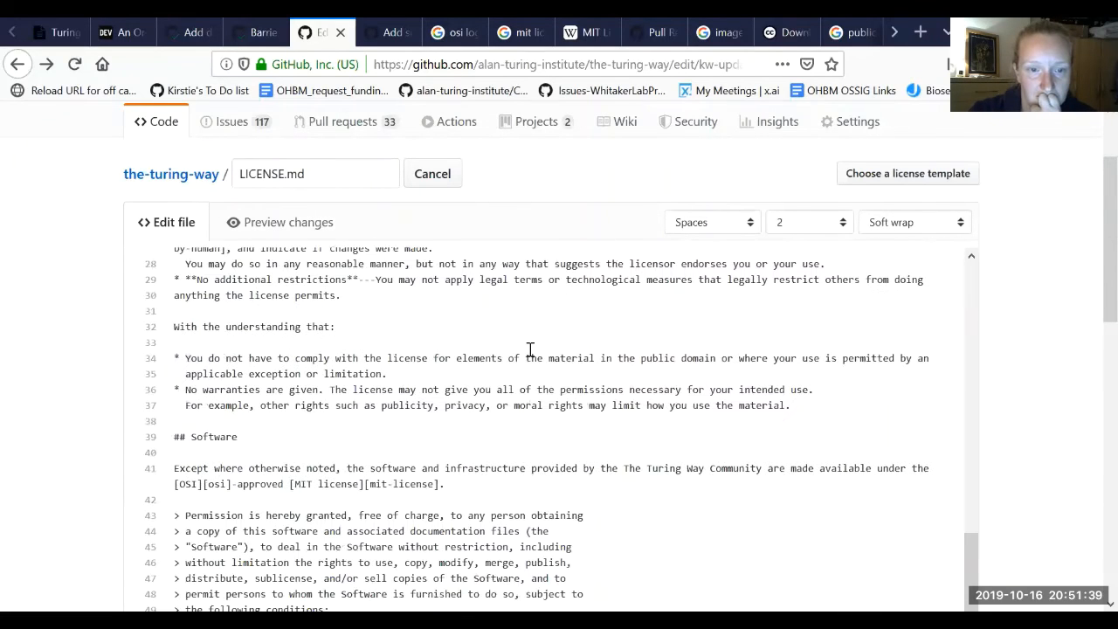
pyautogui.scroll(-3)
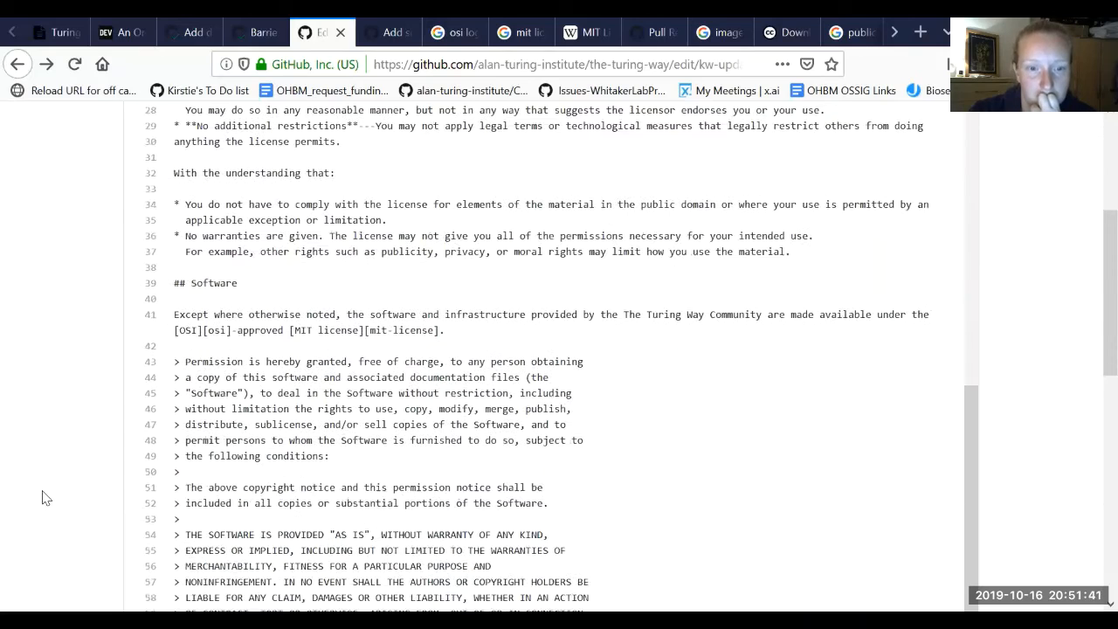
pyautogui.scroll(-3)
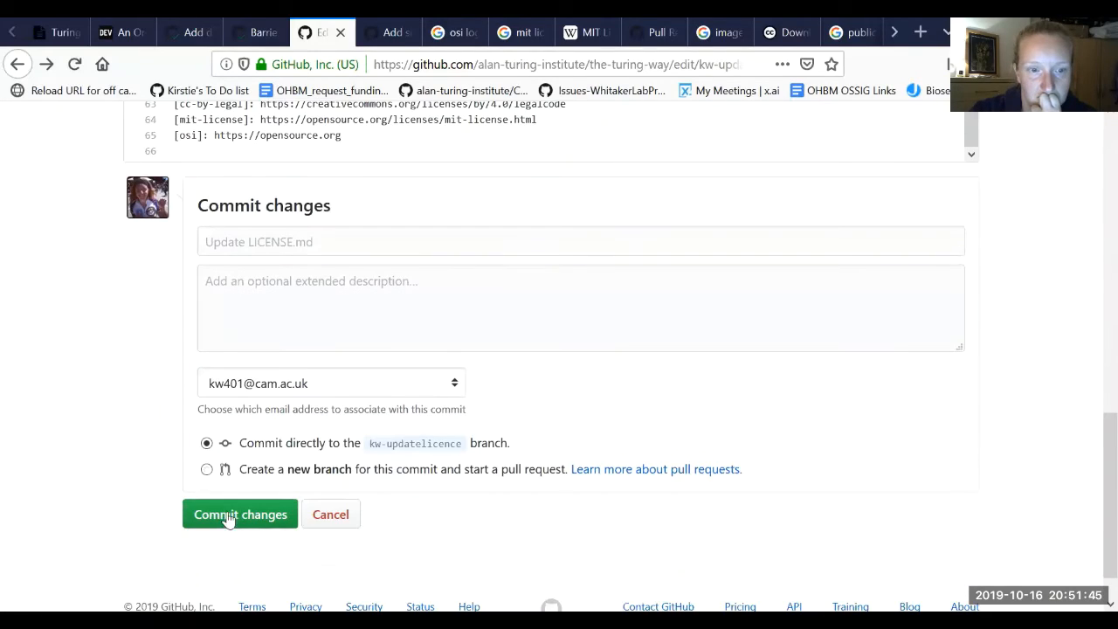
pyautogui.click(241, 513)
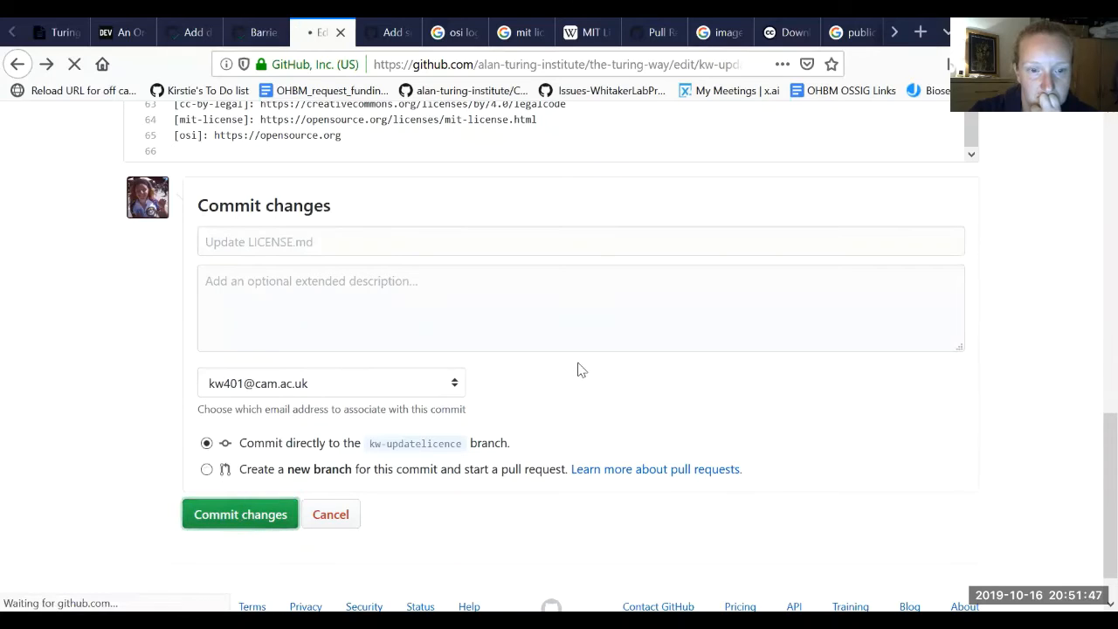
pyautogui.click(240, 514)
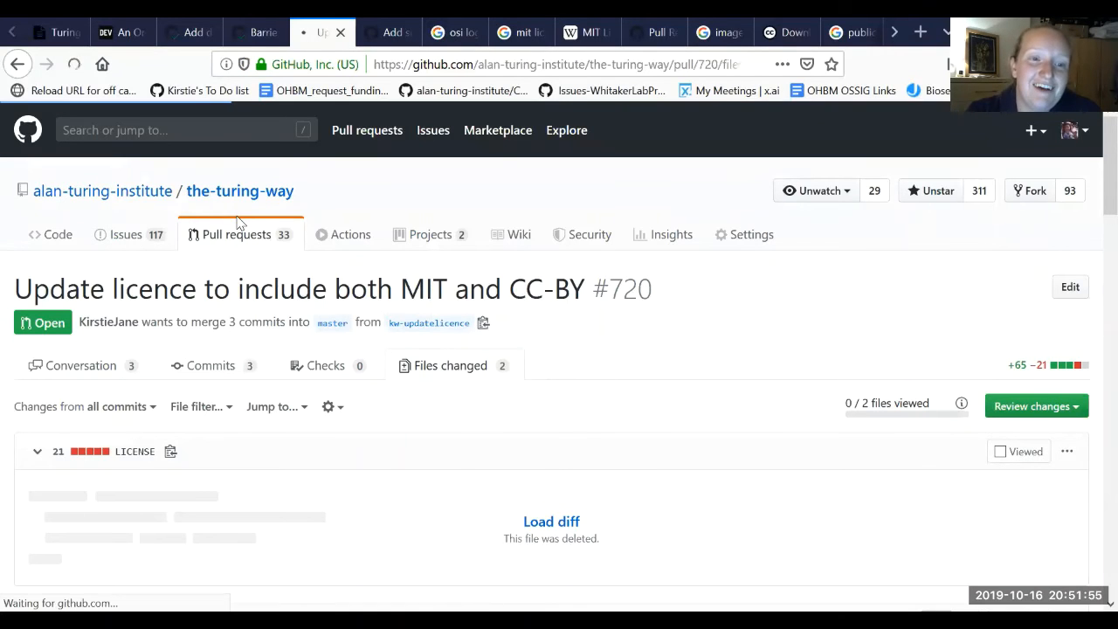
# Show the Turing Way's open pull requests, scrolled past #720 to the barrier PRs.
pyautogui.click(246, 234)
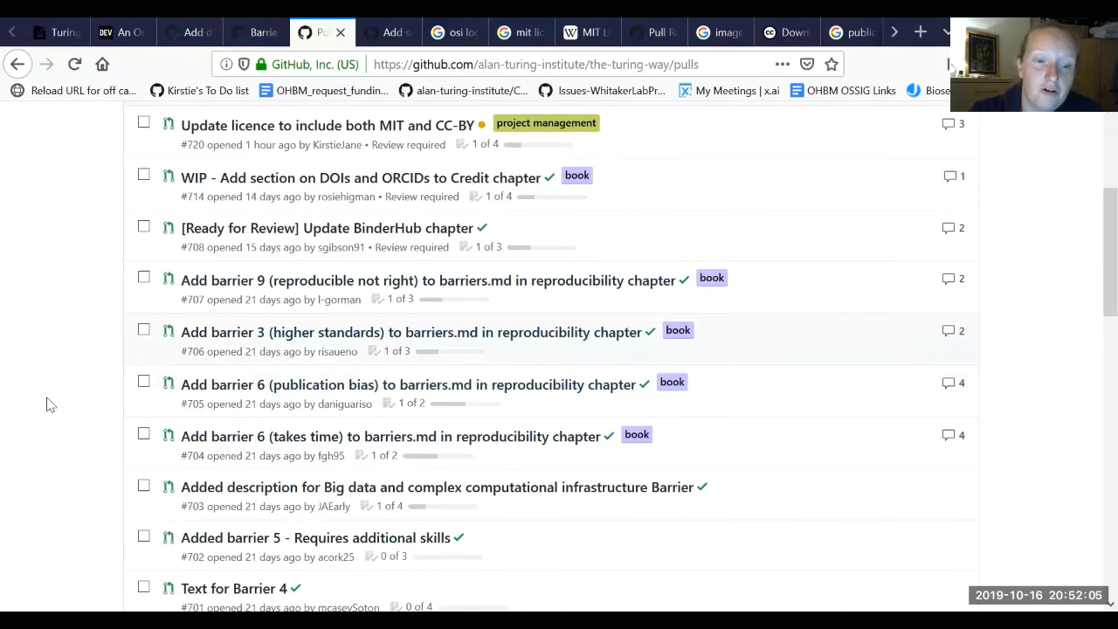
pyautogui.scroll(-3)
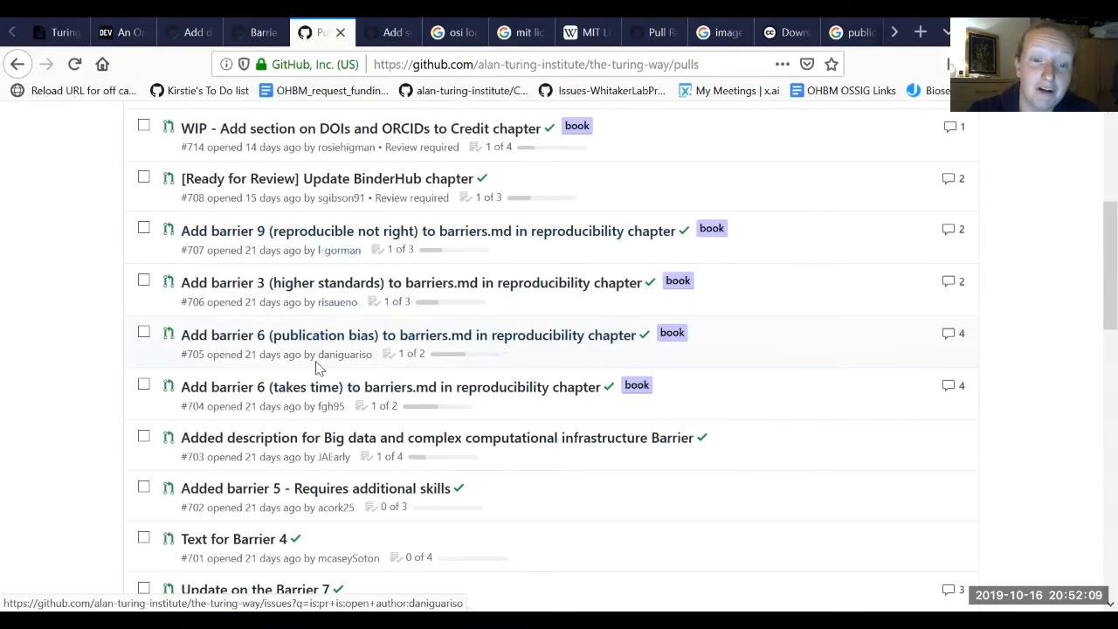
pyautogui.moveTo(311, 387)
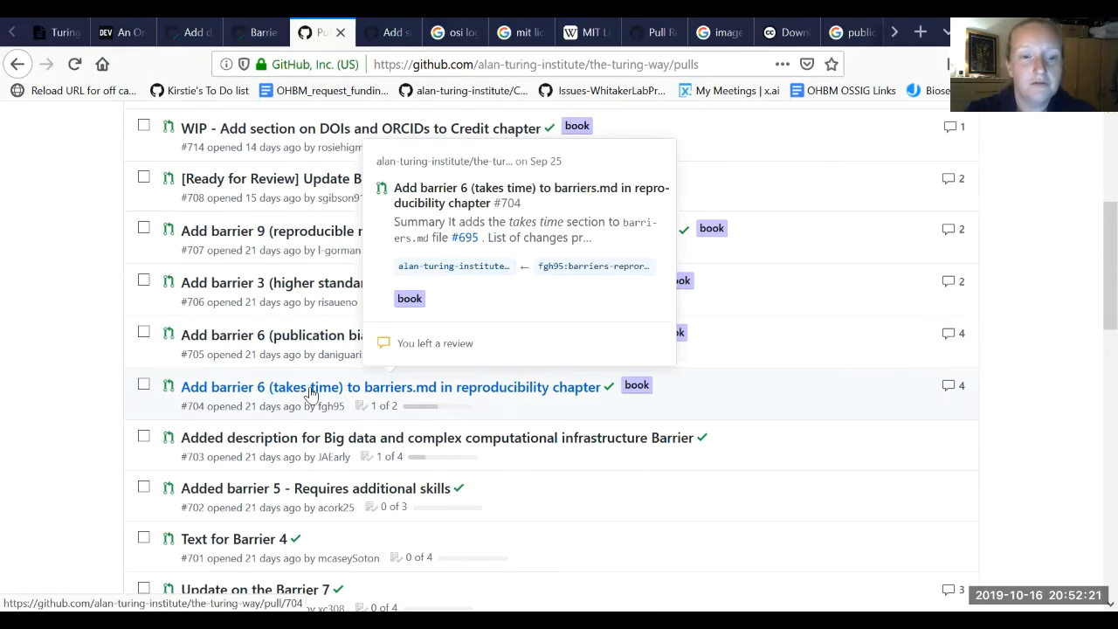
pyautogui.moveTo(297, 264)
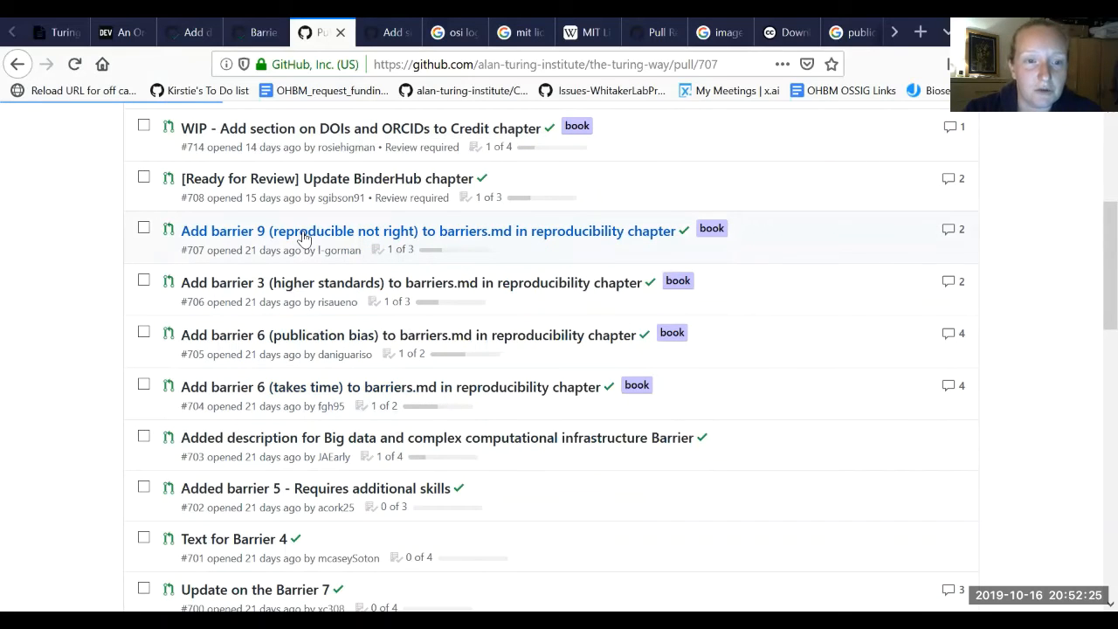
# Read pull request #707 'Add barrier 9 (reproducible not right)' and its review comment.
pyautogui.click(304, 230)
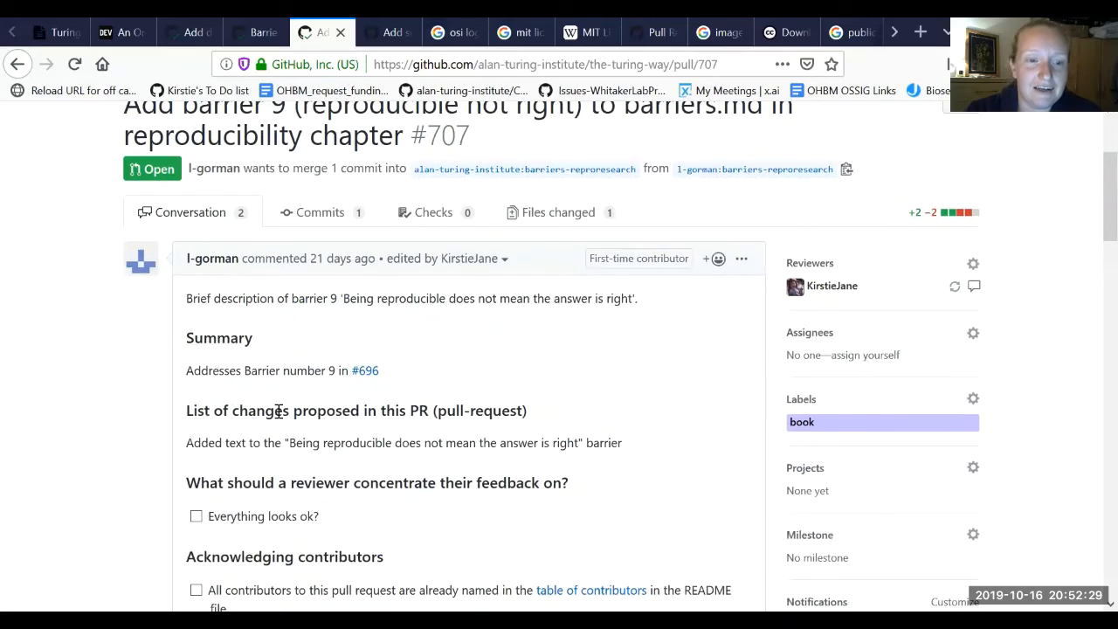
pyautogui.scroll(-3)
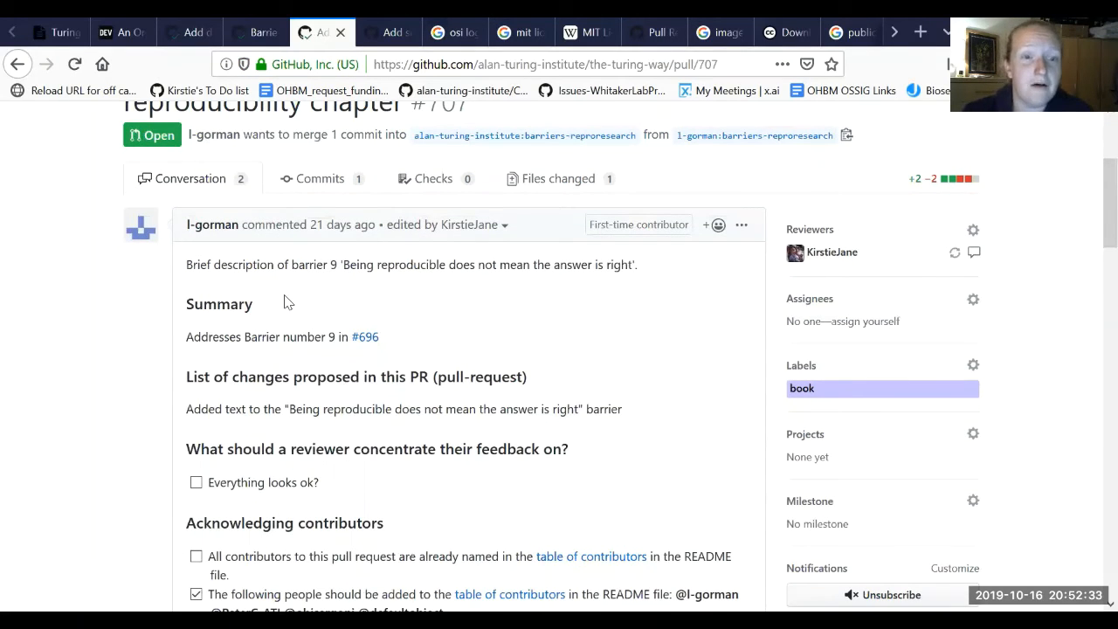
pyautogui.scroll(-3)
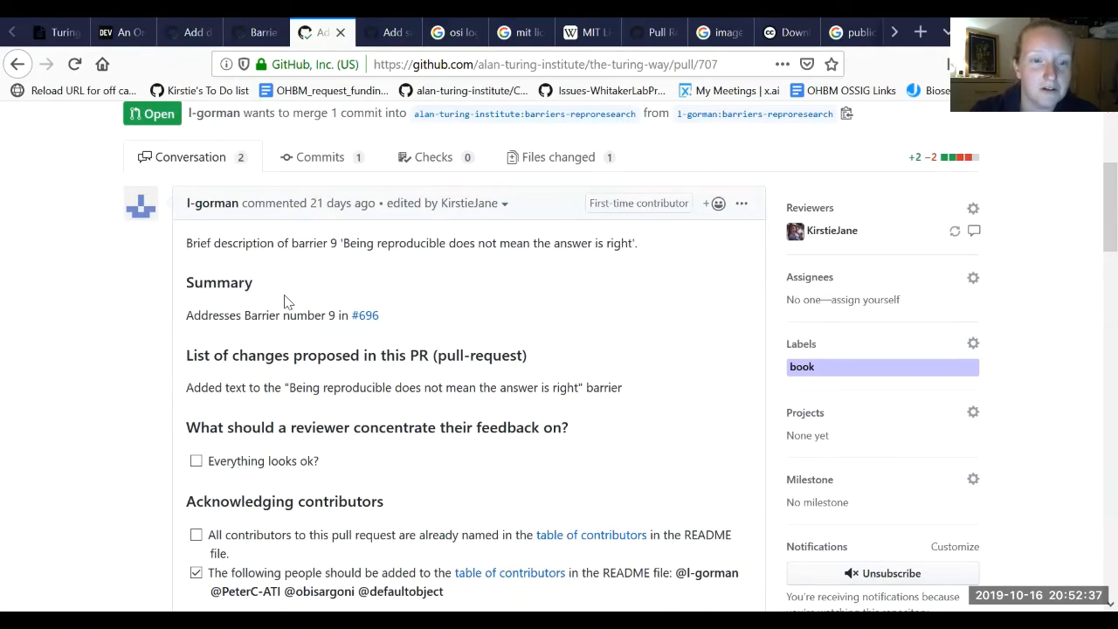
pyautogui.scroll(-3)
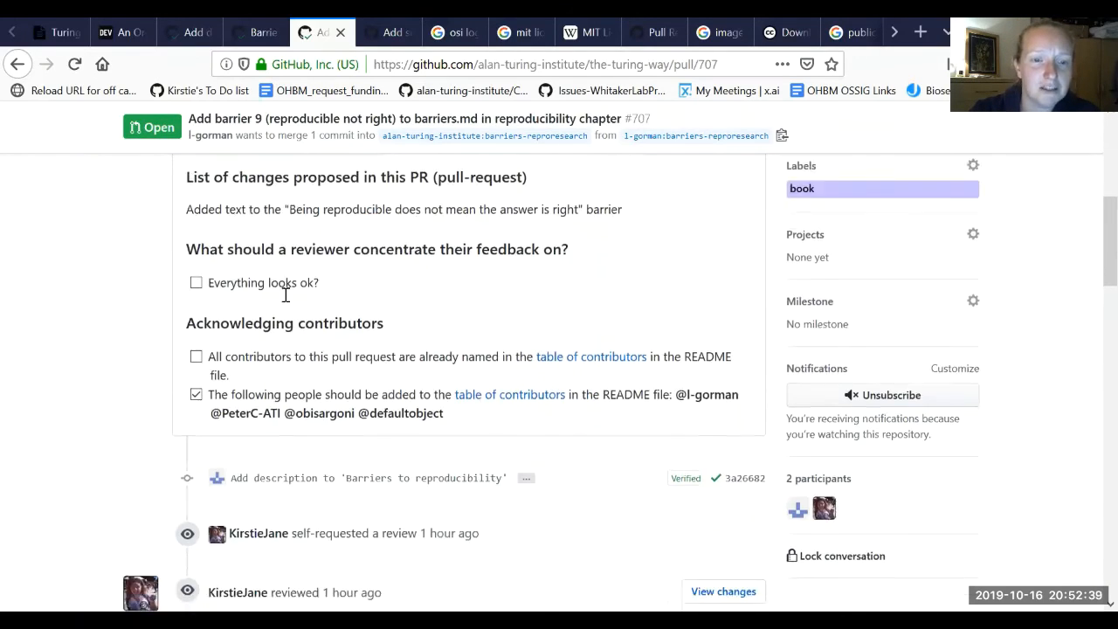
pyautogui.scroll(-3)
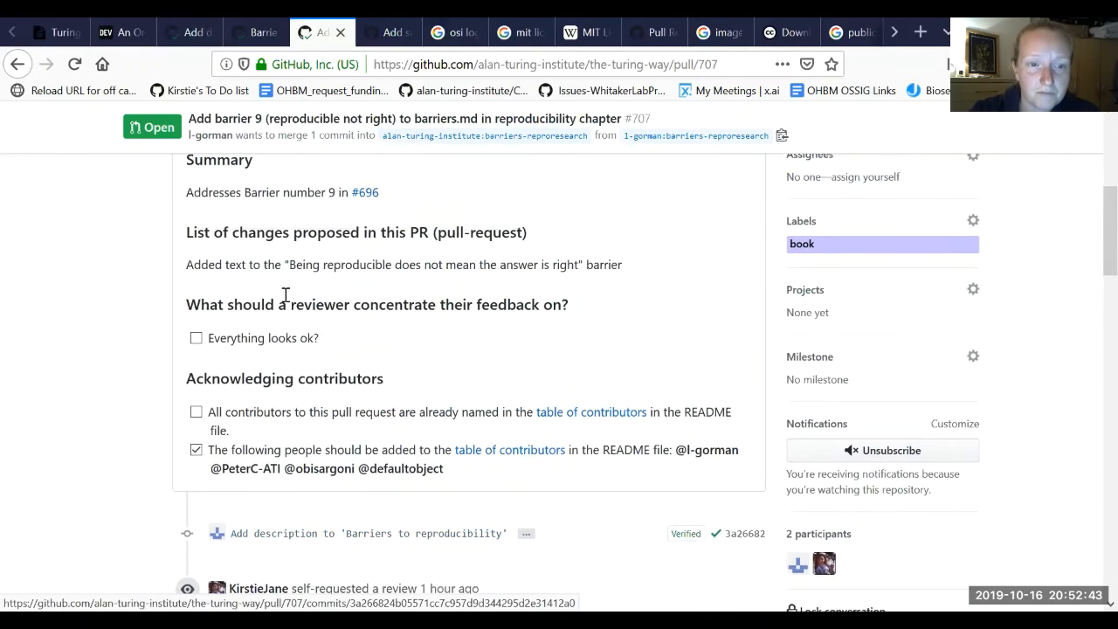
pyautogui.scroll(-3)
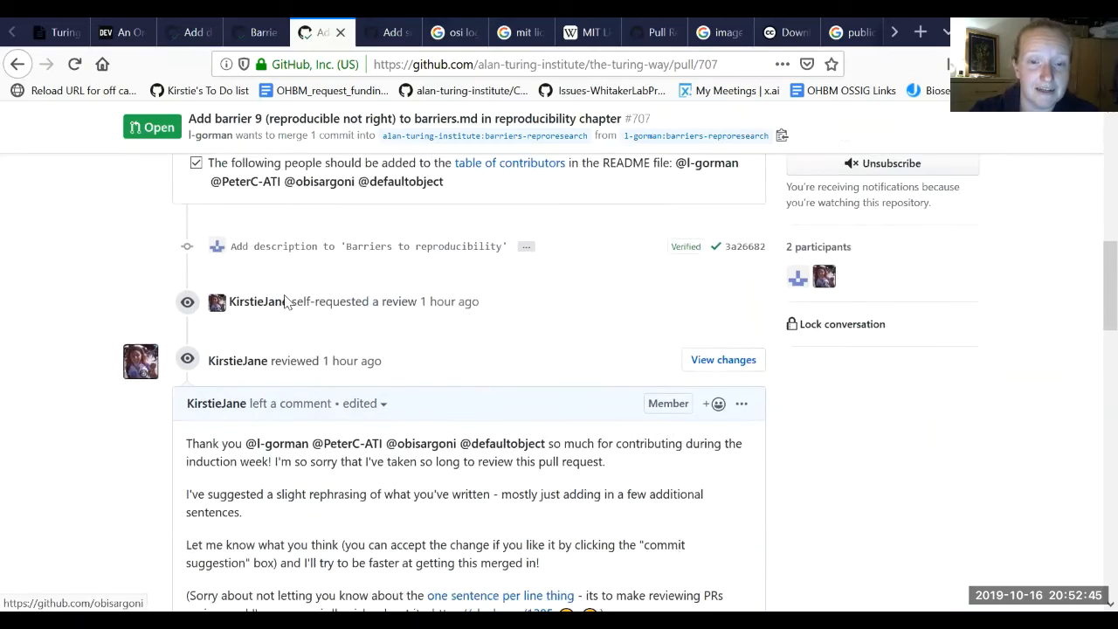
pyautogui.scroll(-3)
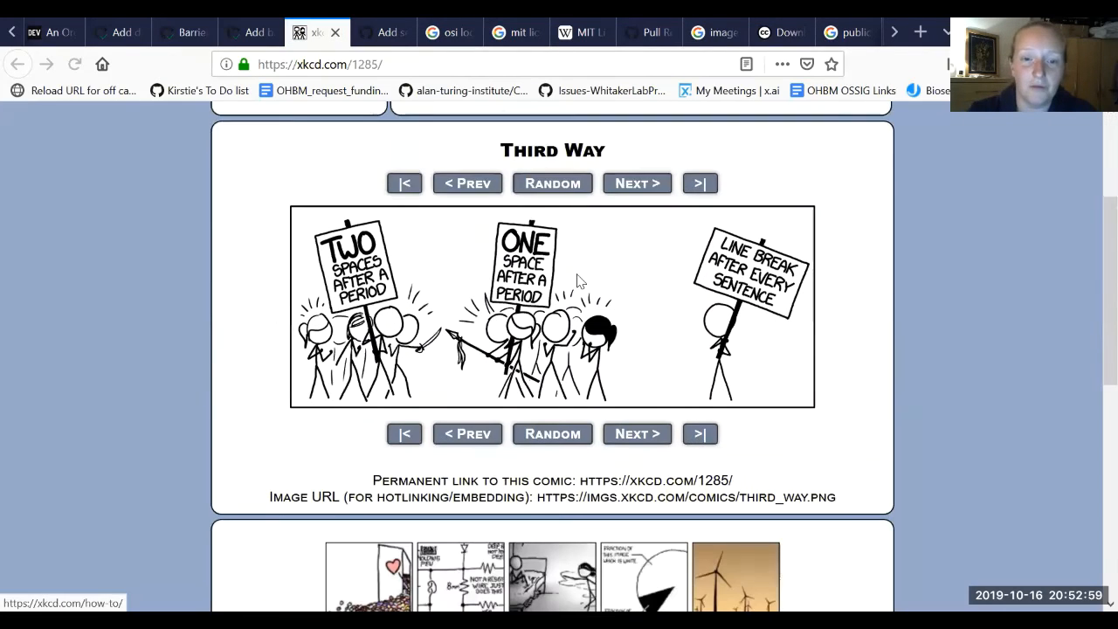
# View xkcd's Third Way comic, then return to pull request #707.
pyautogui.scroll(-3)
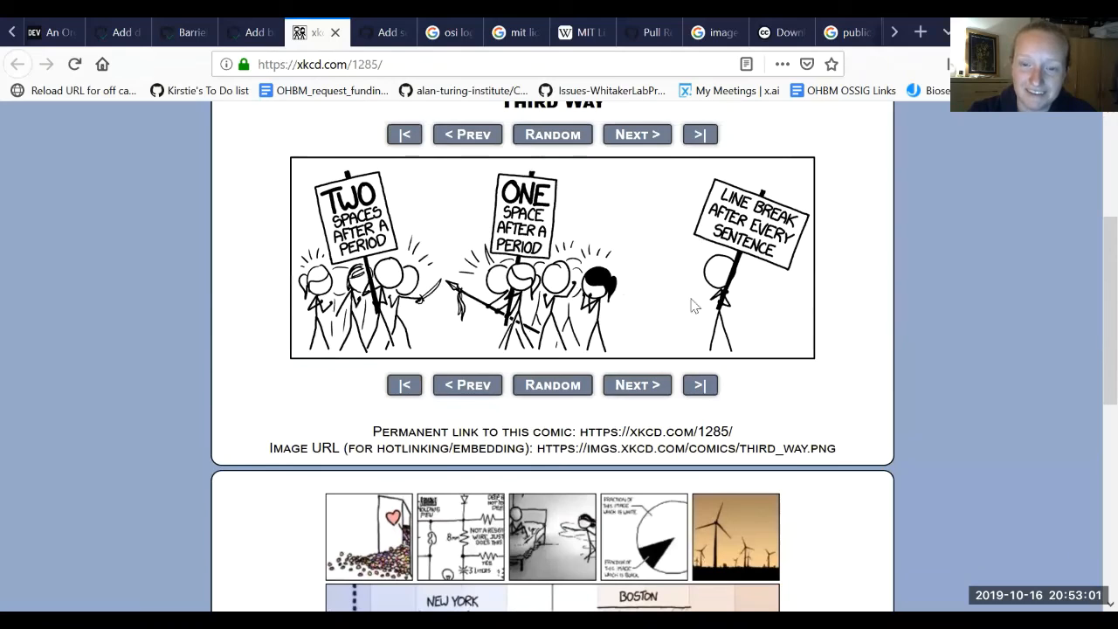
pyautogui.moveTo(743, 297)
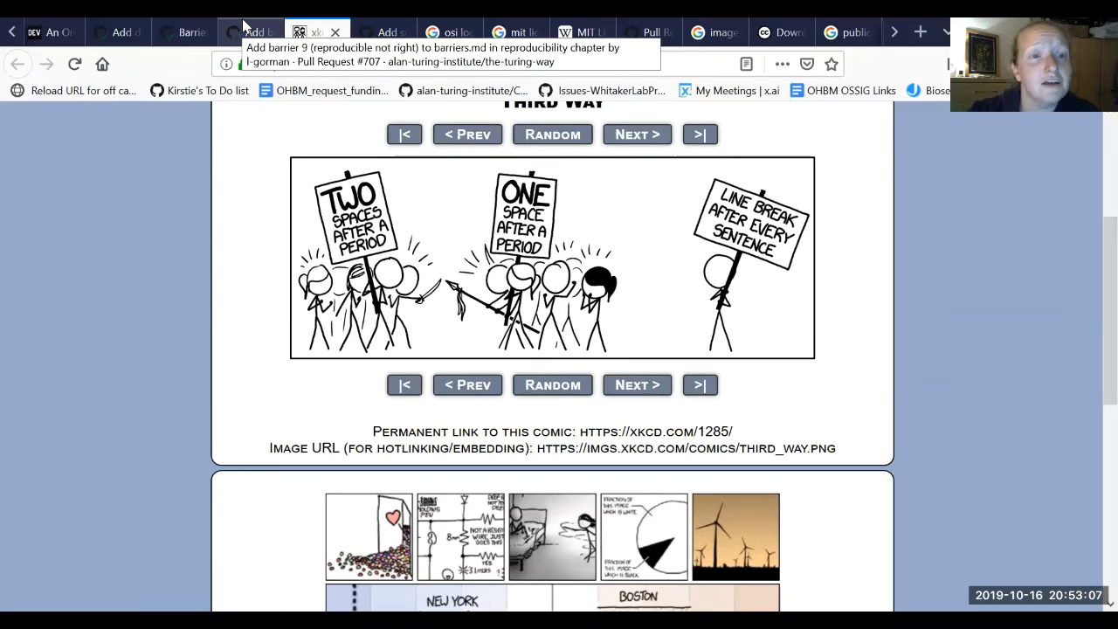
pyautogui.click(248, 31)
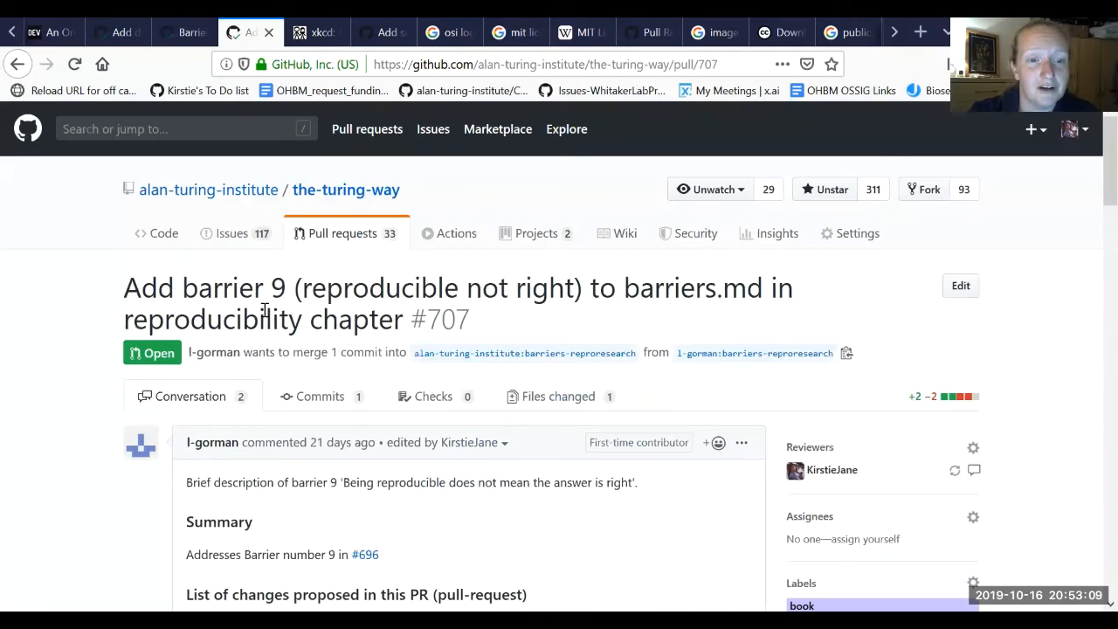
pyautogui.moveTo(356, 241)
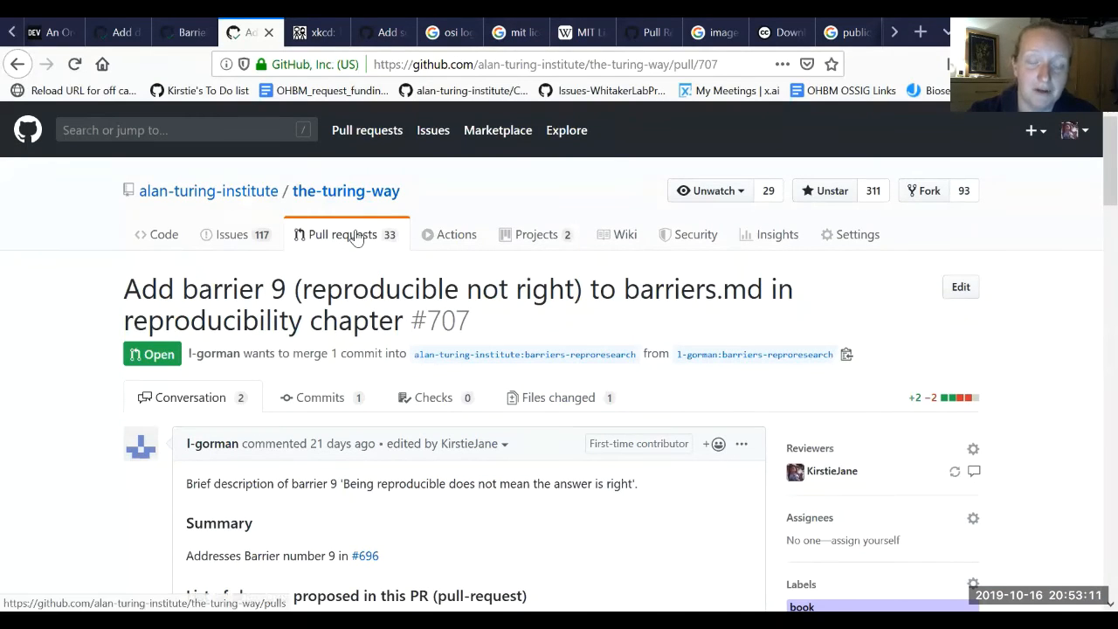